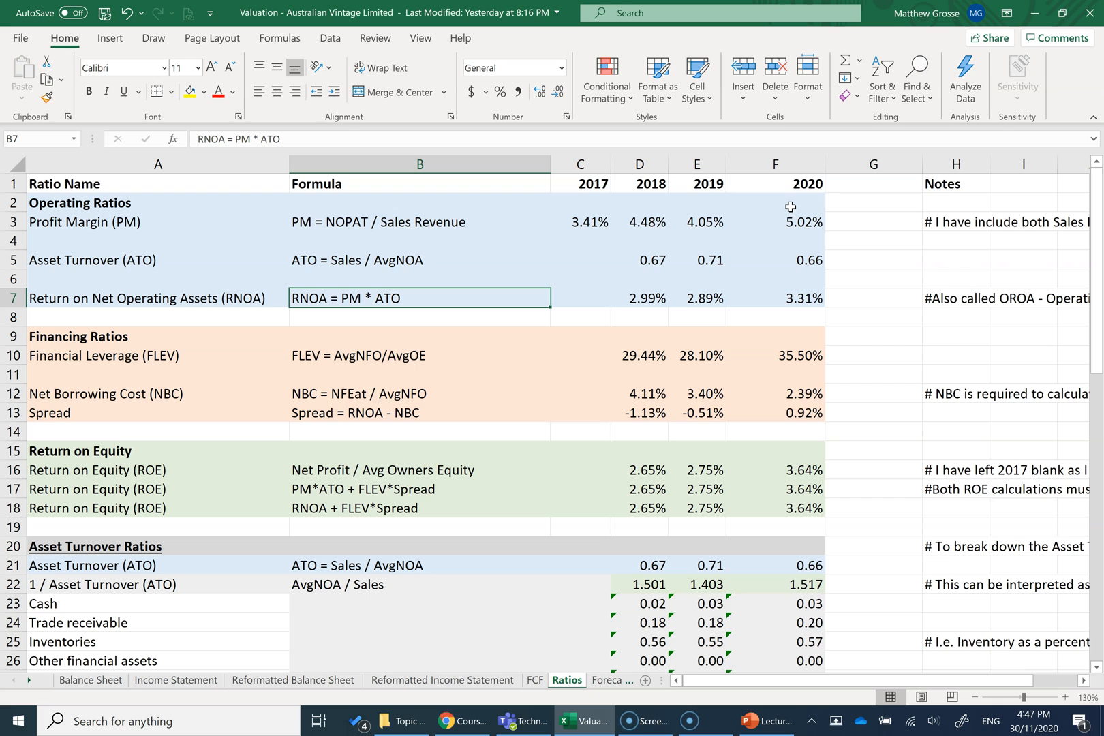
mouse_move(467, 385)
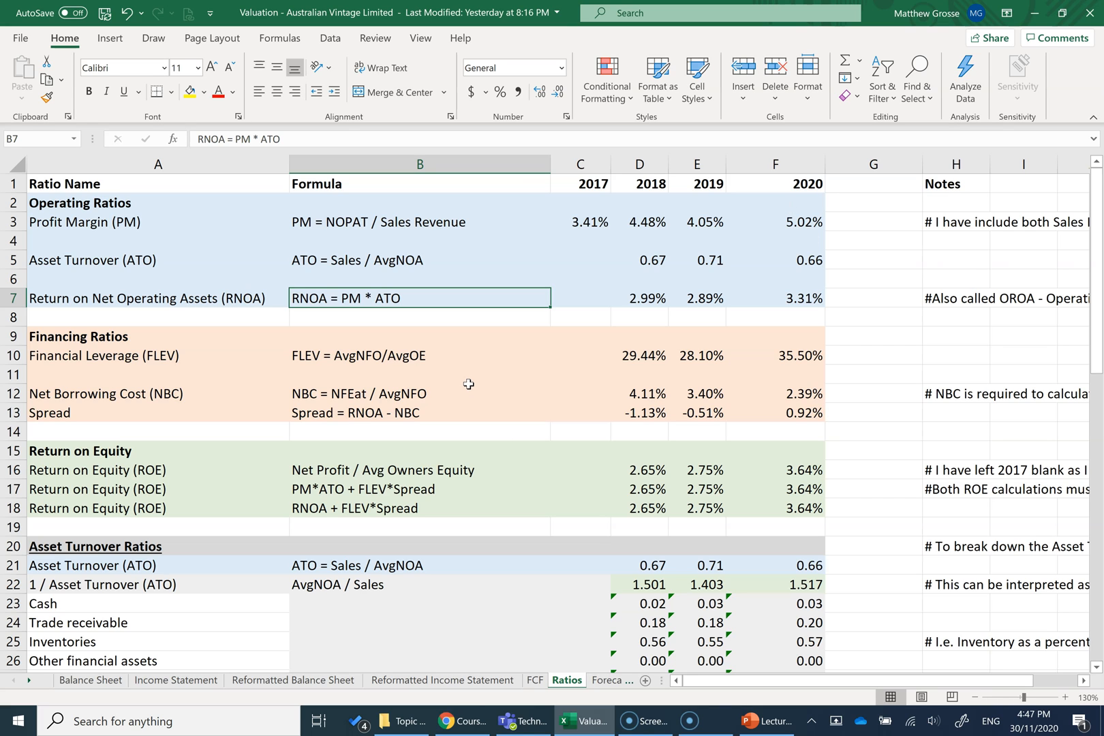
mouse_move(492, 368)
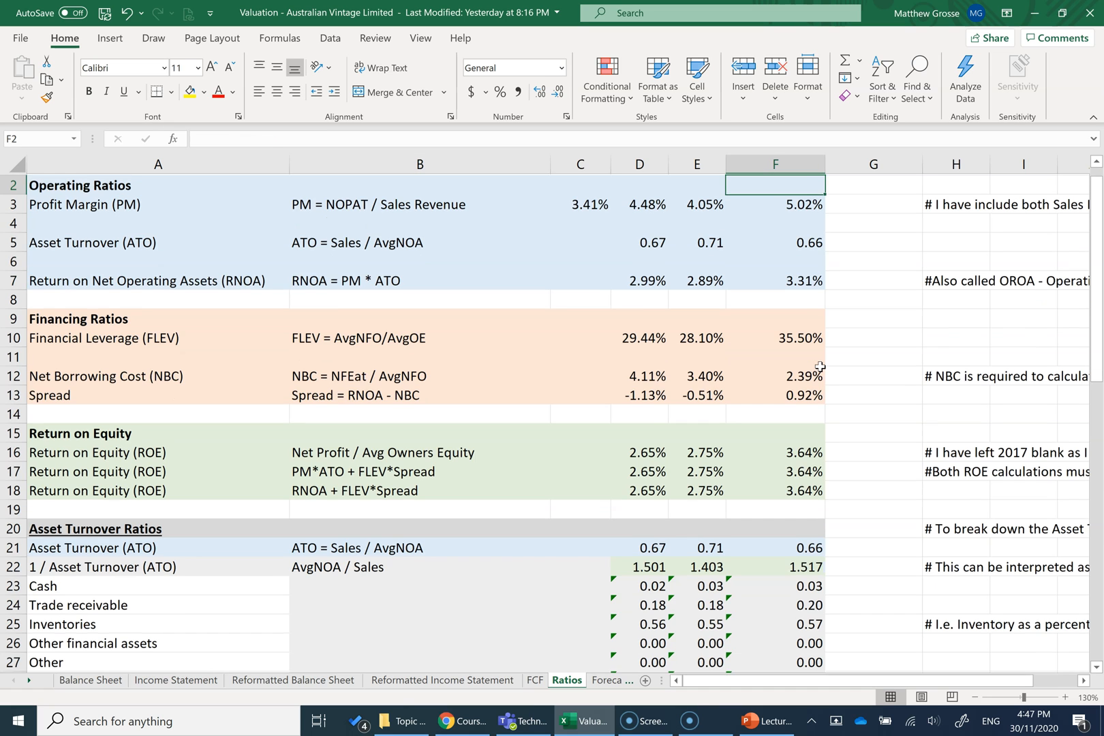
- Scroll through the Ratios sheet to review the 2020 ratio values in column F
scroll("down", 3)
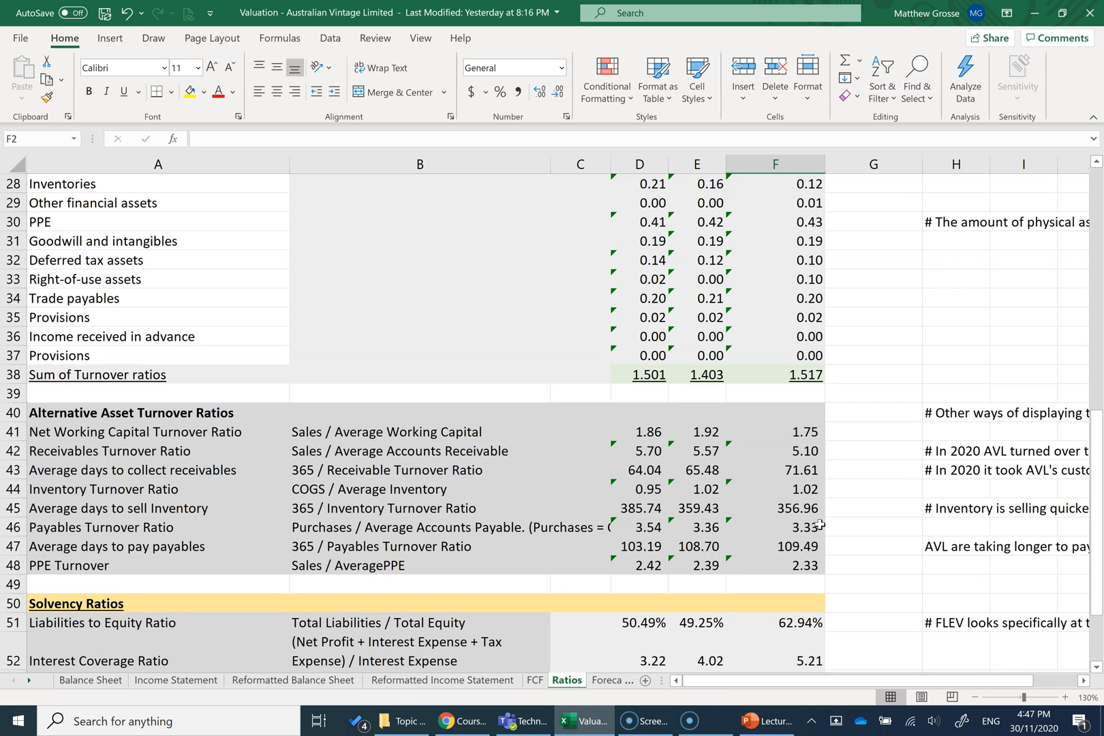
scroll("down", 3)
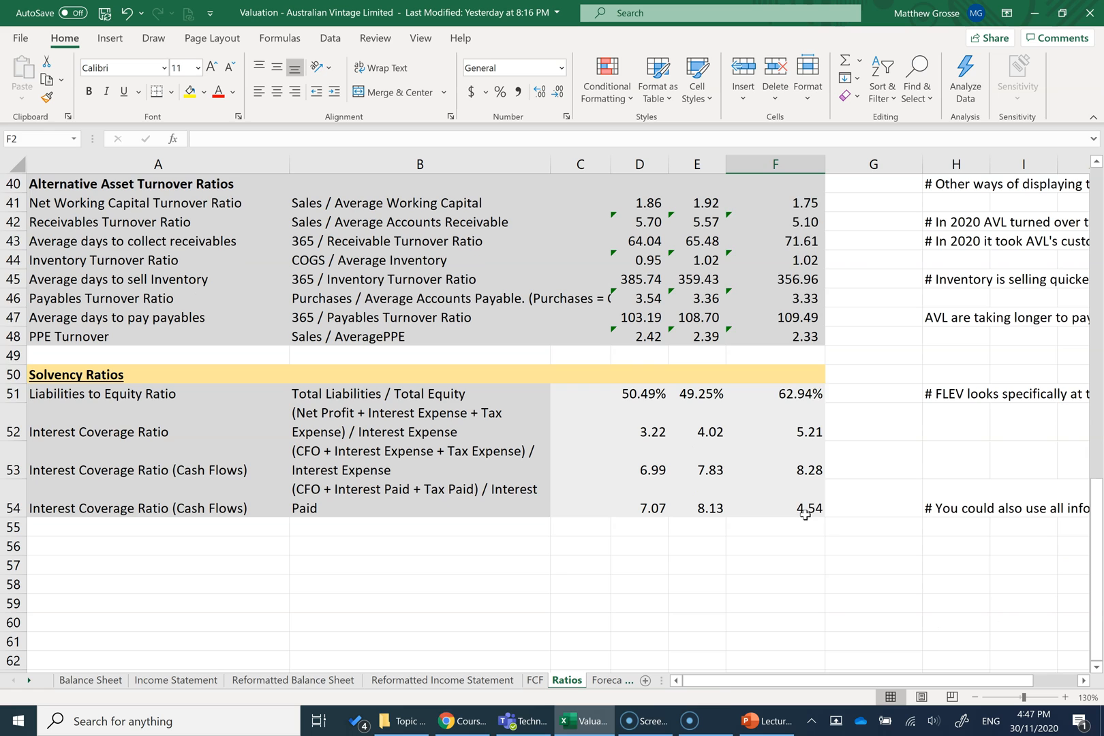
scroll("up", 3)
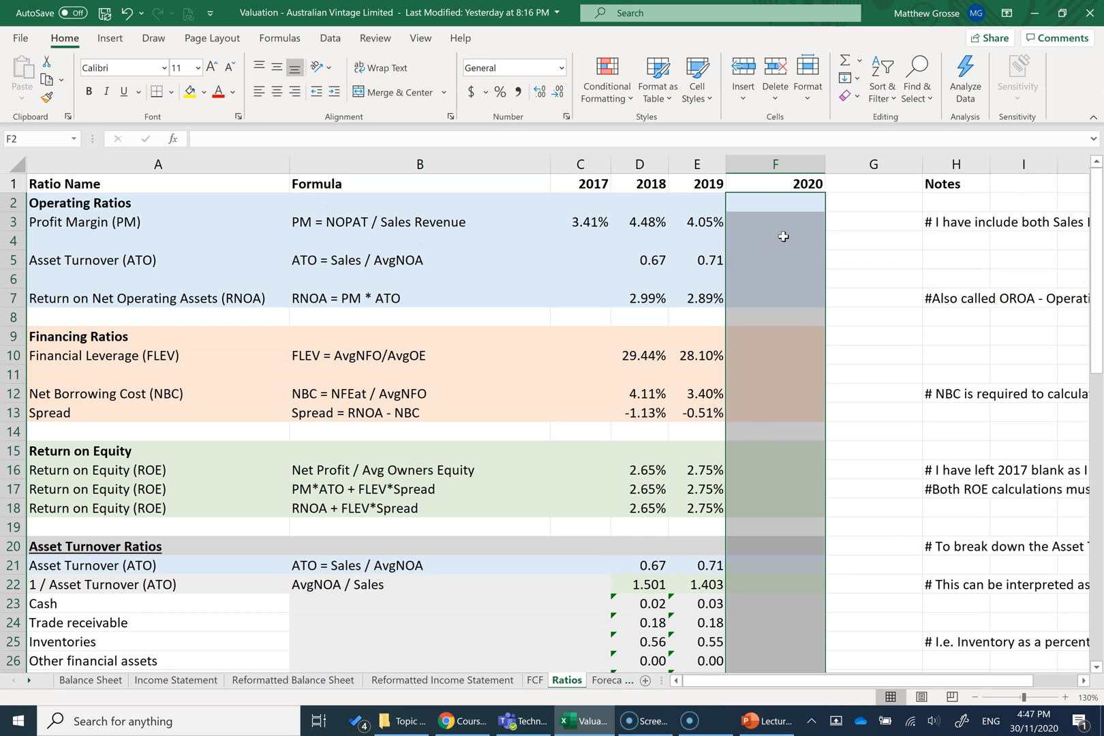
left_click(773, 222)
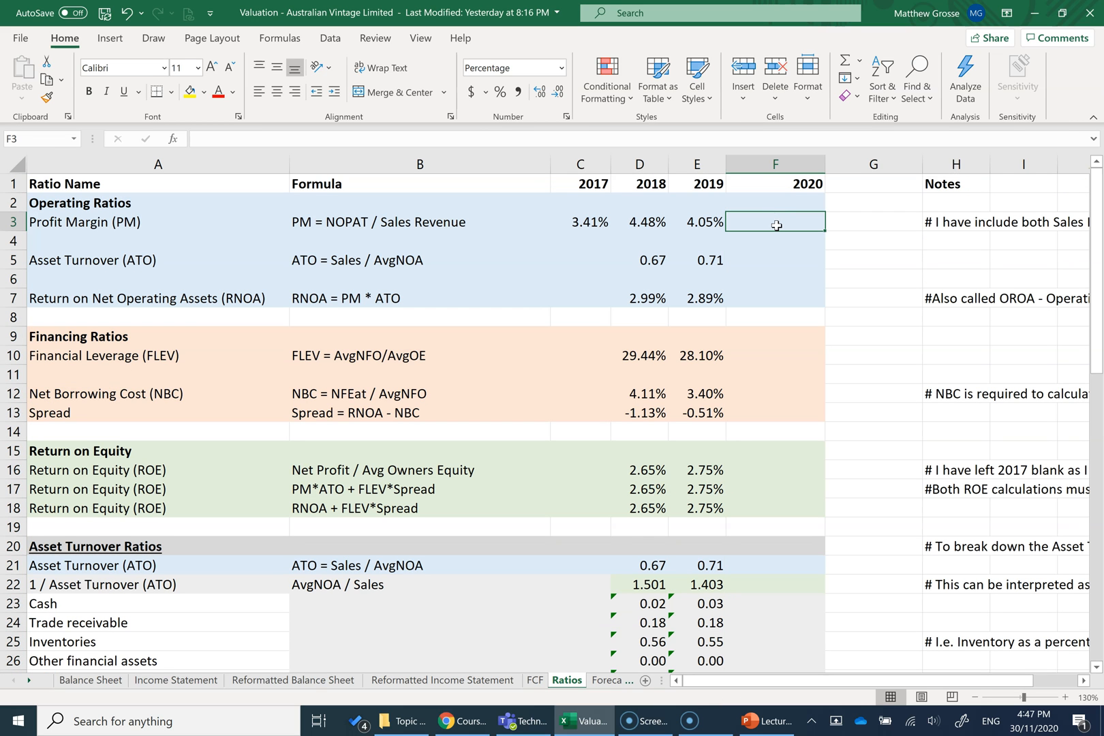
mouse_move(70, 196)
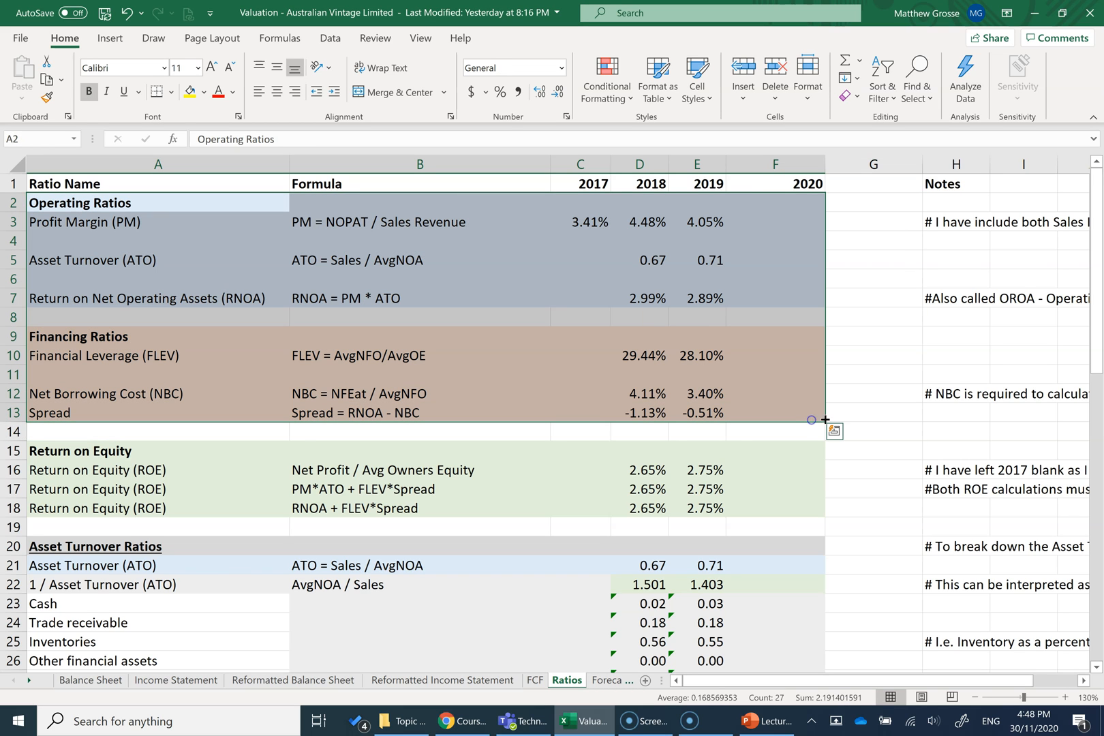
mouse_move(945, 417)
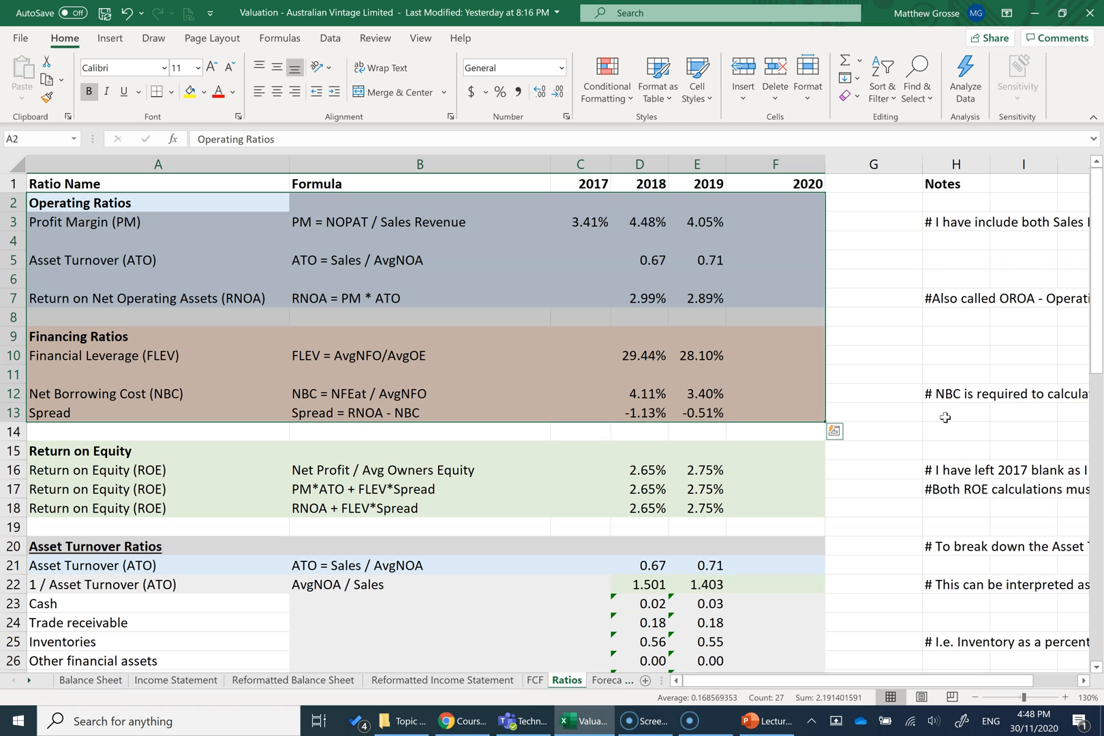
left_click(420, 222)
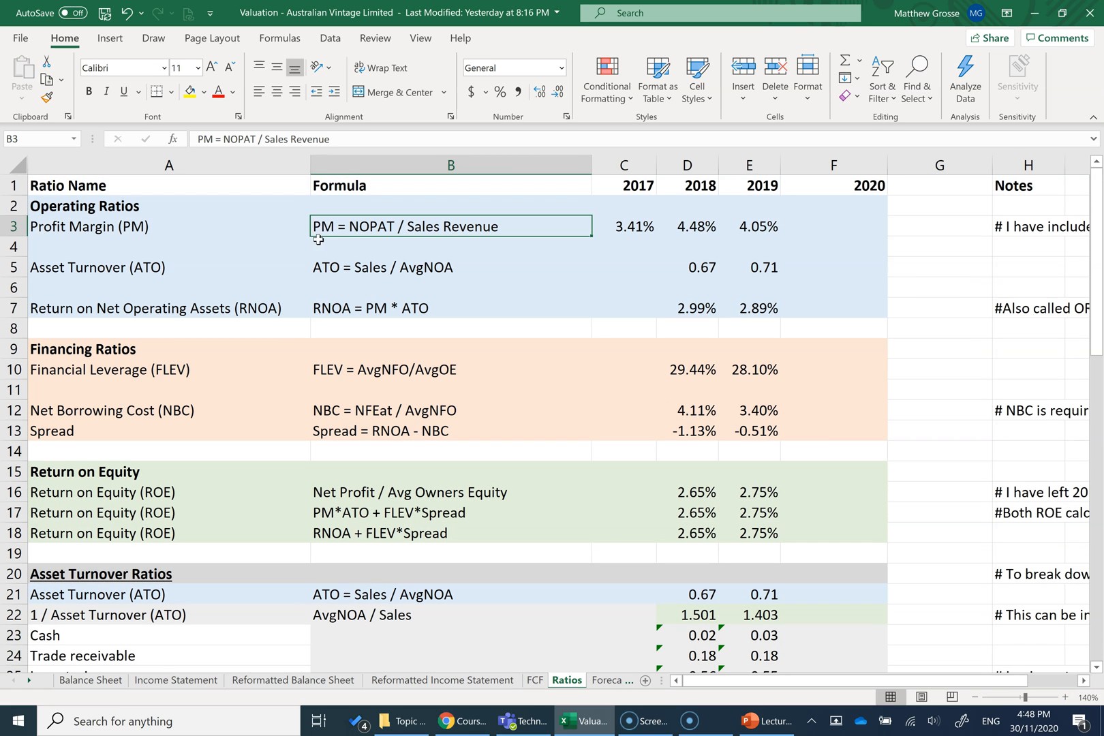
mouse_move(446, 239)
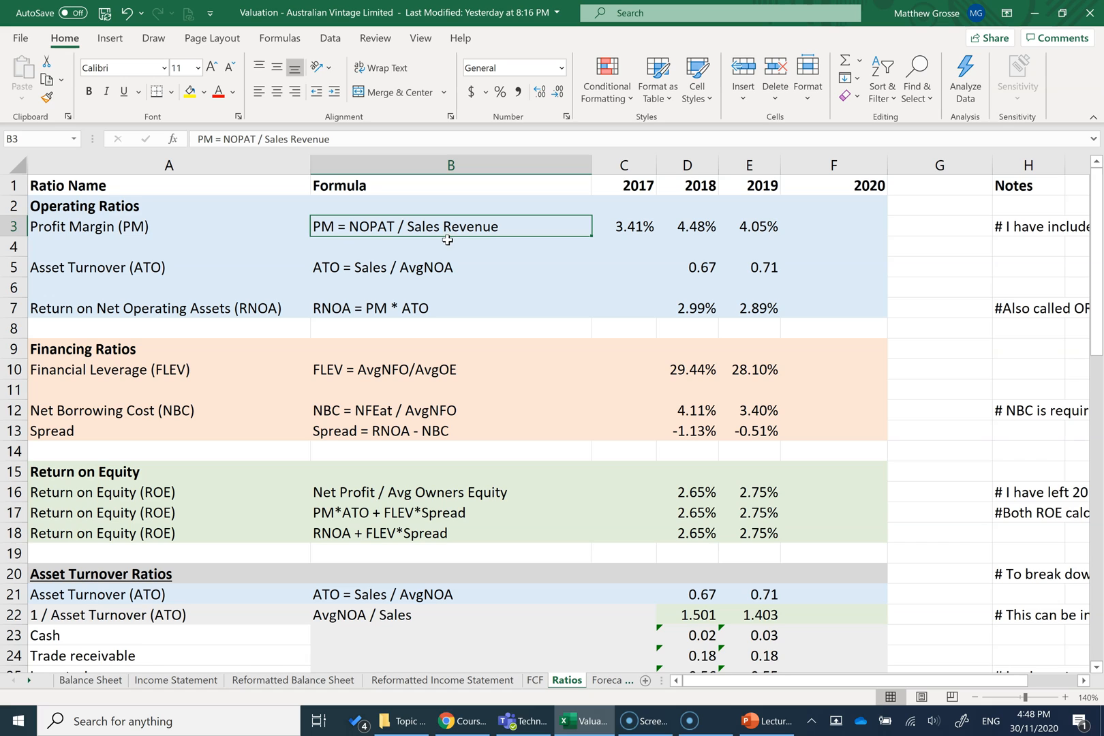
mouse_move(355, 237)
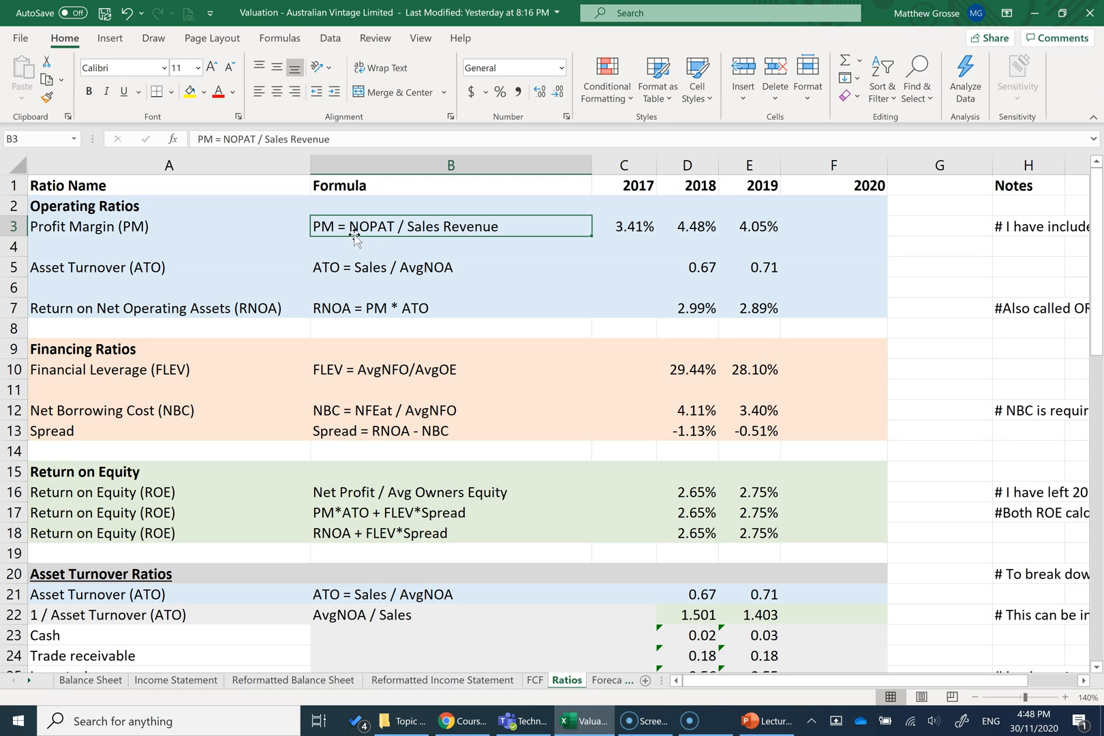
mouse_move(390, 240)
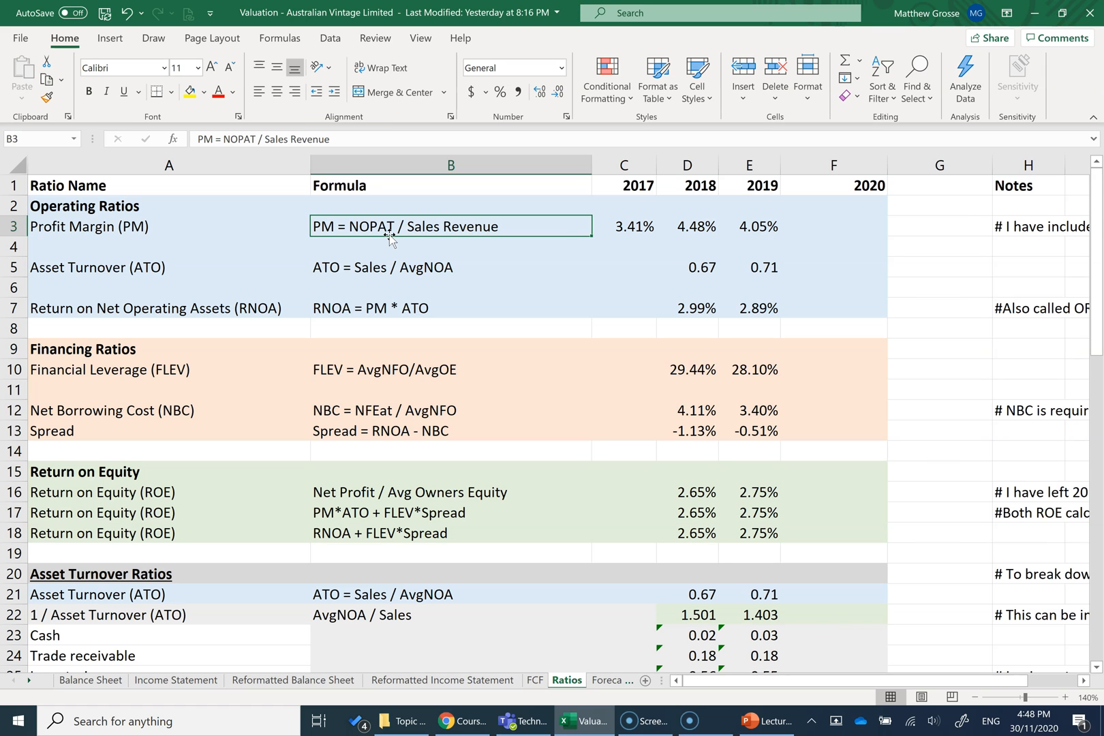
- Set F3 to Reformatted Income Statement E19/E7, a 5.02% profit margin
left_click(833, 226)
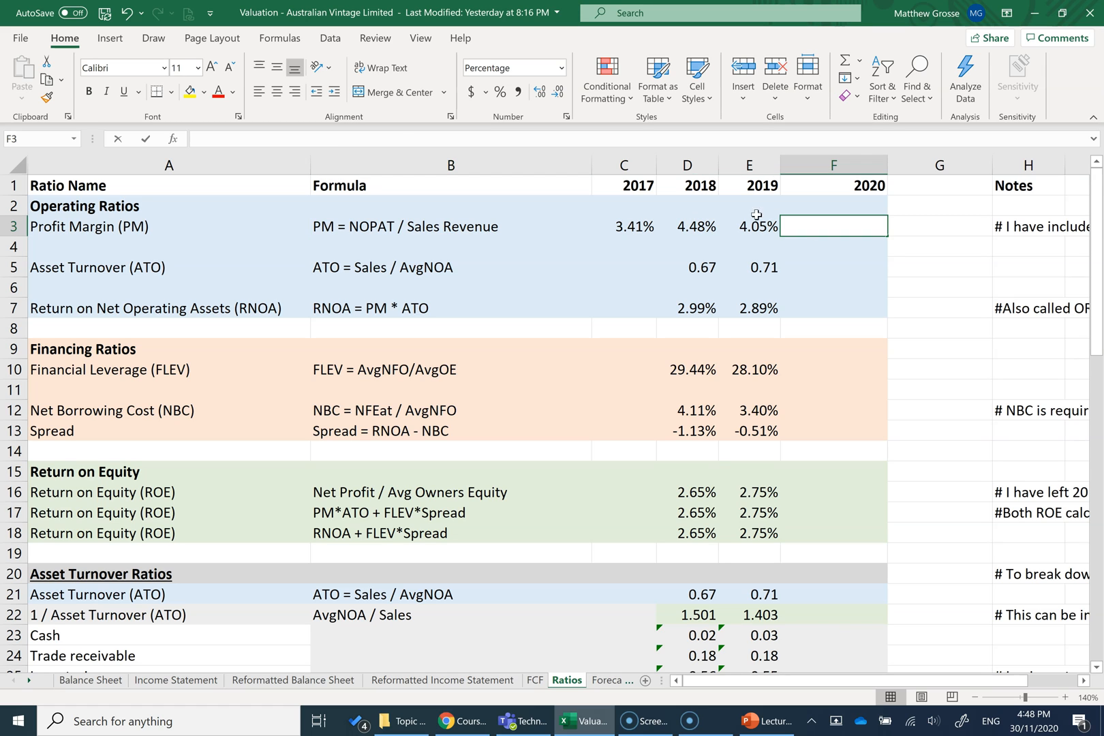
type("=")
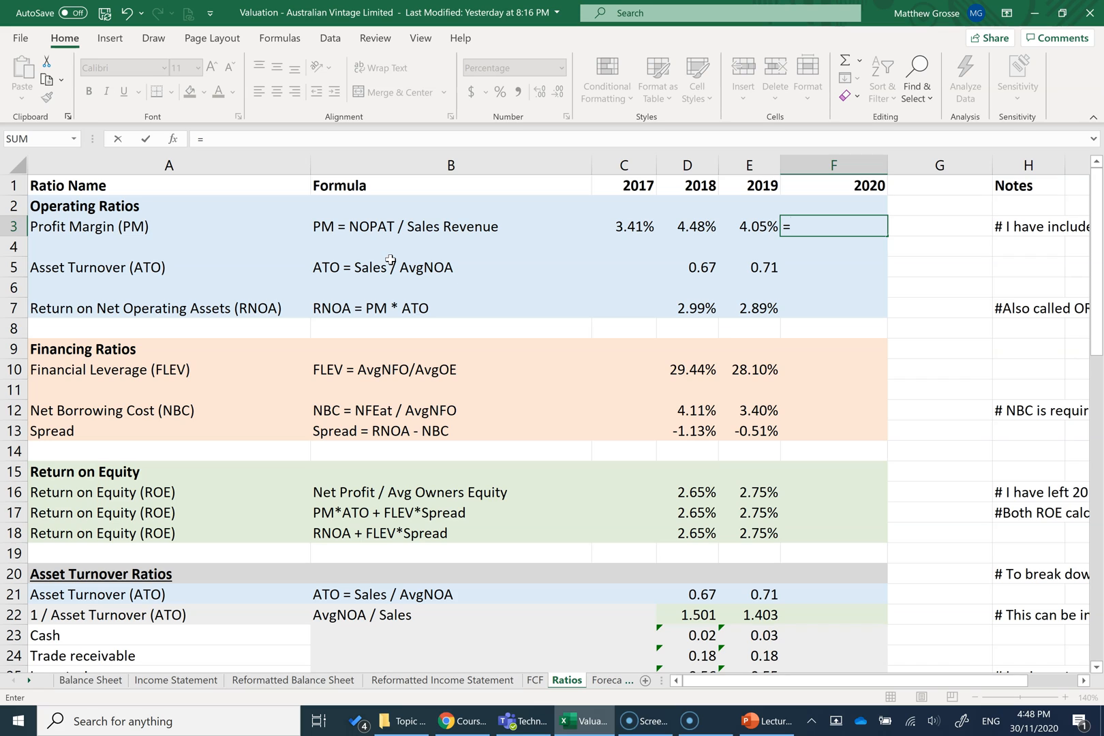
mouse_move(386, 229)
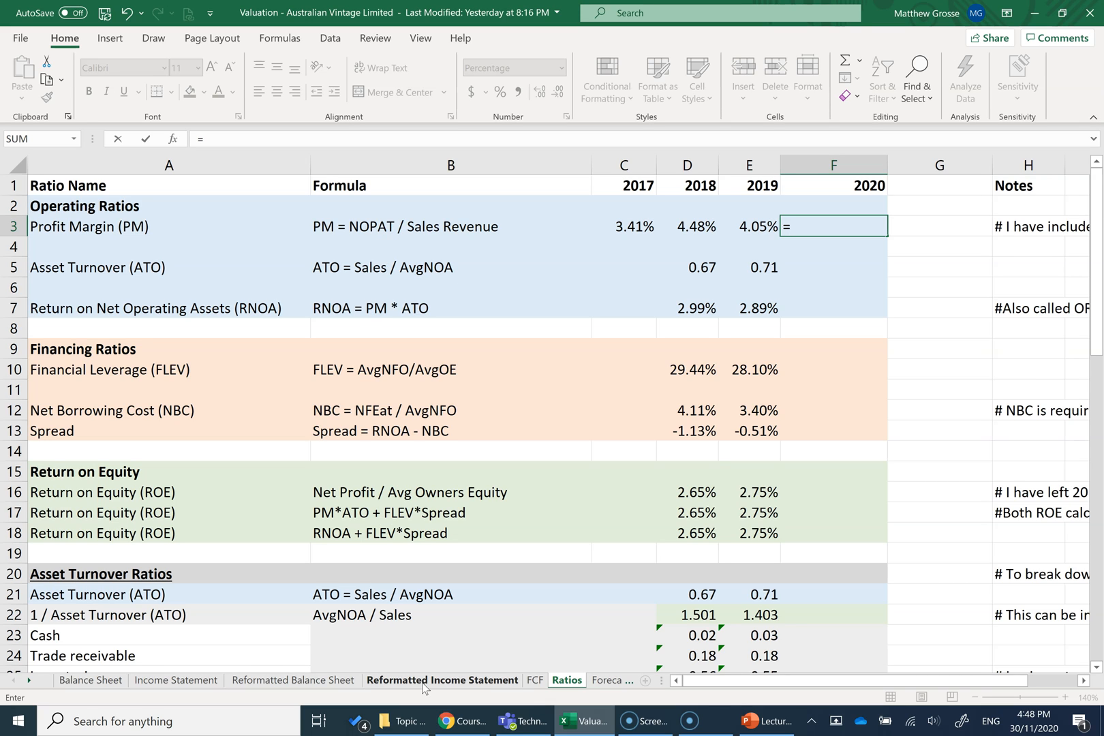
left_click(442, 679)
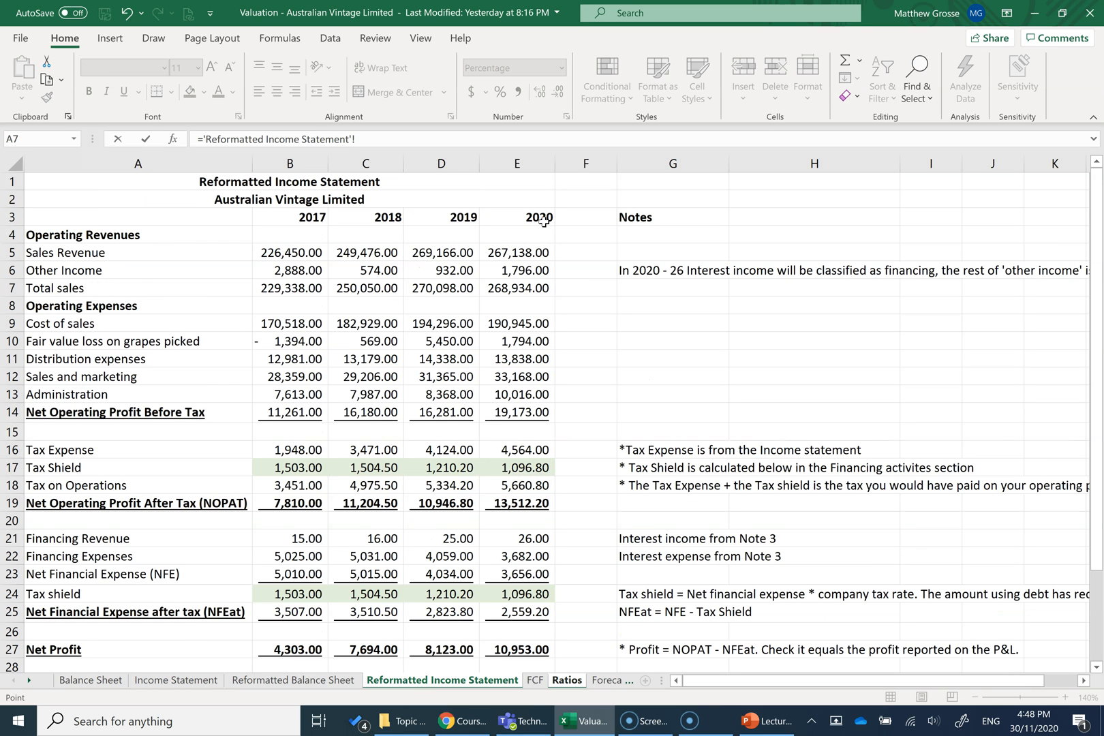
mouse_move(181, 513)
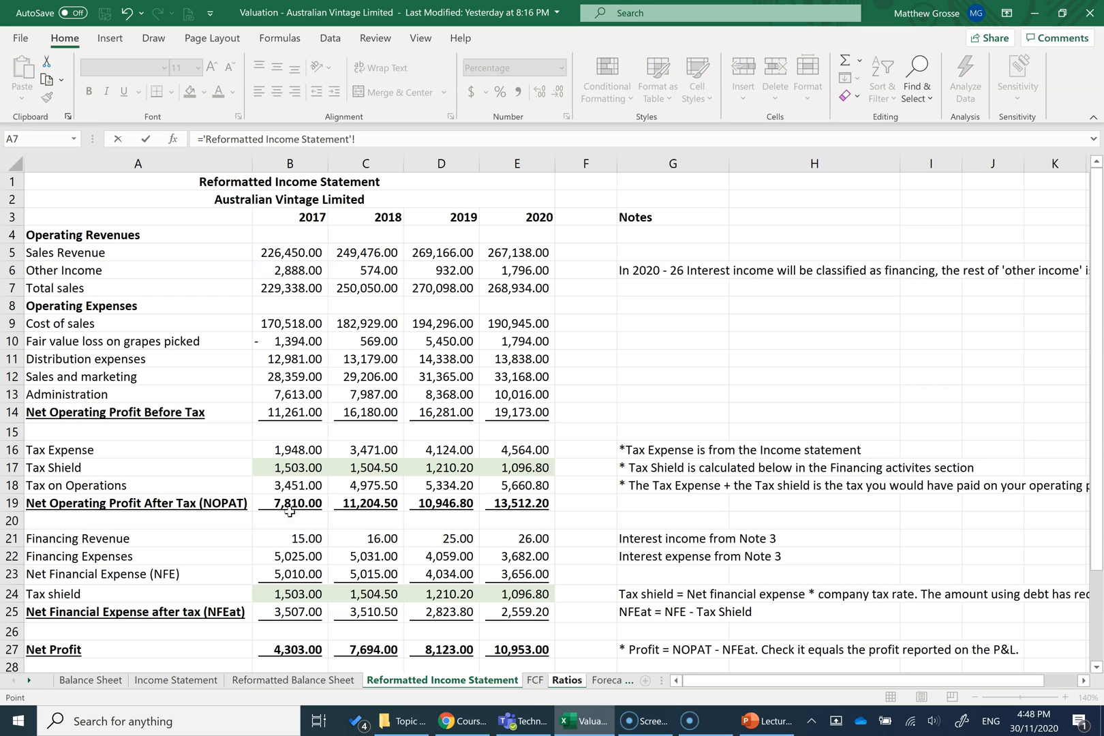
left_click(516, 503)
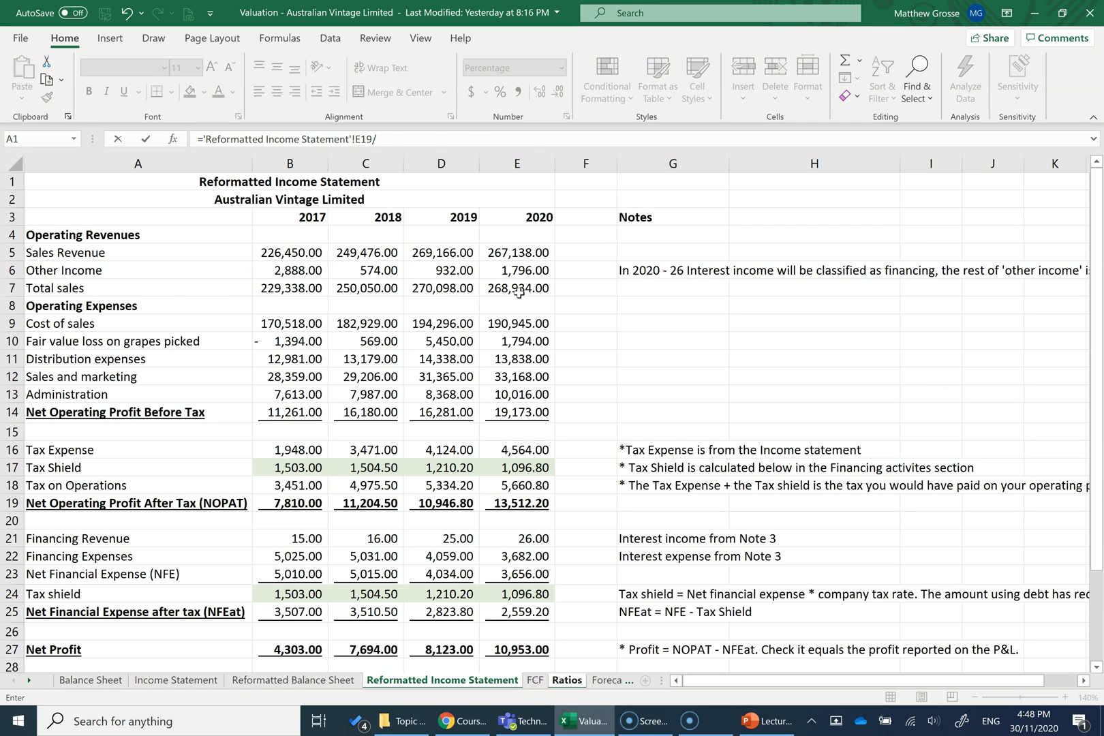
left_click(516, 288)
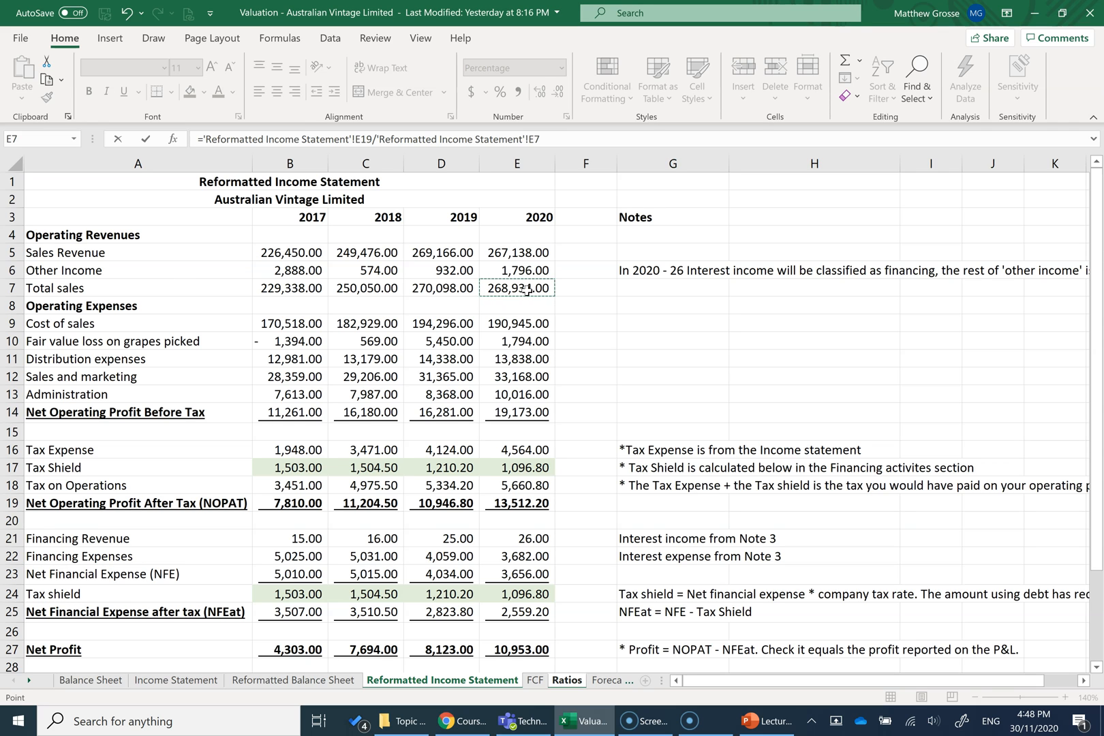
left_click(567, 684)
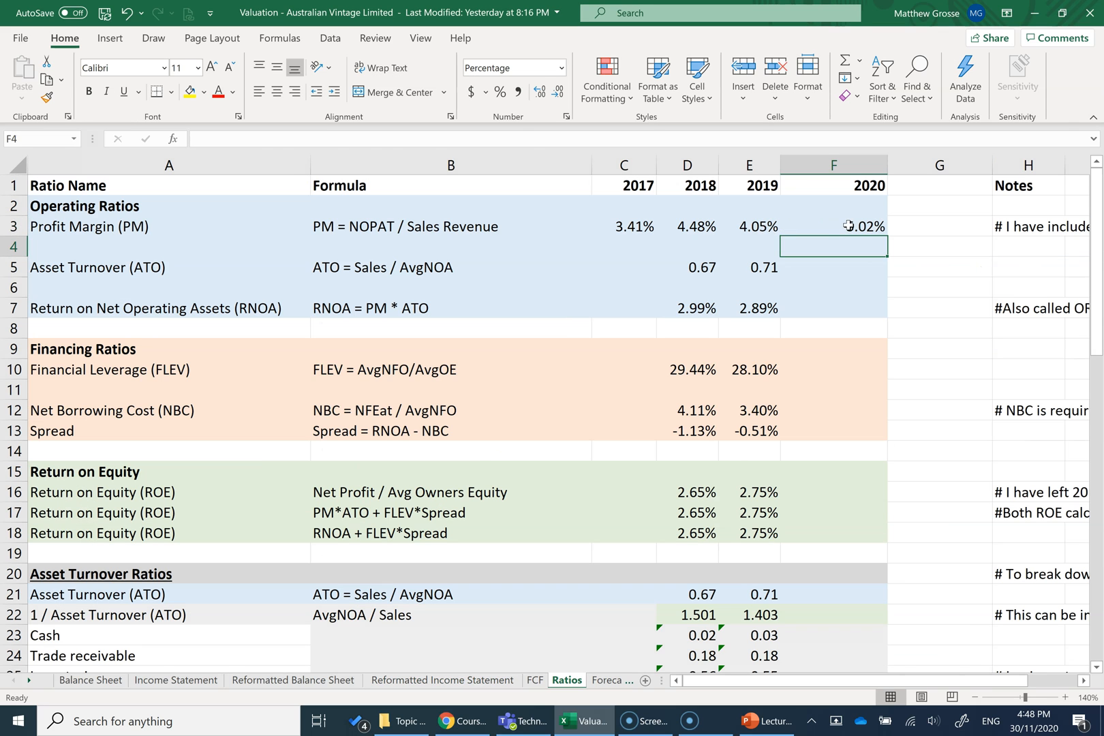
left_click(832, 226)
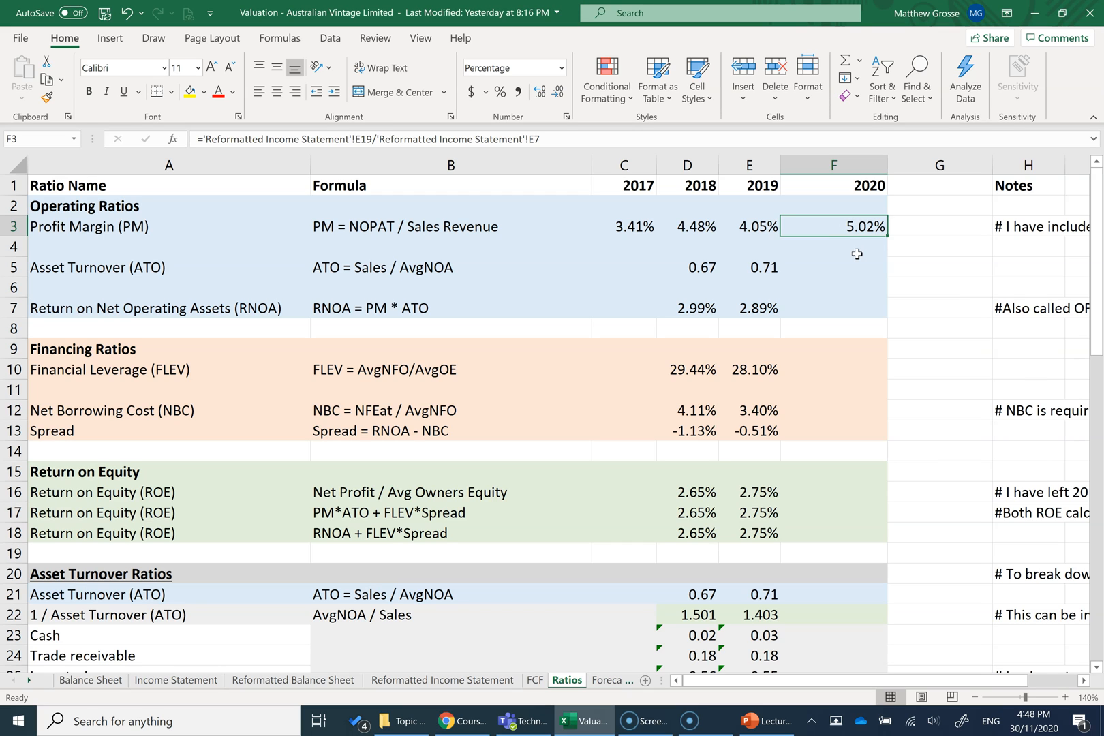
left_click(1026, 226)
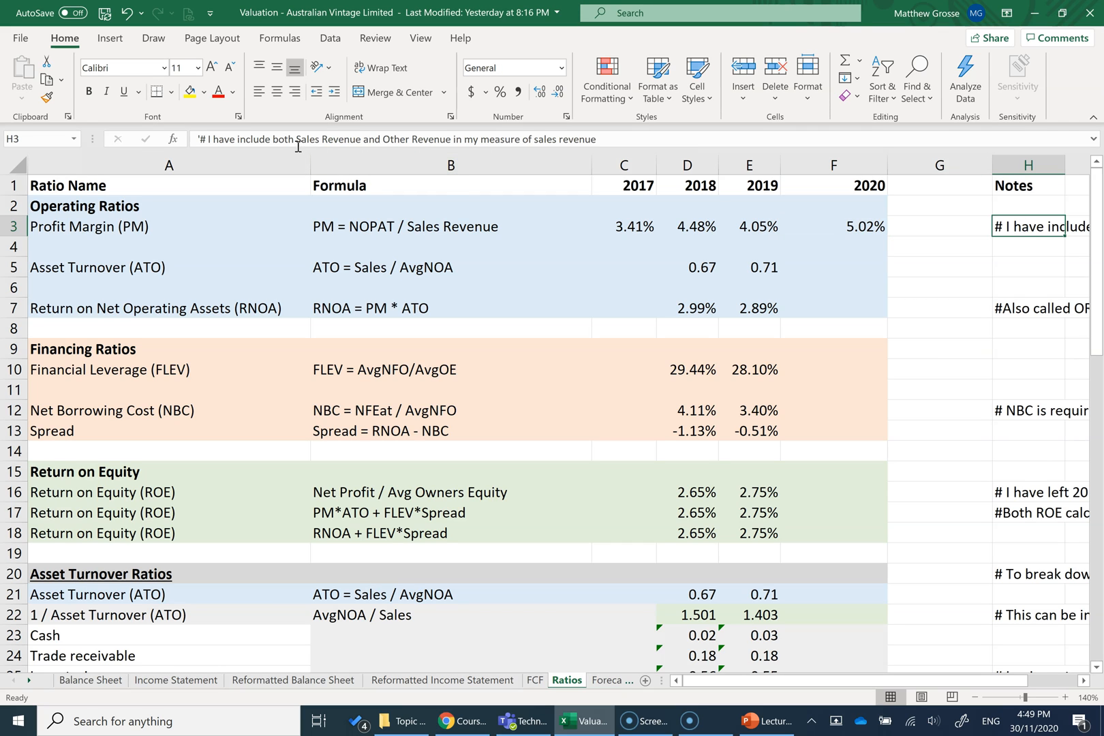
mouse_move(514, 152)
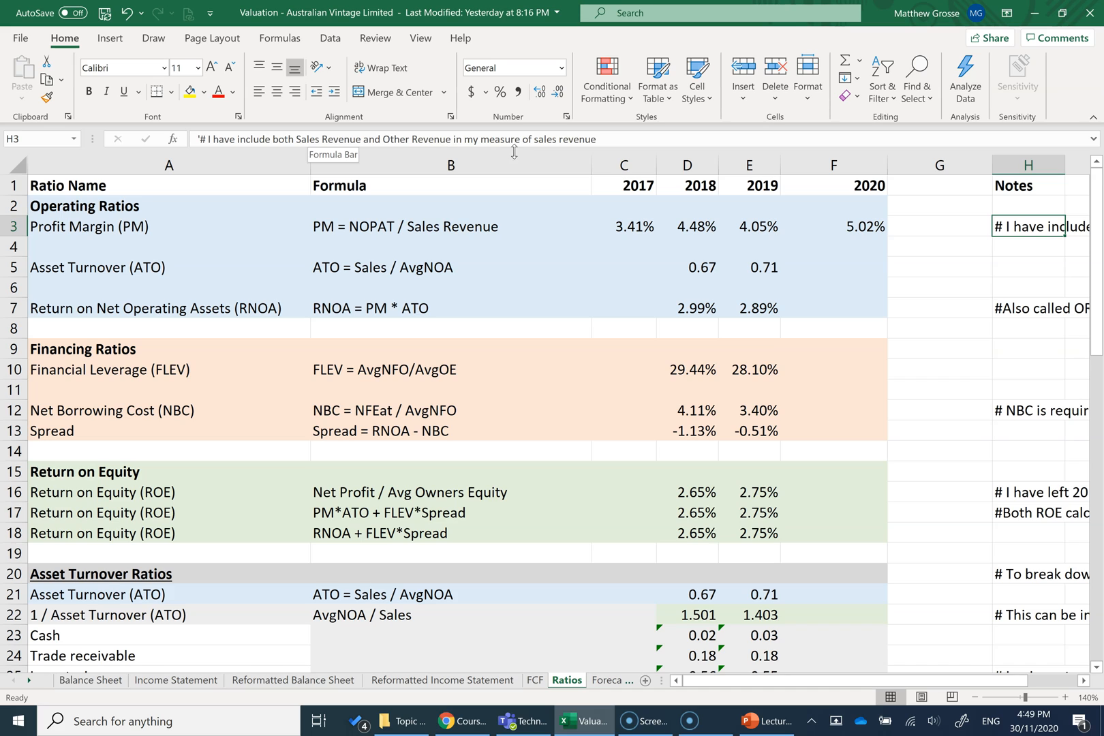
left_click(832, 266)
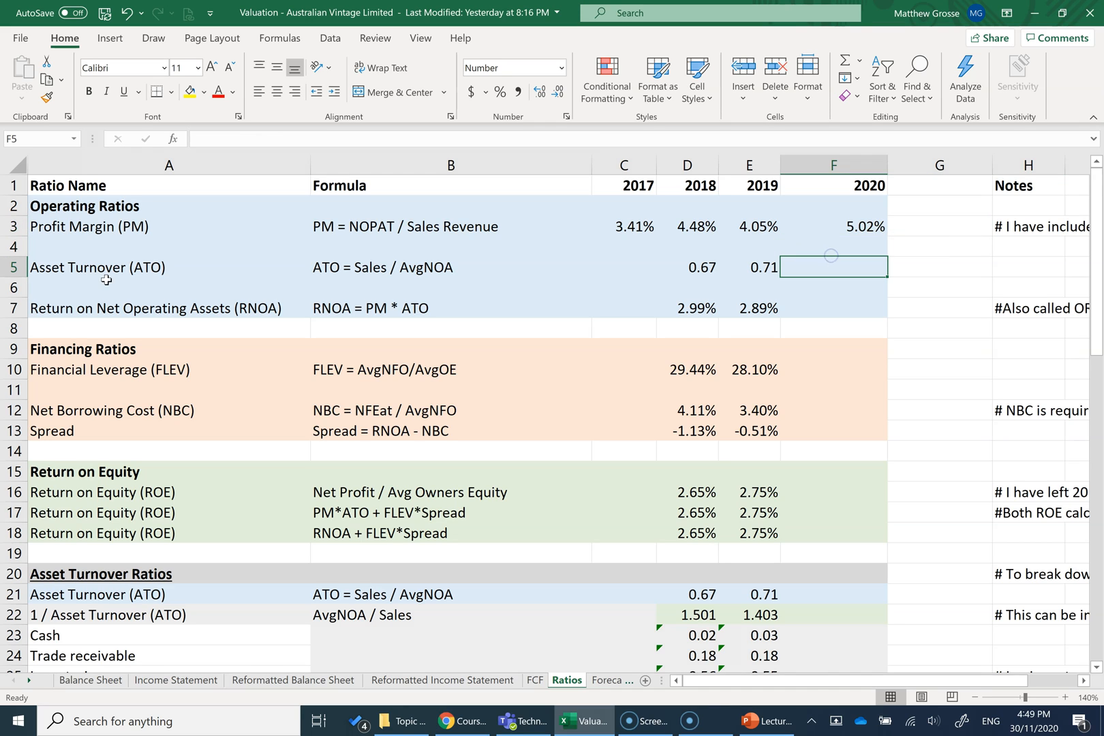
mouse_move(331, 280)
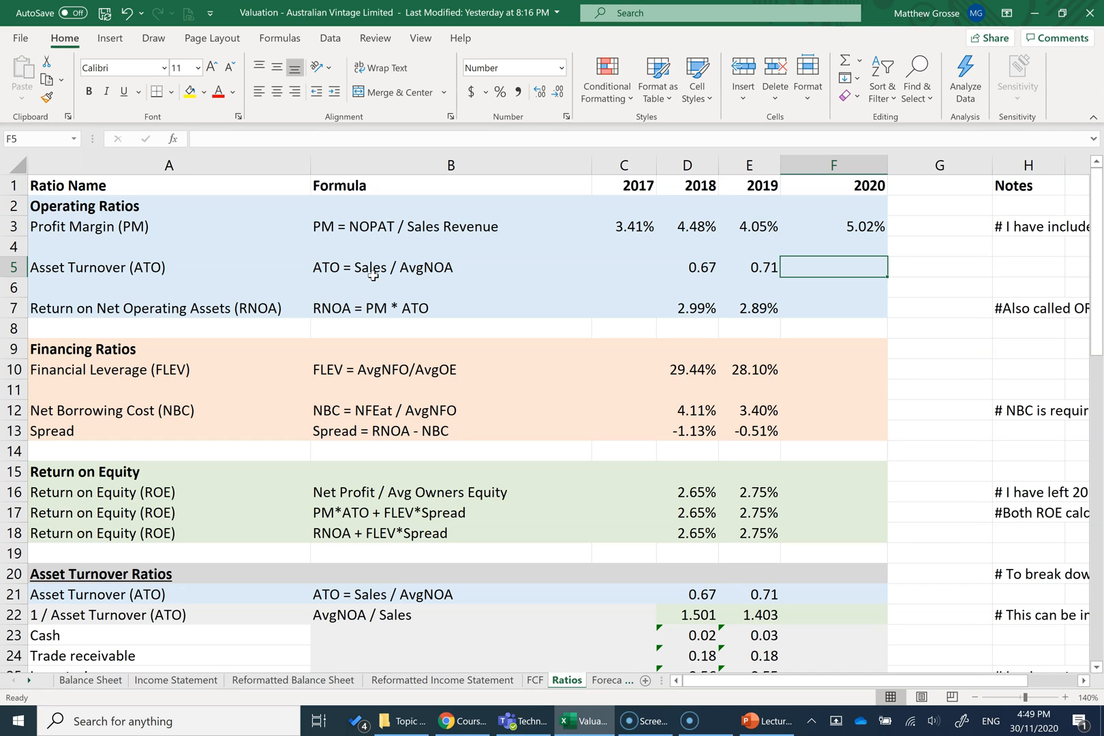
mouse_move(393, 279)
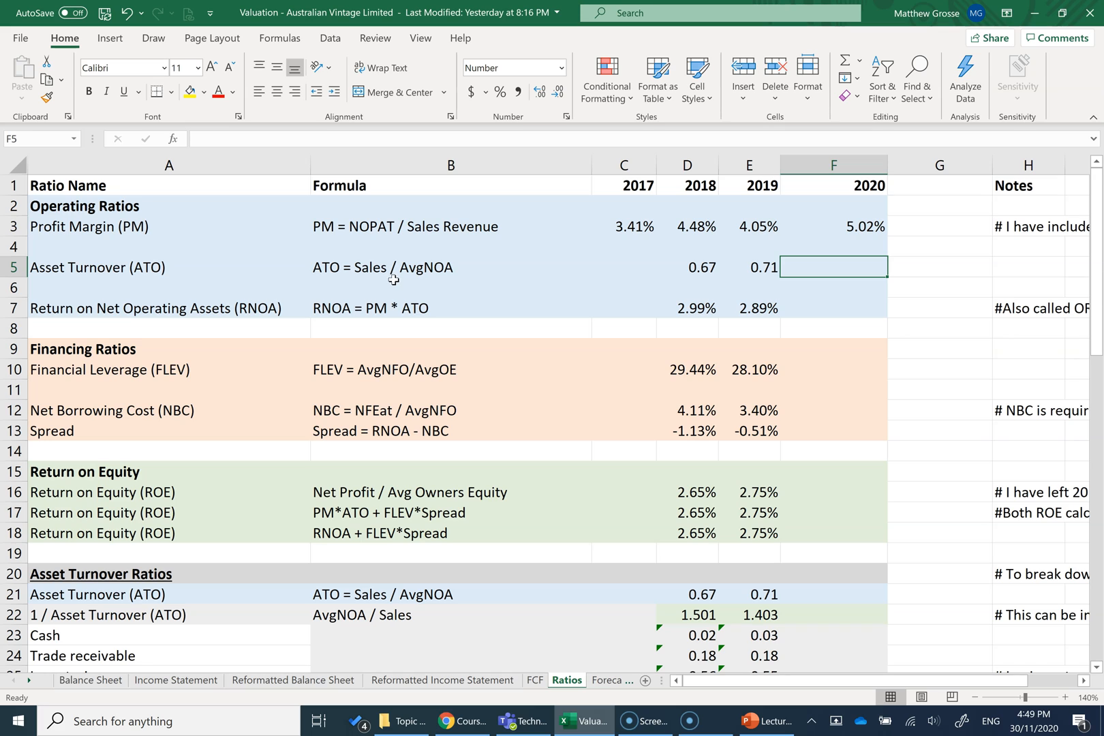
mouse_move(436, 276)
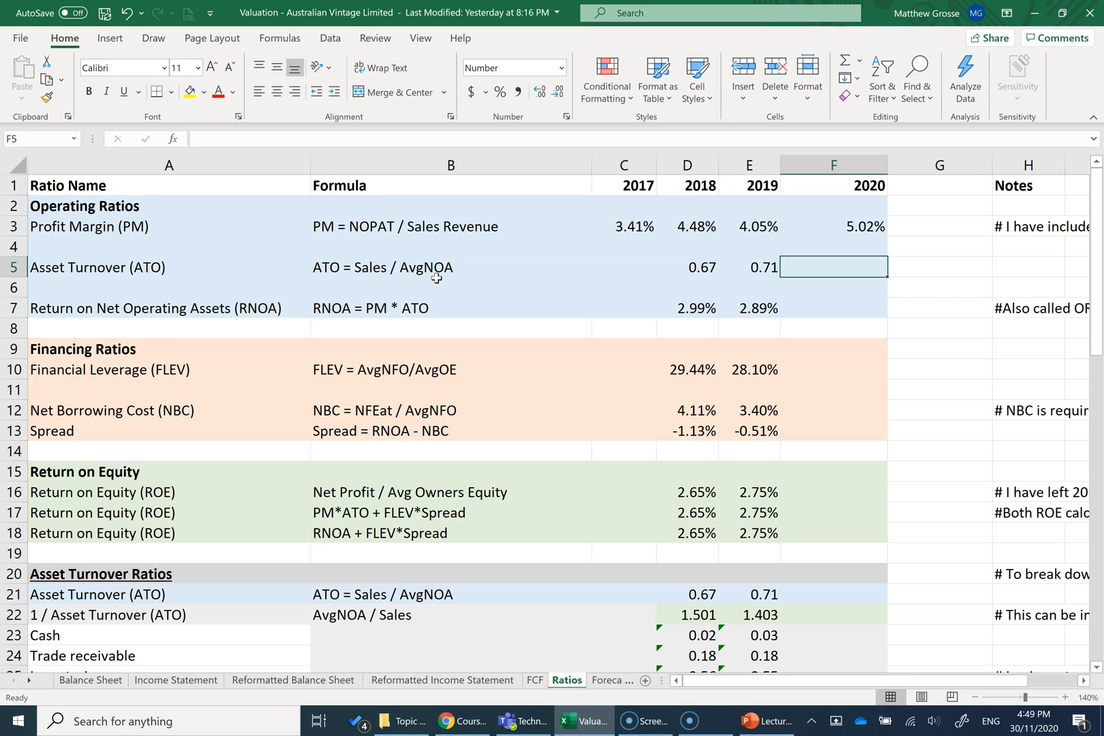
mouse_move(453, 277)
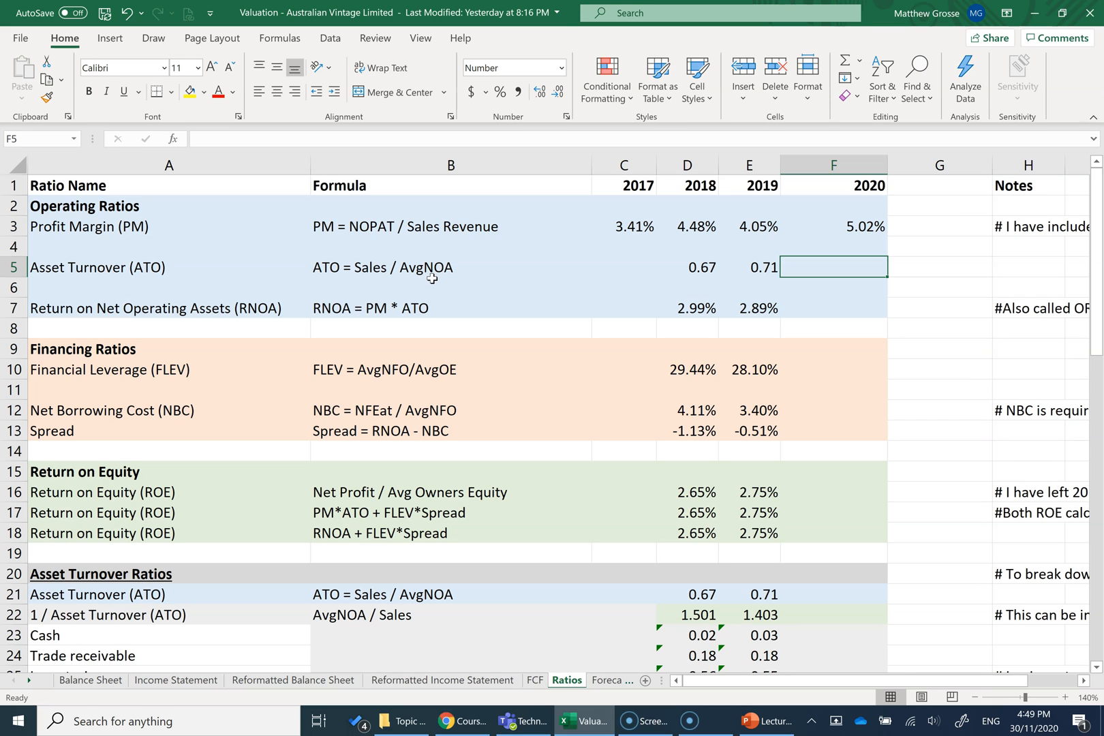
mouse_move(405, 279)
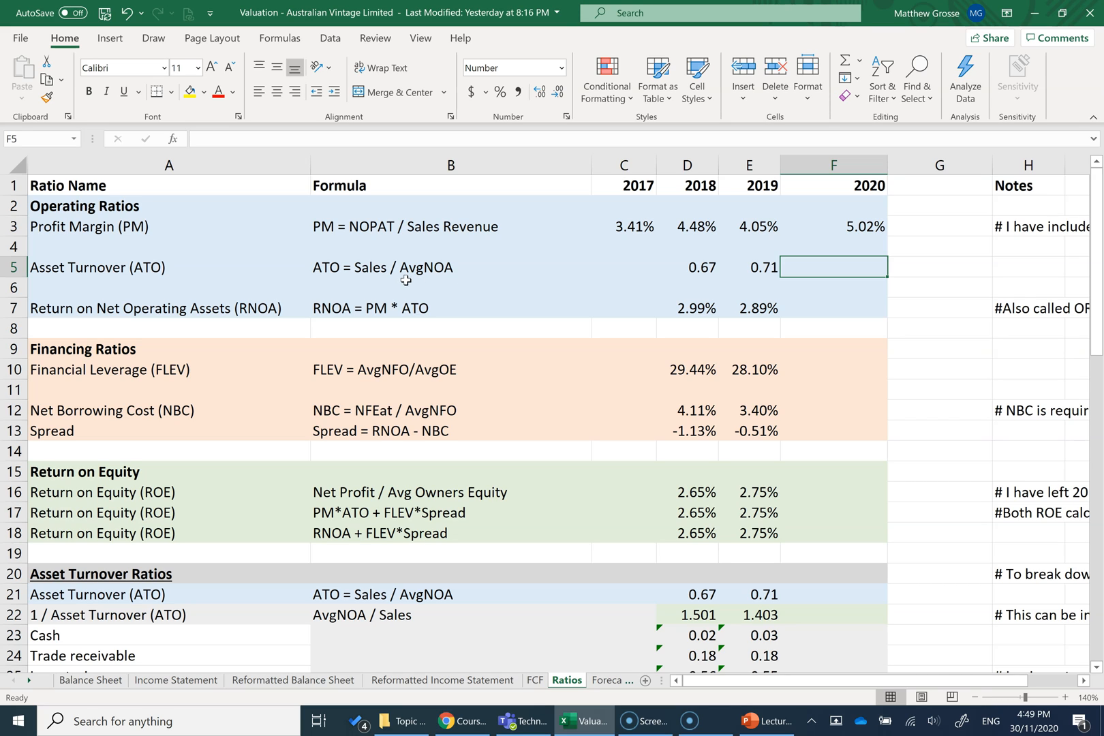
mouse_move(854, 270)
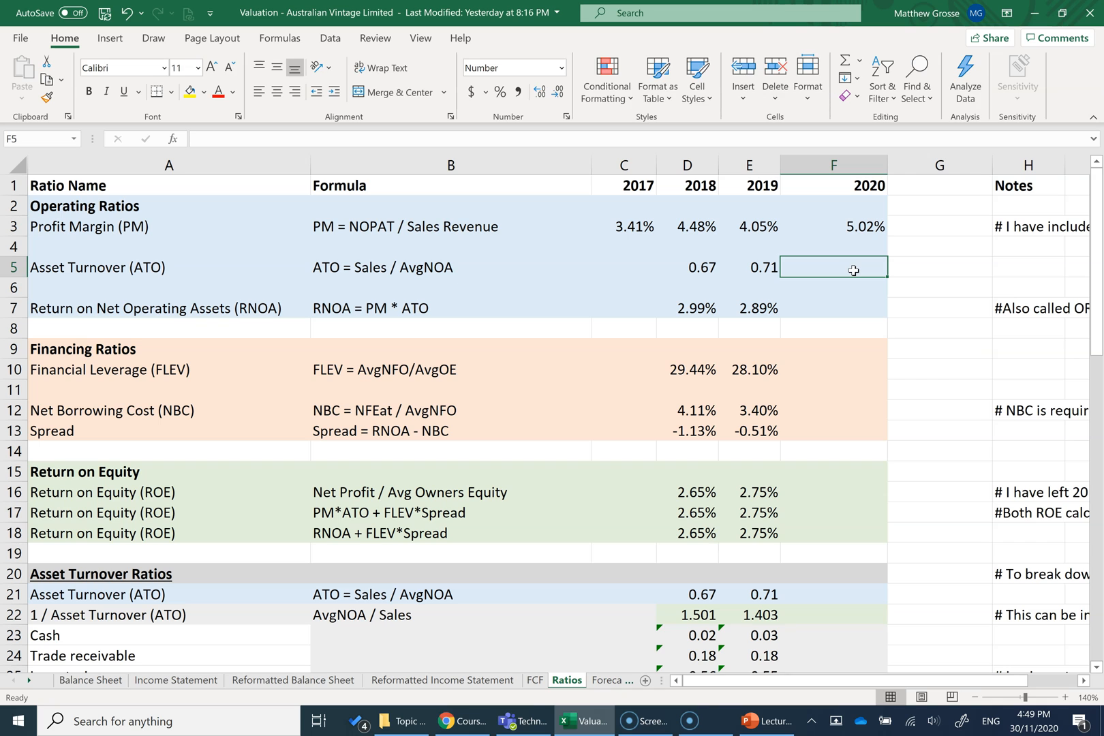
- Build F5 as 2020 sales over AVERAGE of Reformatted Balance Sheet D33:E33
type("=")
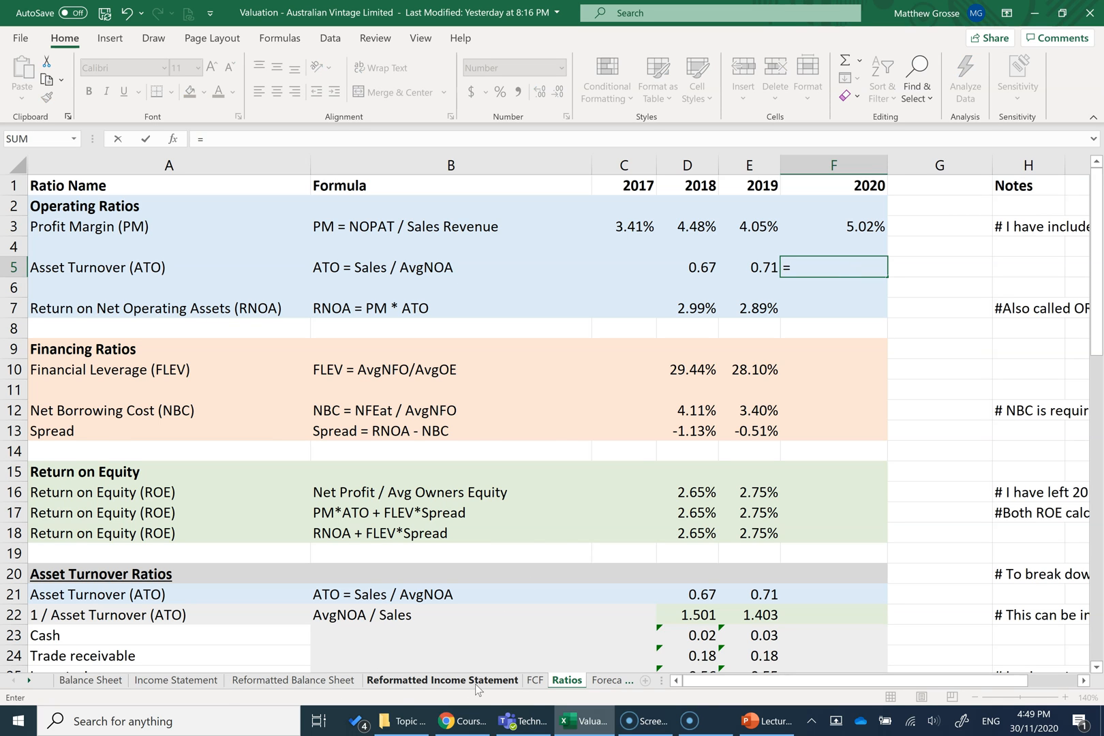
left_click(442, 679)
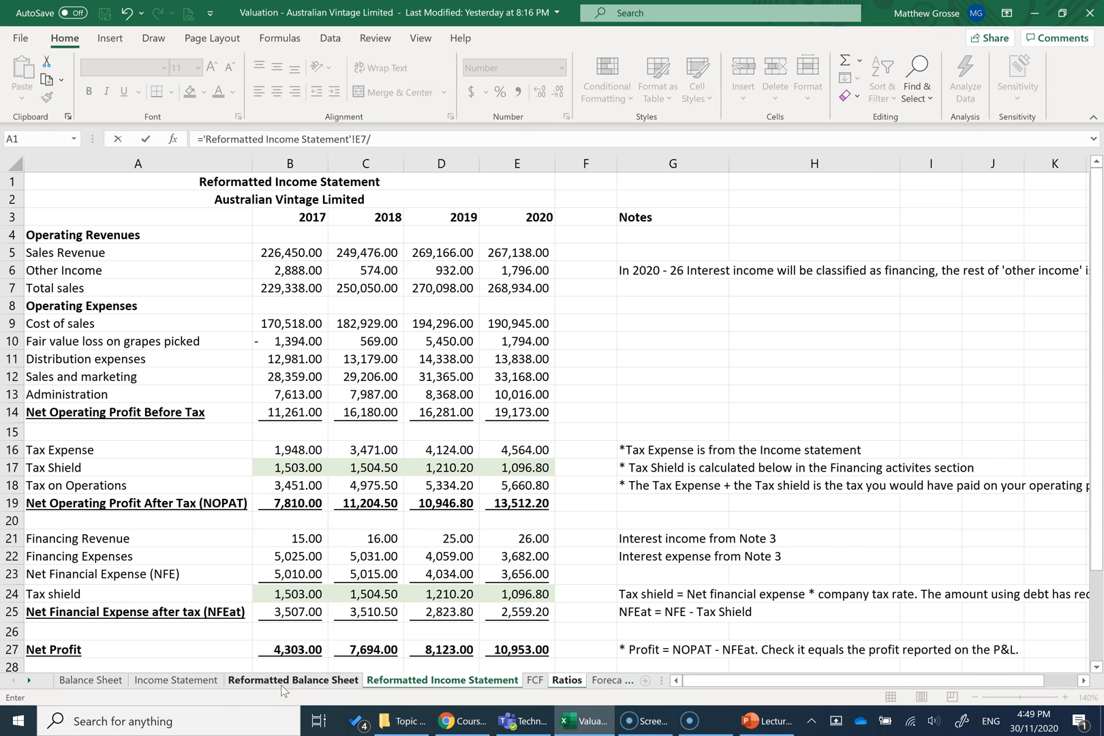
left_click(293, 679)
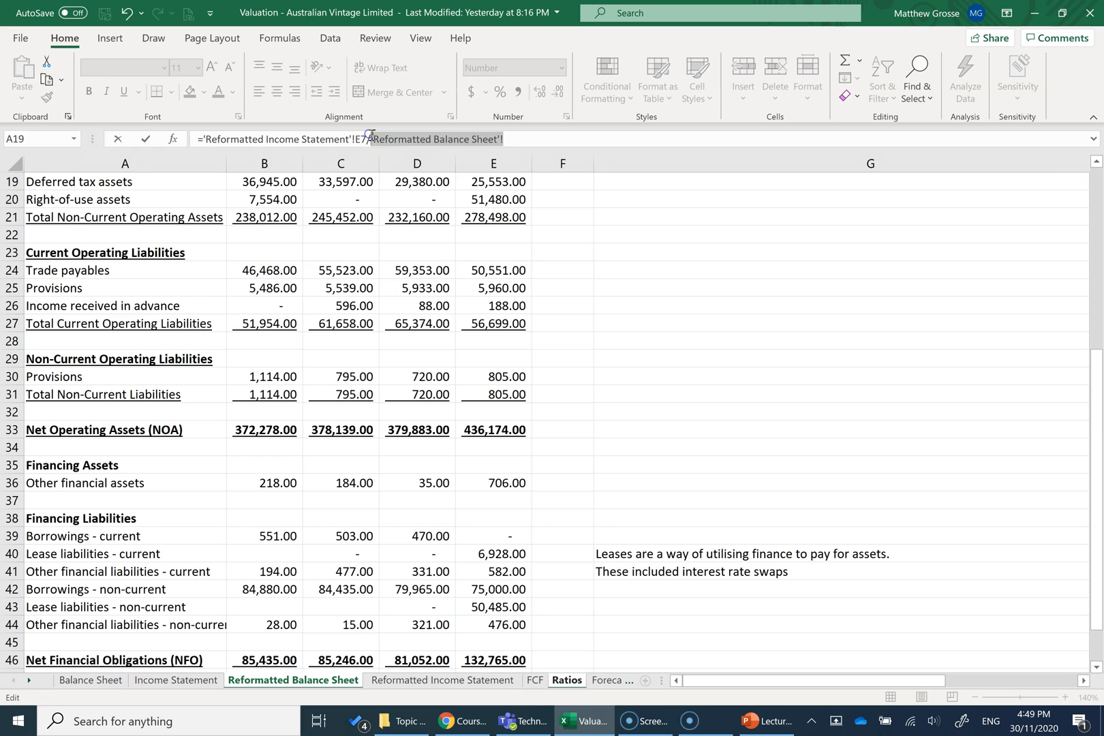
type("average(")
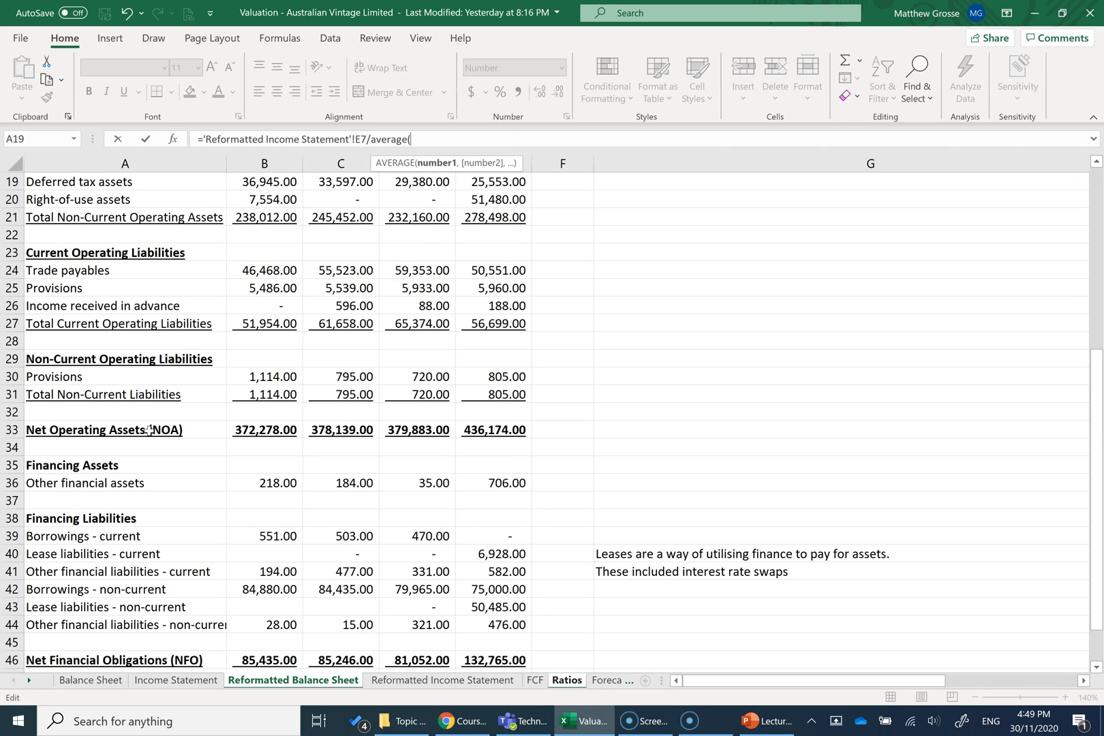
scroll("up", 3)
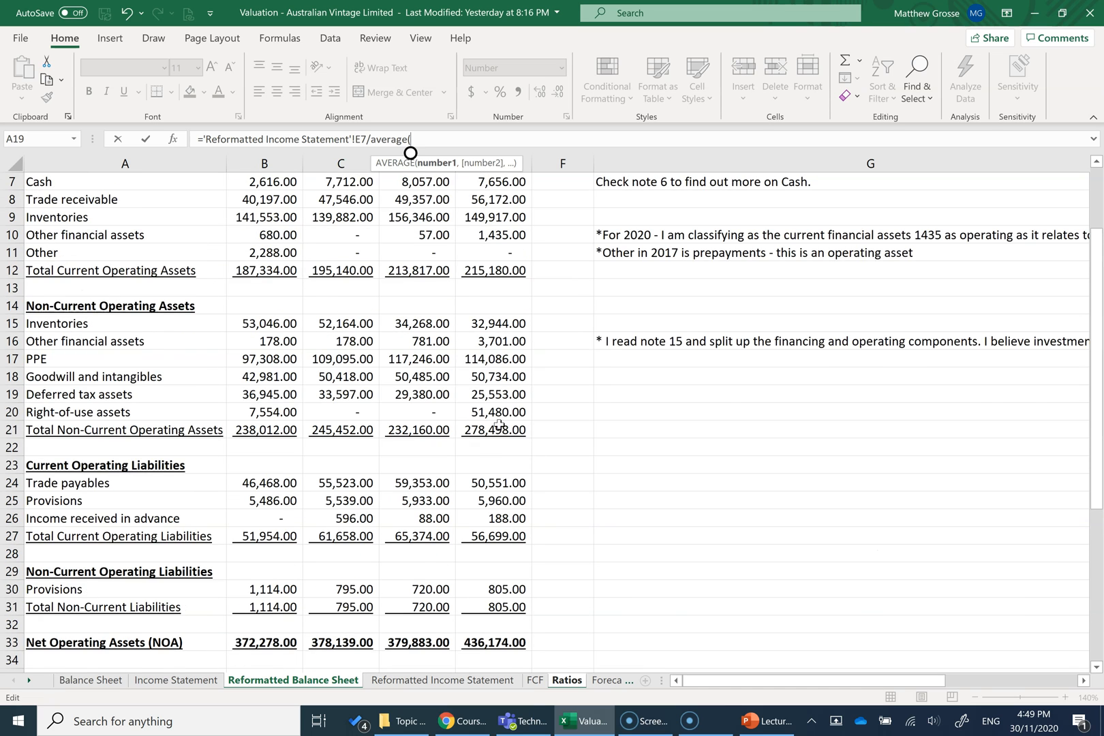
scroll("up", 3)
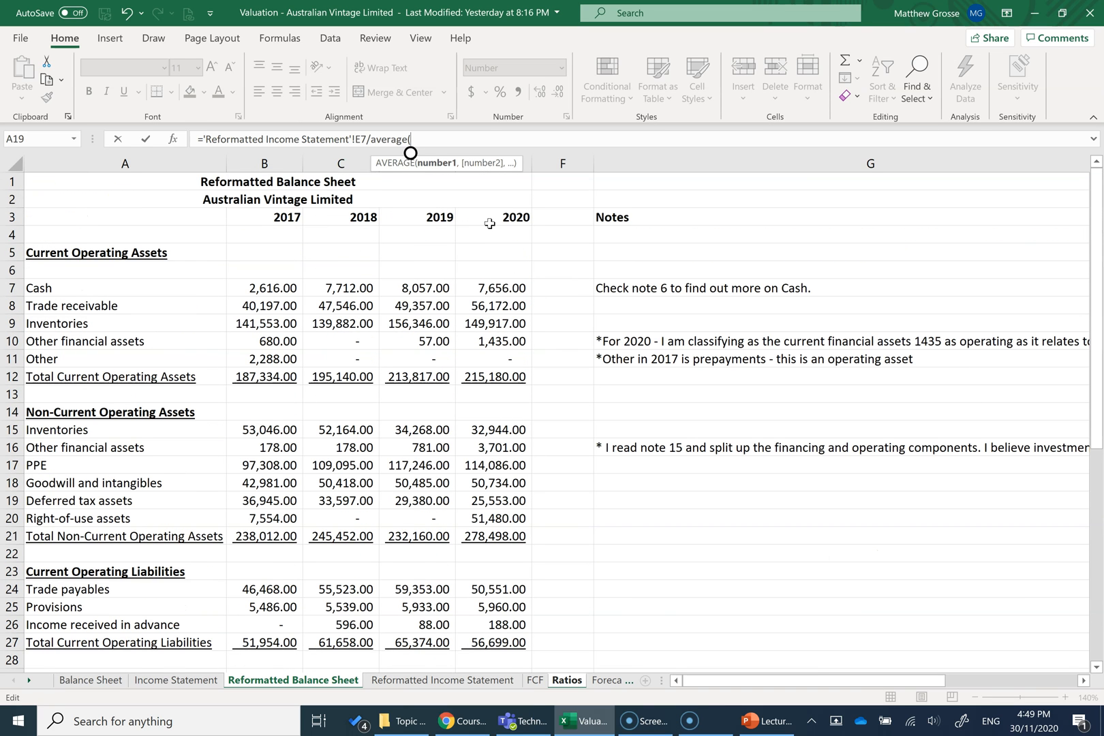
scroll("down", 3)
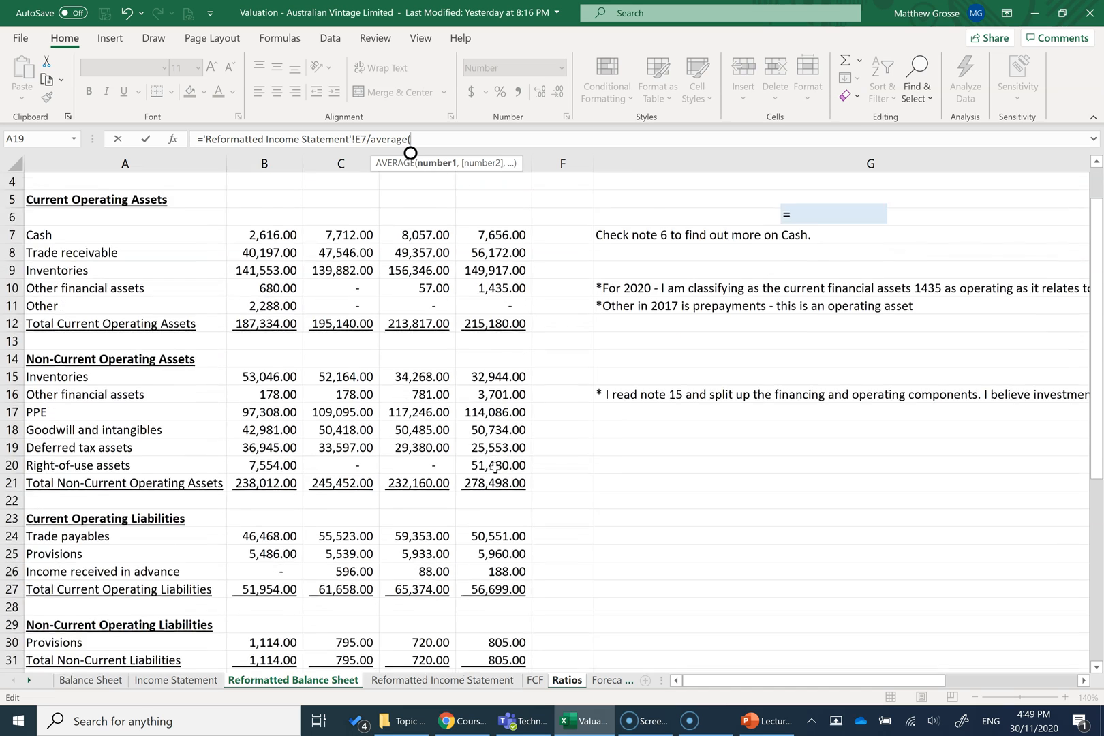
scroll("down", 3)
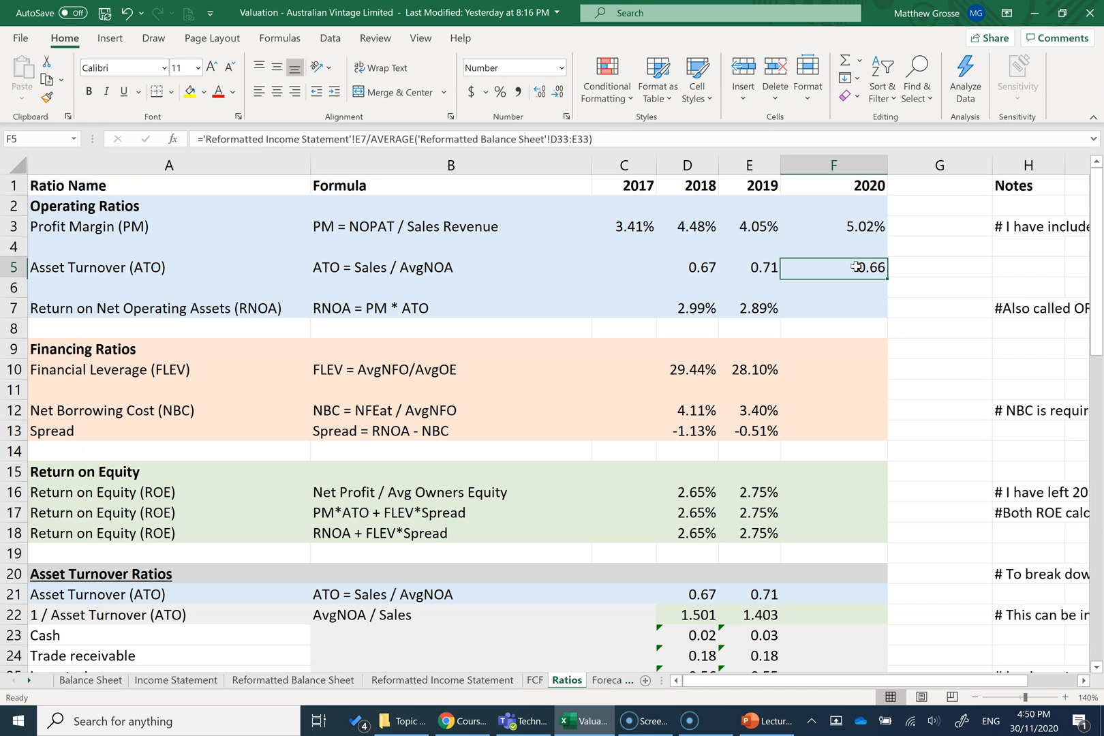
mouse_move(875, 300)
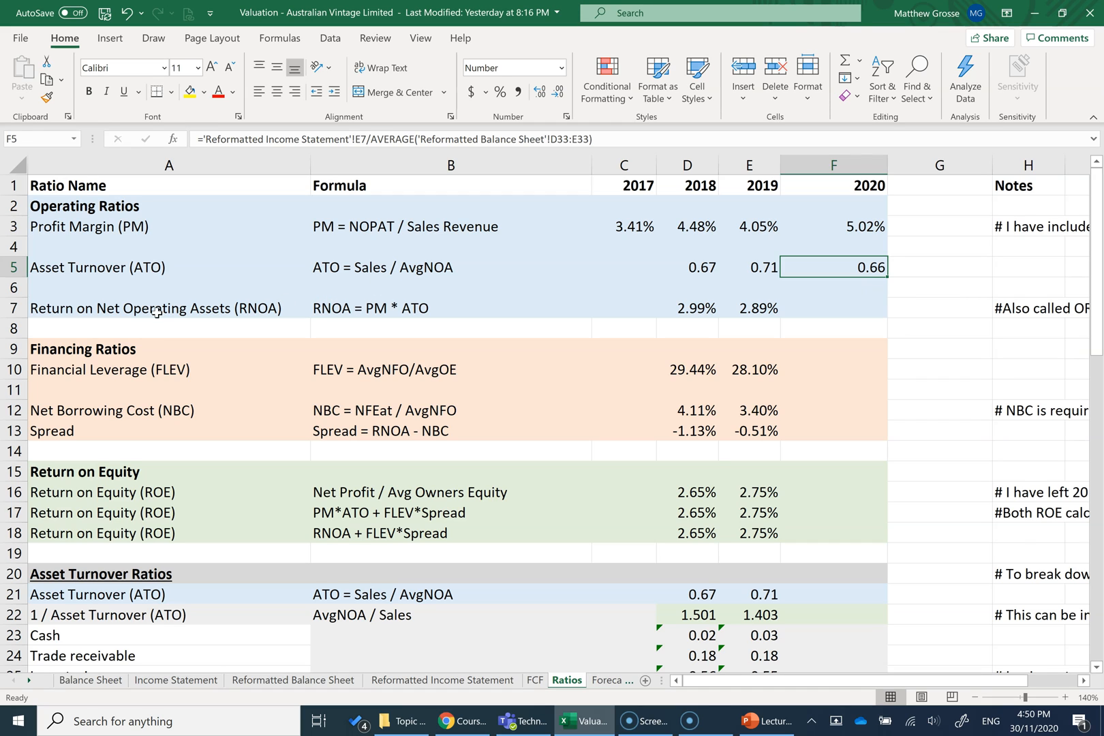
- Enter =F3*F5 in F7 for a 2020 RNOA of 3.31%
left_click(168, 308)
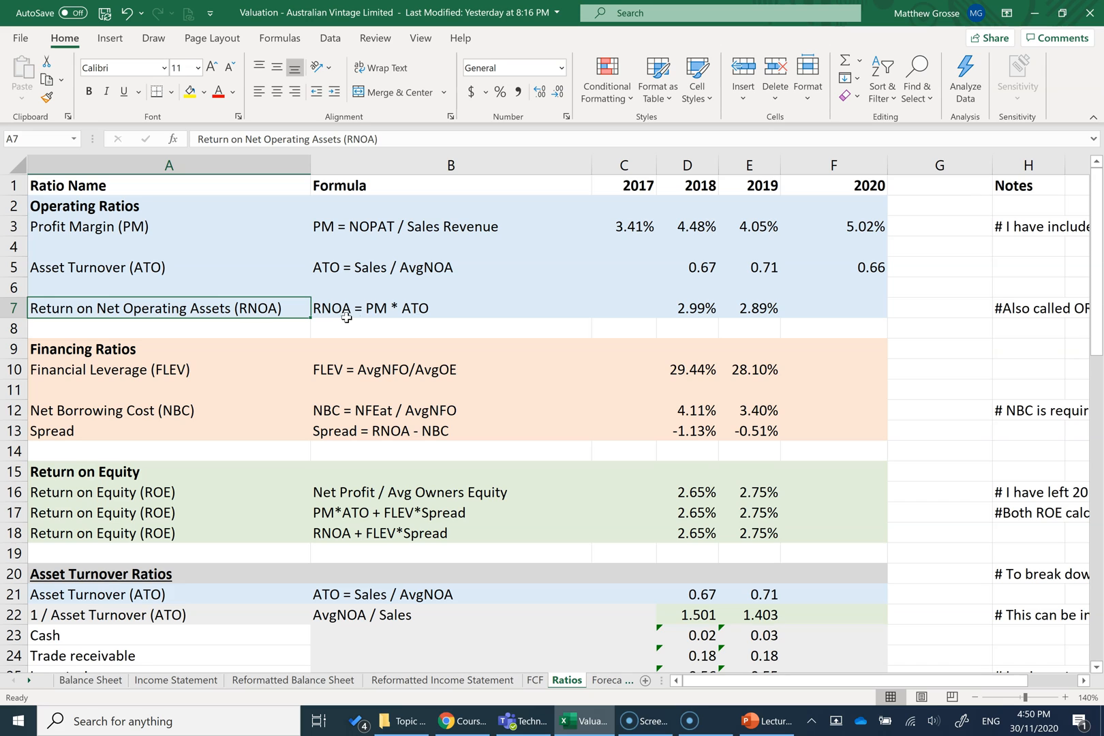
mouse_move(868, 298)
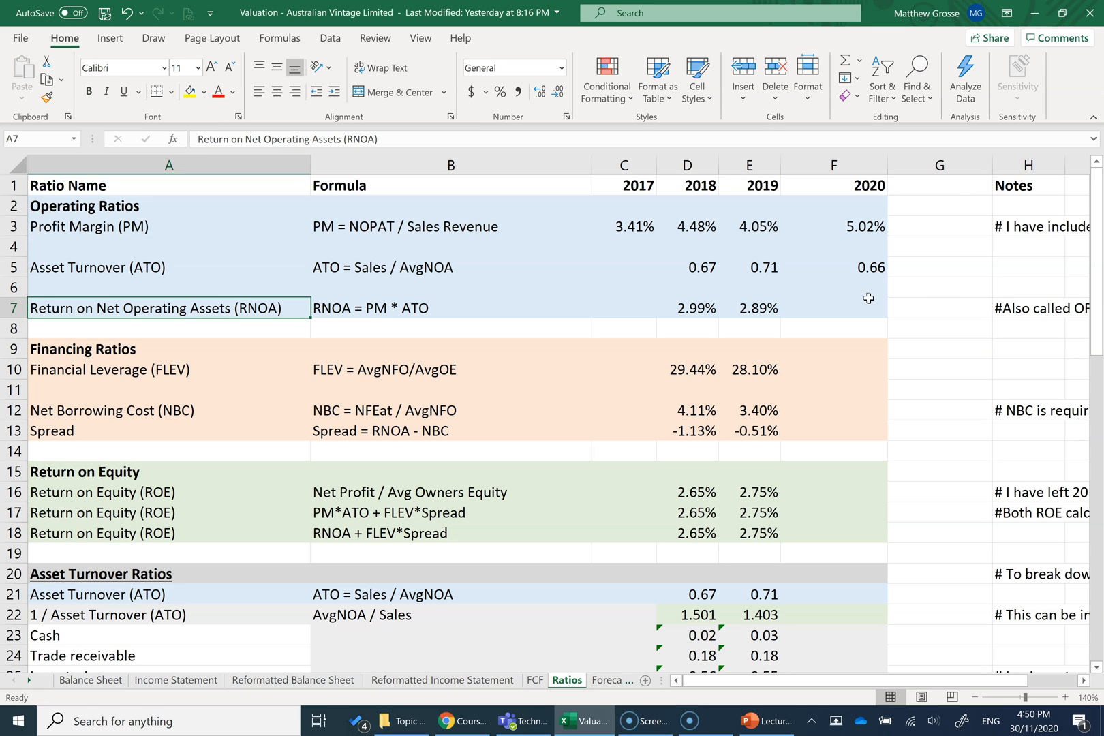
type("=")
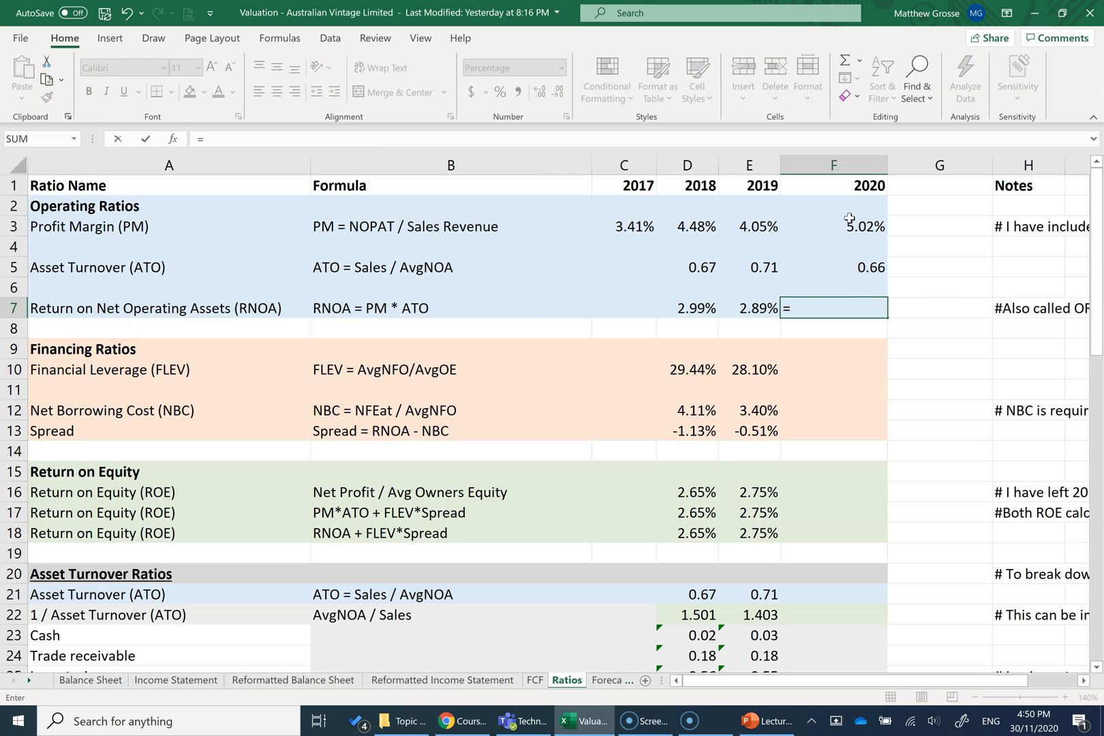
left_click(833, 227)
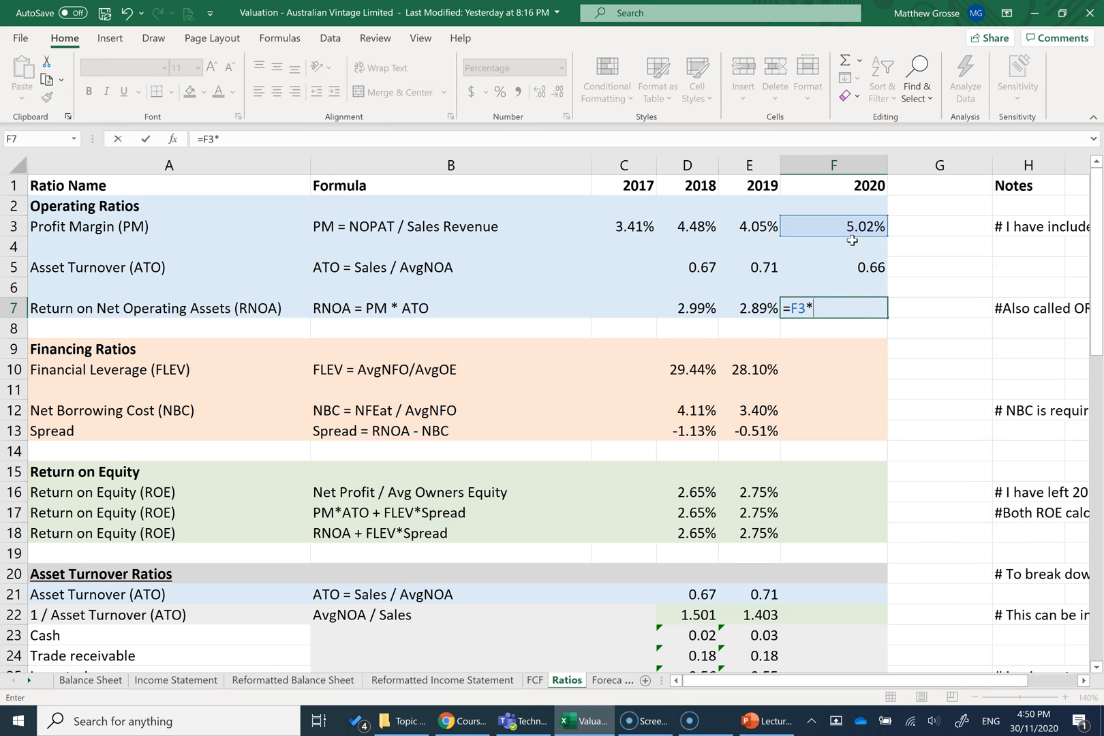
left_click(833, 267)
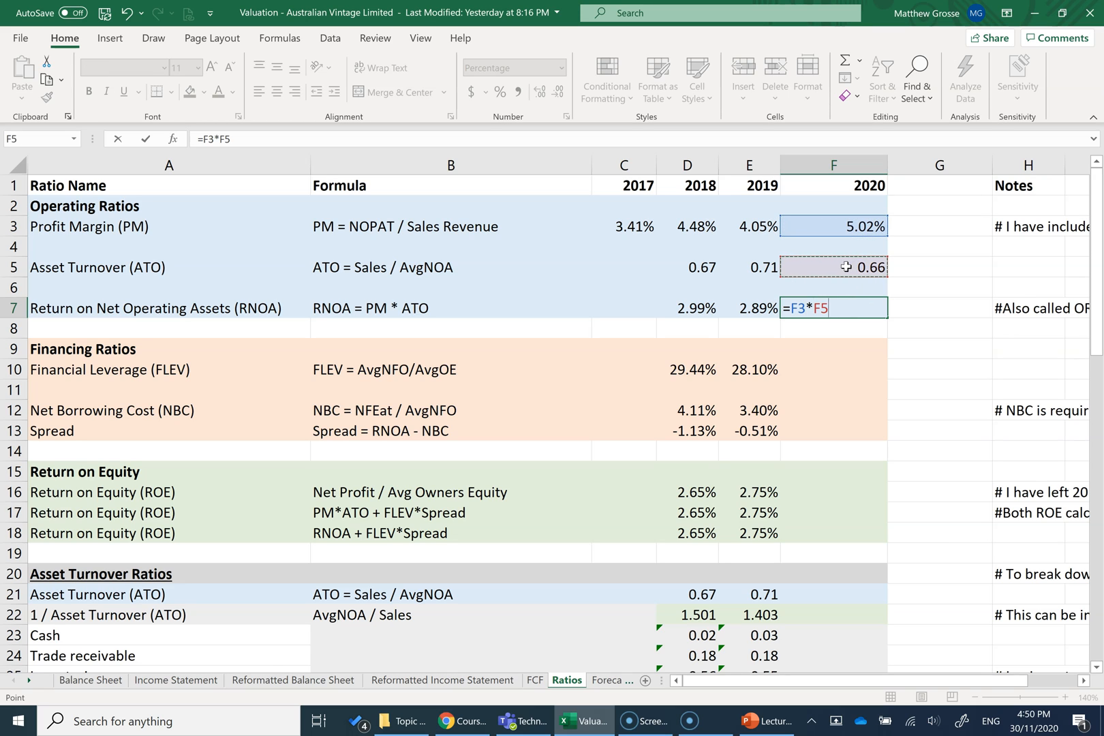
key("Return")
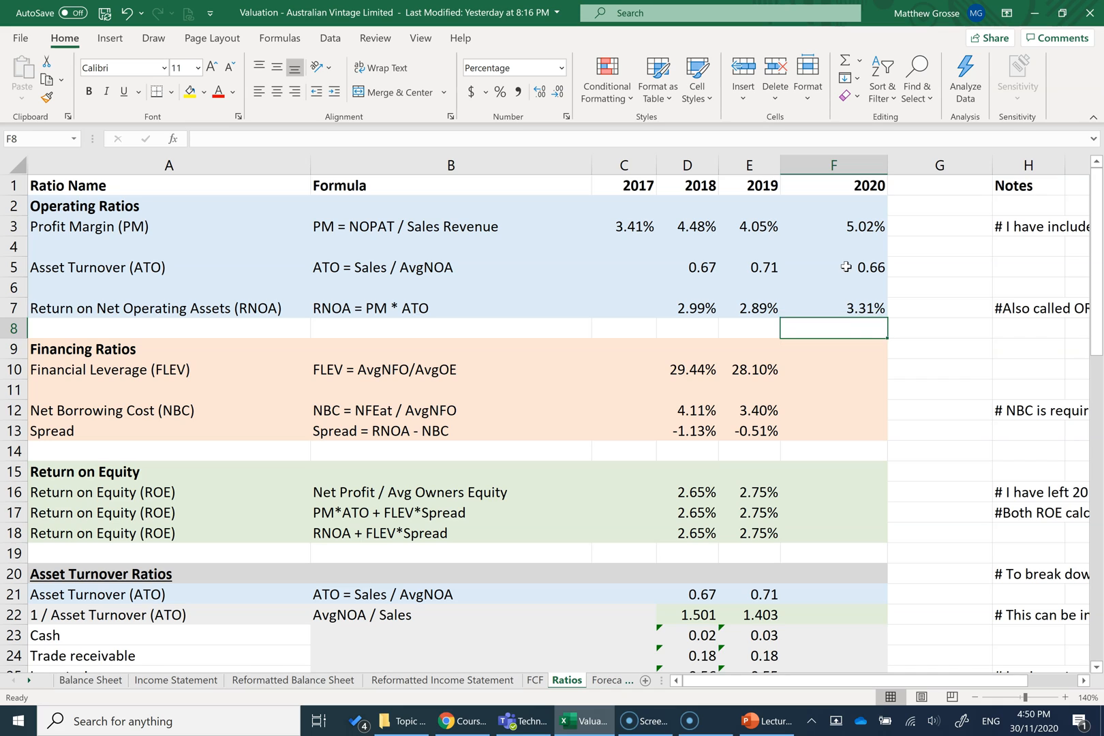
left_click(832, 308)
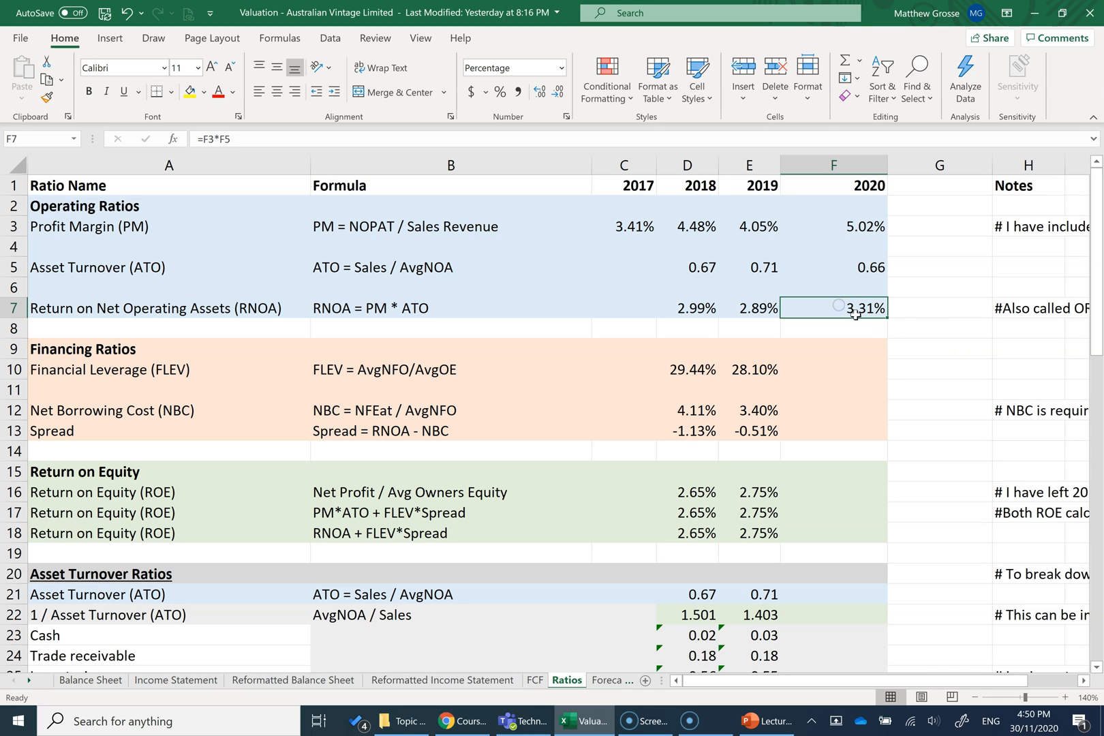
left_click(832, 369)
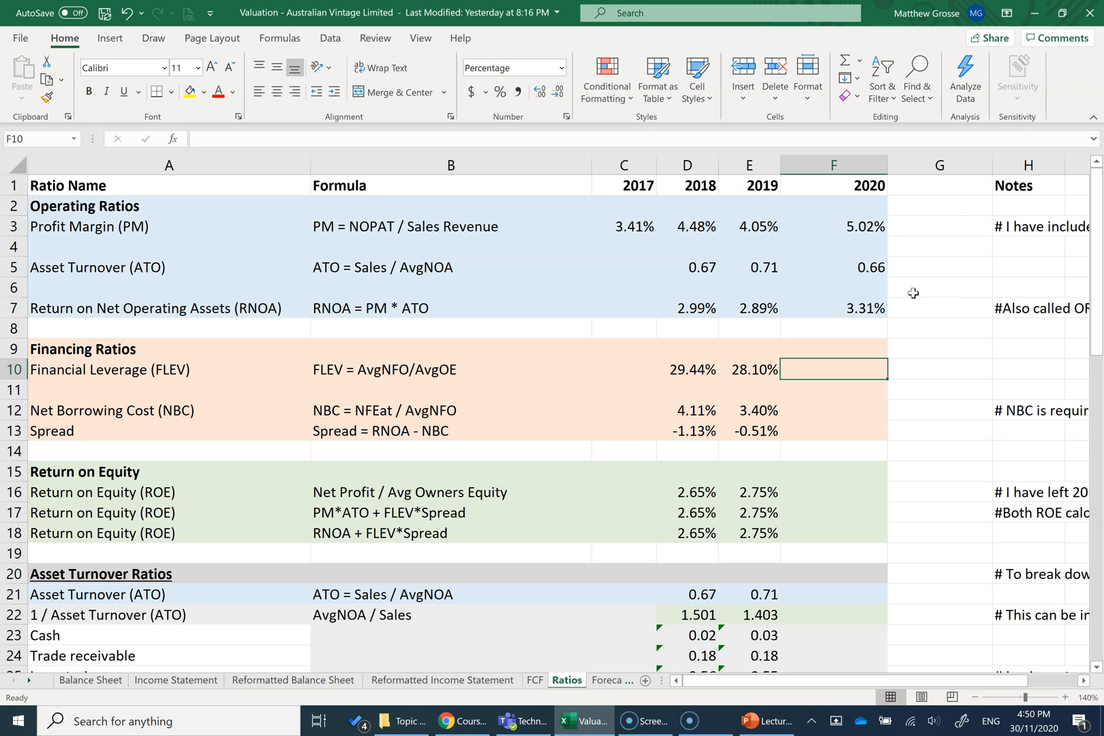
mouse_move(725, 301)
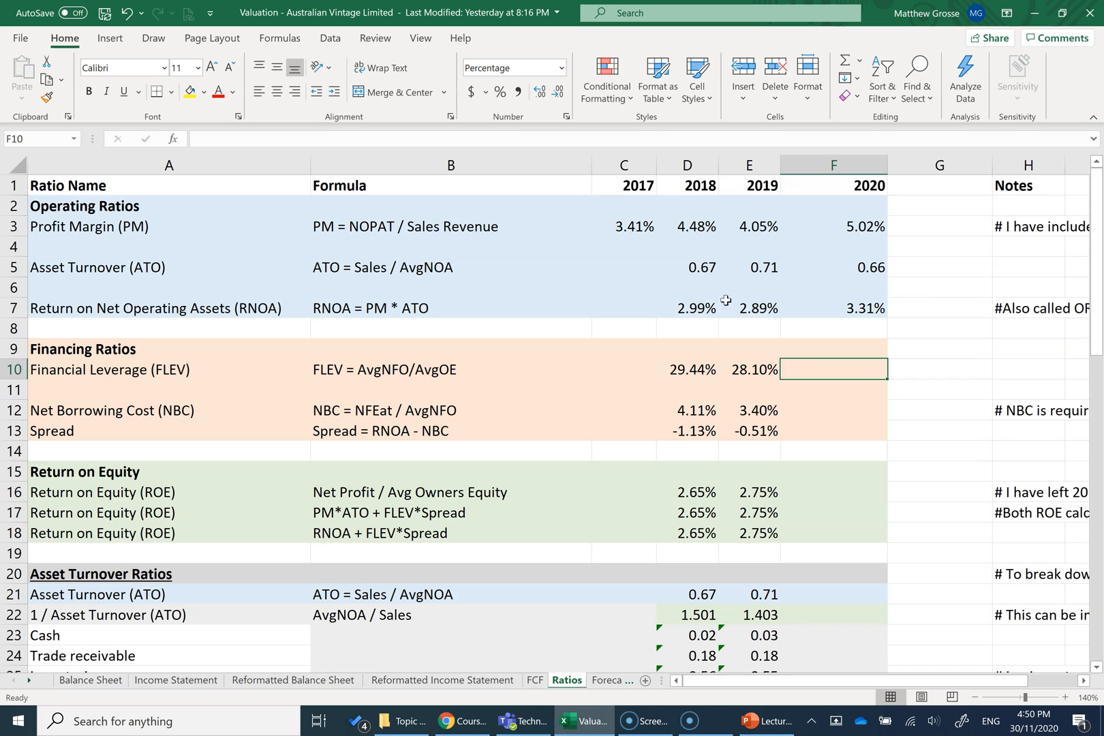
left_click(685, 308)
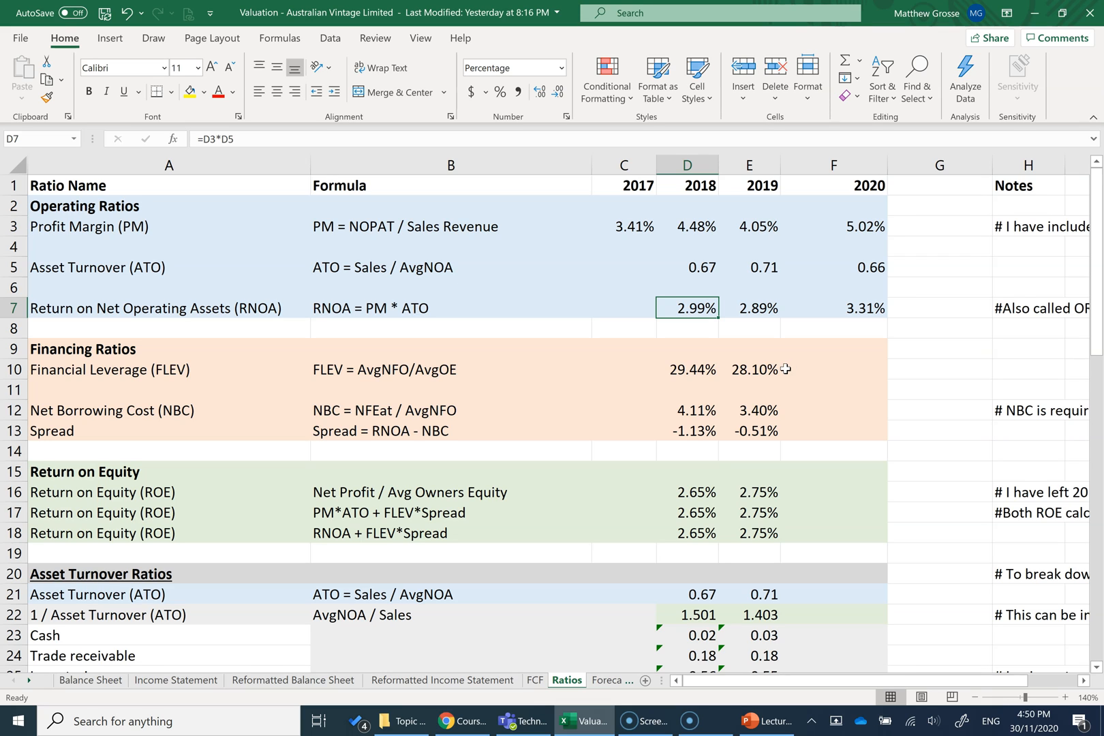
mouse_move(761, 332)
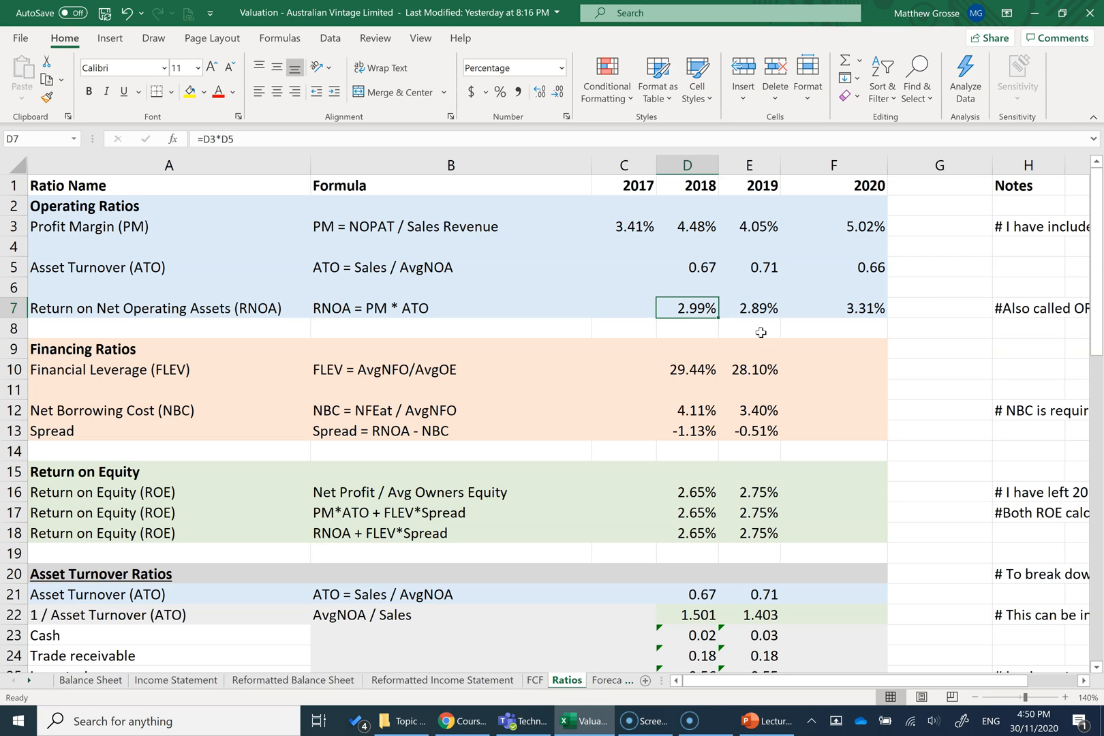
mouse_move(849, 311)
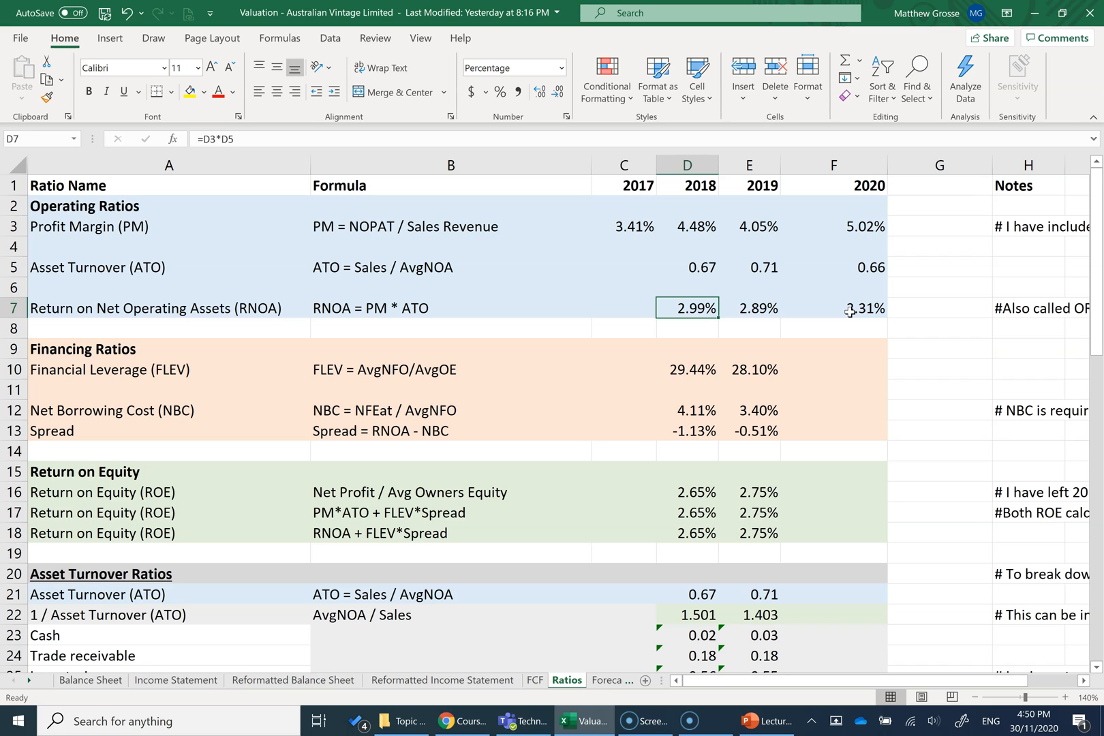
mouse_move(848, 369)
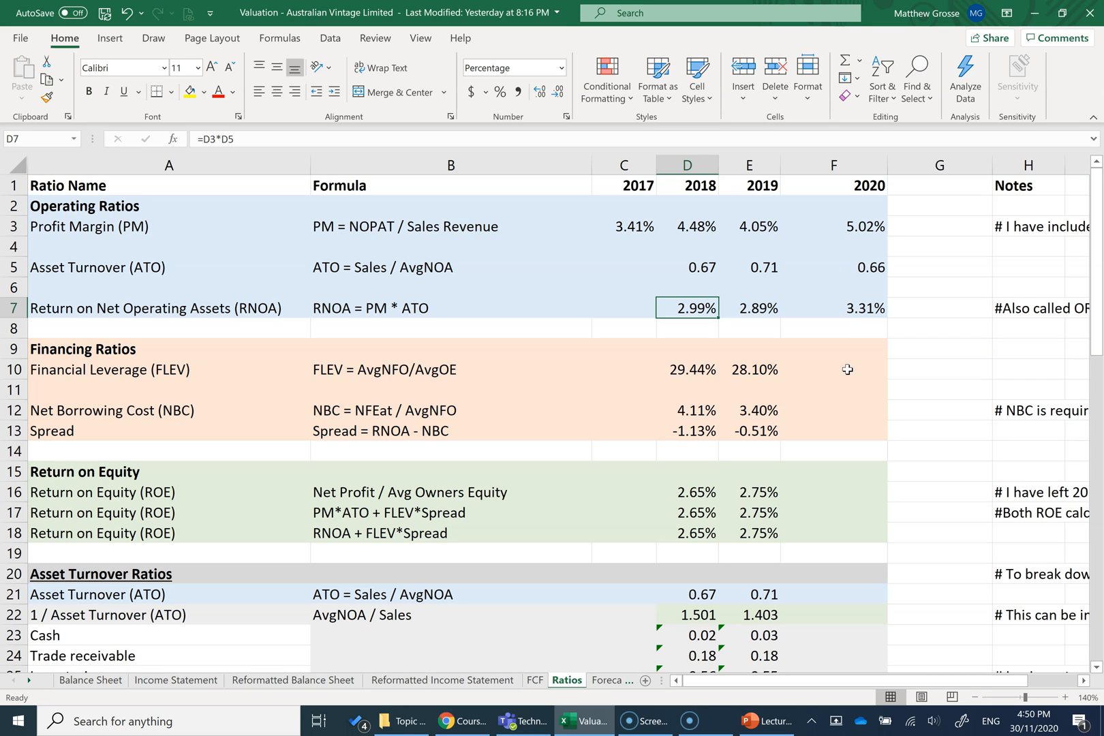
mouse_move(142, 372)
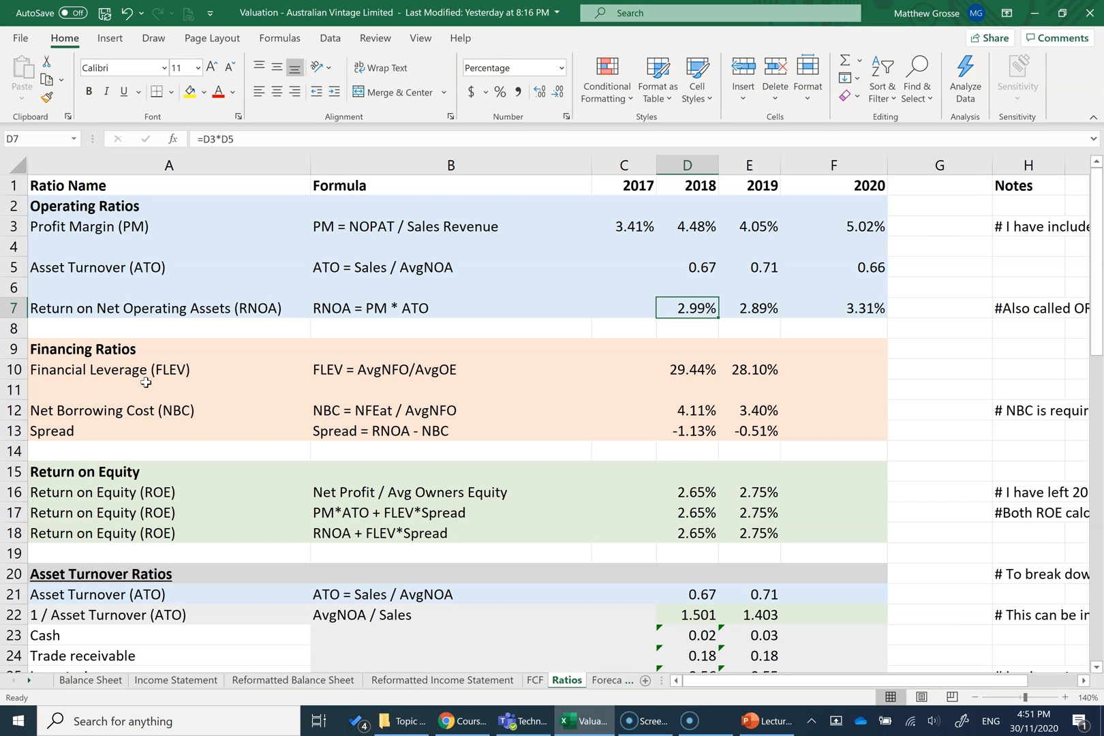
mouse_move(358, 369)
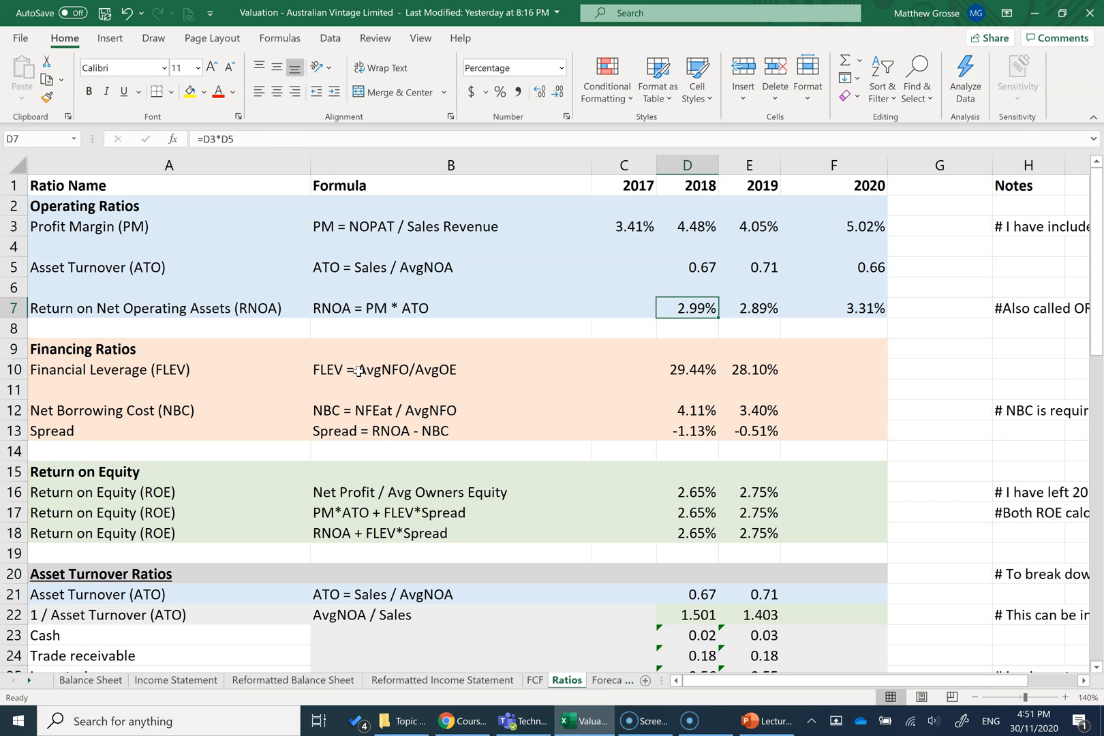
- Enter average NFO (D46:E46) over average Total Equity (D48:E48) in F10, giving 35.50%
left_click(832, 369)
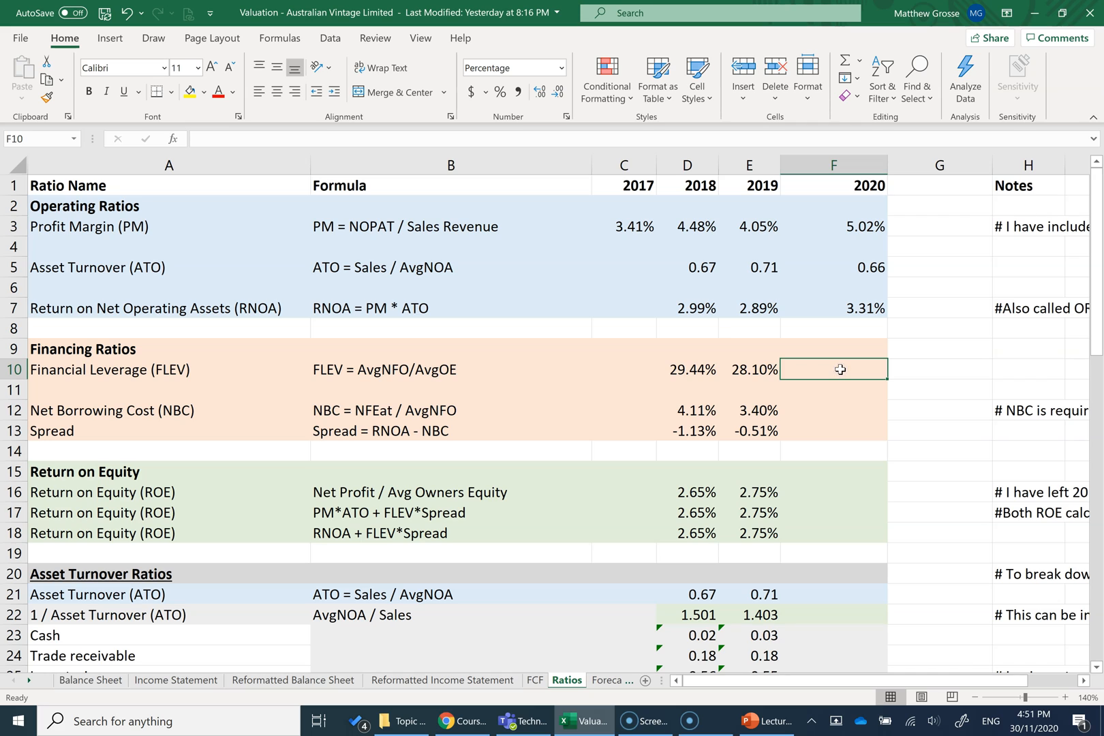
mouse_move(931, 395)
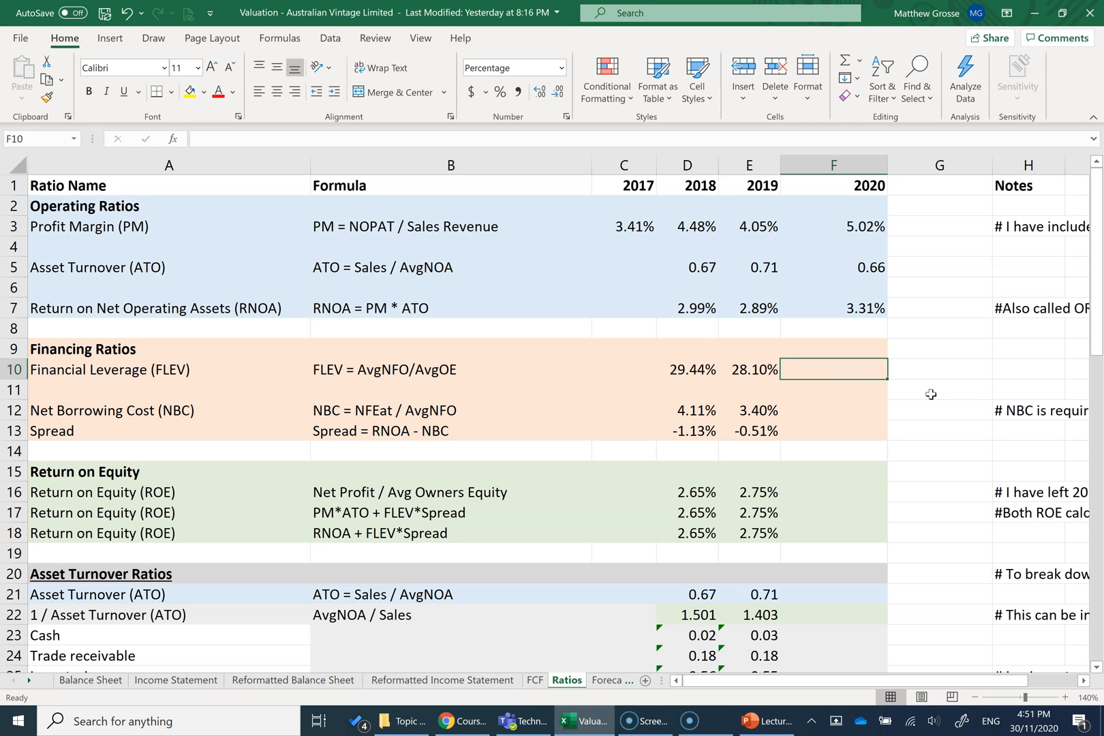
type("=a")
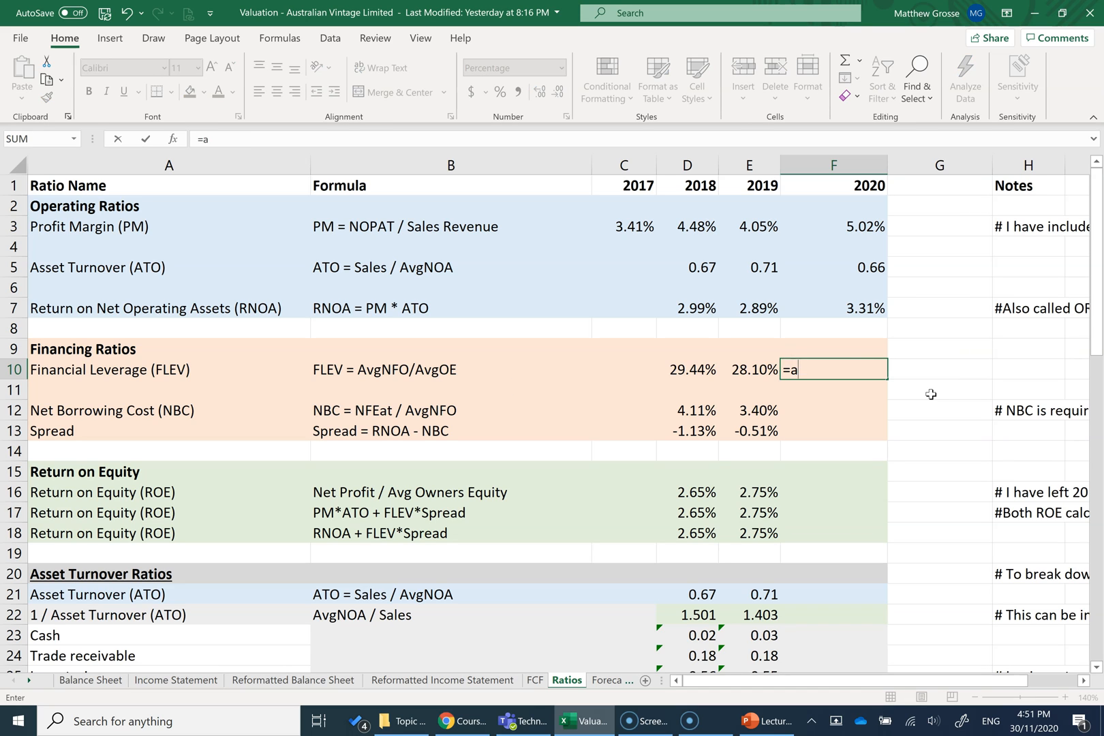
type("verage(")
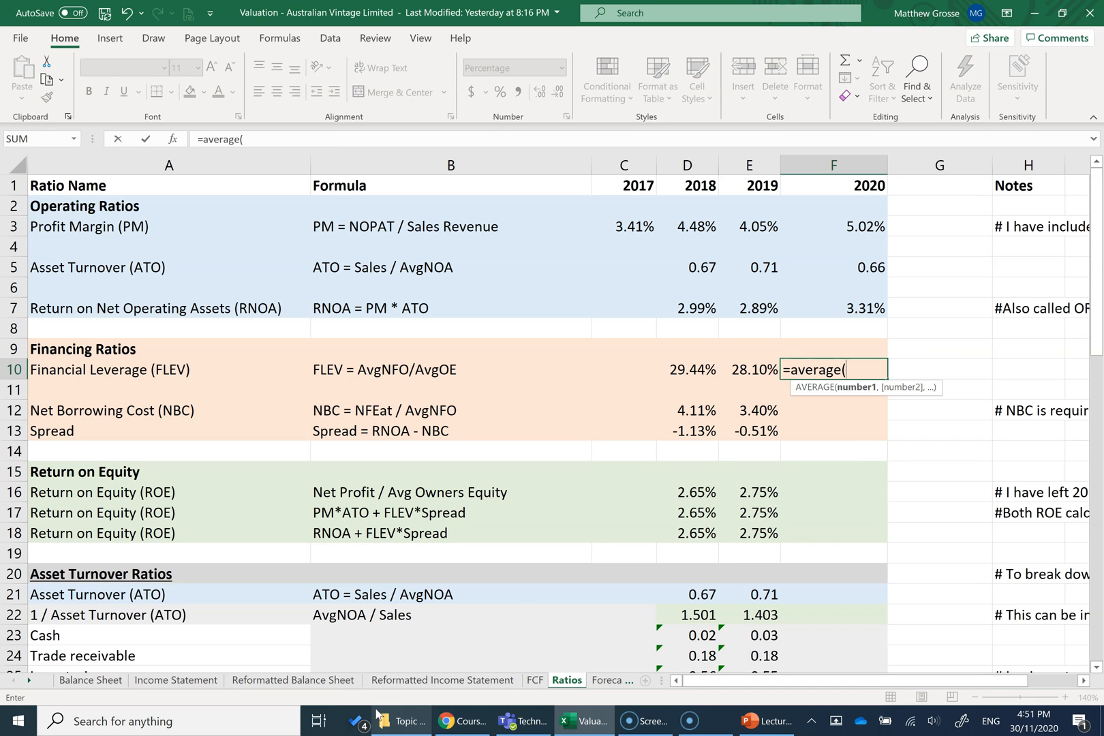
left_click(293, 679)
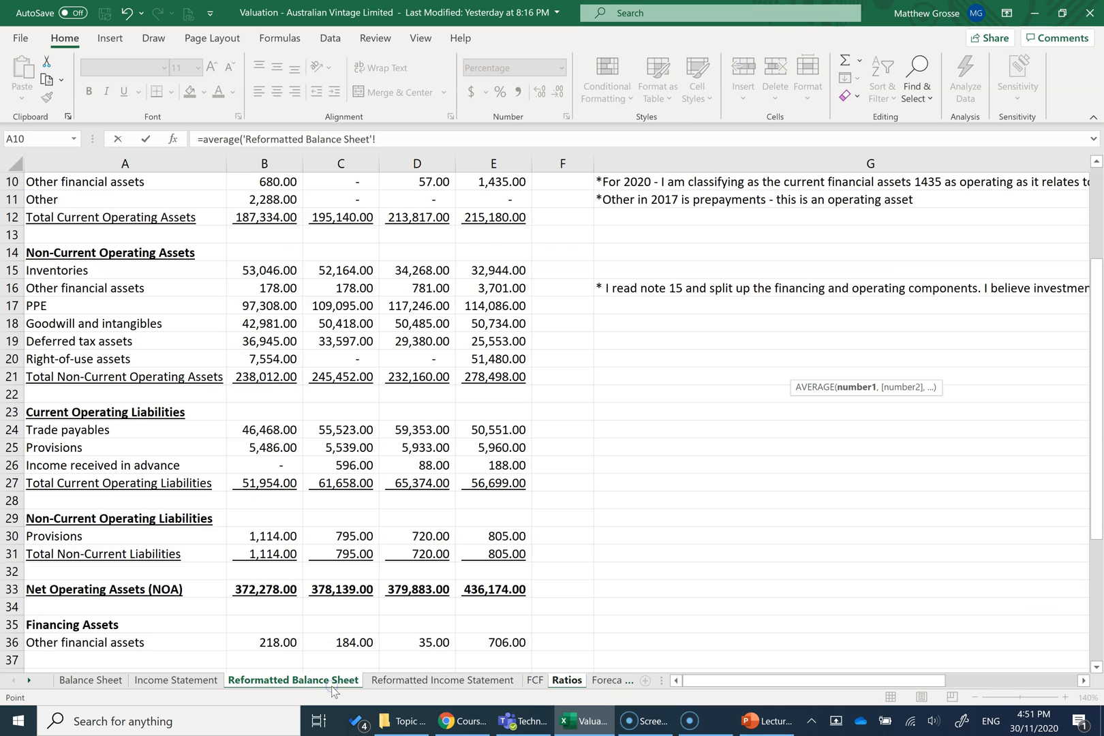
scroll("down", 3)
type("D46:E46")
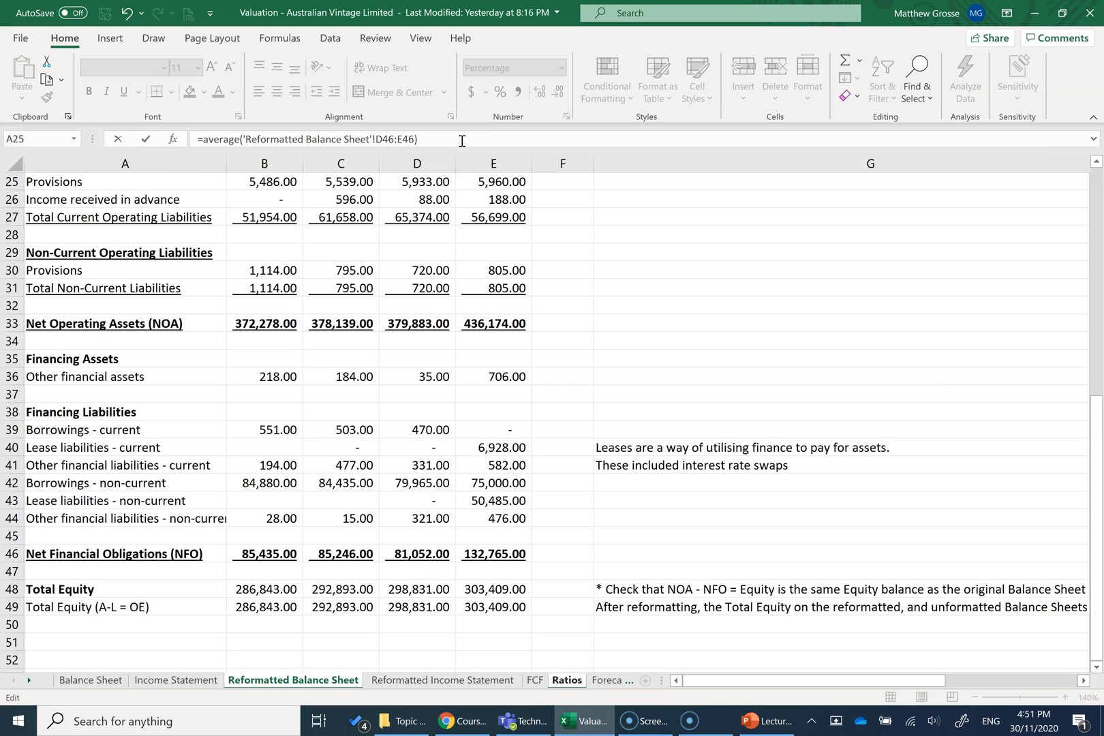
type("/a")
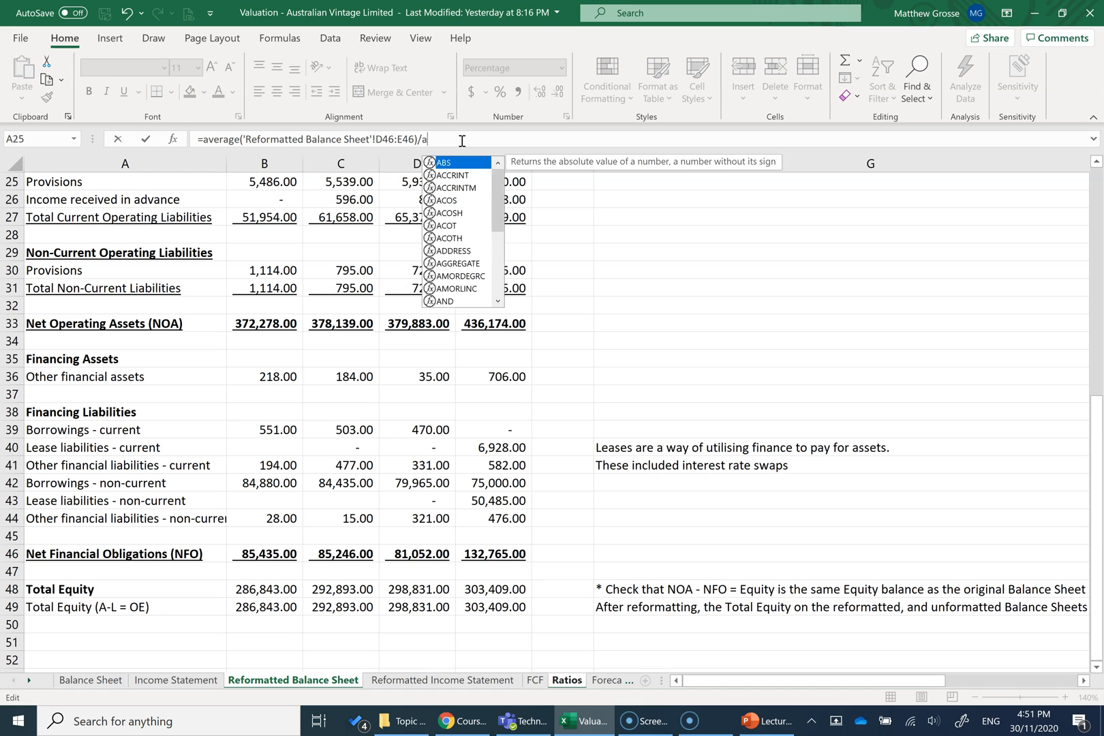
type("verage(")
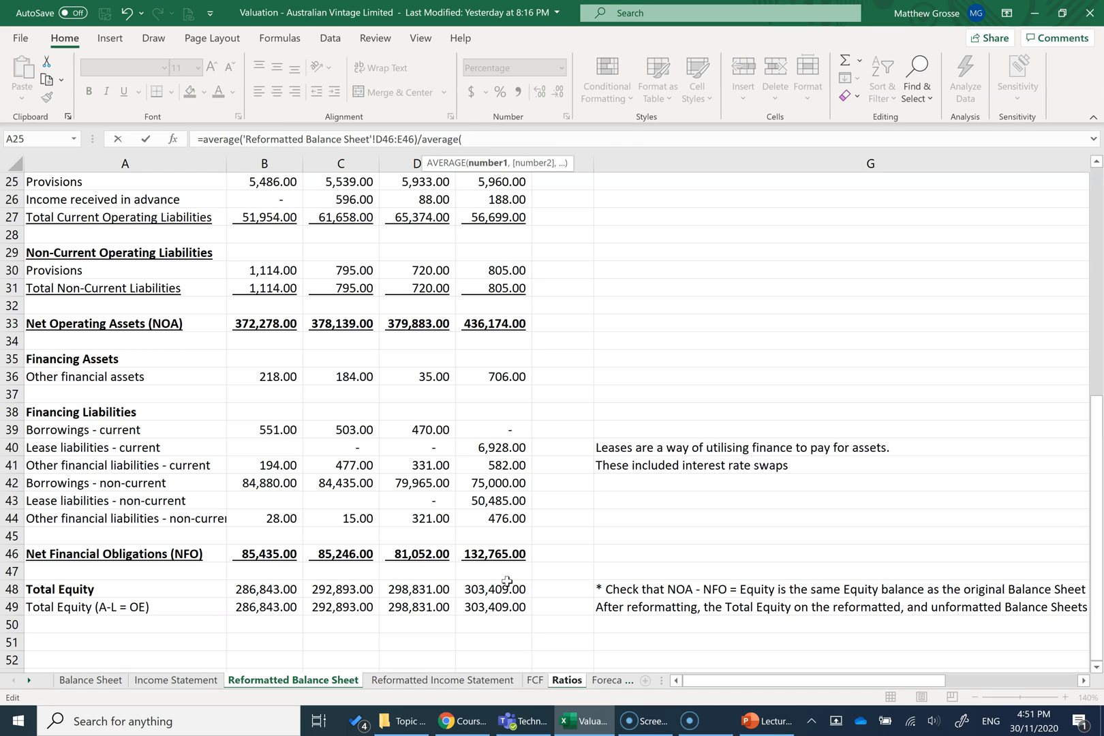
left_click(418, 589)
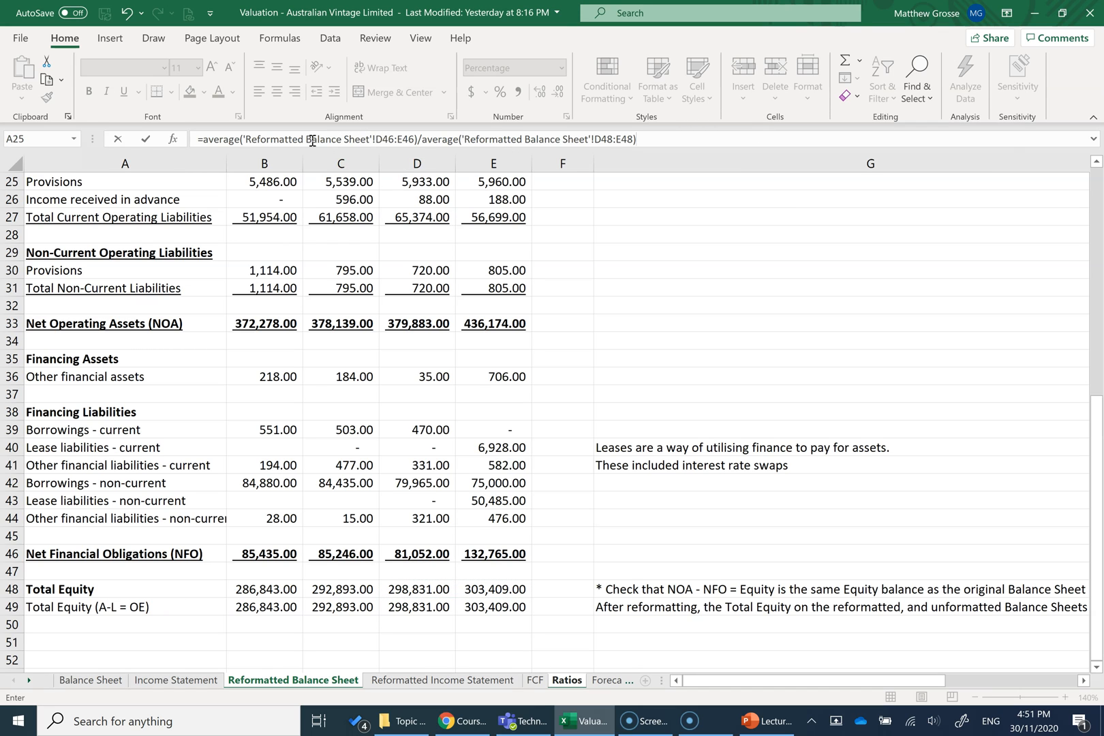
left_click(632, 139)
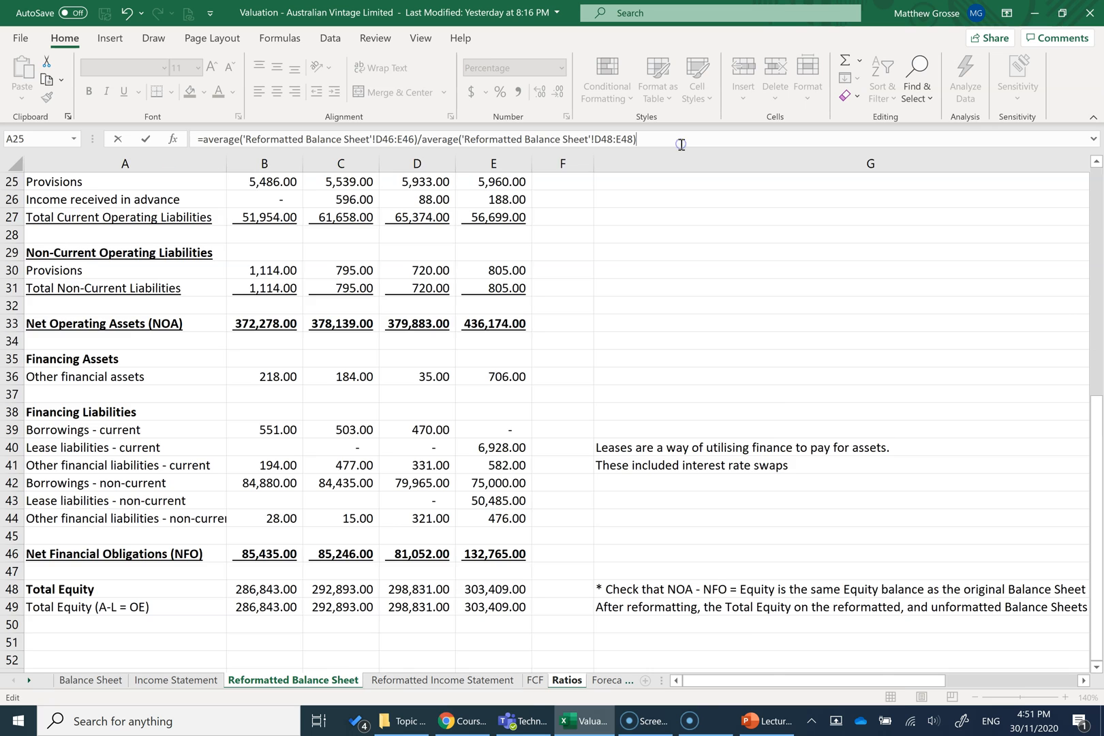
left_click(566, 679)
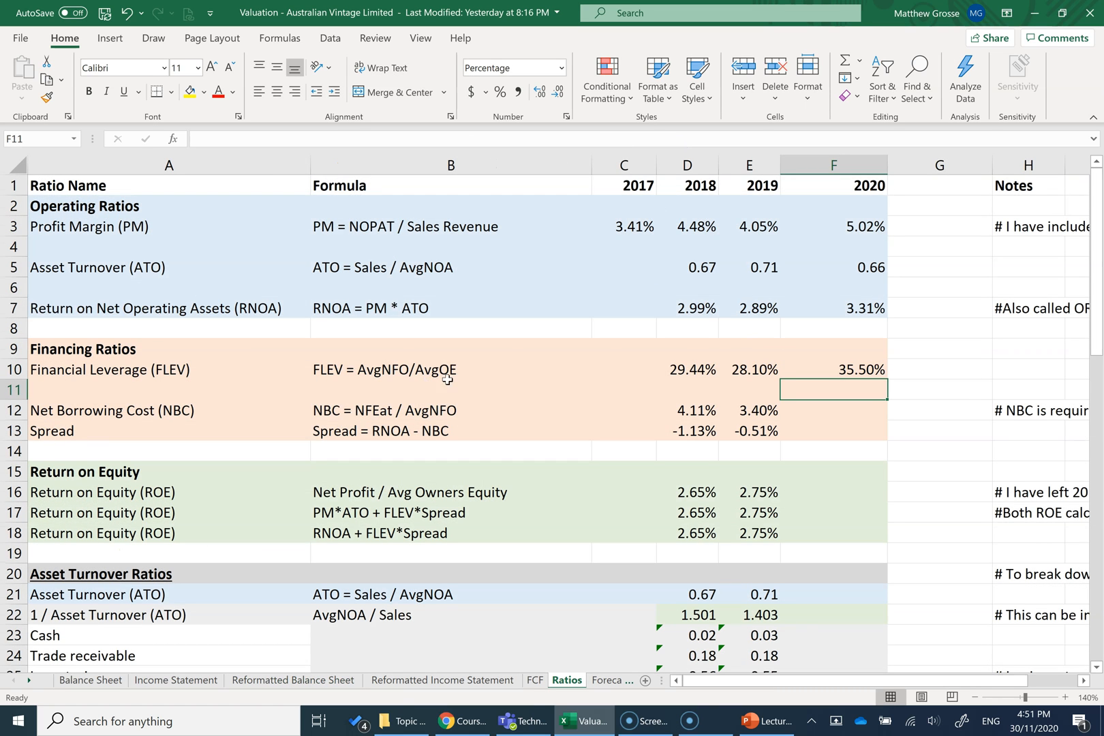
mouse_move(400, 375)
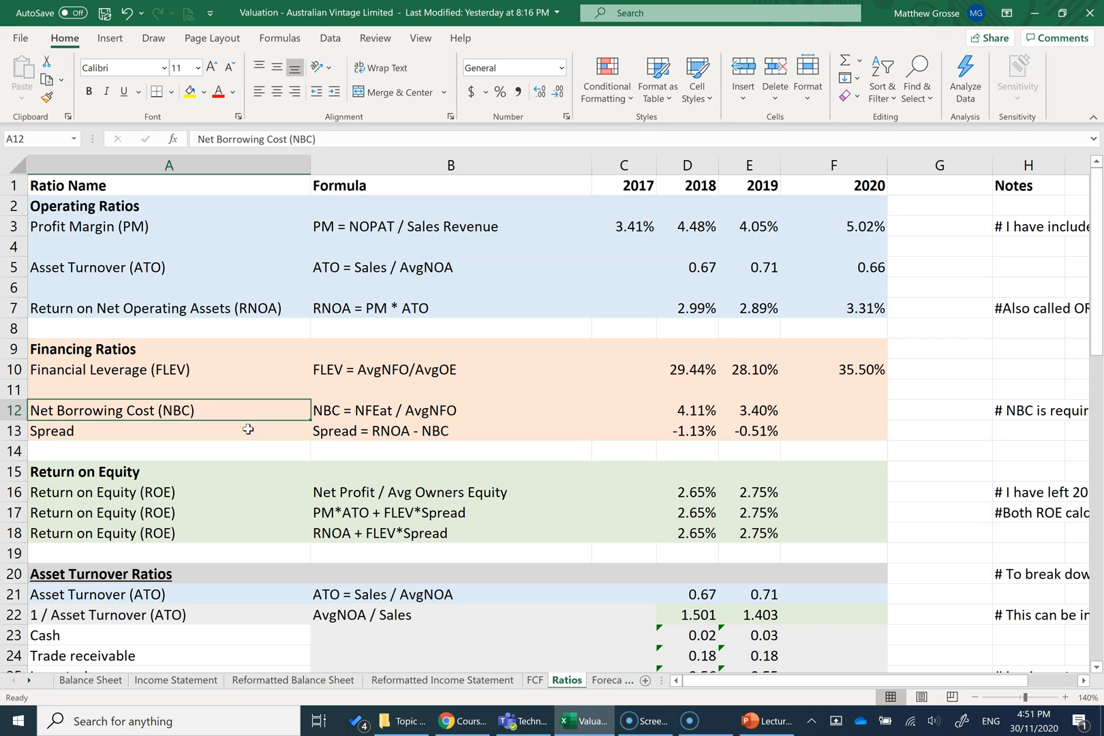
mouse_move(213, 435)
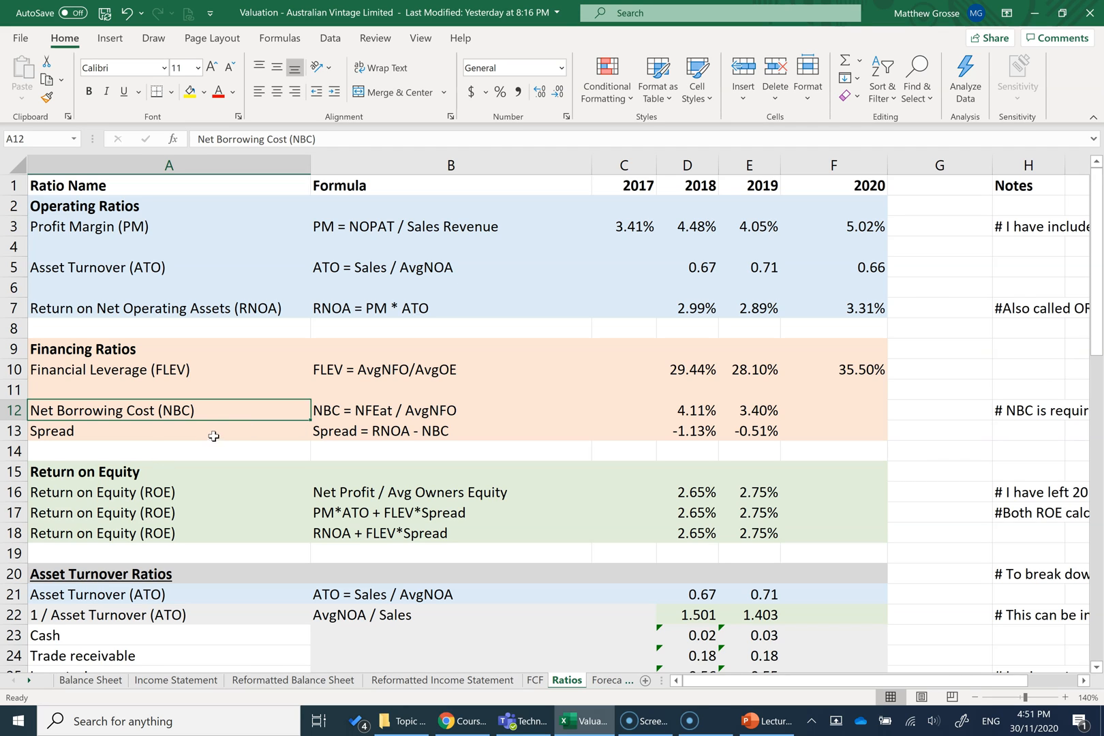
mouse_move(380, 414)
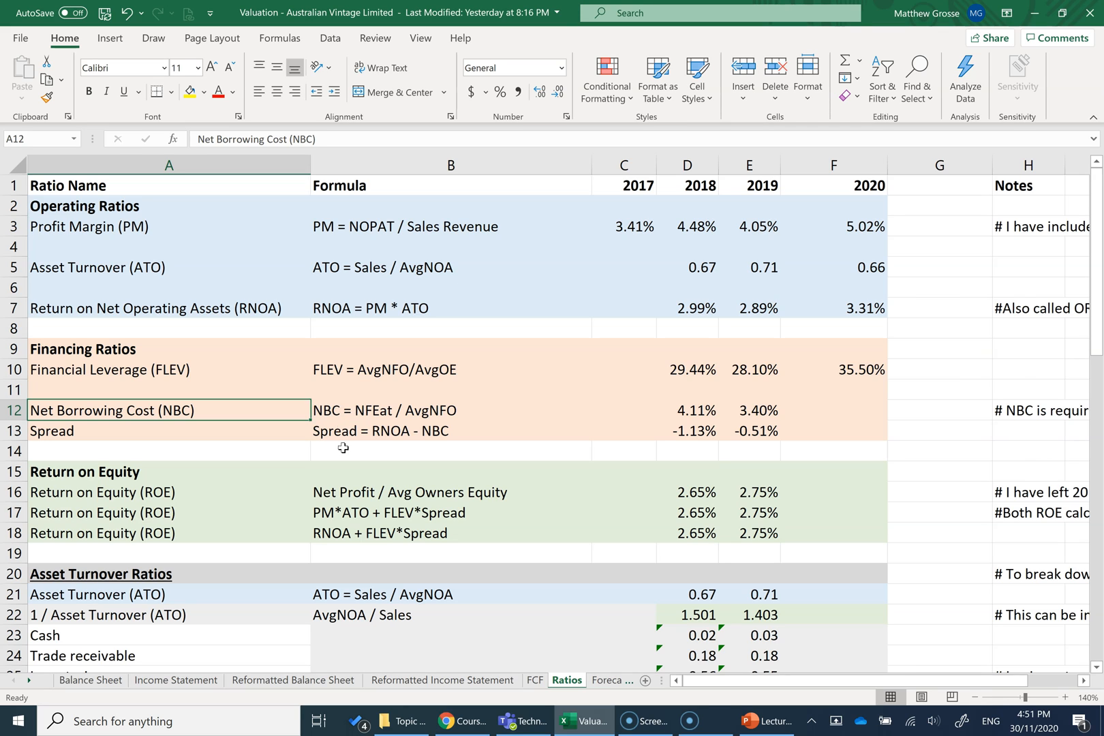
mouse_move(389, 421)
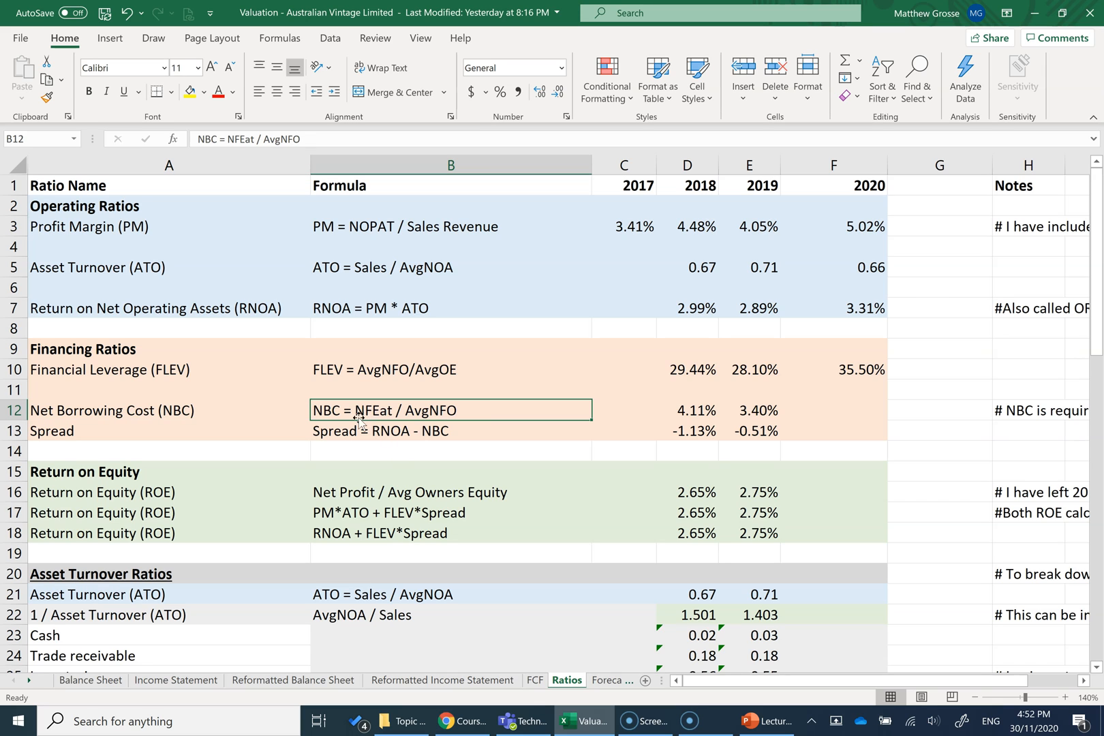
- Select F12 and begin the 2020 Net Borrowing Cost formula with '='
left_click(833, 411)
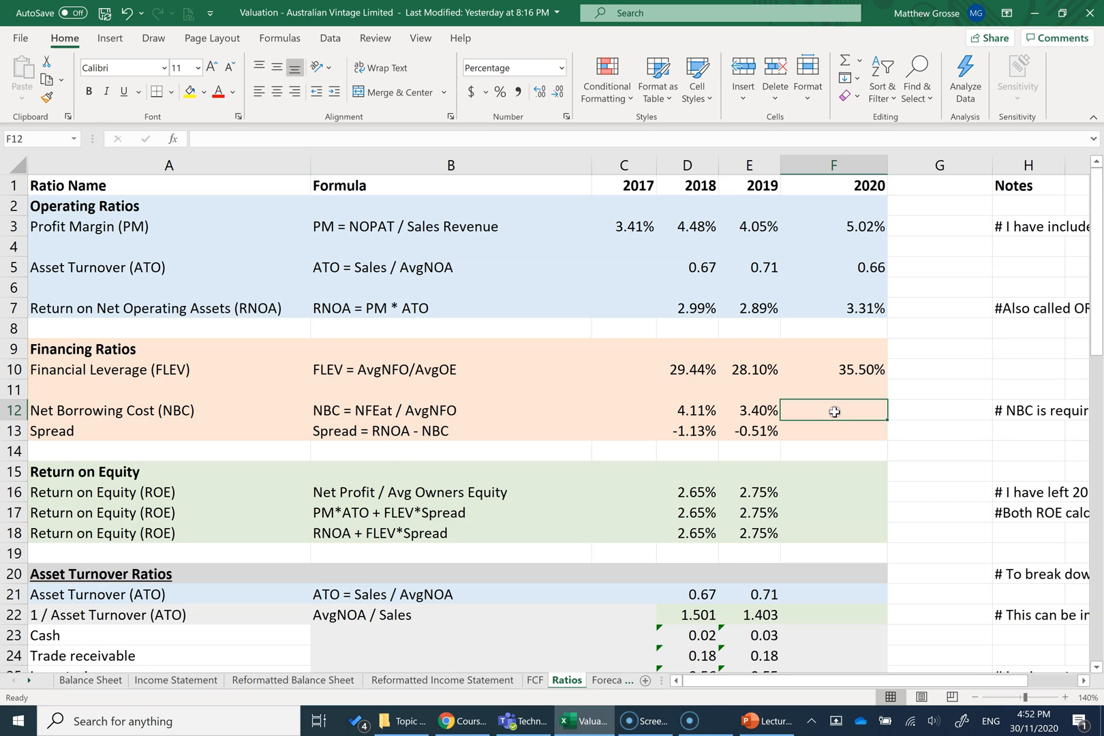
type("=")
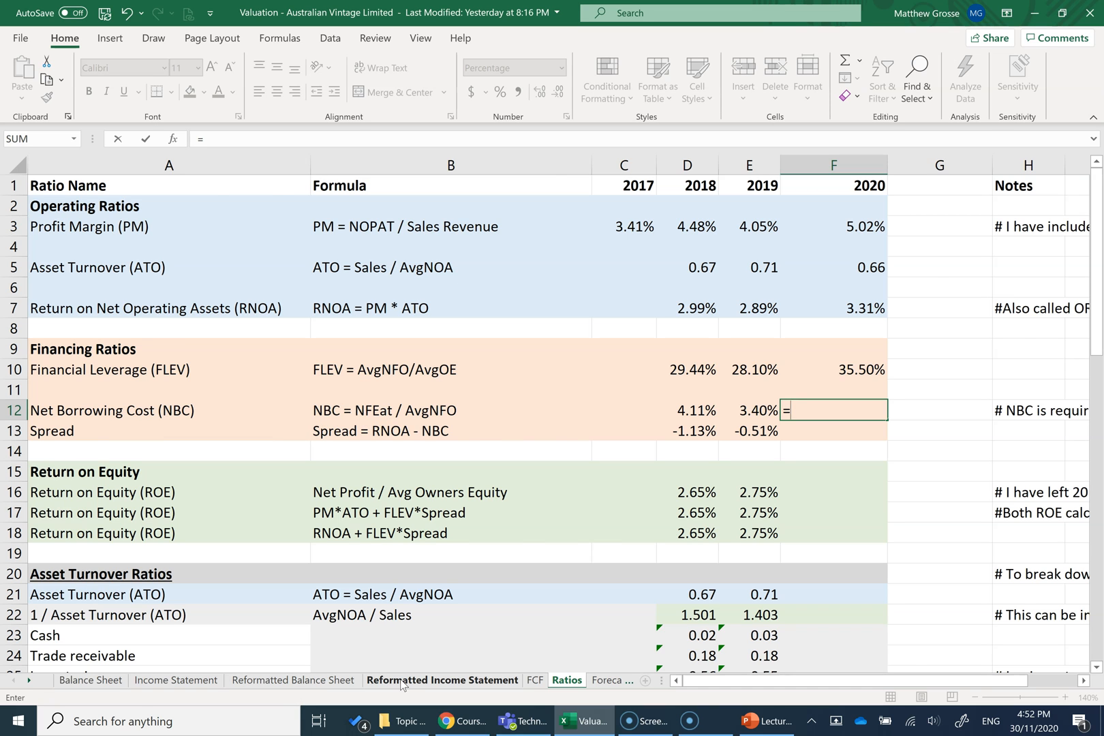
- Complete F12 as Income Statement E25 over AVERAGE(Balance Sheet D46:E46), giving 2.39%
left_click(442, 680)
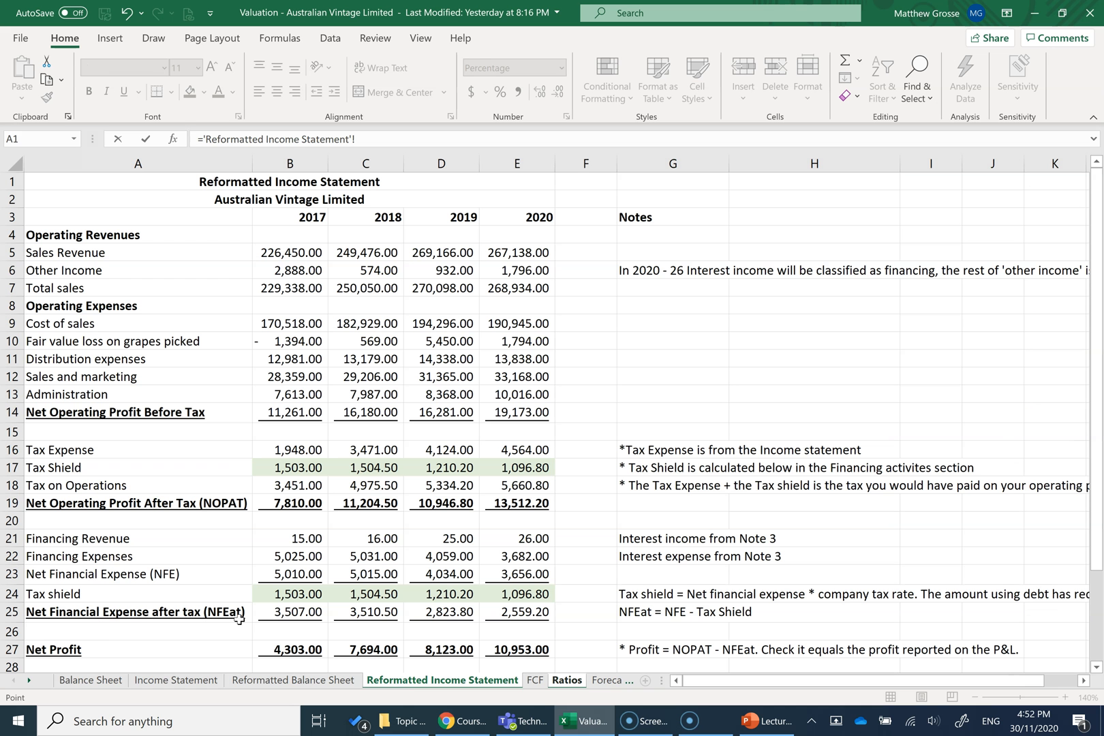
mouse_move(512, 615)
type("E25/")
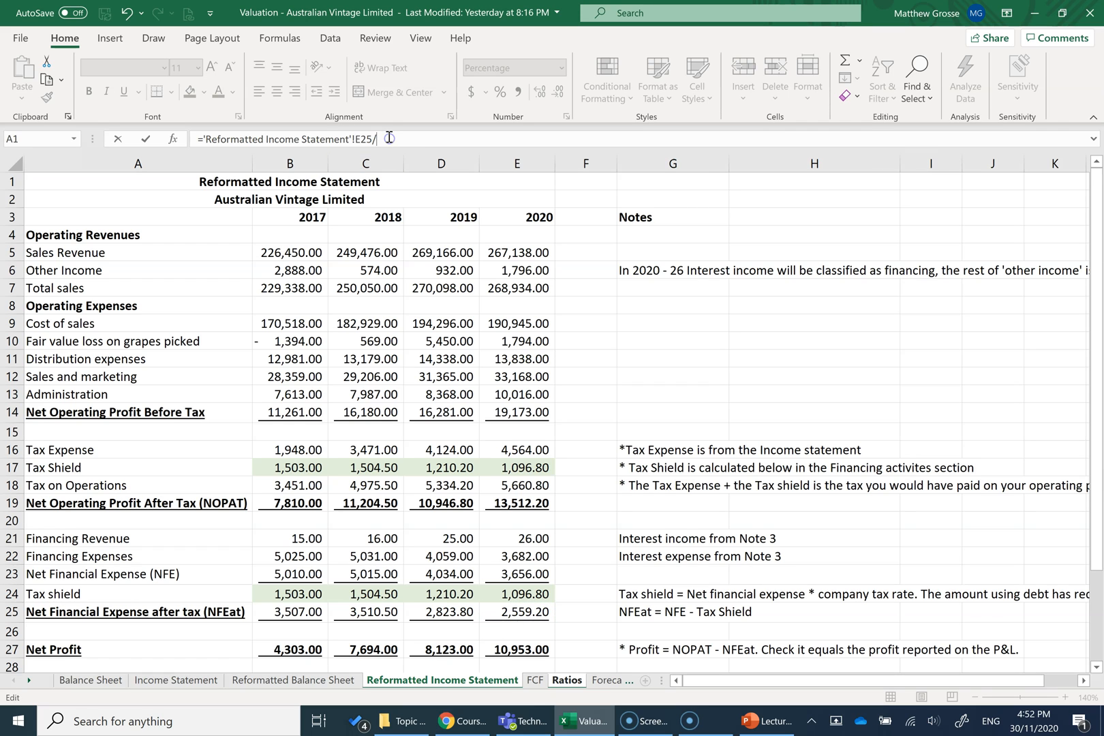
type("AVERAGE(")
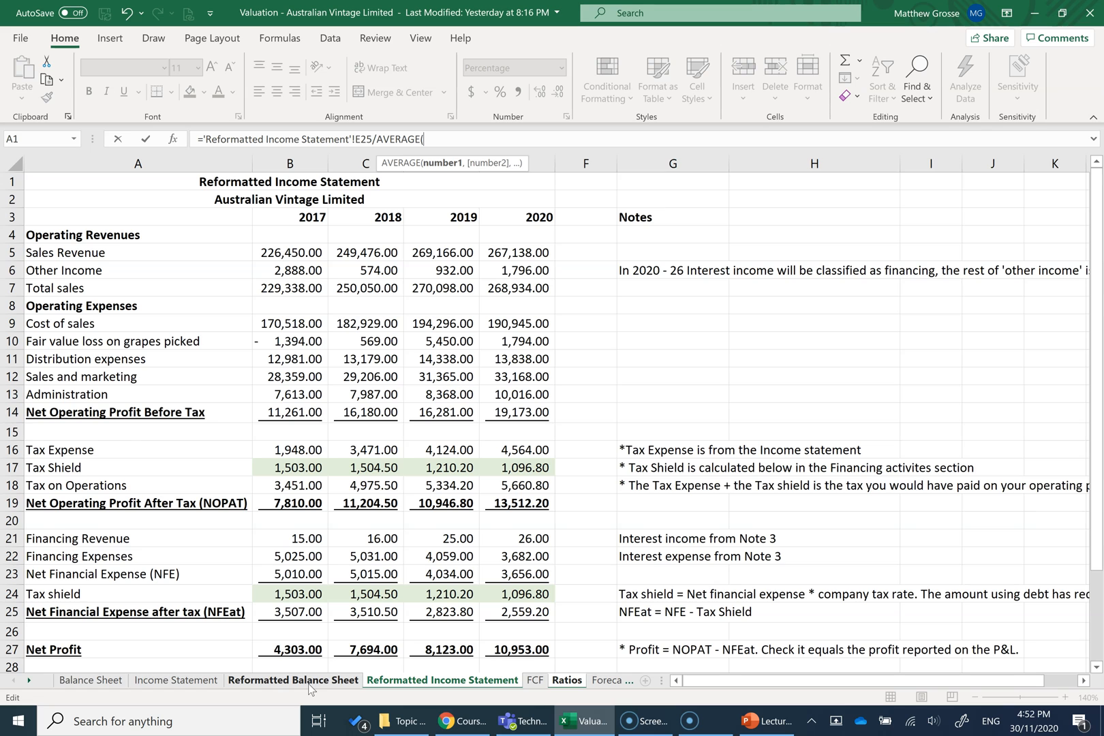
left_click(292, 680)
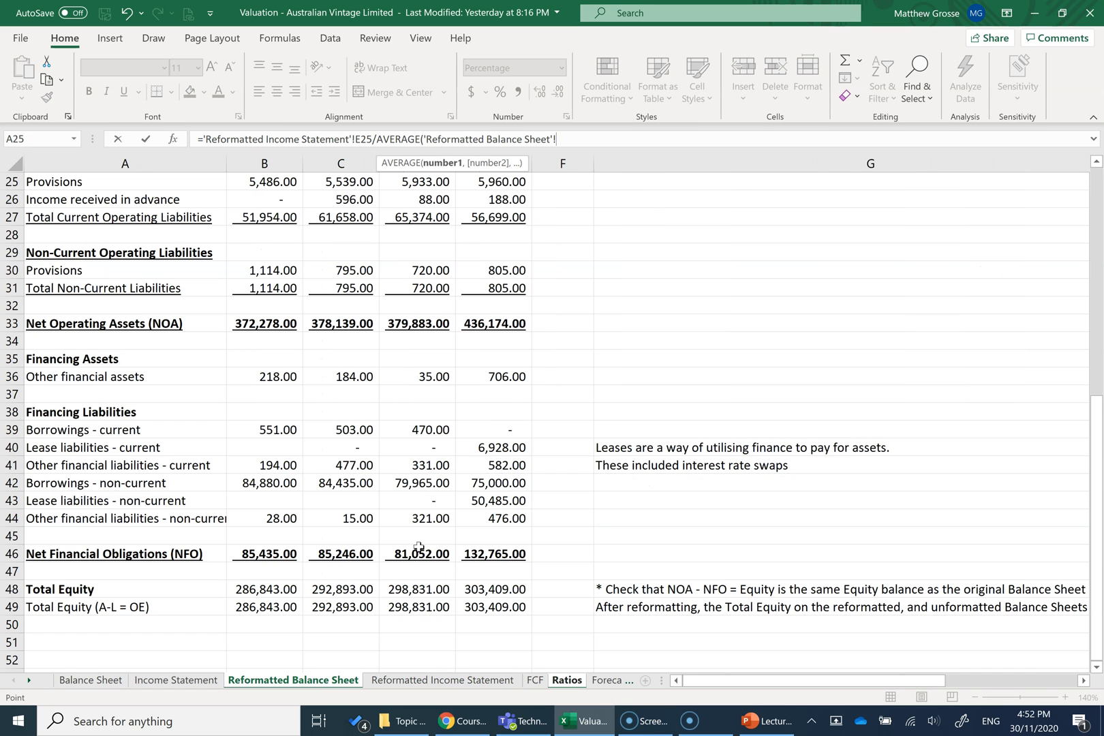
left_click(417, 553)
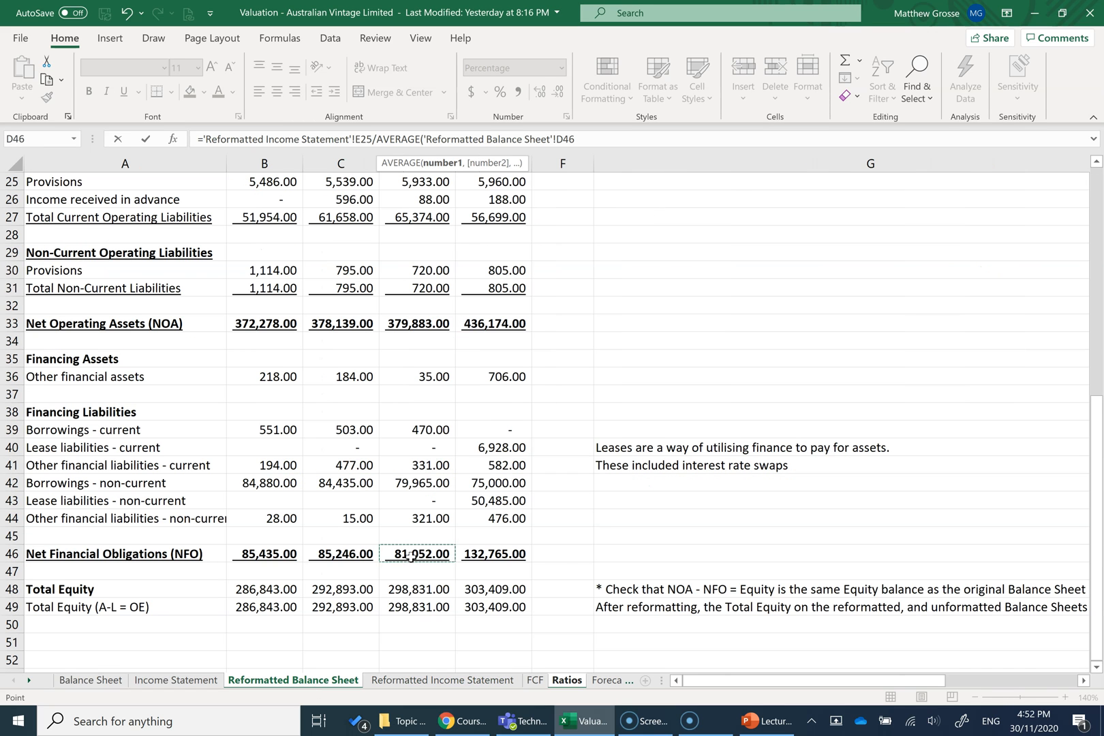
left_click(566, 679)
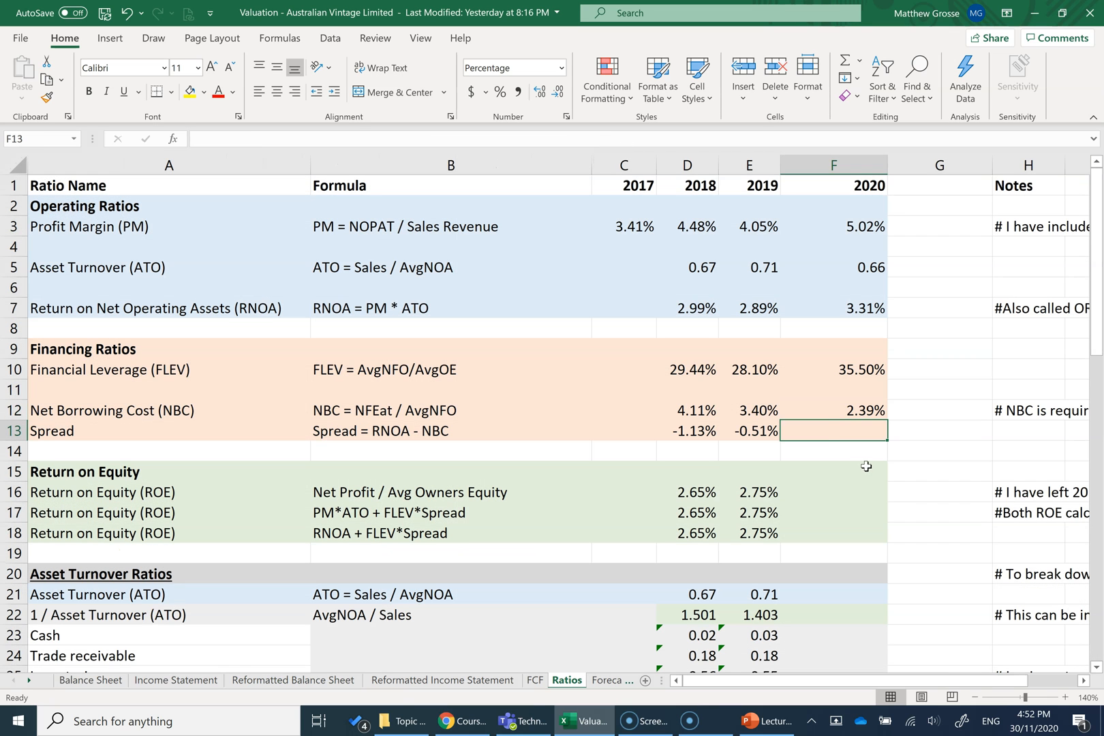
left_click(832, 410)
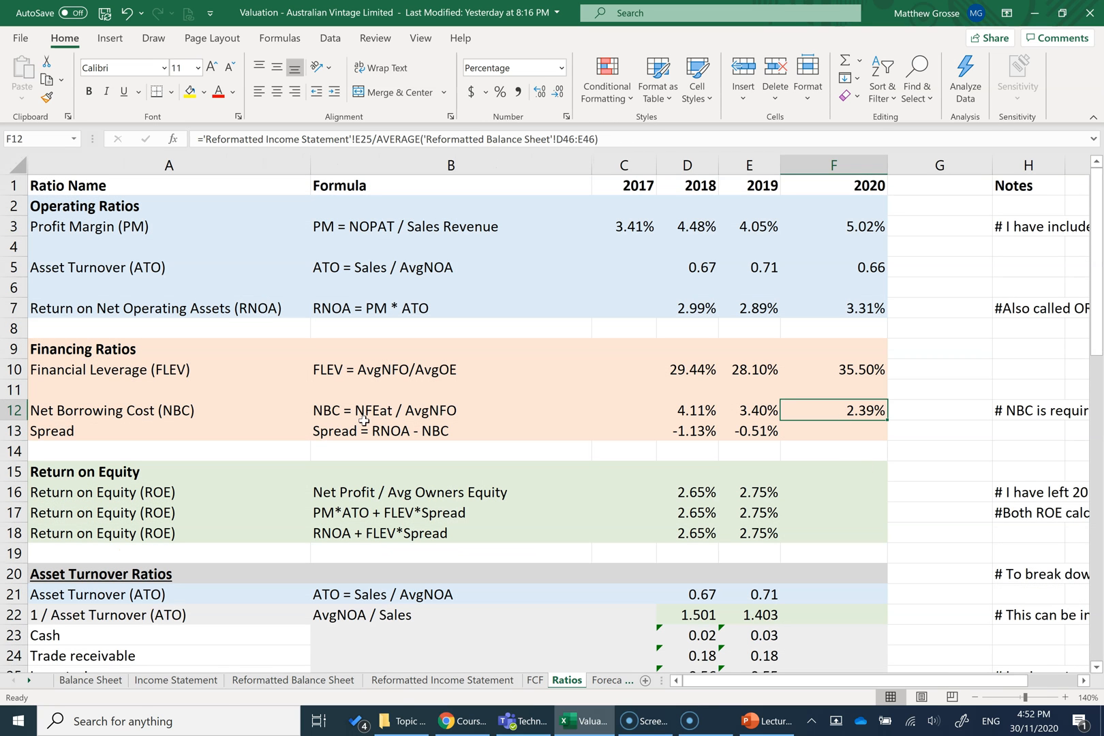
mouse_move(411, 421)
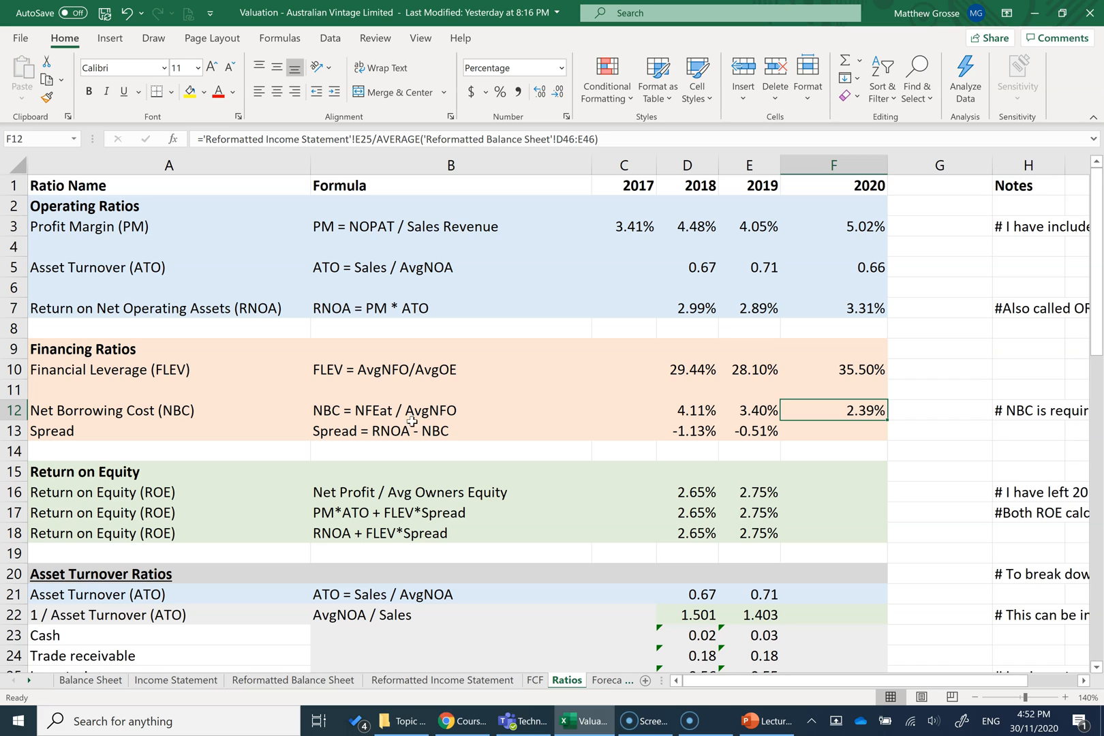
mouse_move(780, 426)
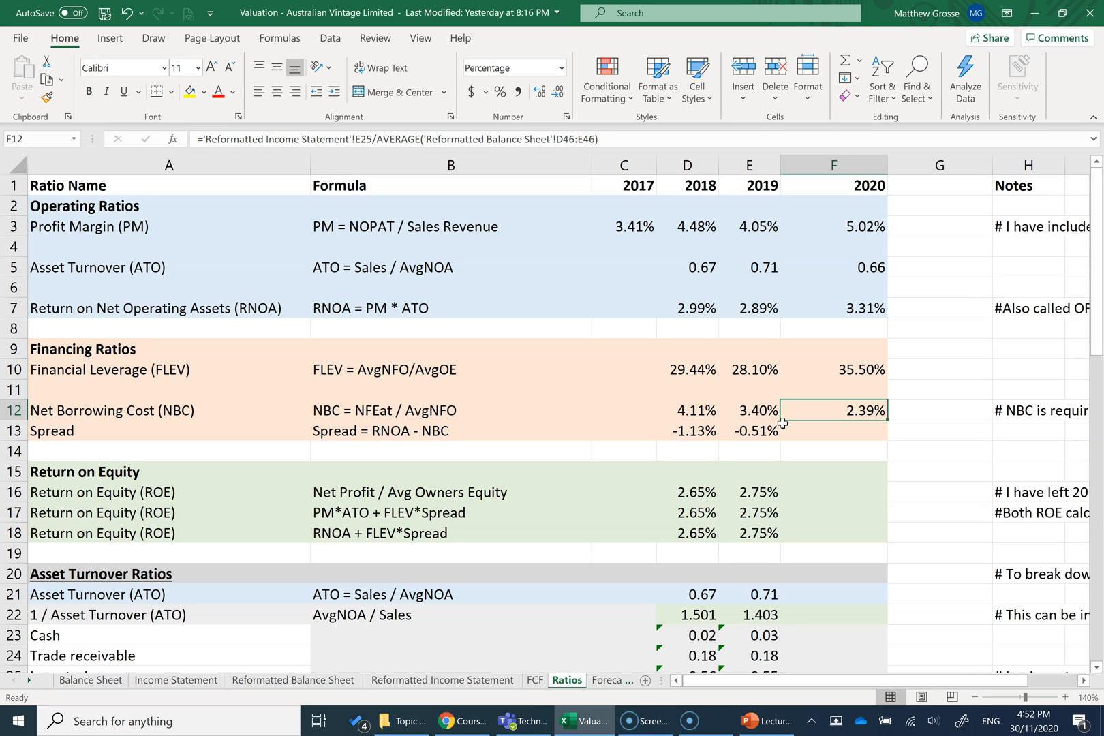
mouse_move(830, 428)
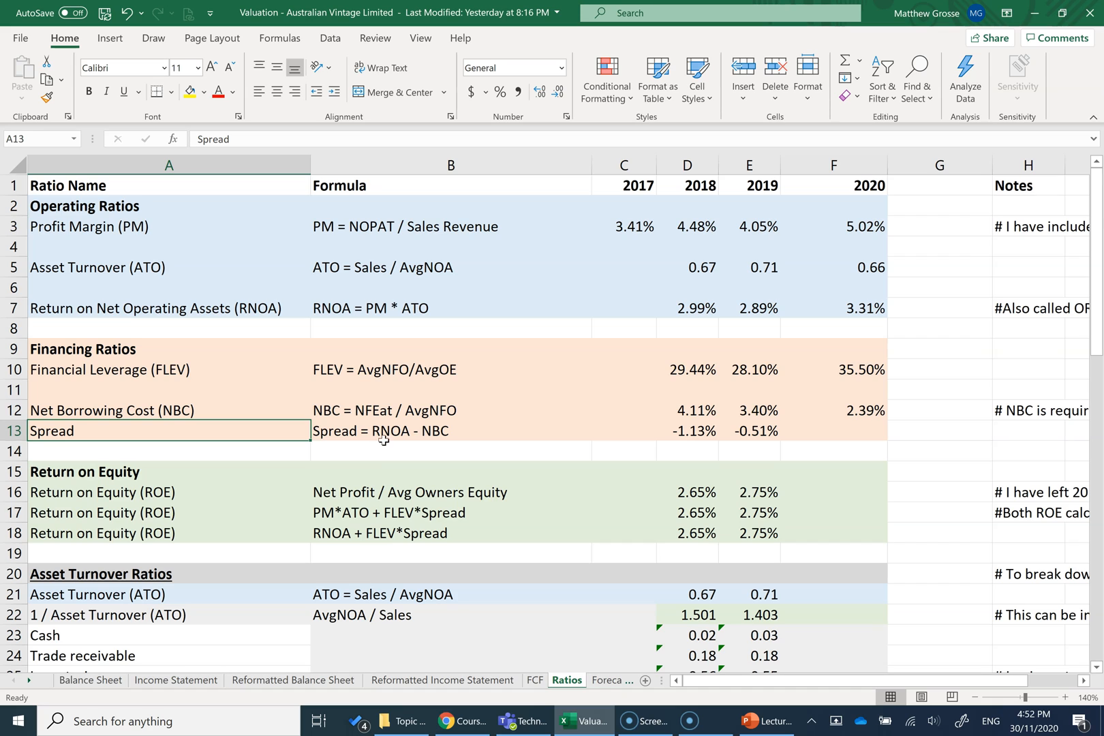
mouse_move(314, 313)
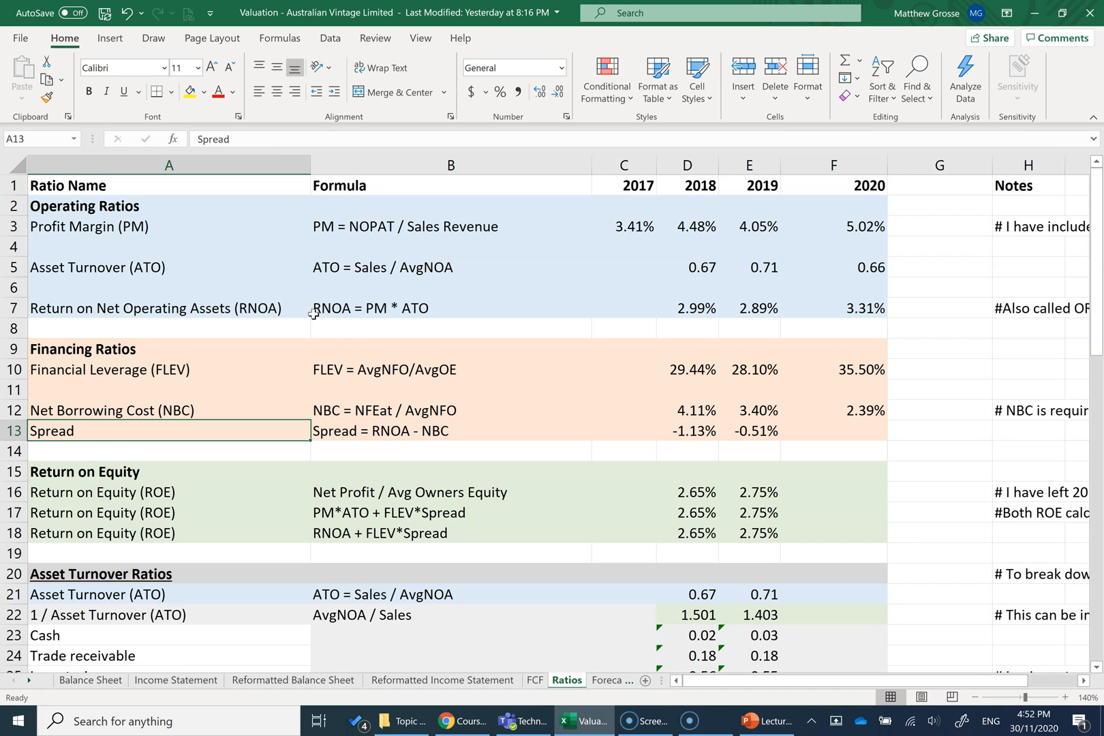
mouse_move(343, 316)
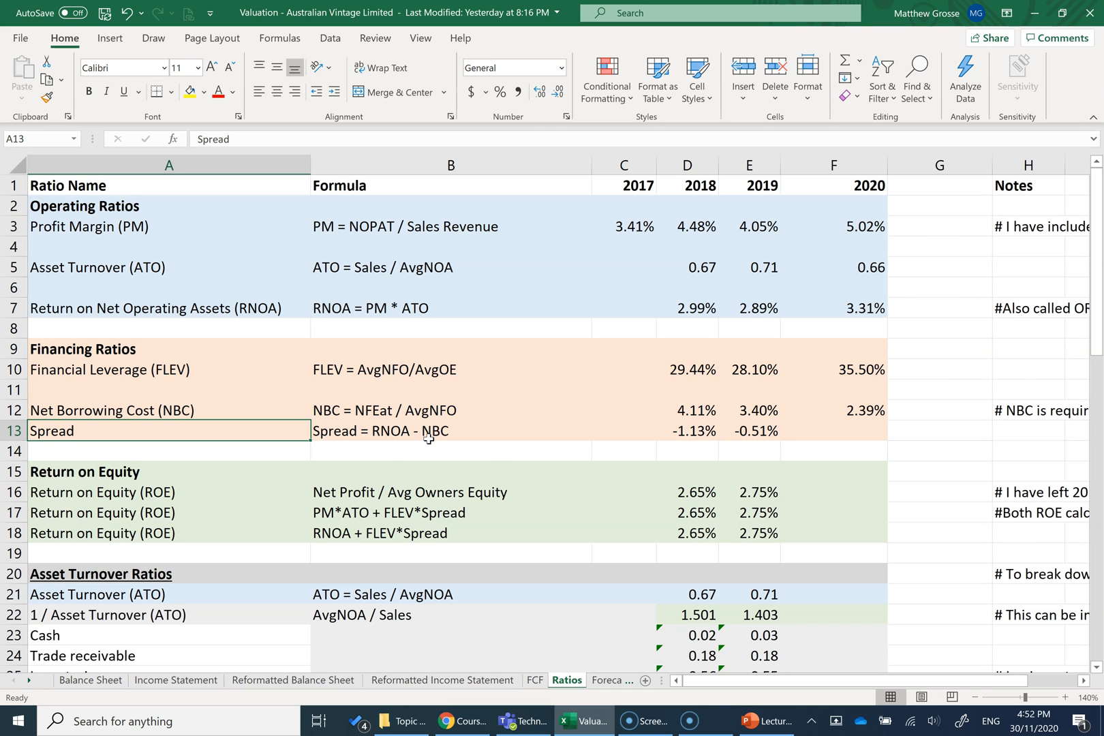
mouse_move(455, 425)
type("=")
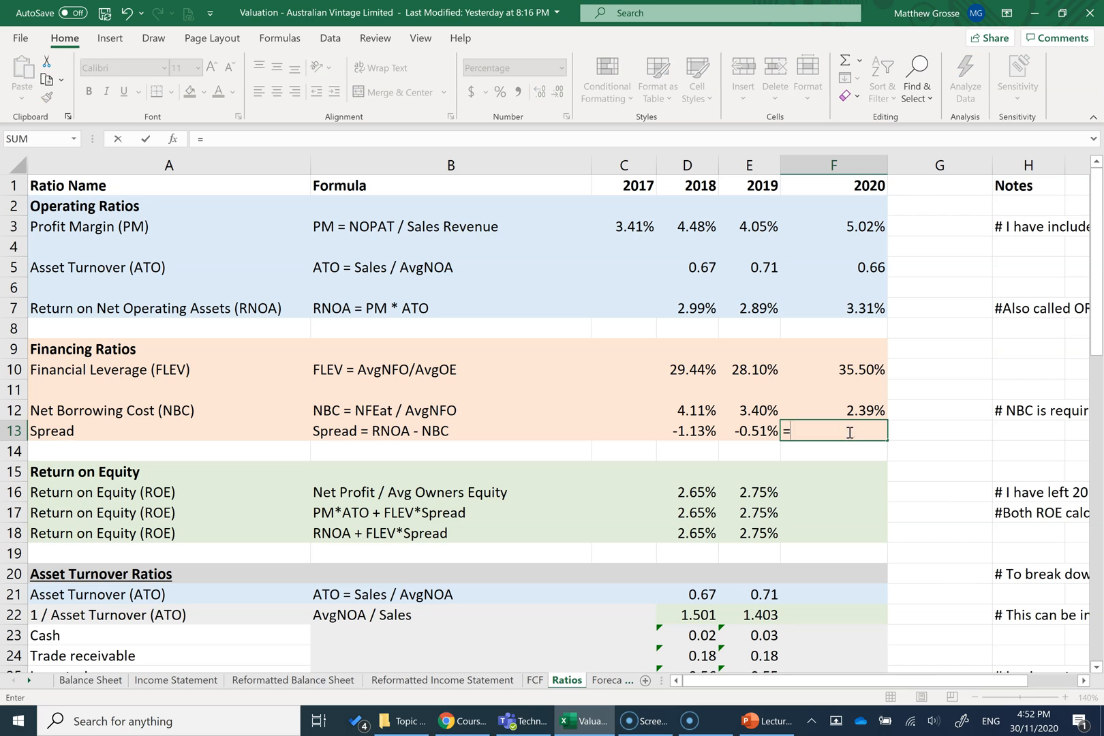
- Enter =F7-F12 in F13 for a 2020 Spread of 0.92%
left_click(833, 308)
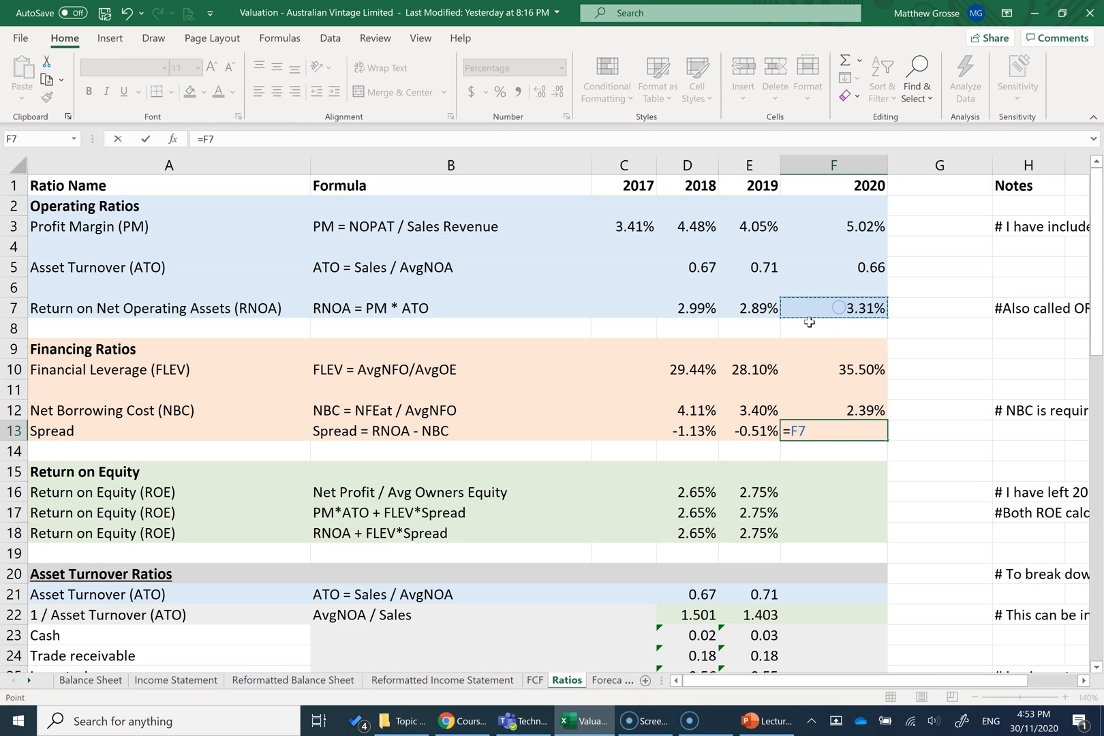
type("-")
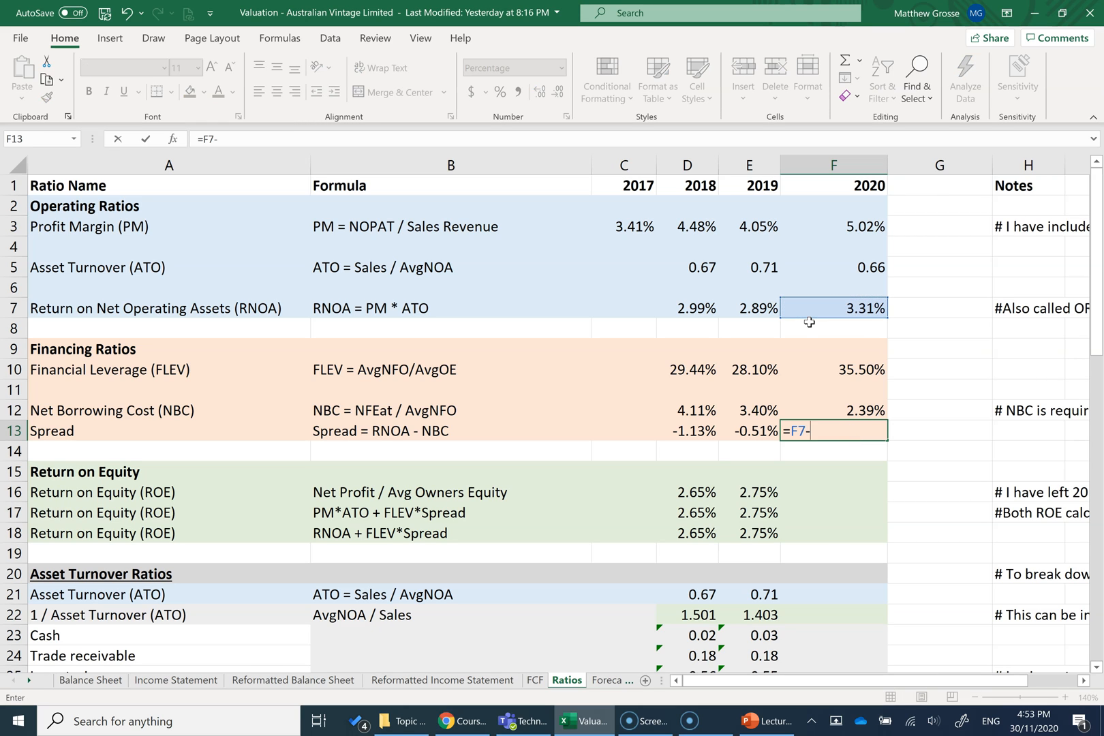
mouse_move(821, 411)
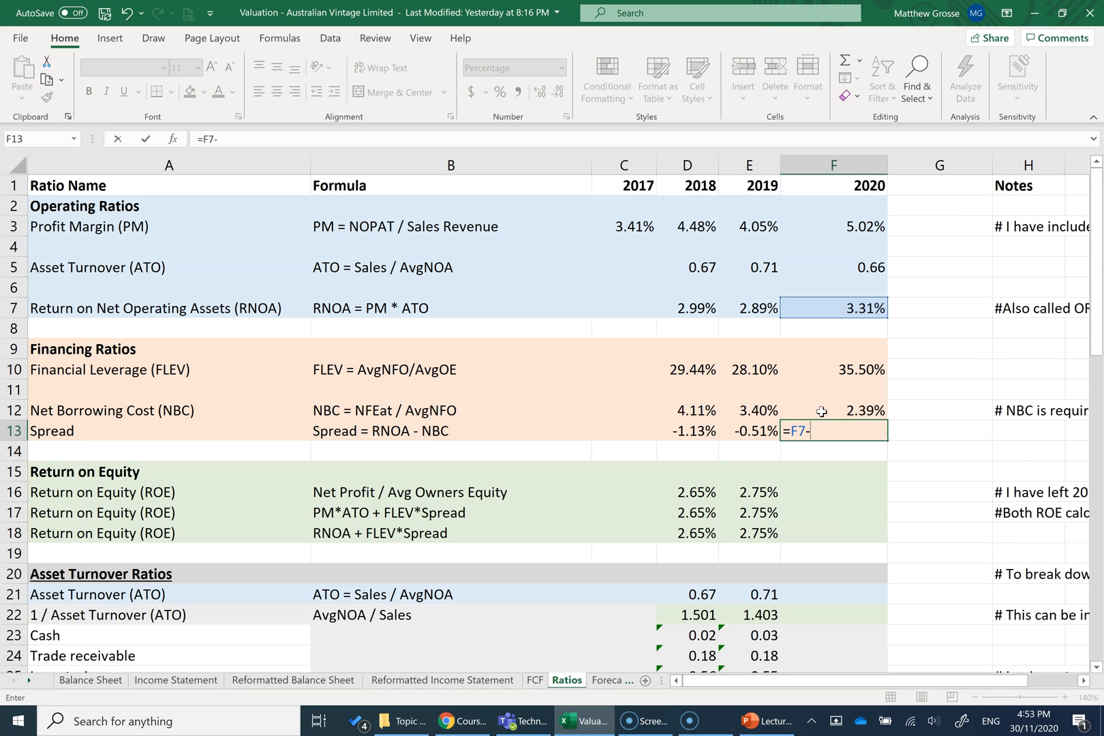
left_click(833, 409)
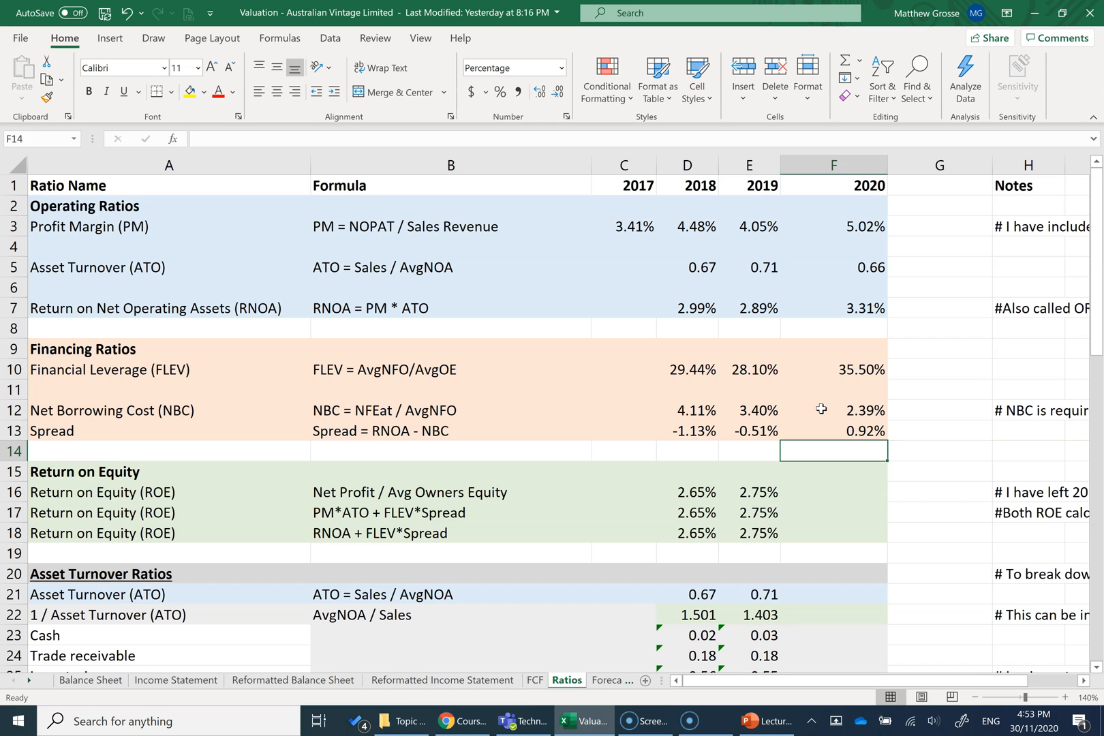
mouse_move(831, 453)
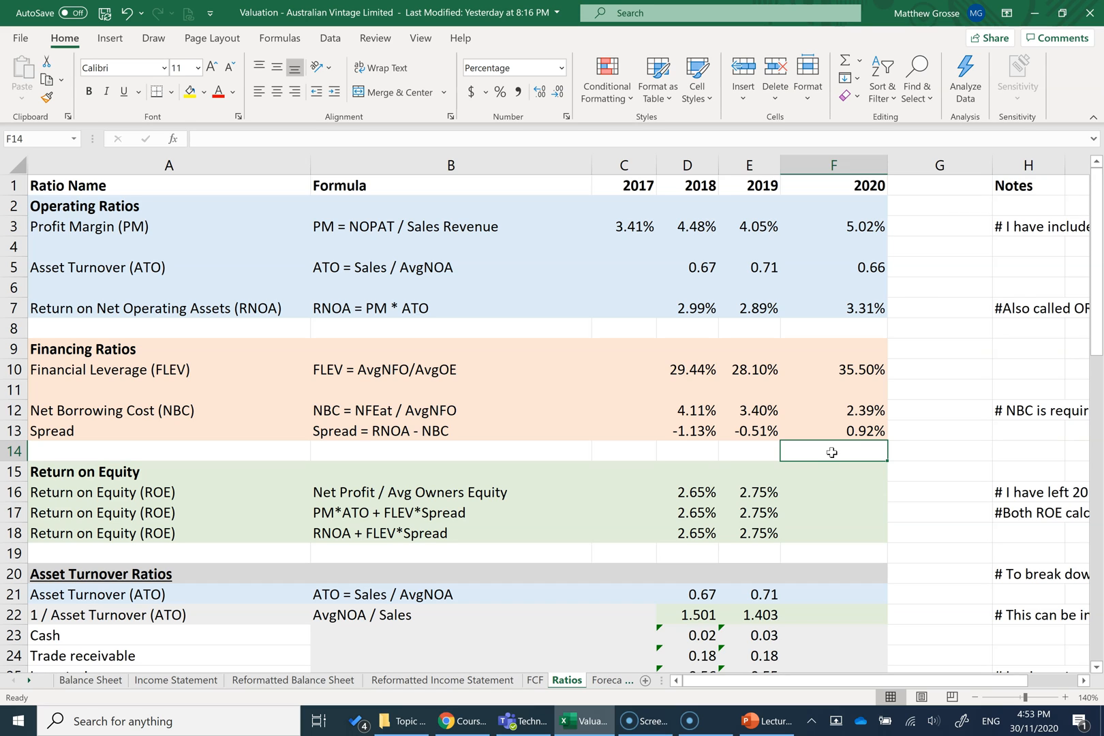
- Enter 'Income Statement'!E19/AVERAGE('Balance Sheet'!D44:E44) in F16, giving 3.64%
left_click(833, 470)
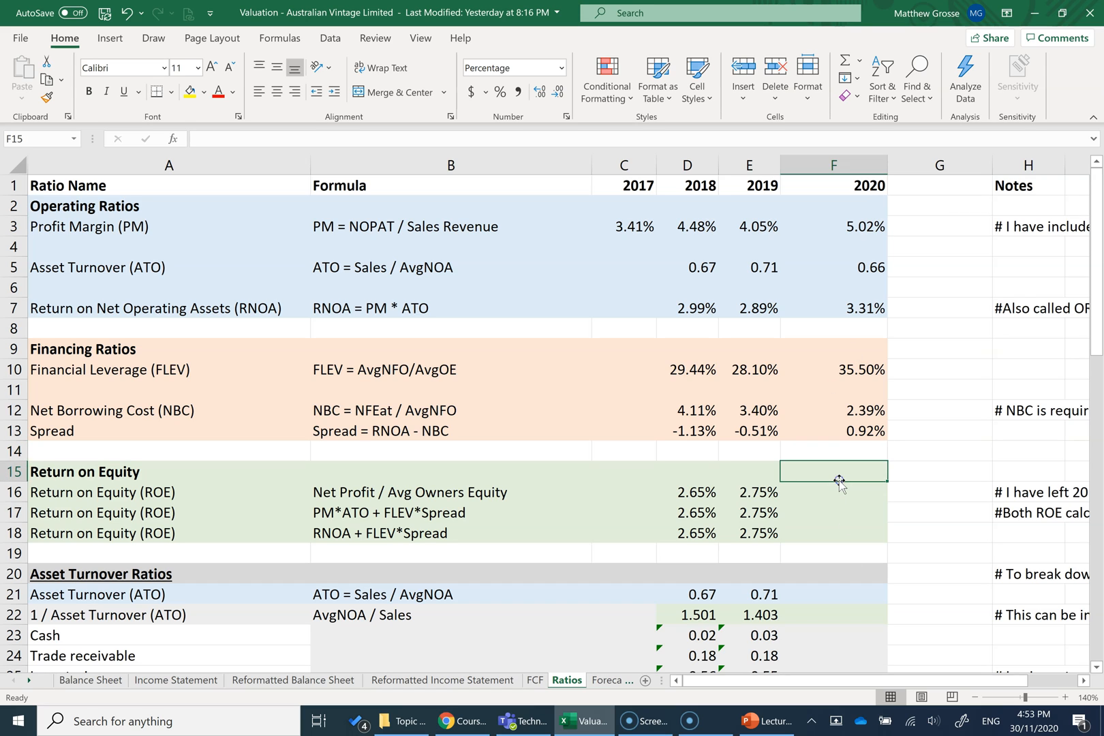
type("=")
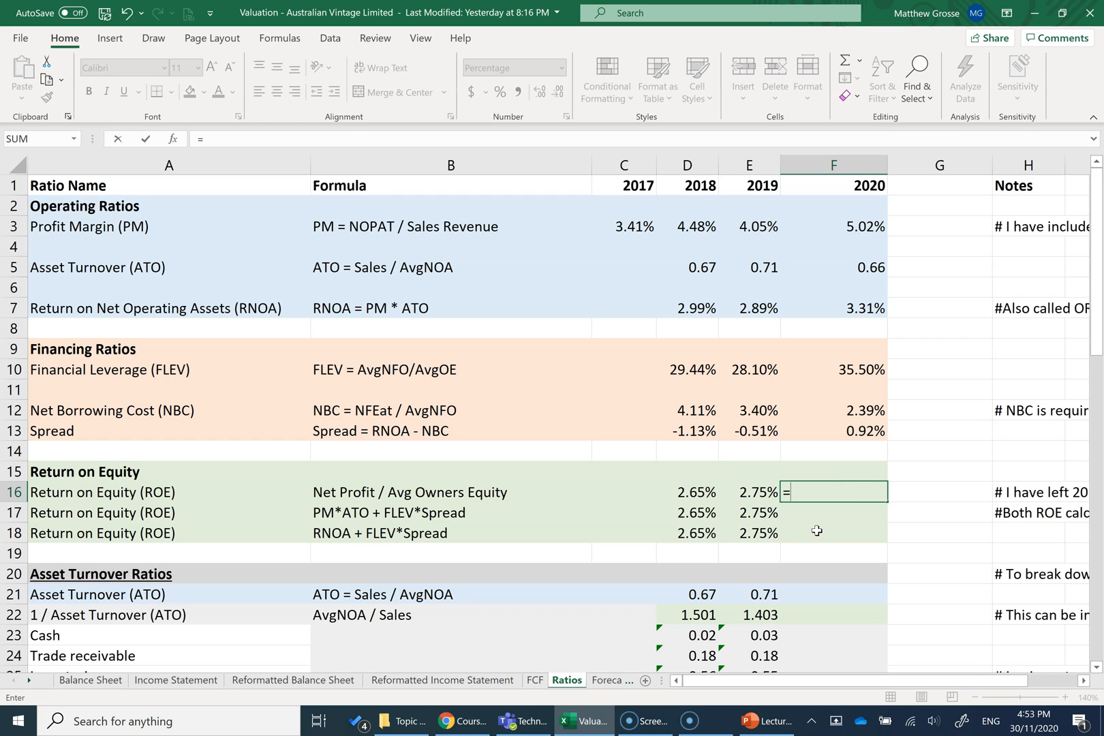
mouse_move(175, 684)
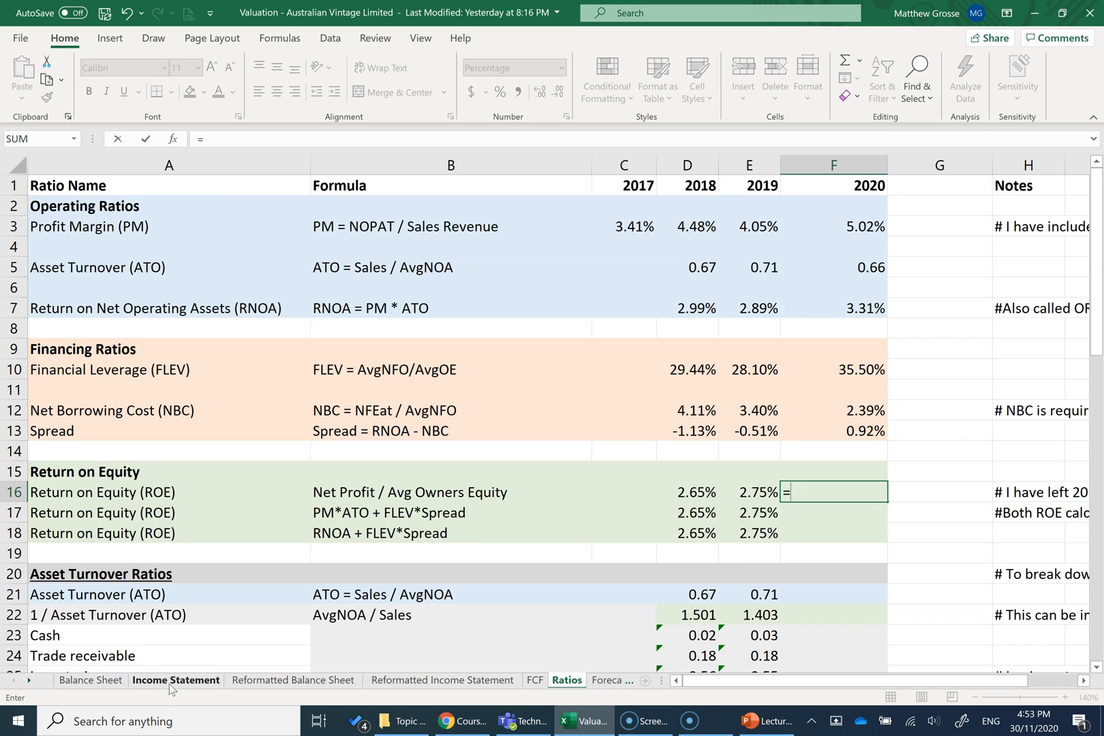
left_click(175, 679)
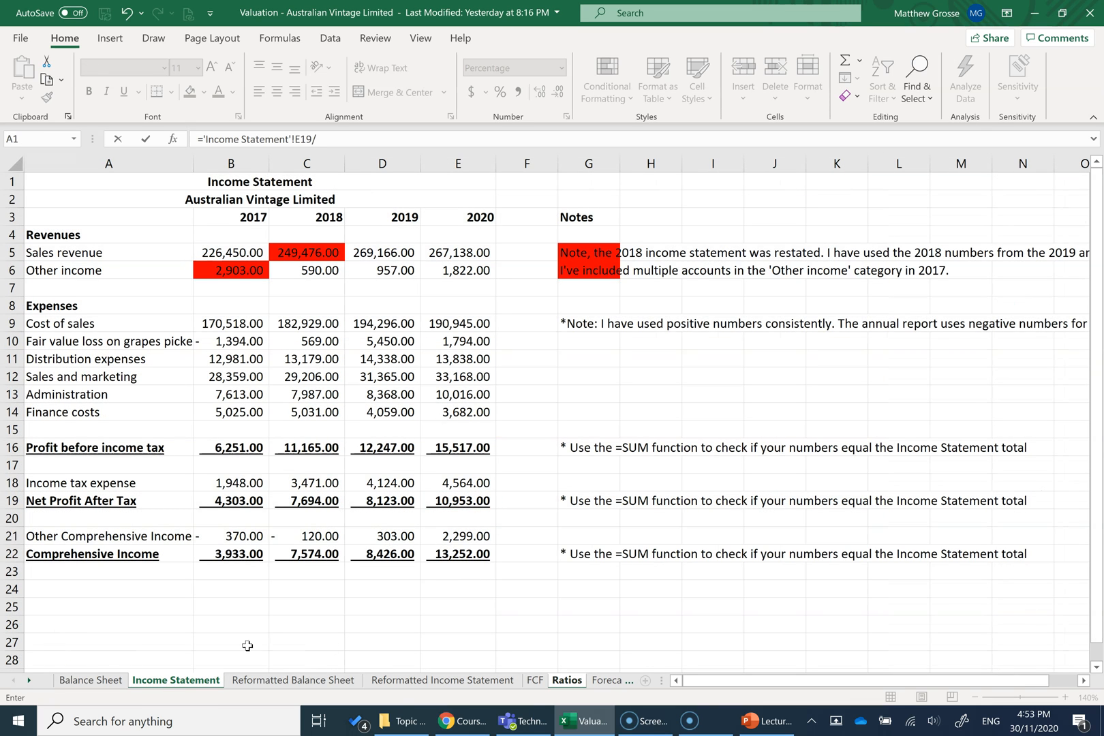
type("average(")
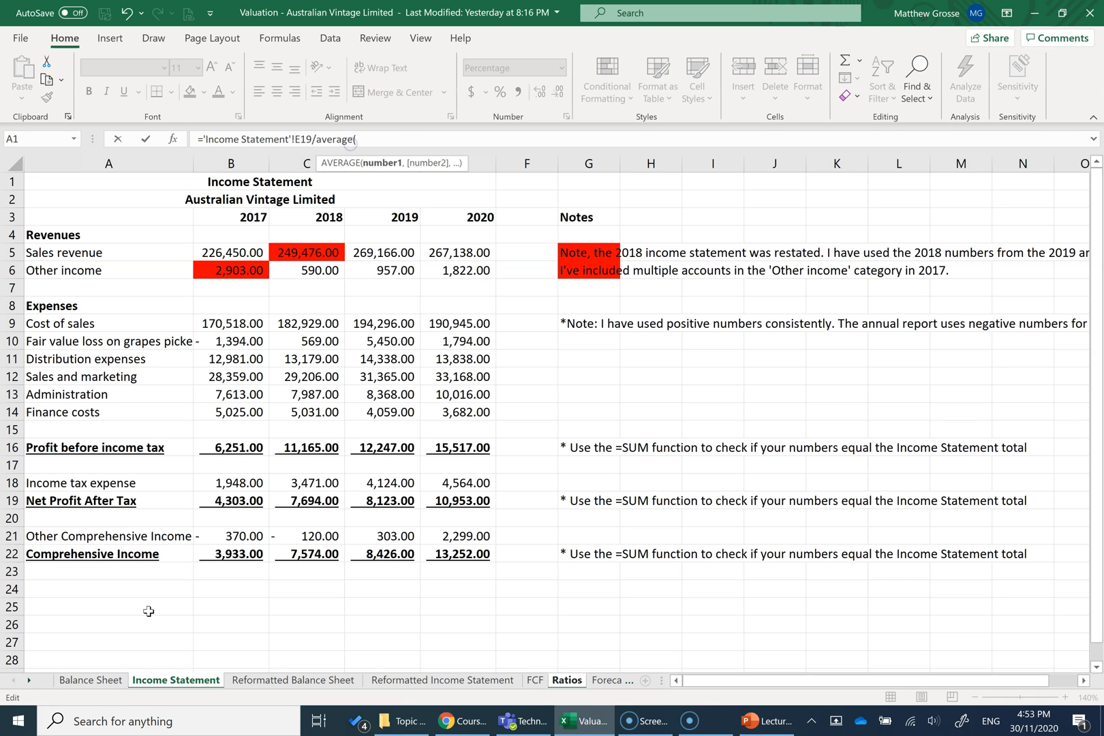
left_click(90, 679)
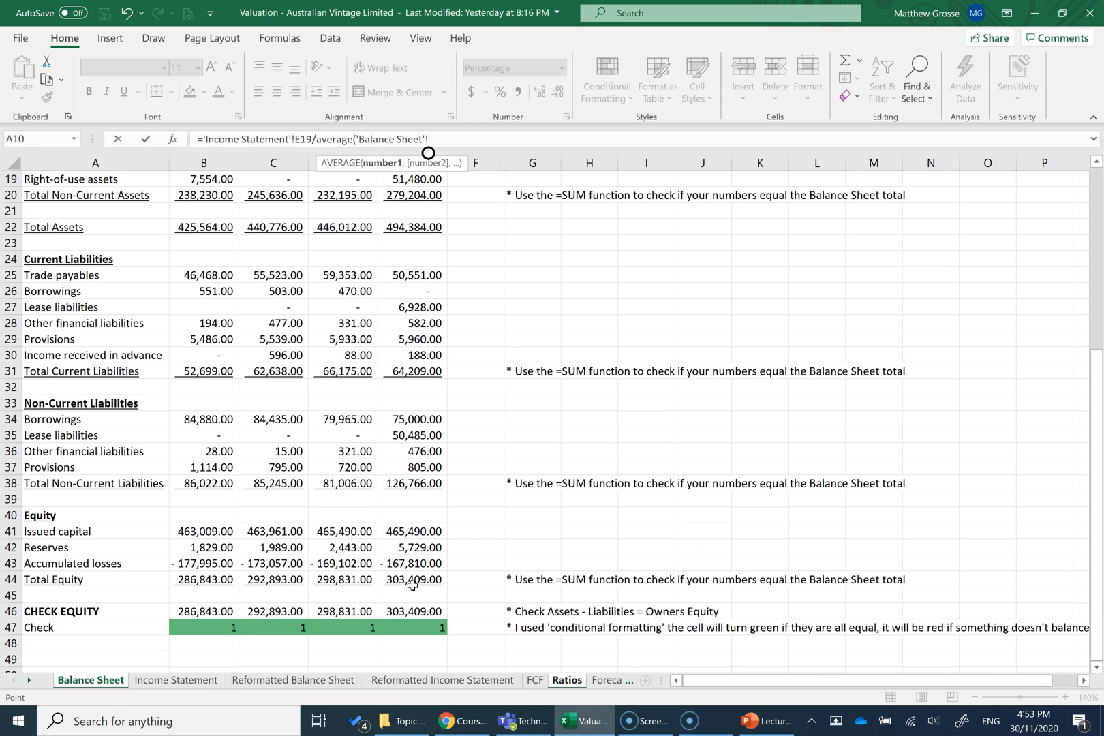
left_click(832, 491)
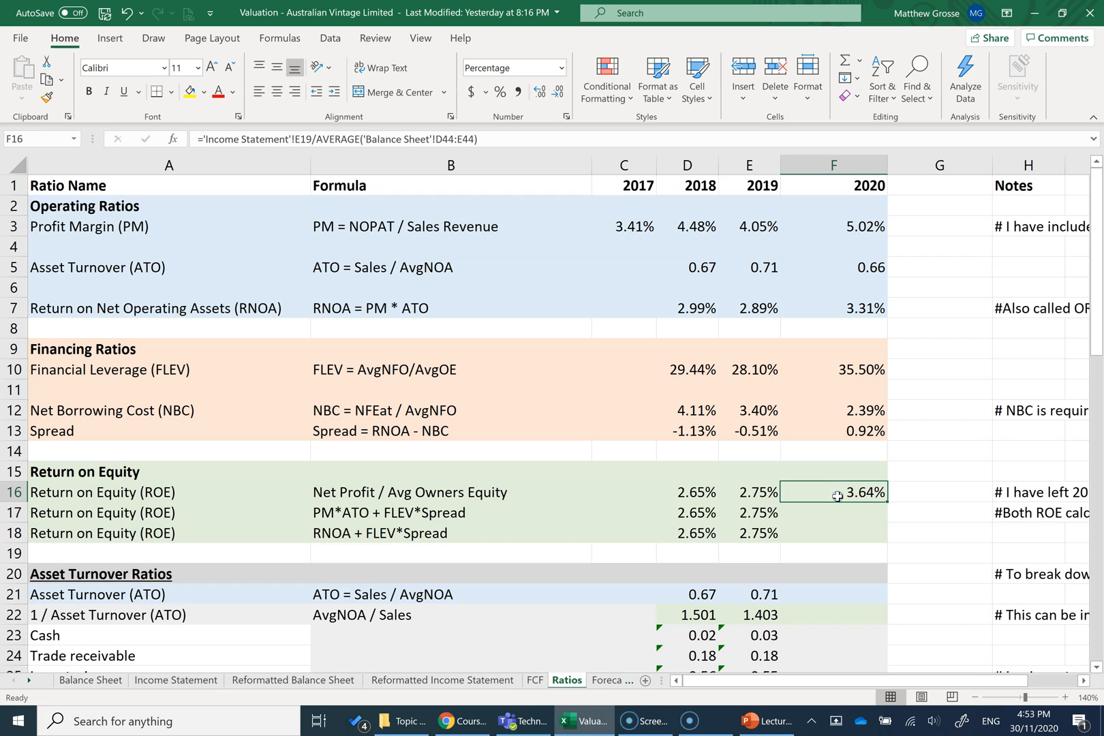
left_click(832, 511)
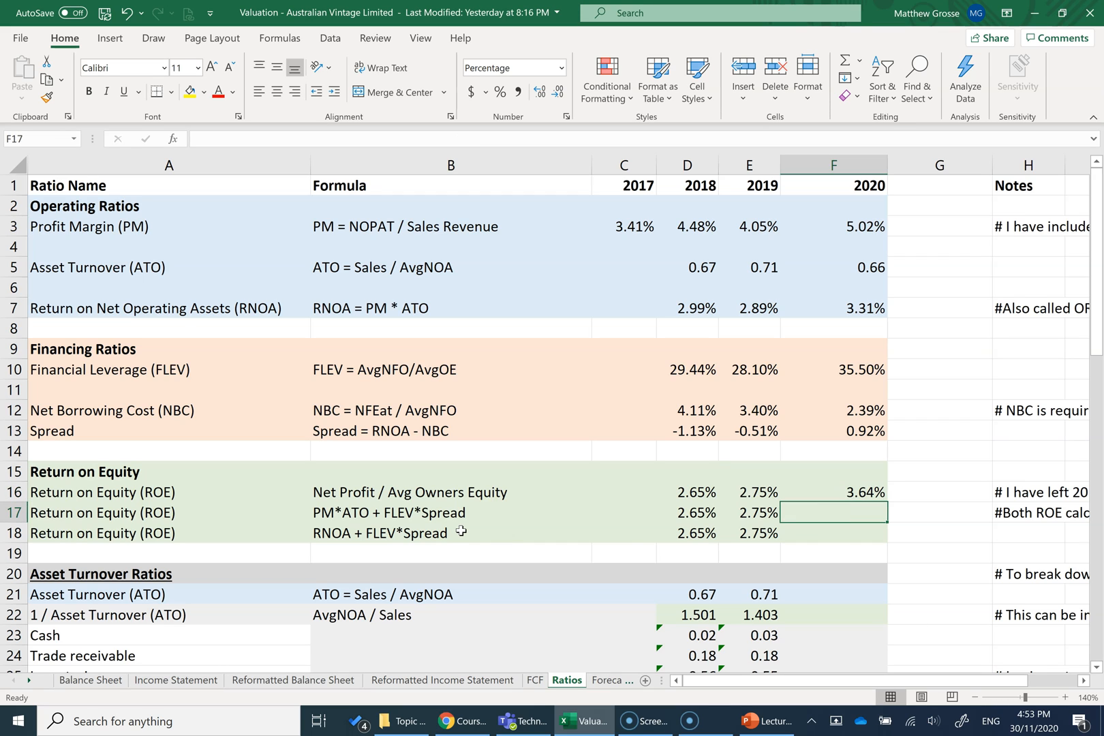
- Enter =F3*F5+F10*F13 in F17 for a 3.64% ROE
type("=")
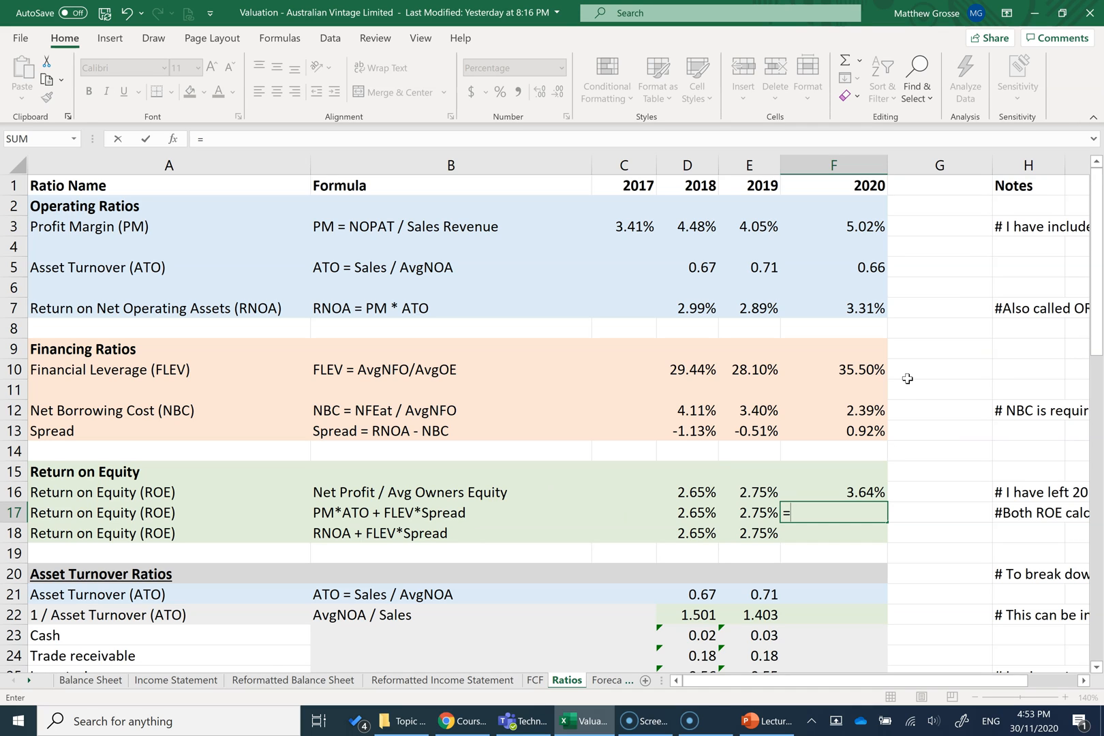
mouse_move(899, 231)
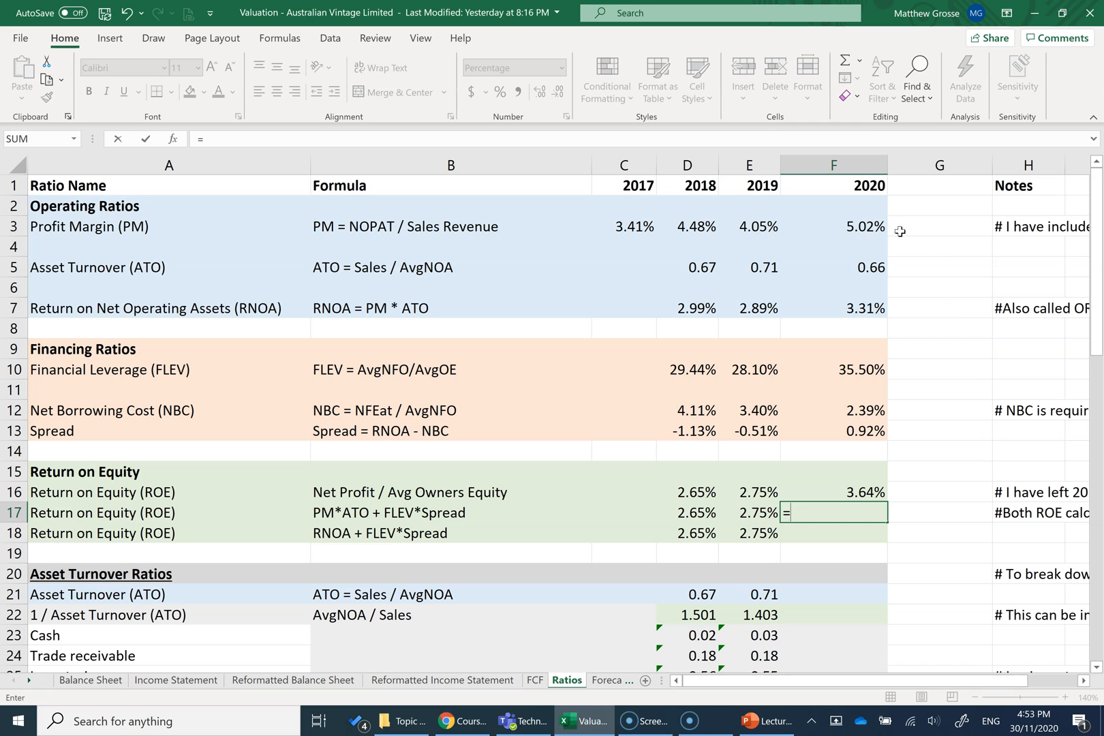
left_click(833, 226)
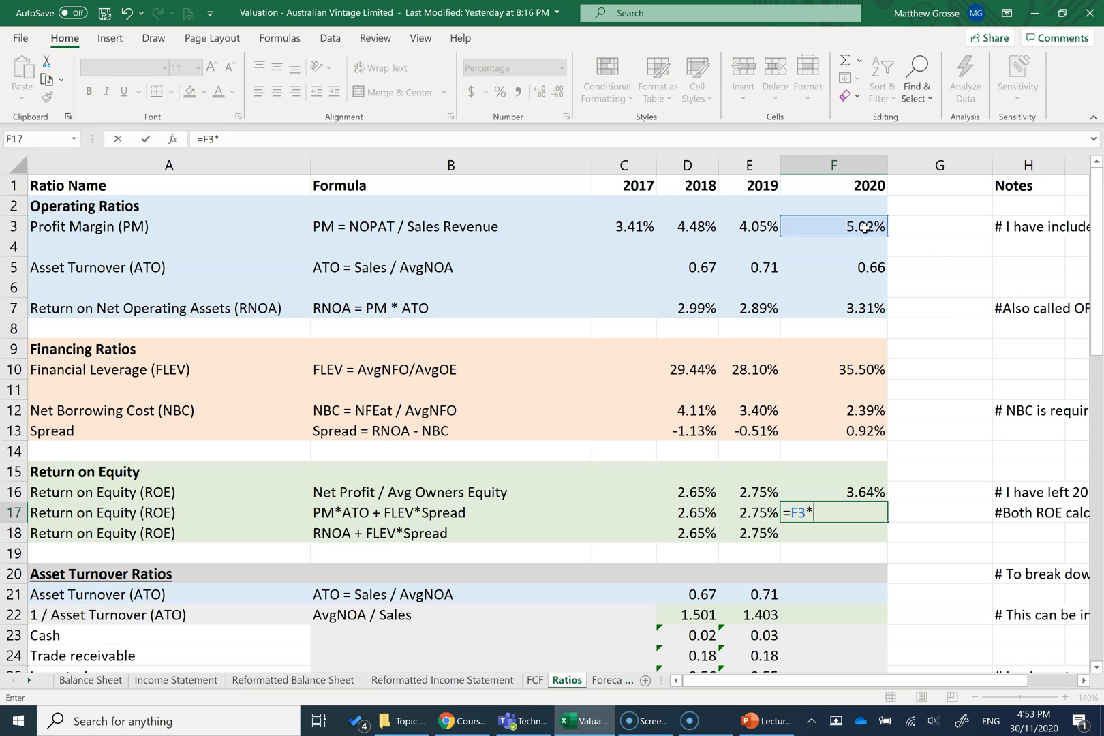
left_click(833, 267)
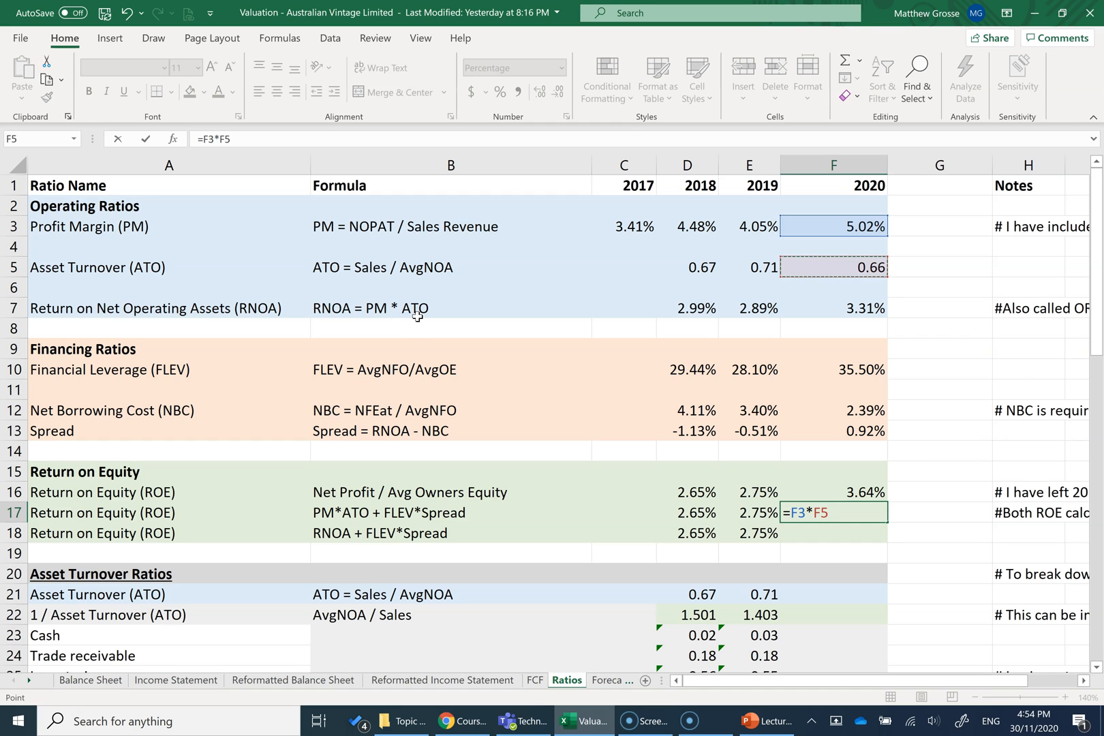
type("+")
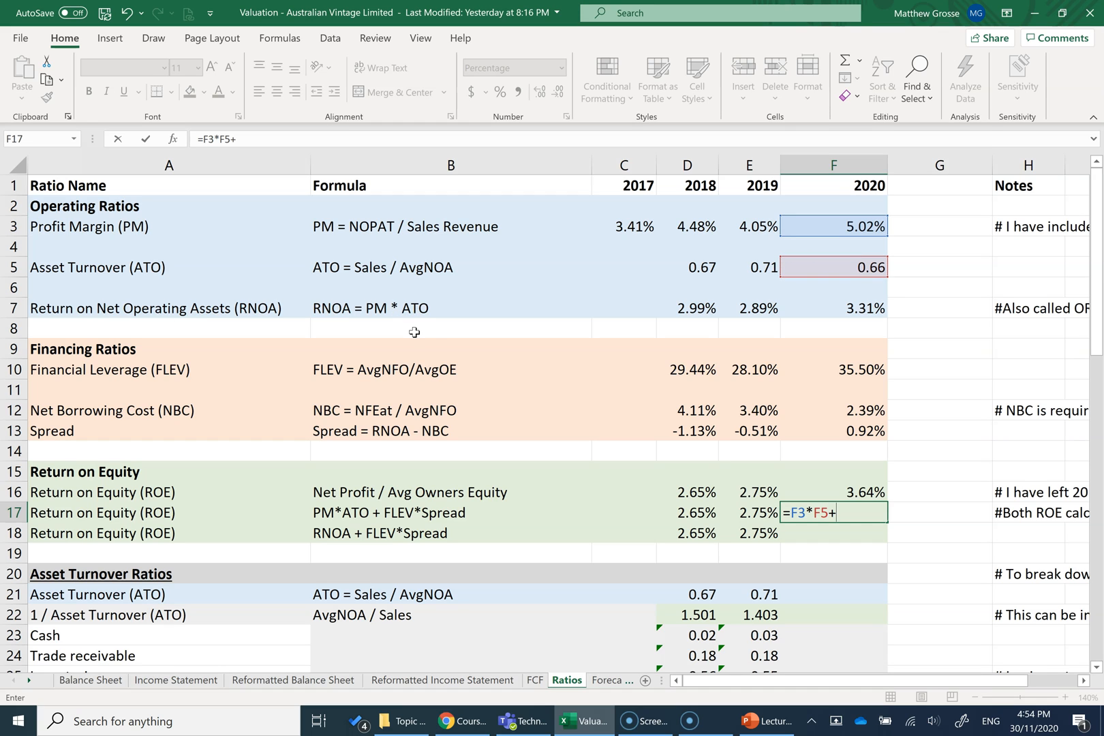
mouse_move(827, 388)
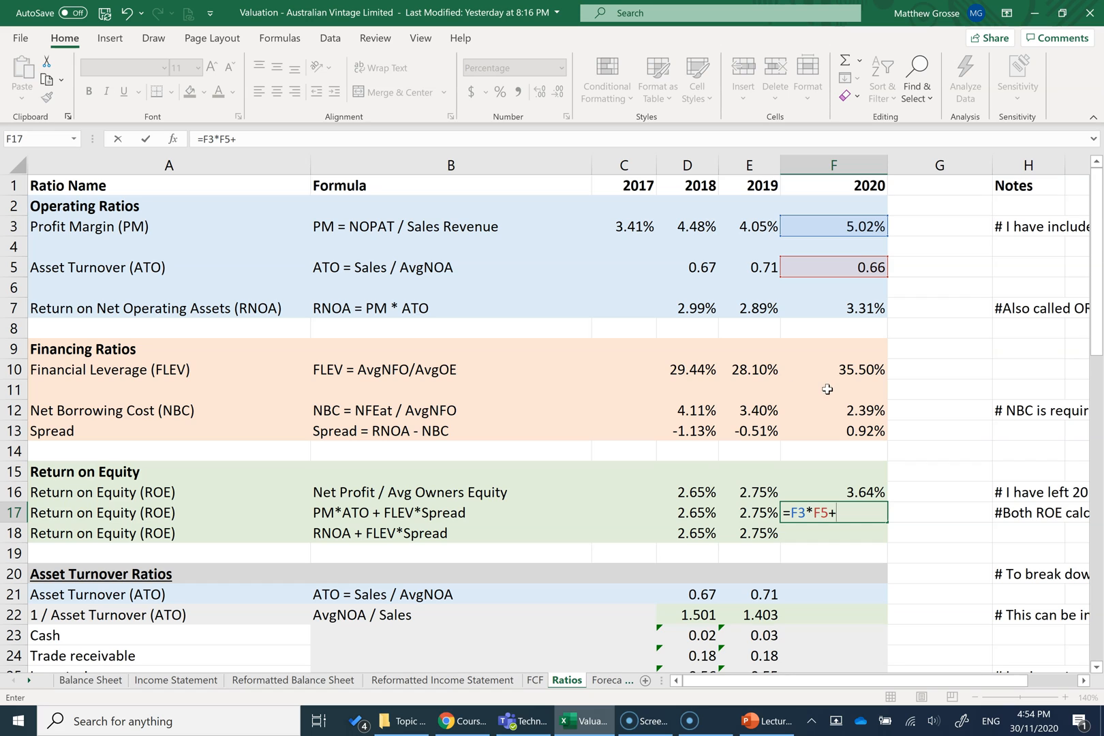
left_click(832, 369)
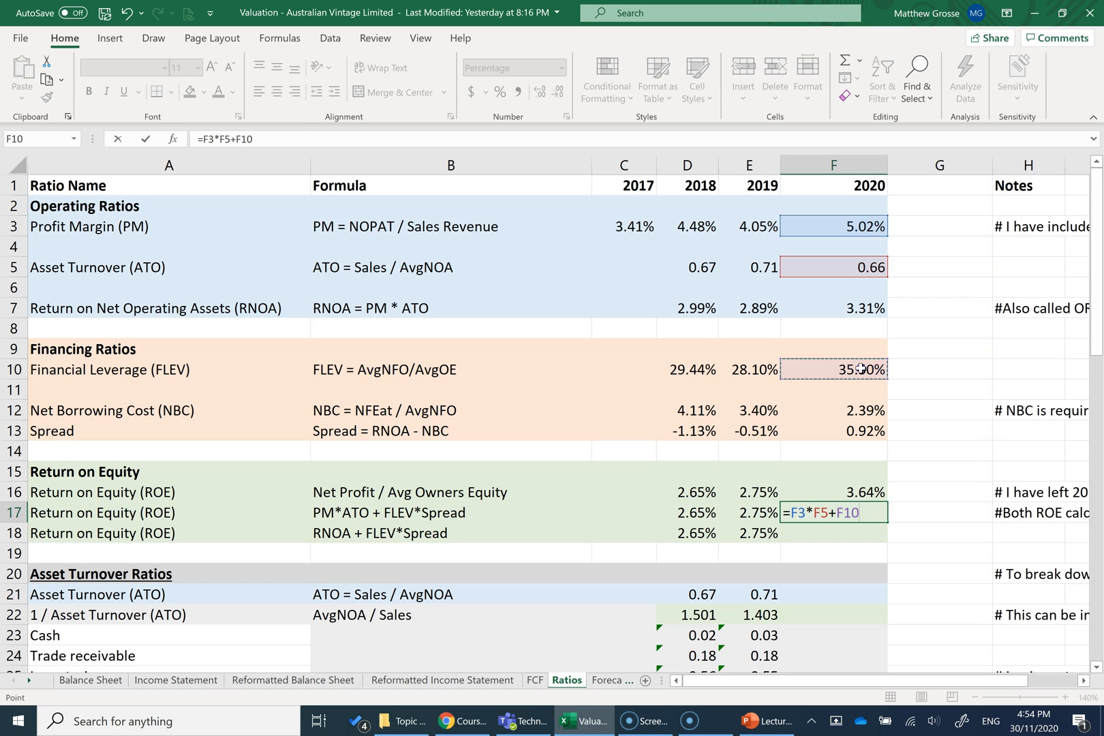
type("*")
left_click(833, 532)
type("=")
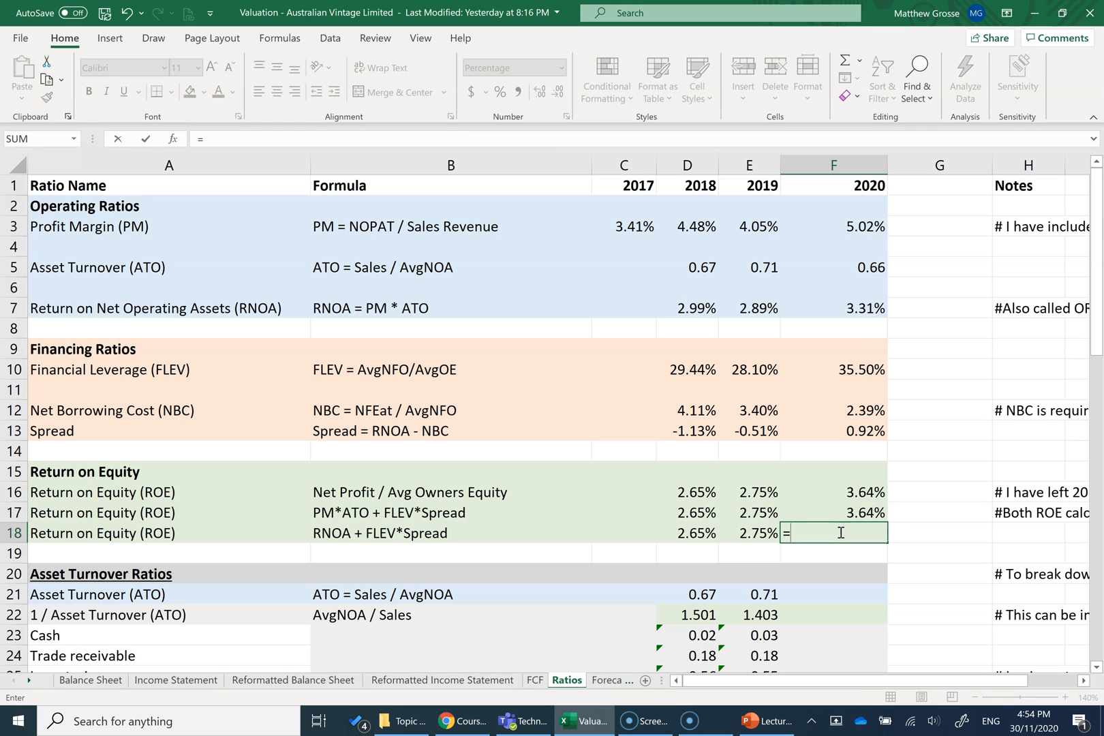
- Enter =F7+F10*F13 in F18, also giving 3.64%
left_click(832, 308)
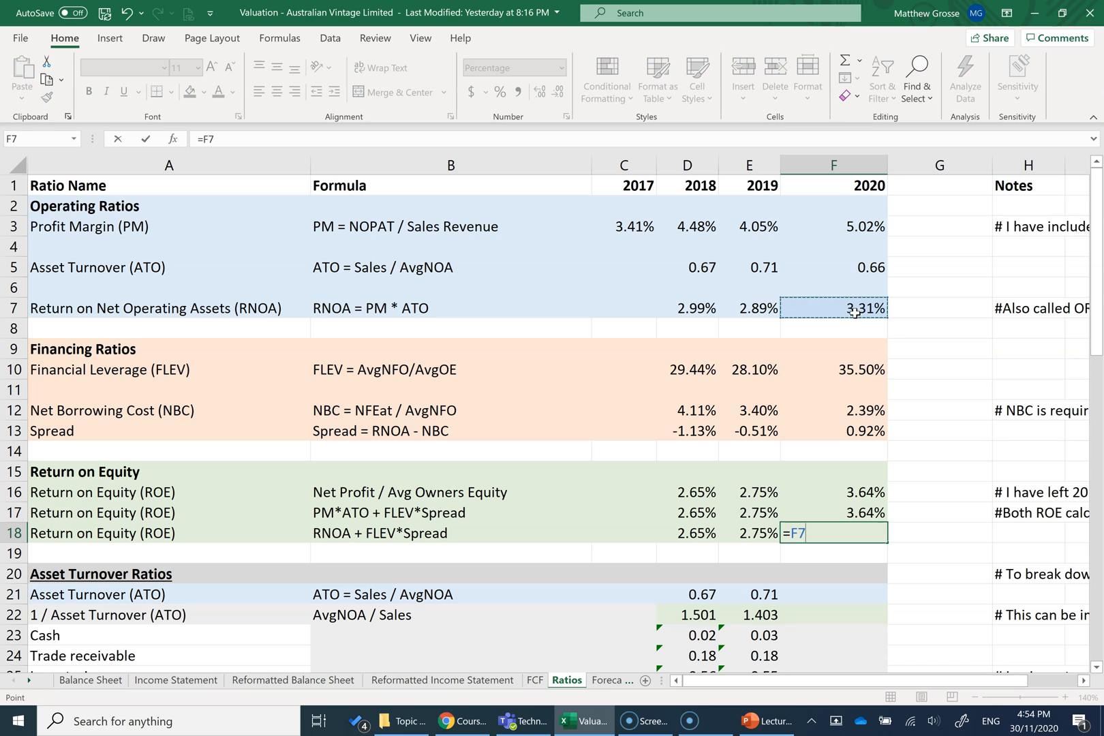
type("++")
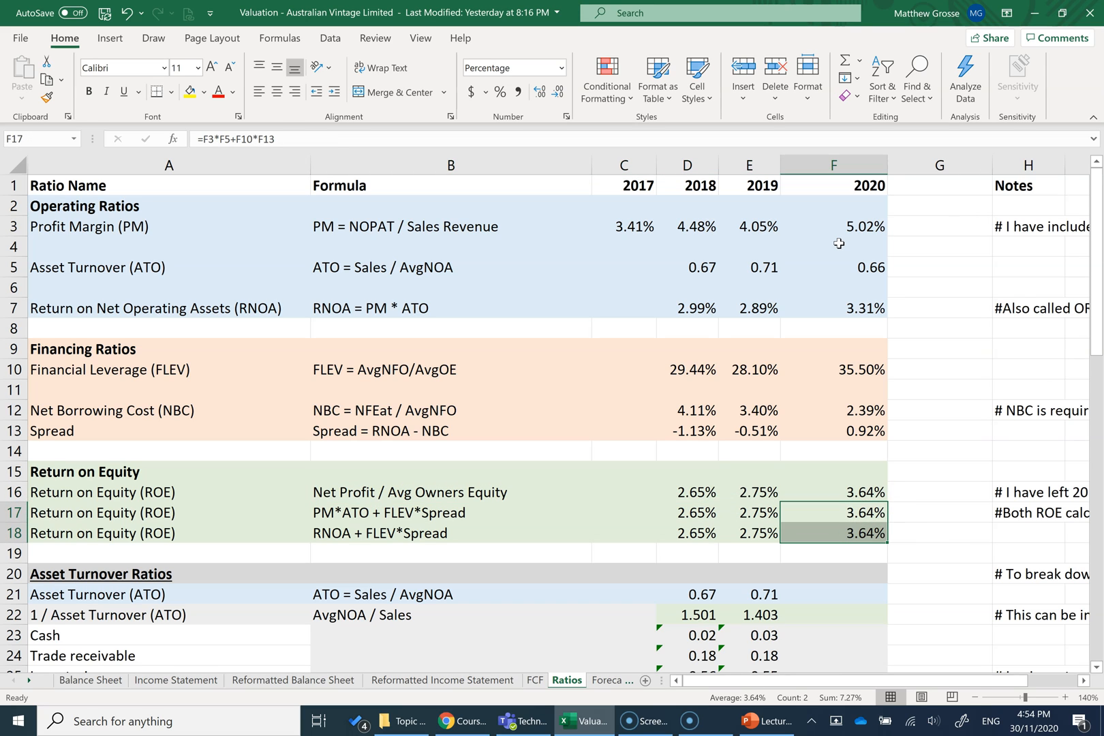
left_click(938, 450)
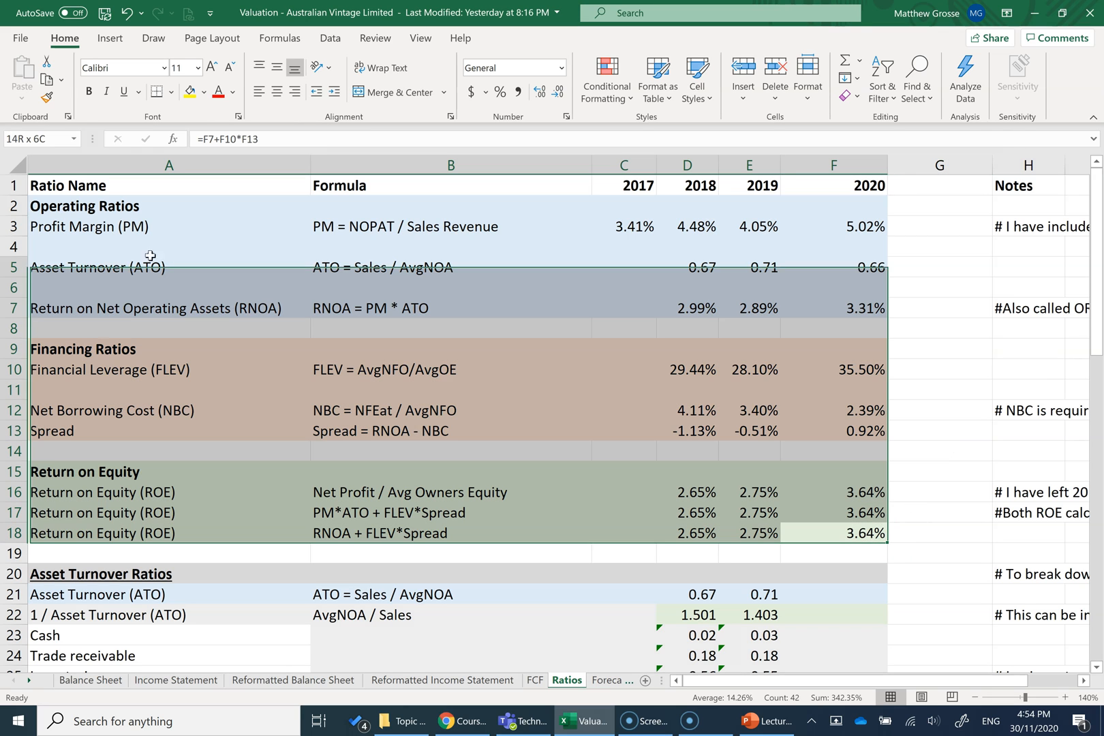
left_click(938, 287)
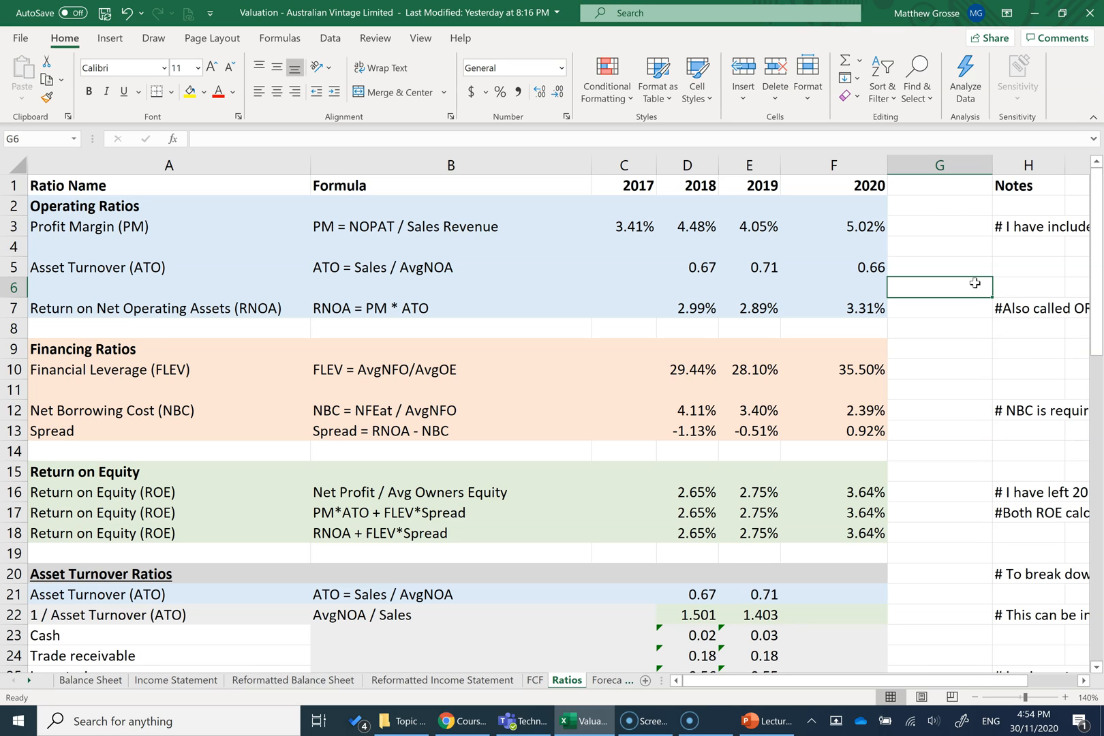
mouse_move(615, 223)
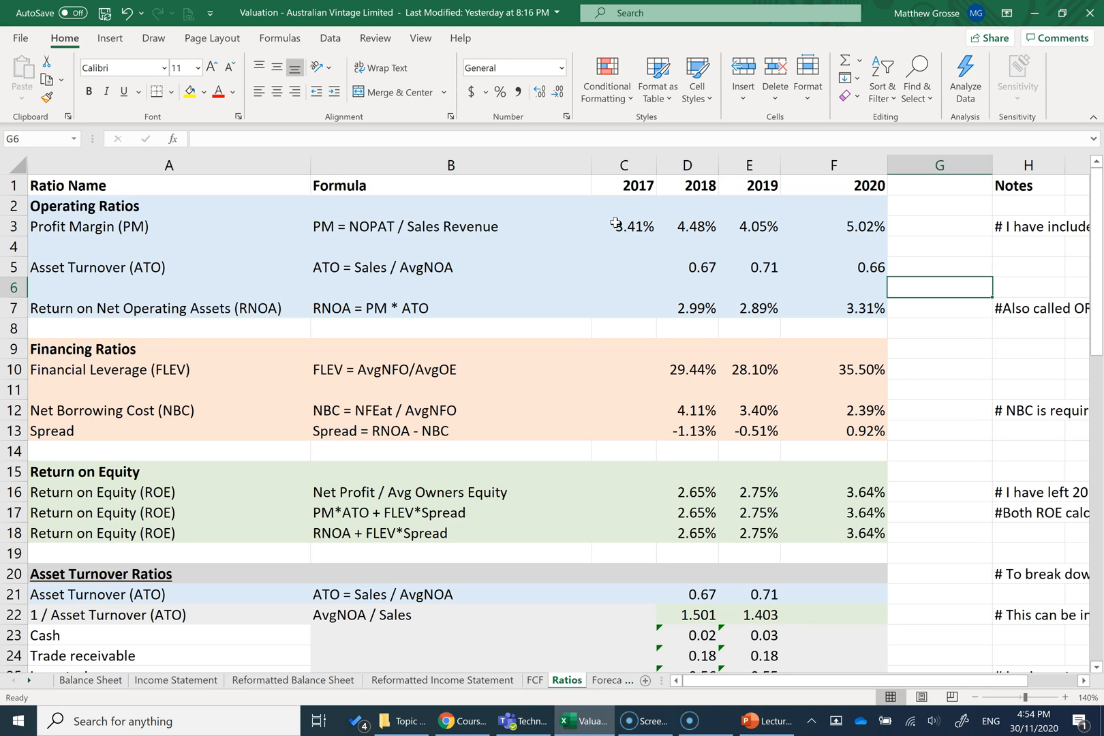
left_click(623, 226)
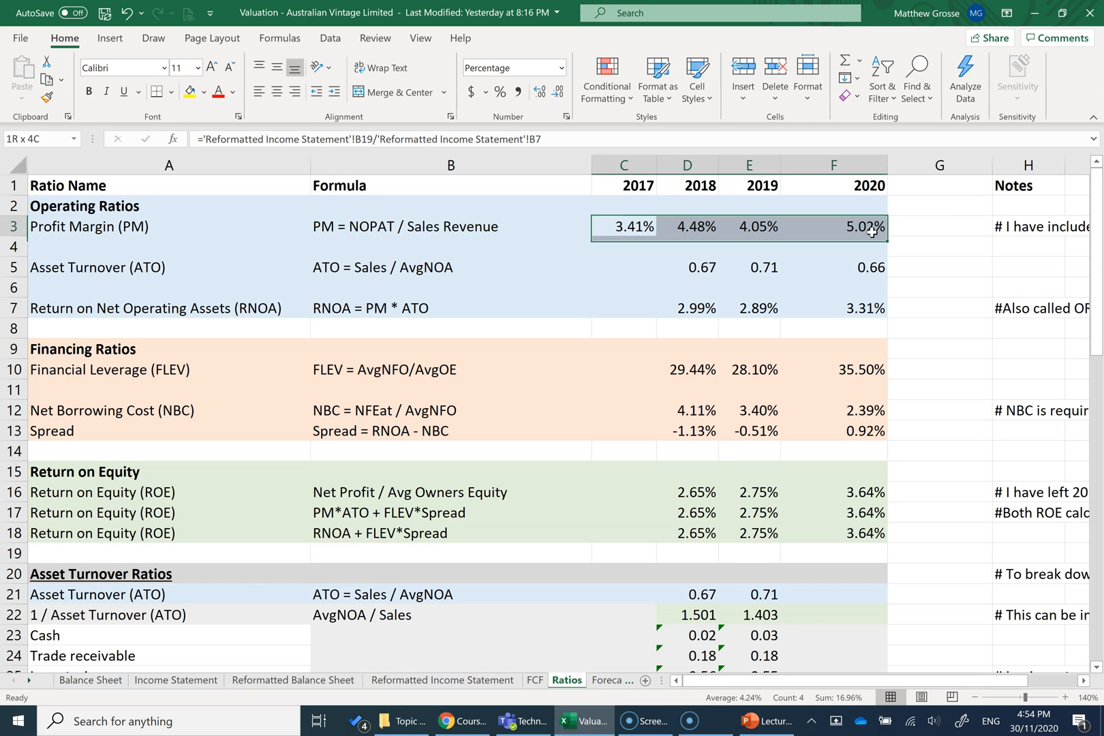
left_click(623, 227)
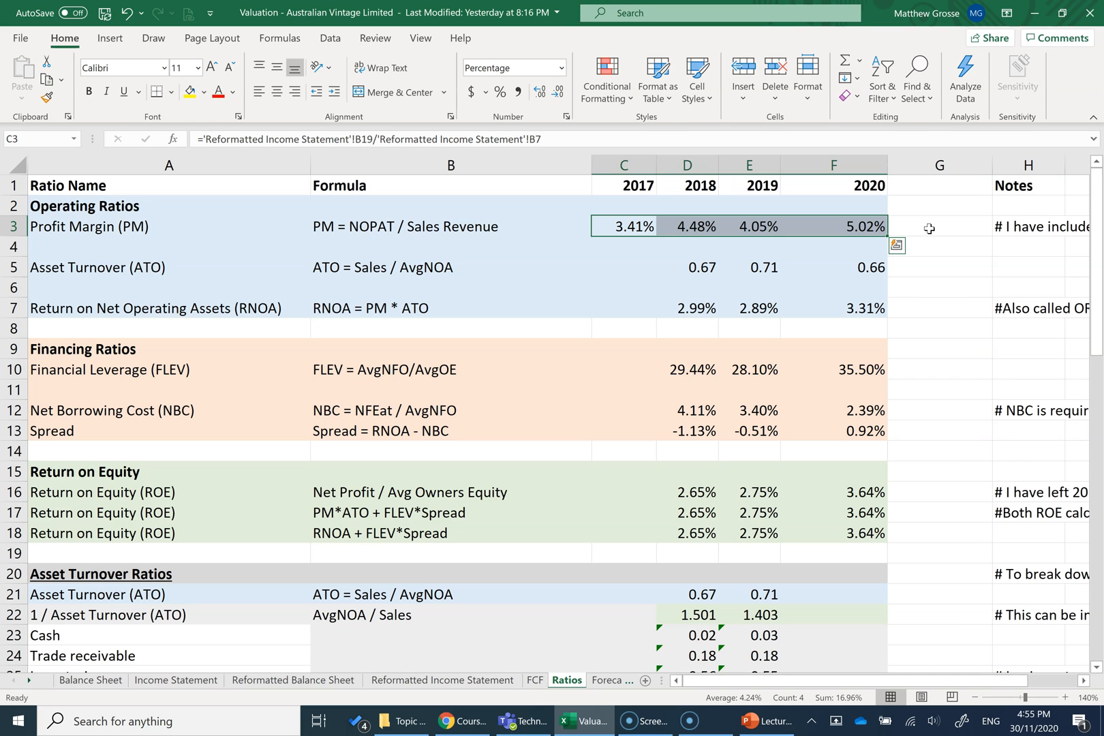
mouse_move(710, 308)
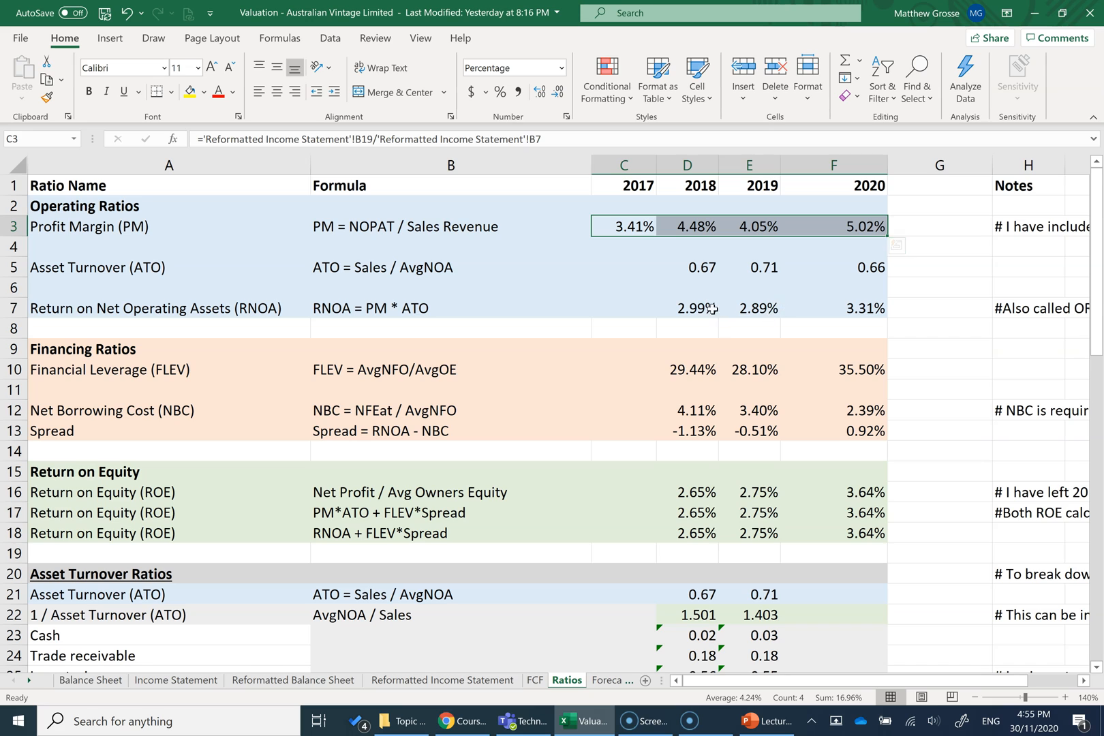
left_click(686, 308)
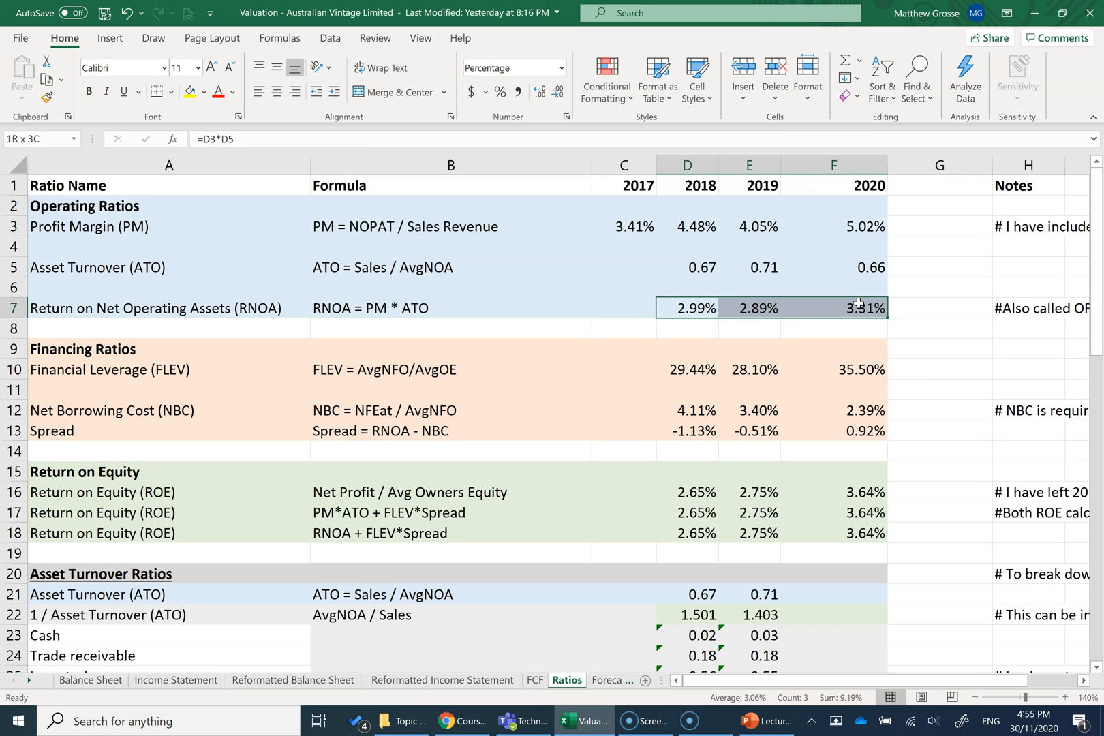
left_click(939, 308)
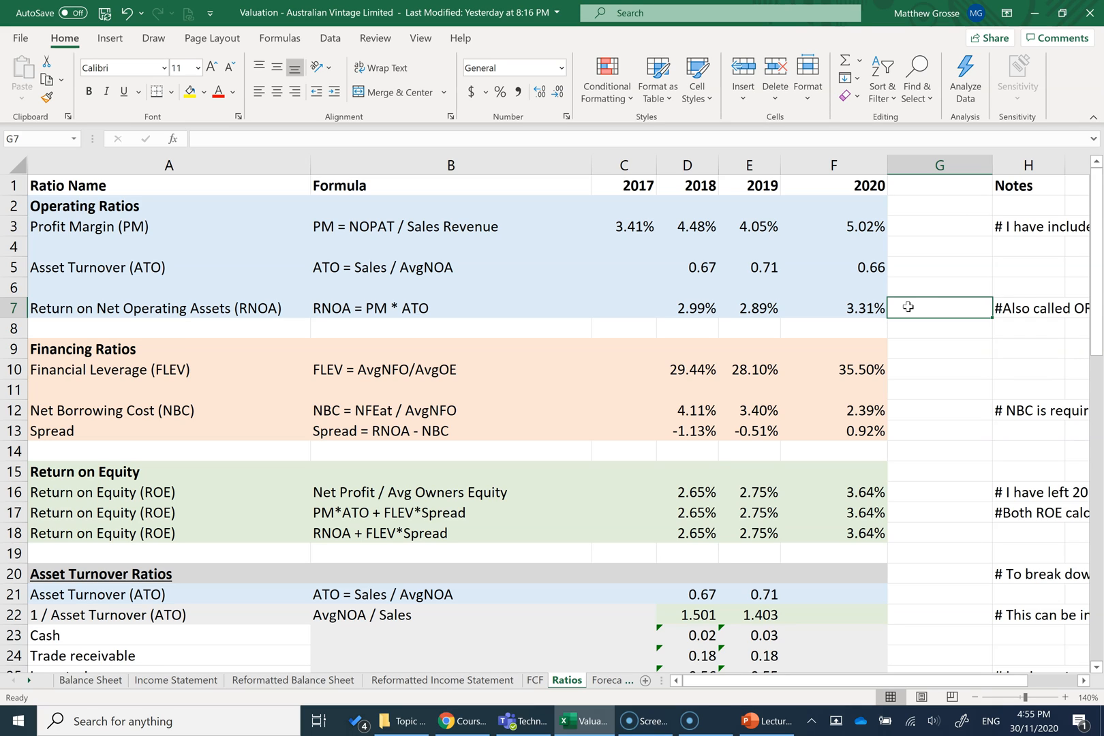
mouse_move(684, 367)
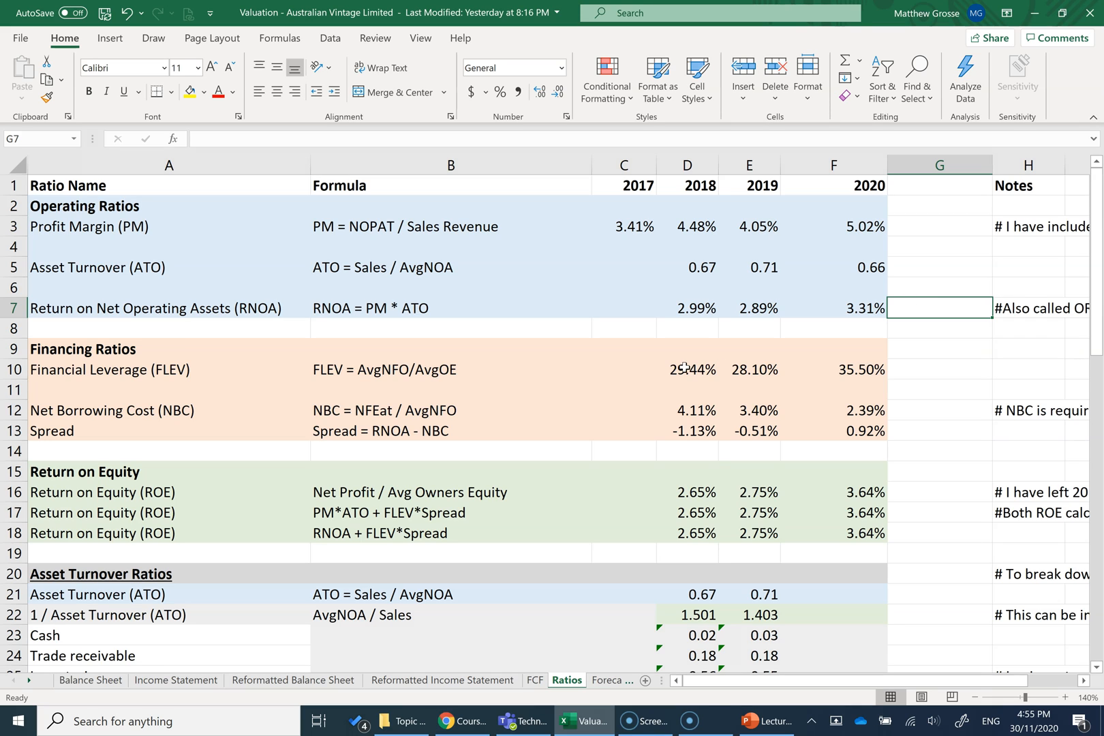
left_click(832, 430)
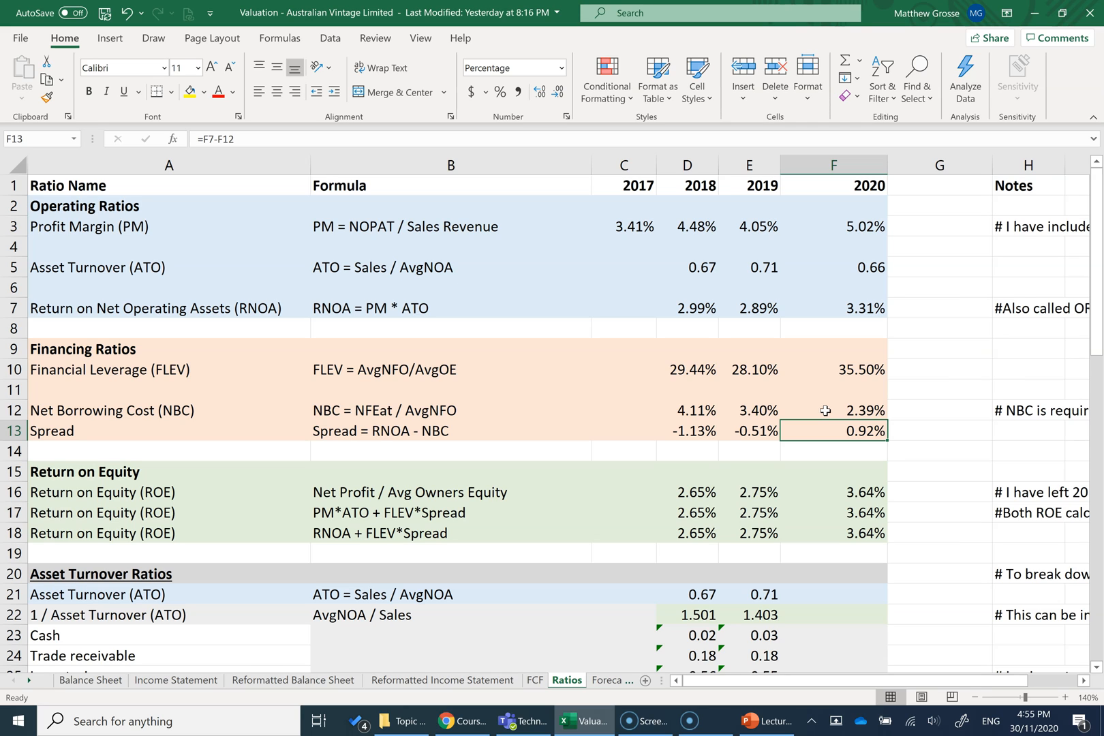
left_click(832, 491)
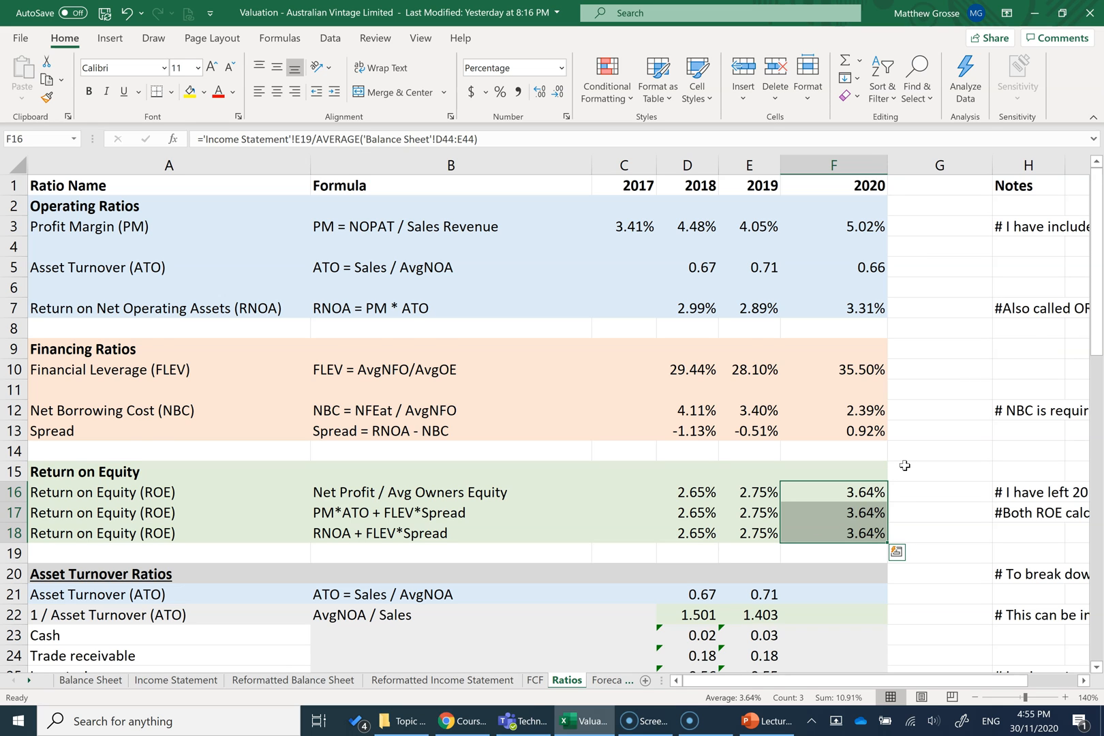
- Enter =1/F21 in F22 to get the 2020 inverse asset turnover of 1.517
scroll("down", 3)
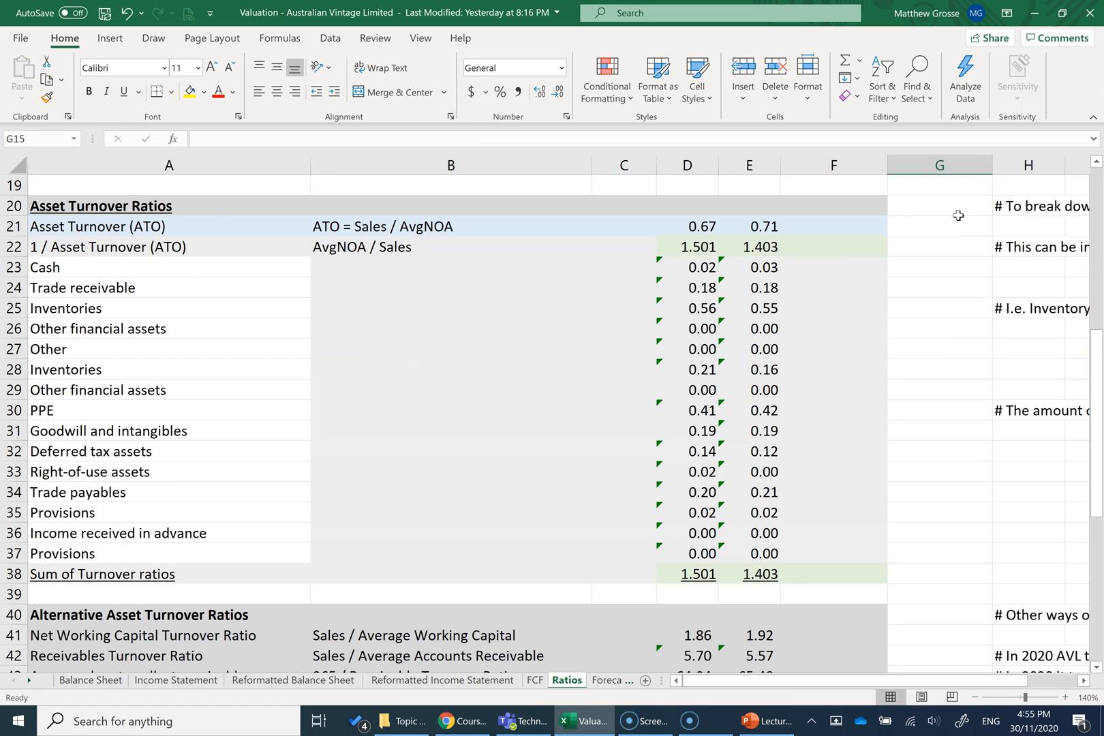
mouse_move(624, 214)
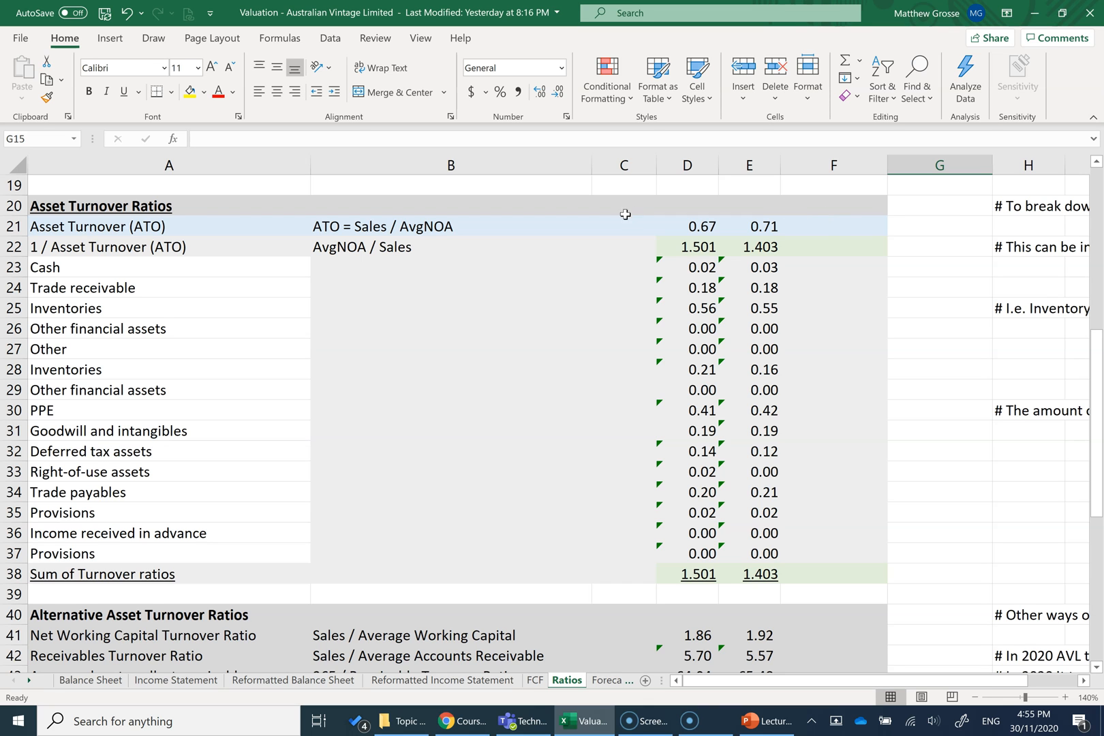
mouse_move(432, 237)
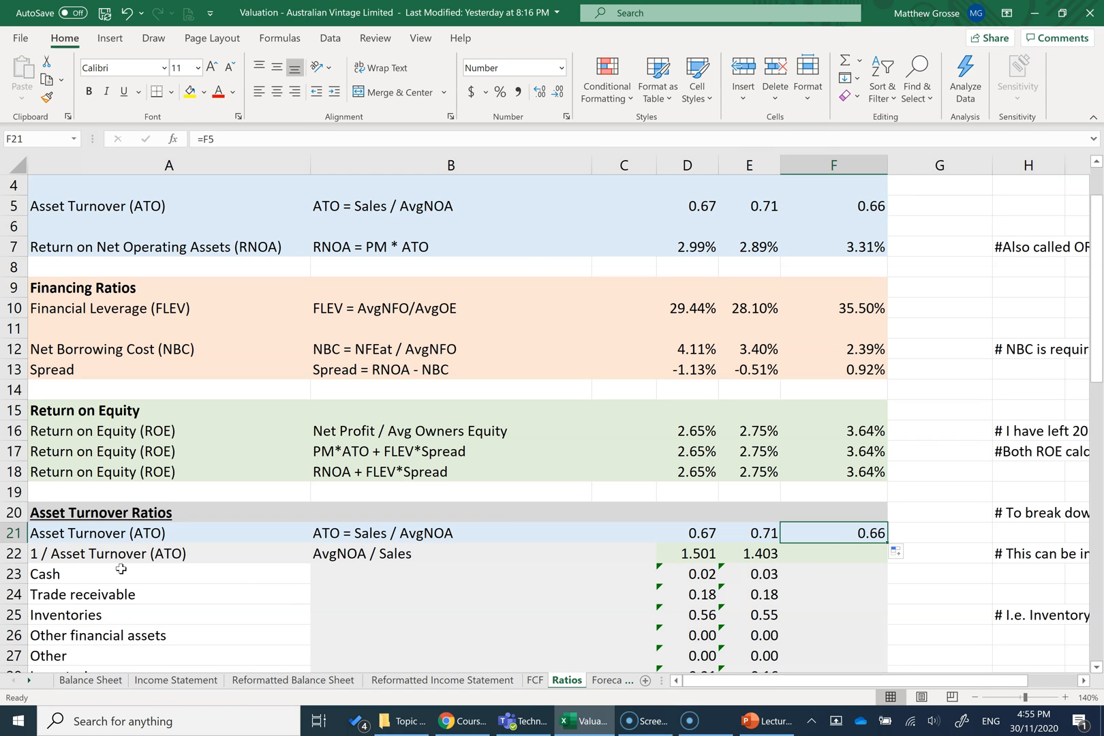
mouse_move(588, 592)
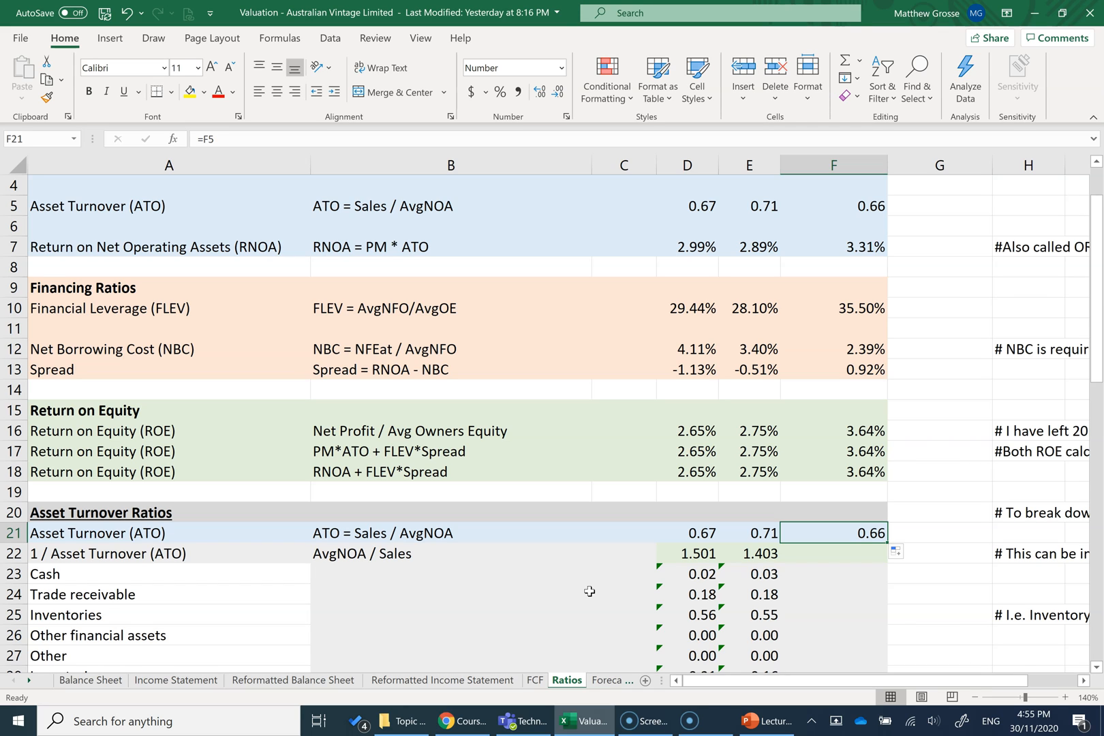
mouse_move(42, 563)
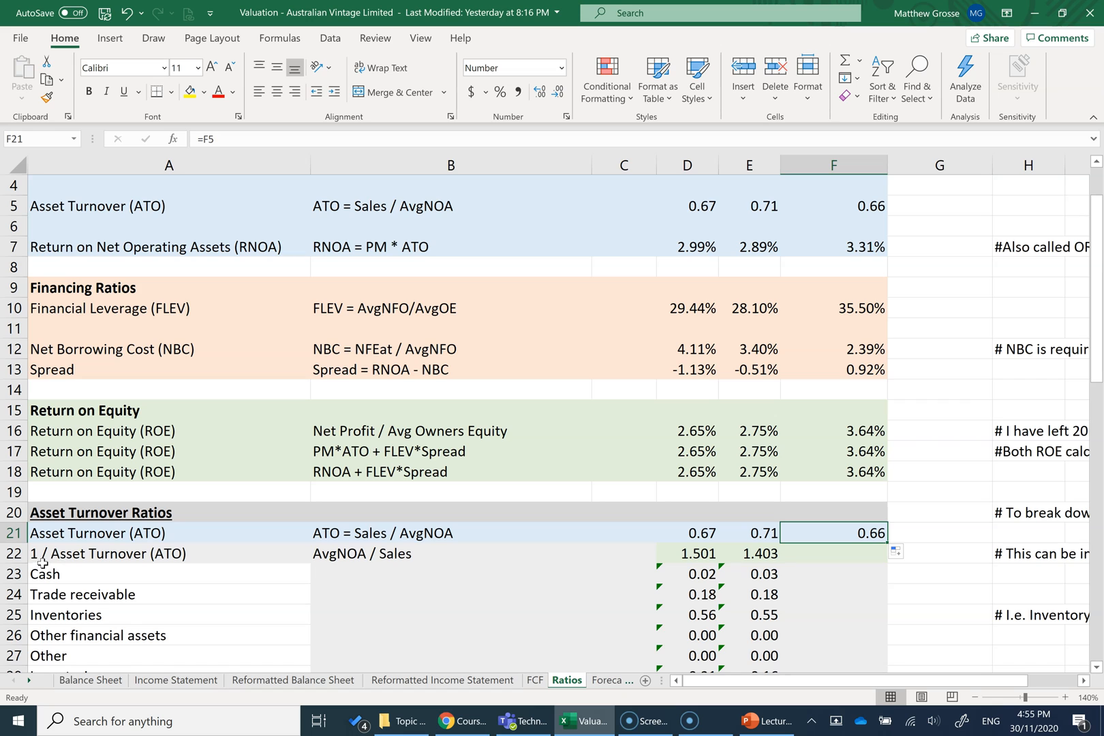
left_click(832, 553)
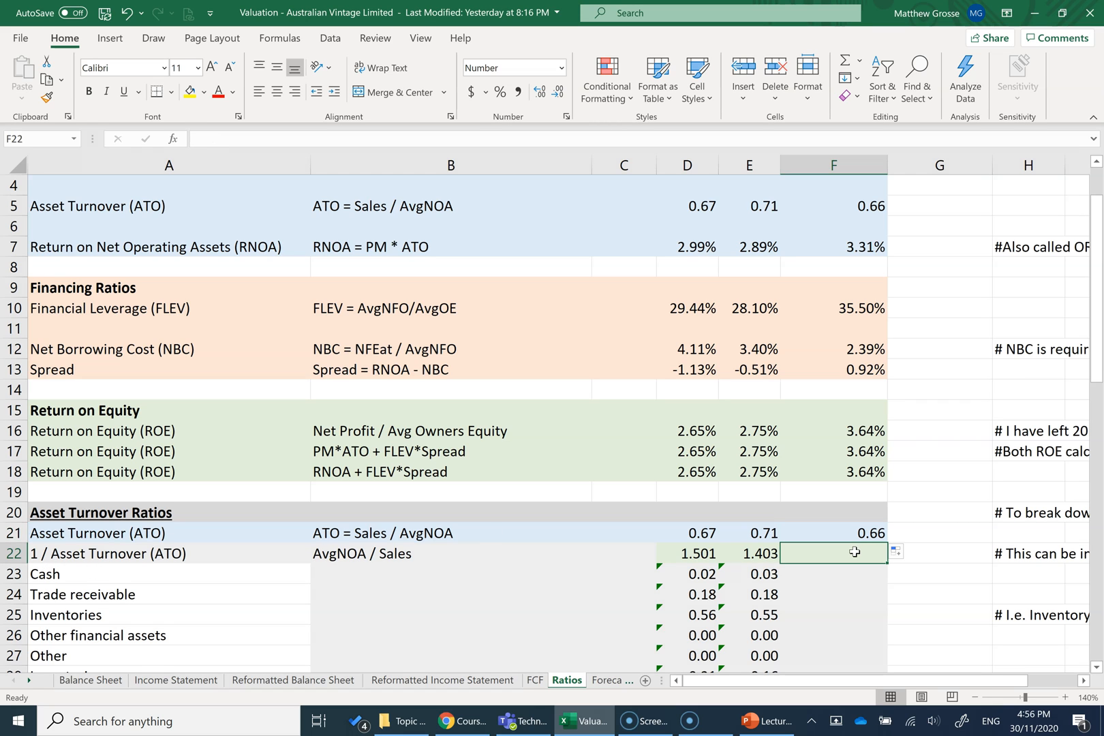
type("=1/F21")
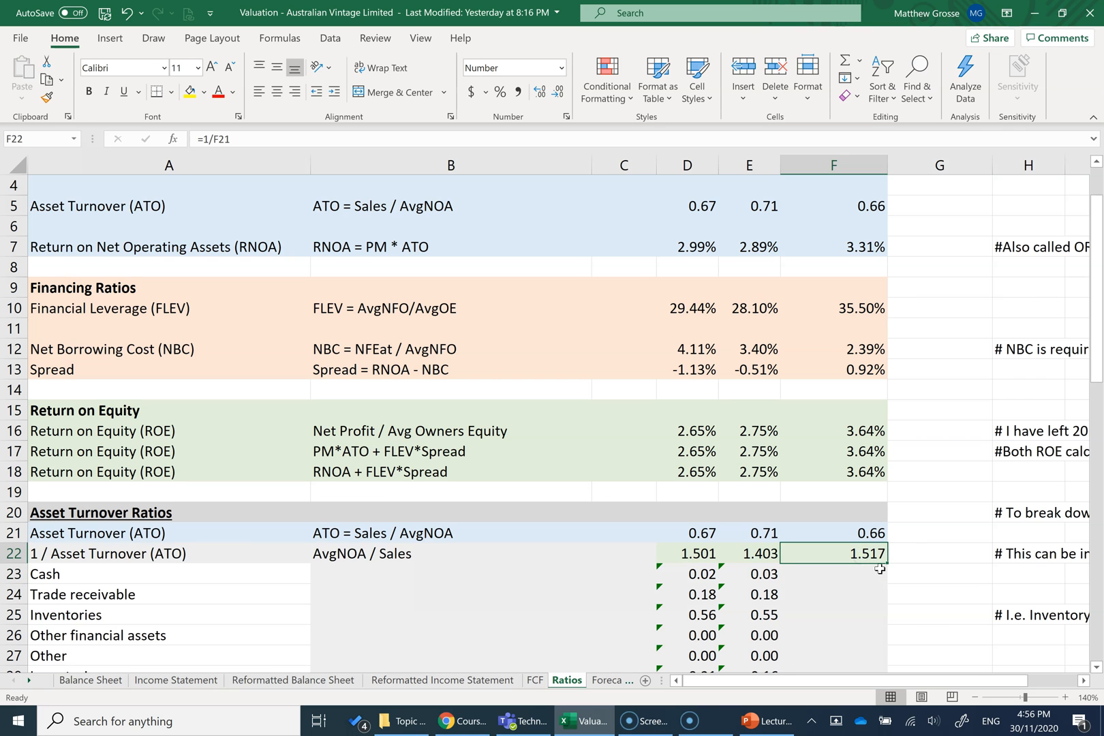
- Review the Inventories turnover formulas in D25 and E25
scroll("down", 3)
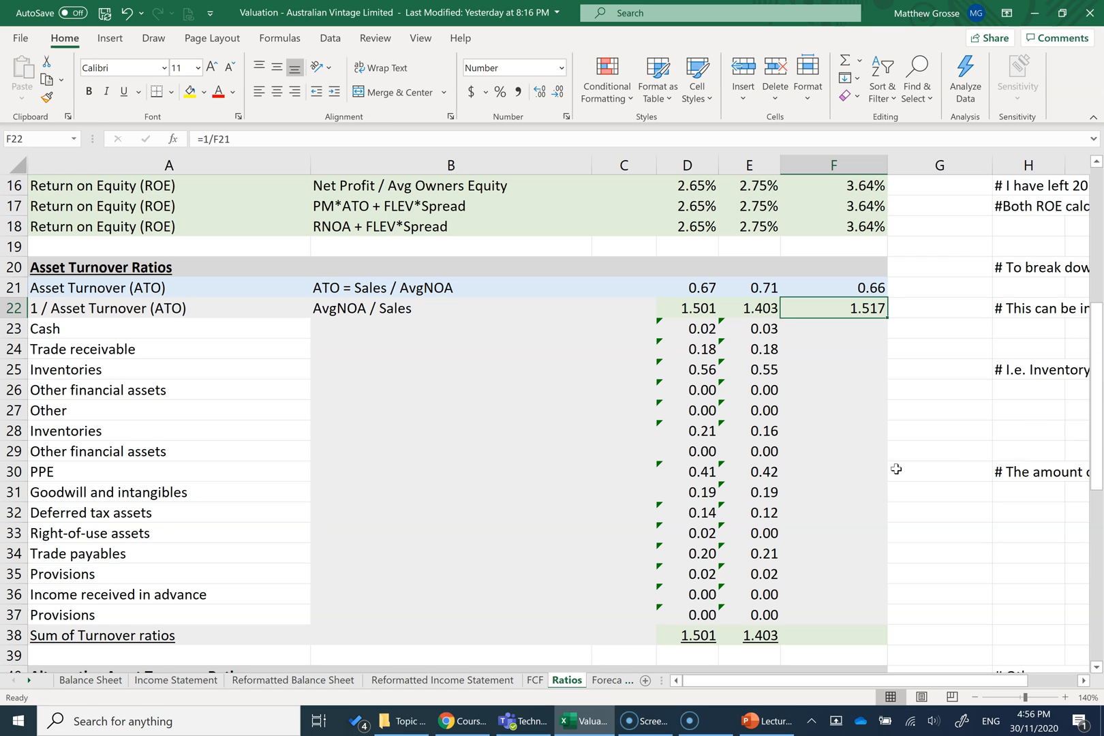
left_click(687, 370)
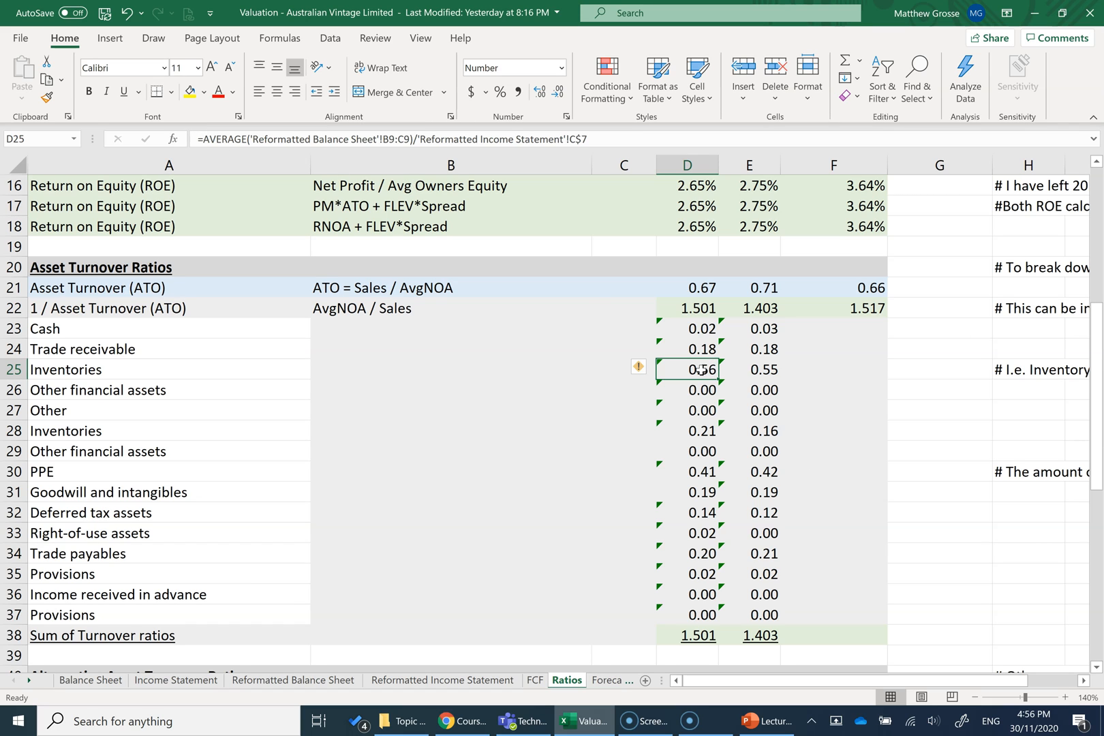
left_click(748, 369)
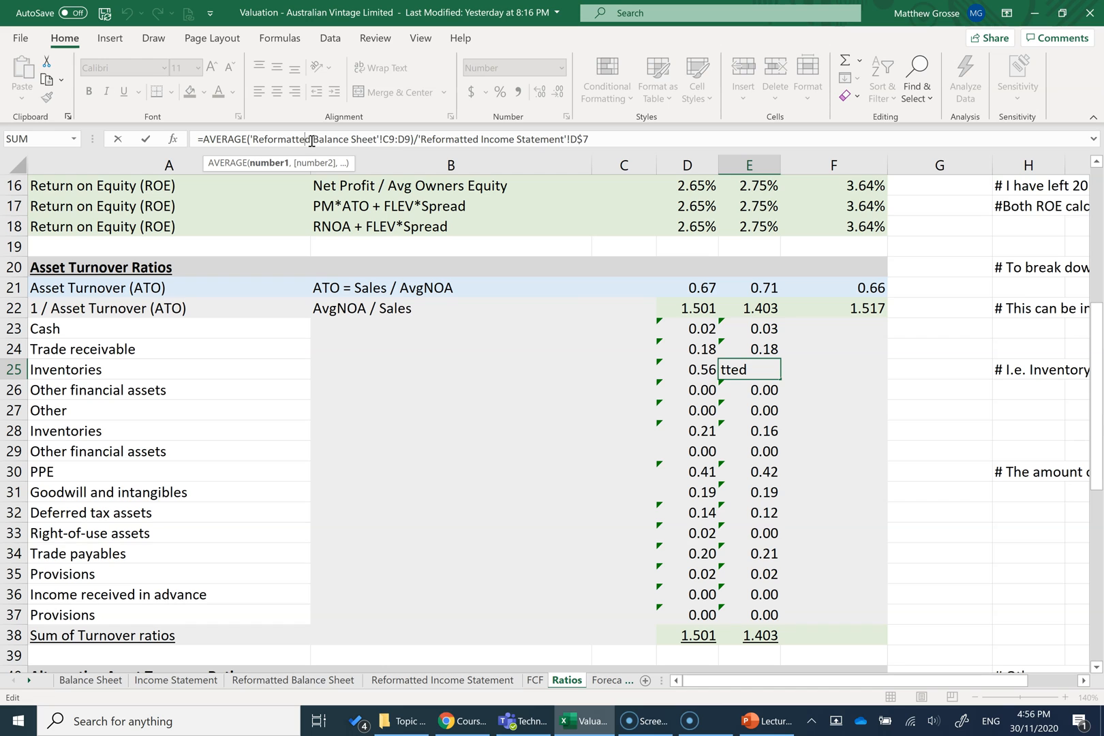
mouse_move(432, 271)
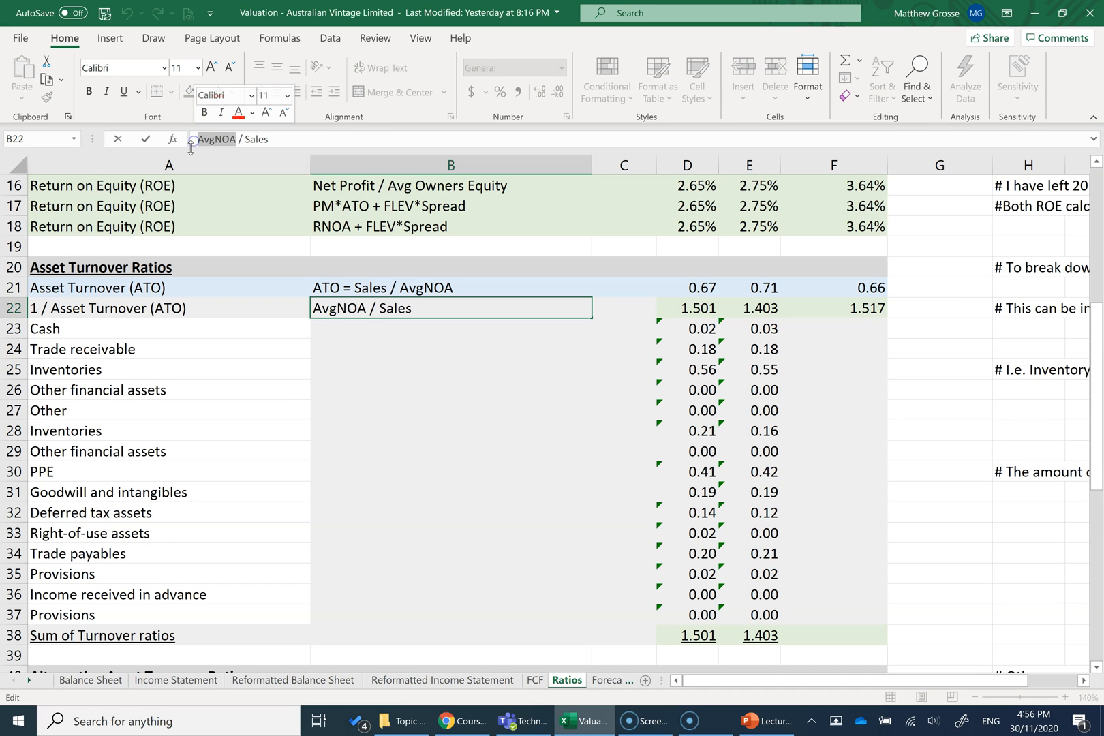
mouse_move(215, 317)
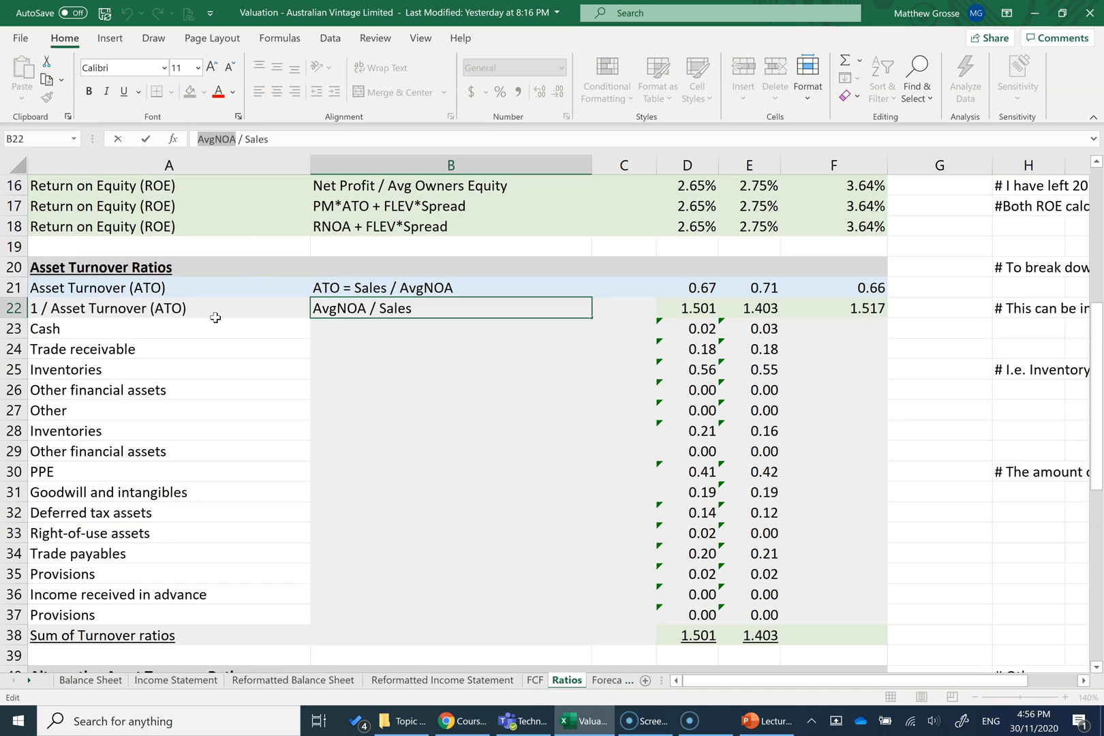
mouse_move(97, 352)
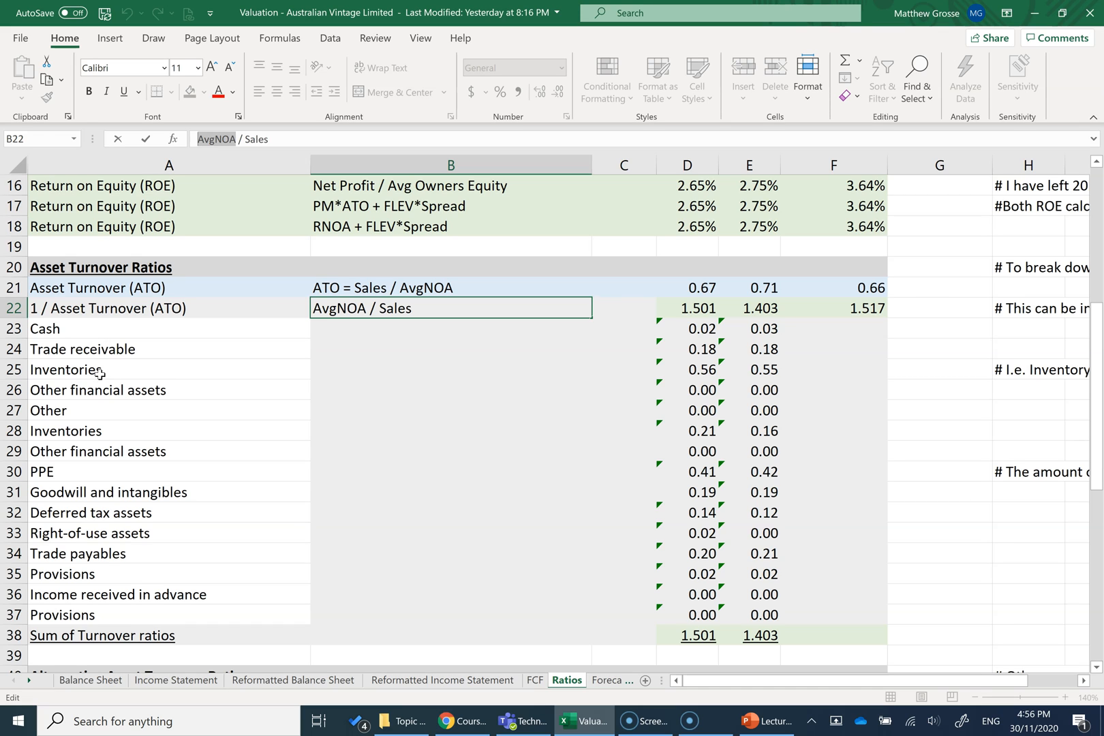
mouse_move(138, 398)
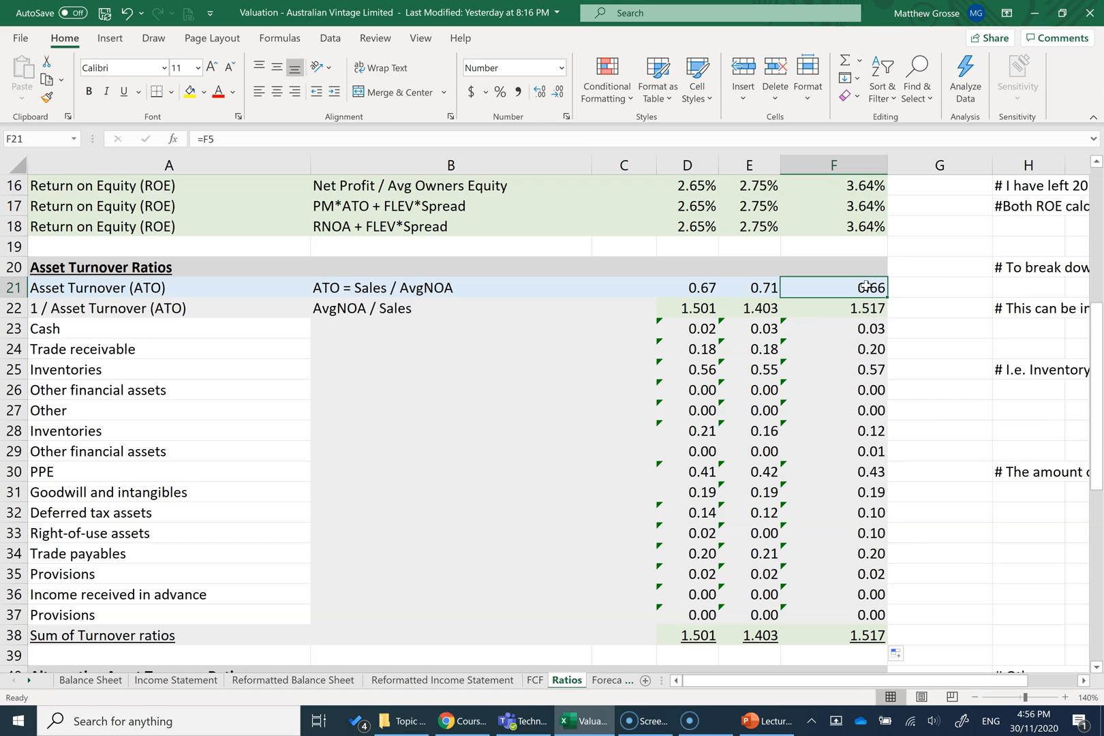
mouse_move(833, 308)
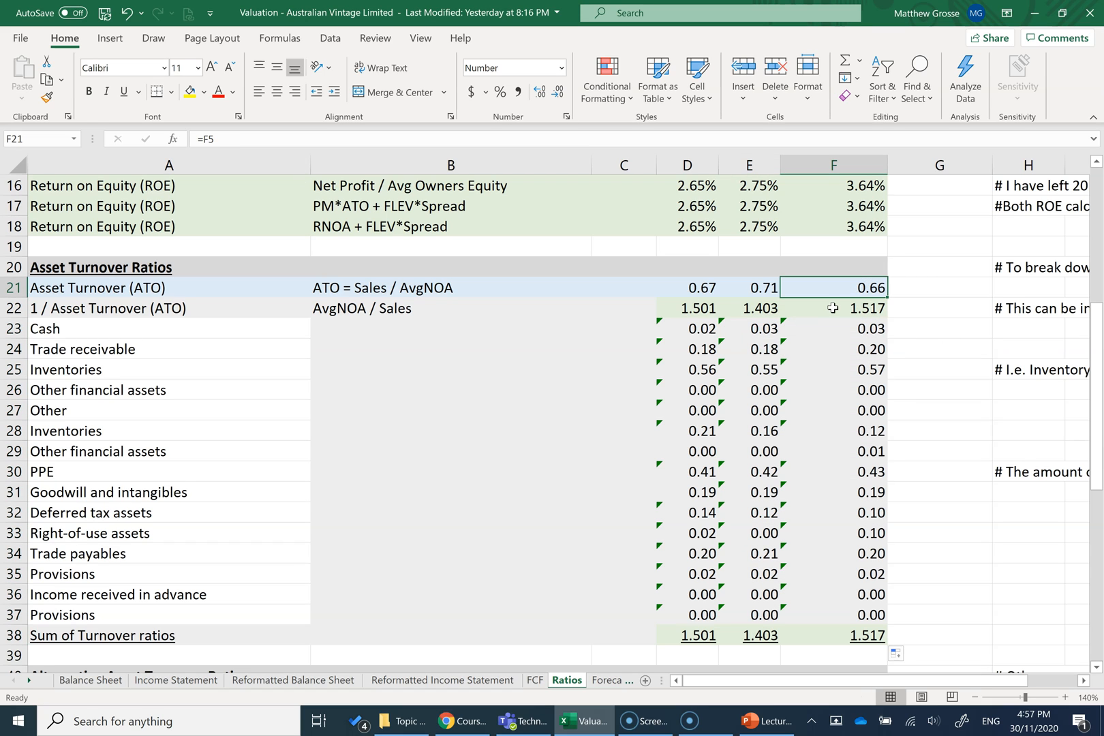
- Check F38's =SUM(F23:F33)-SUM(F34:F37) total, then select the second Inventories row
left_click(833, 308)
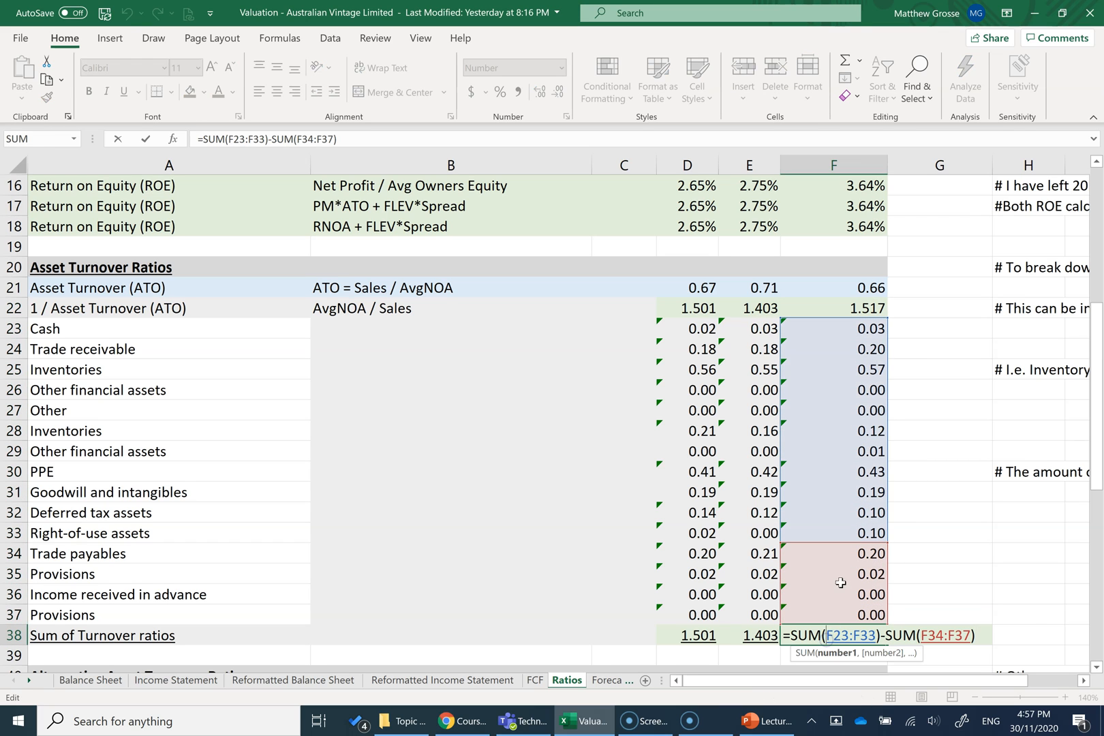
mouse_move(812, 493)
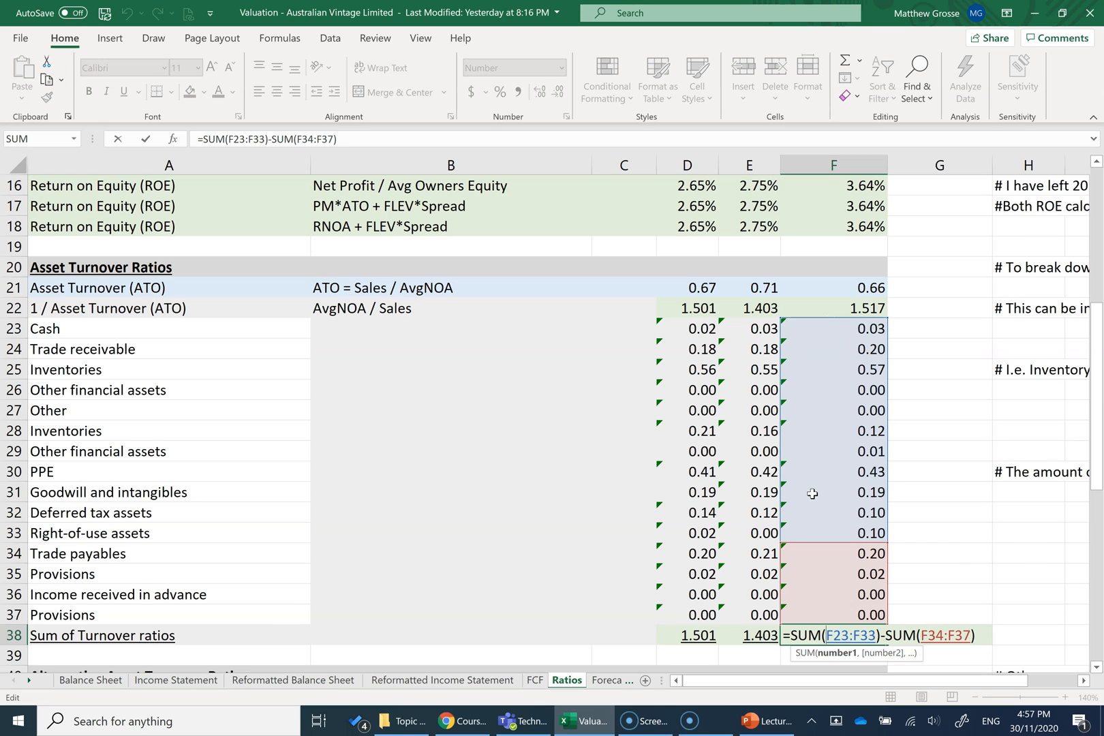
mouse_move(813, 617)
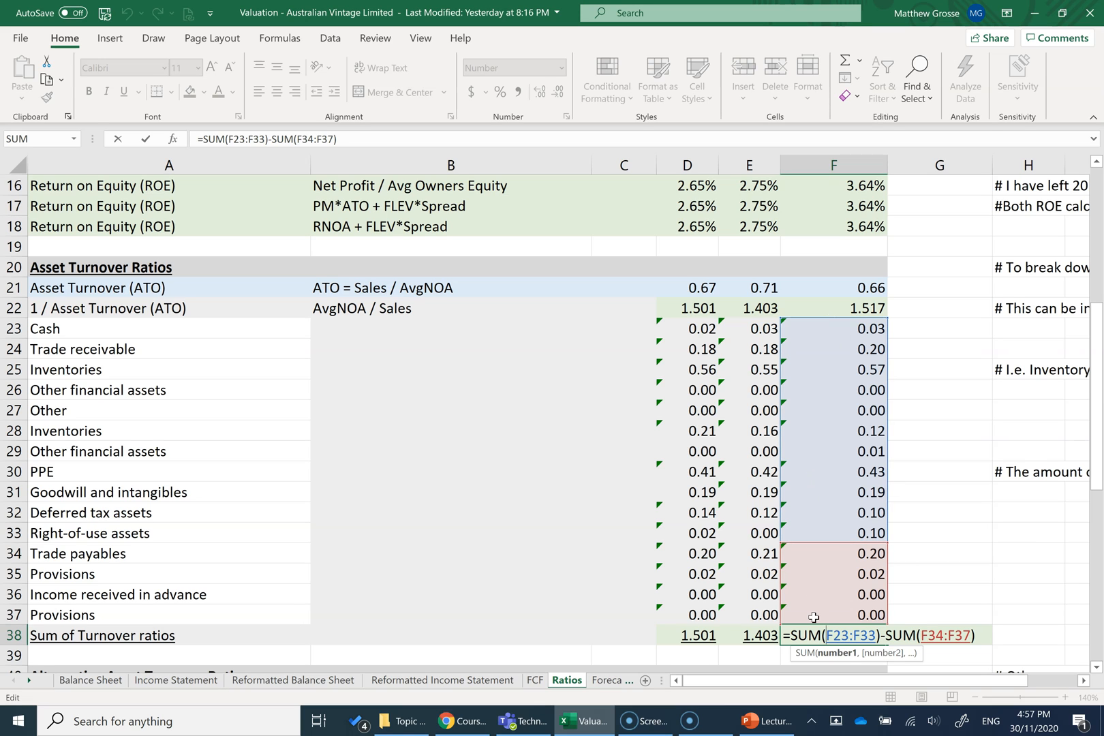
left_click(686, 430)
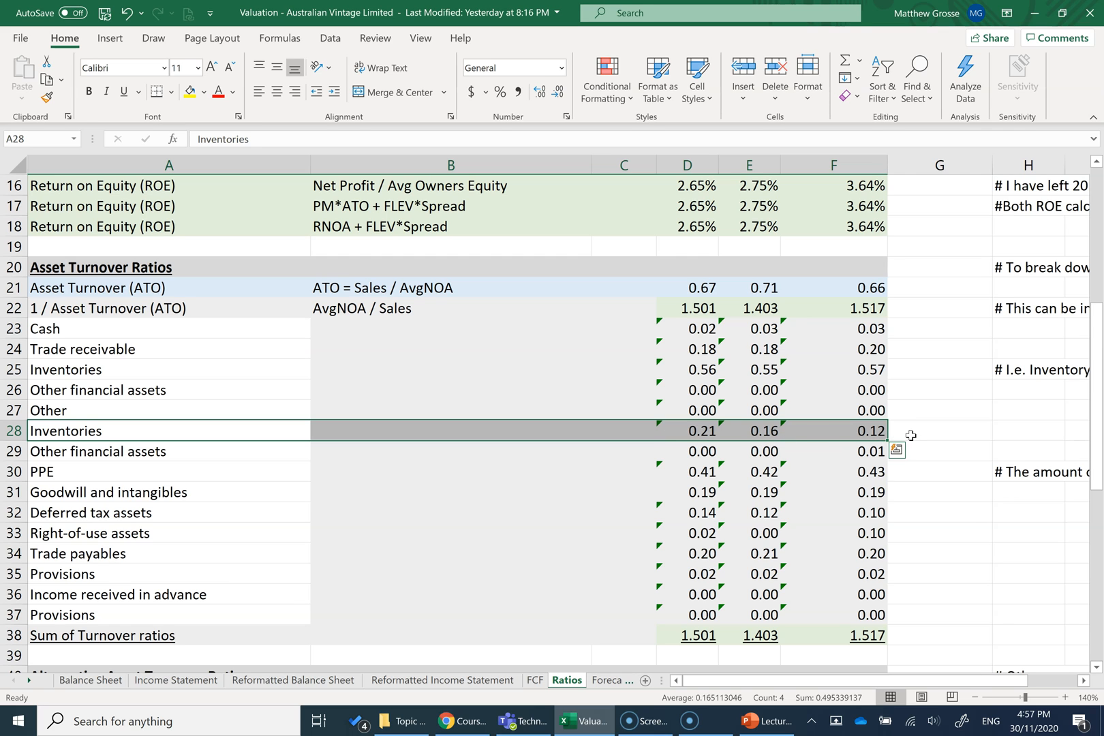
mouse_move(911, 423)
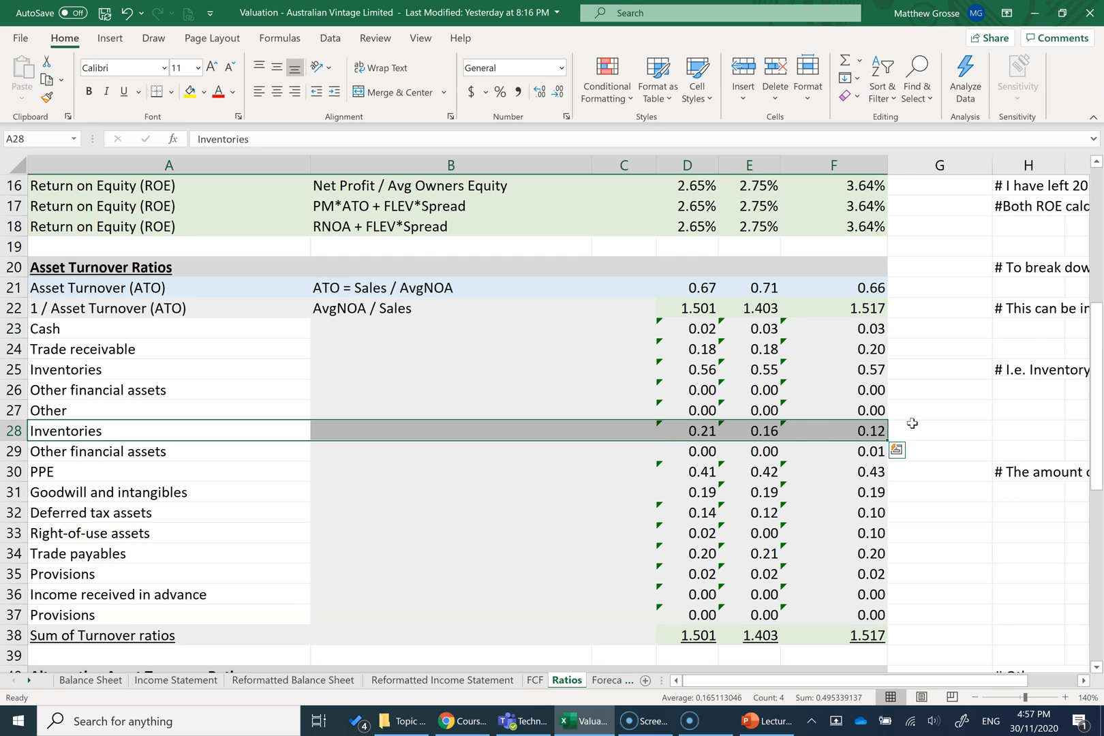
- Scroll to the Solvency Ratios section and read the FLEV note in H51
scroll("down", 3)
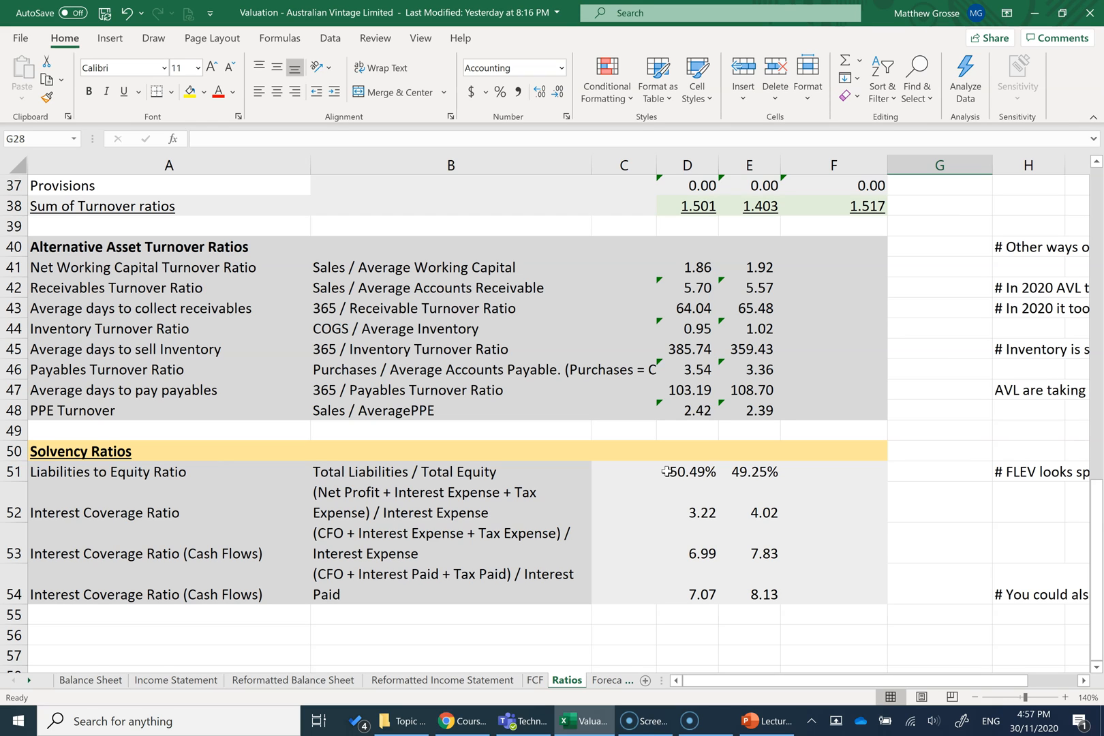
mouse_move(199, 445)
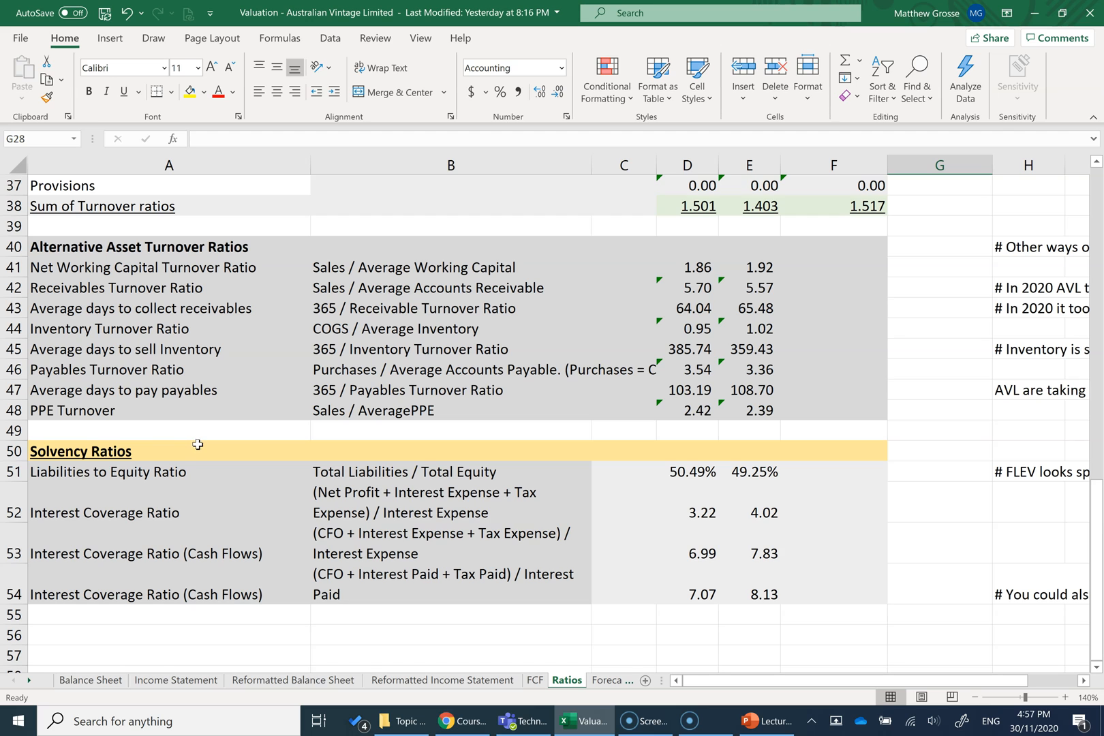
mouse_move(164, 328)
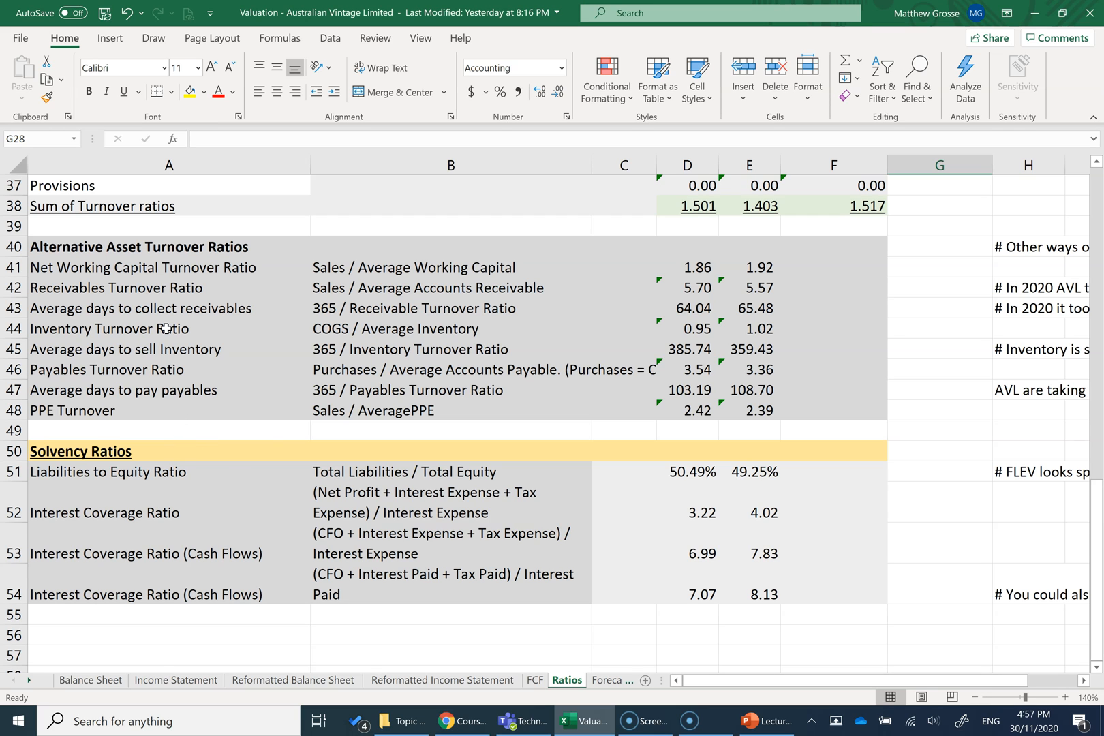
scroll("up", 3)
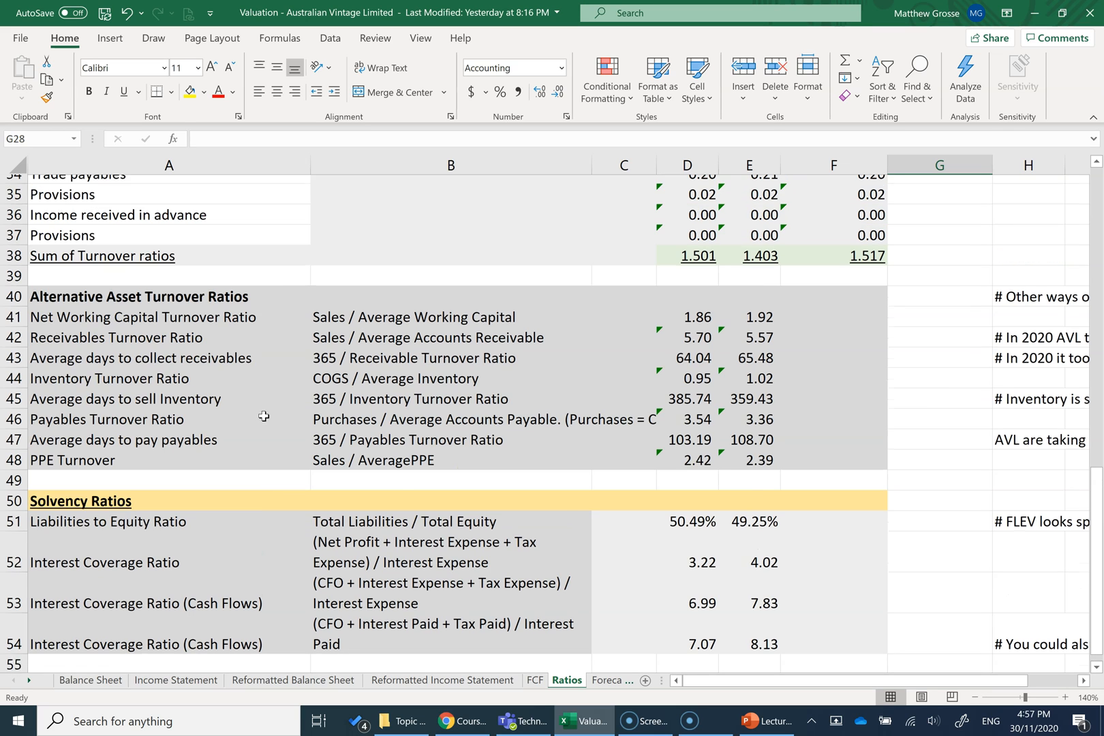
scroll("down", 3)
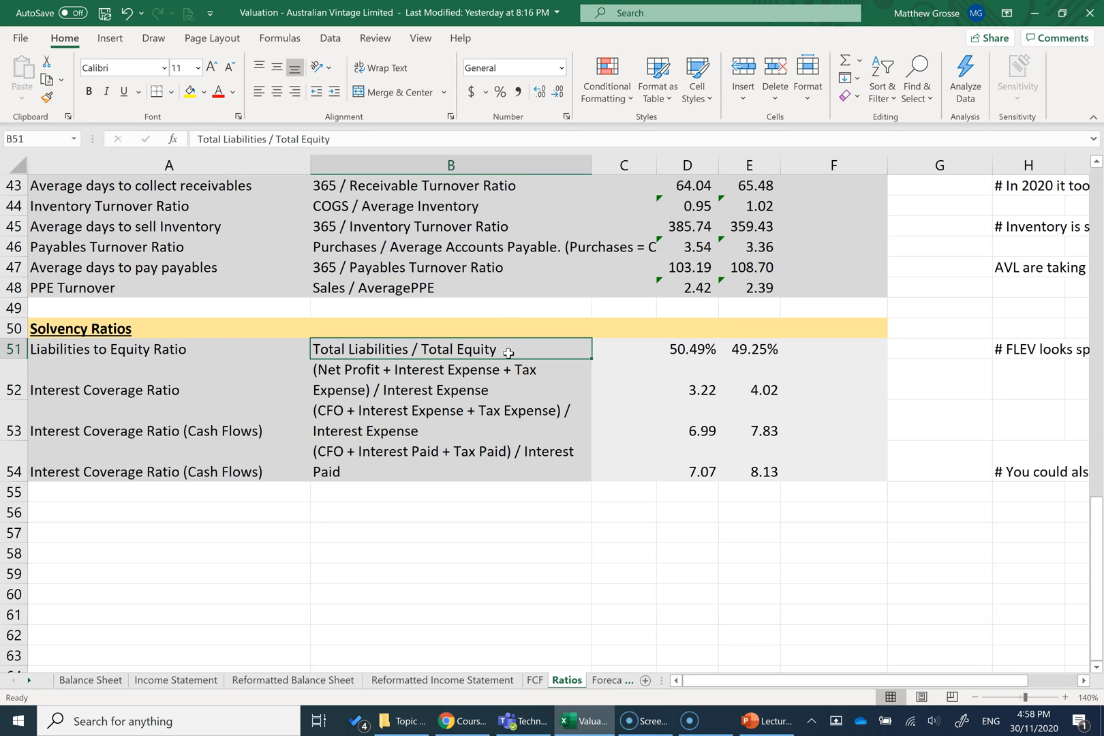
left_click(1027, 349)
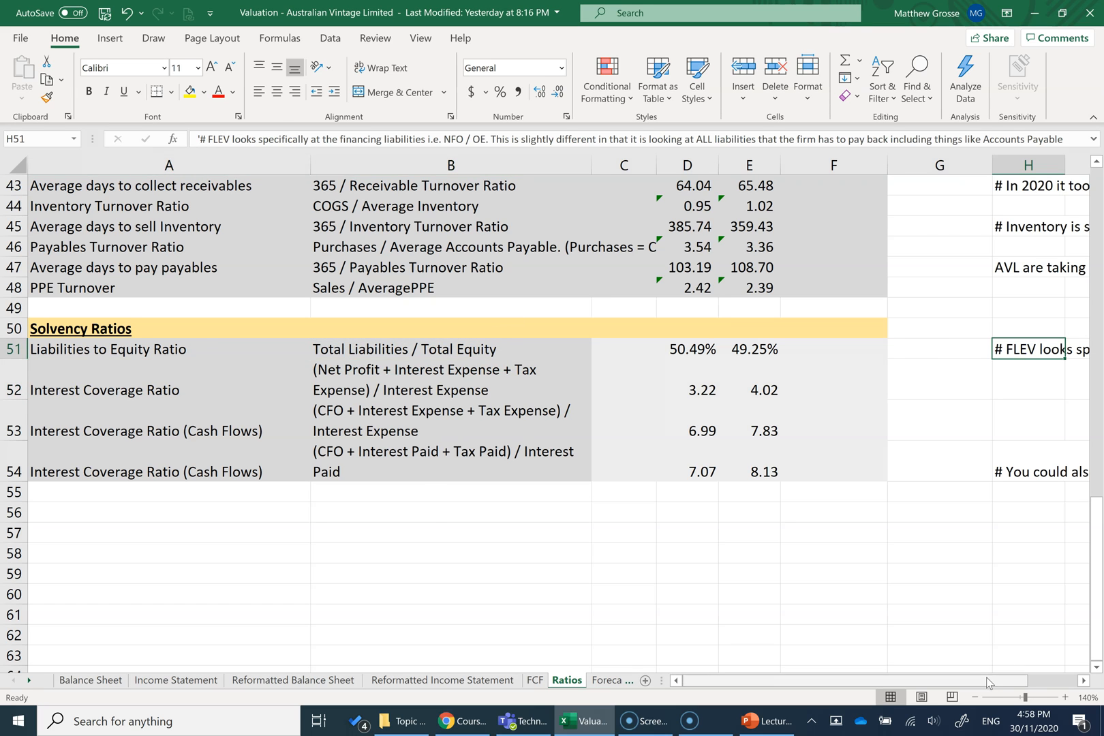
scroll("right", 3)
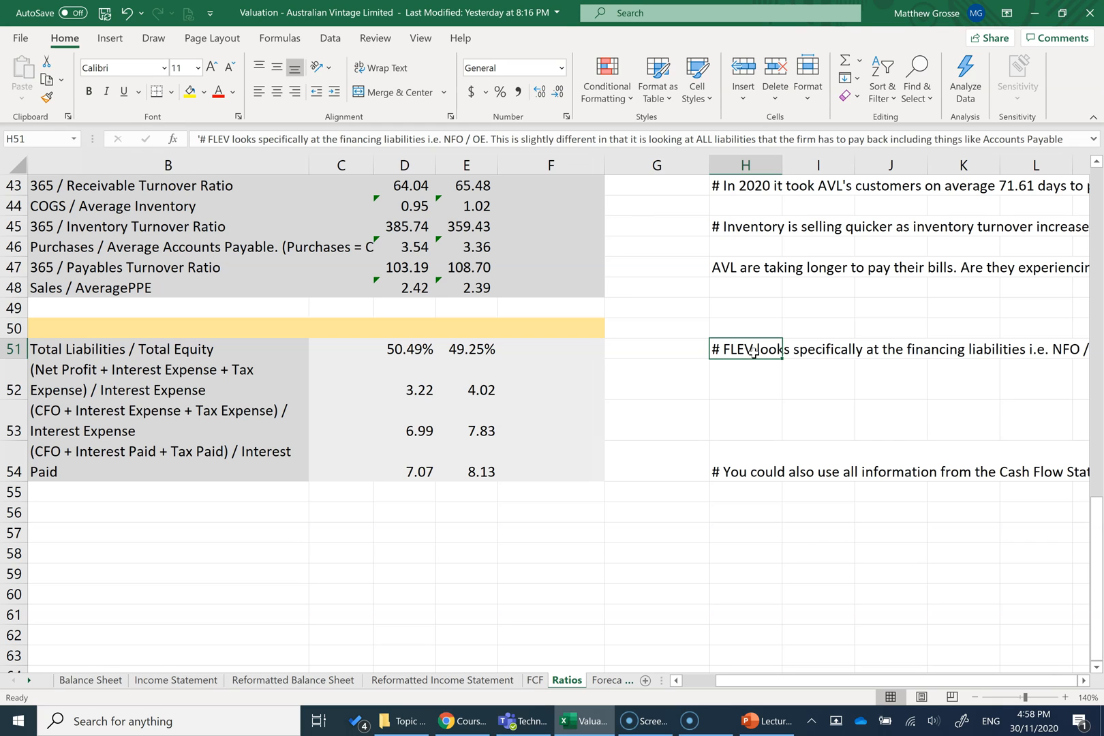
mouse_move(570, 367)
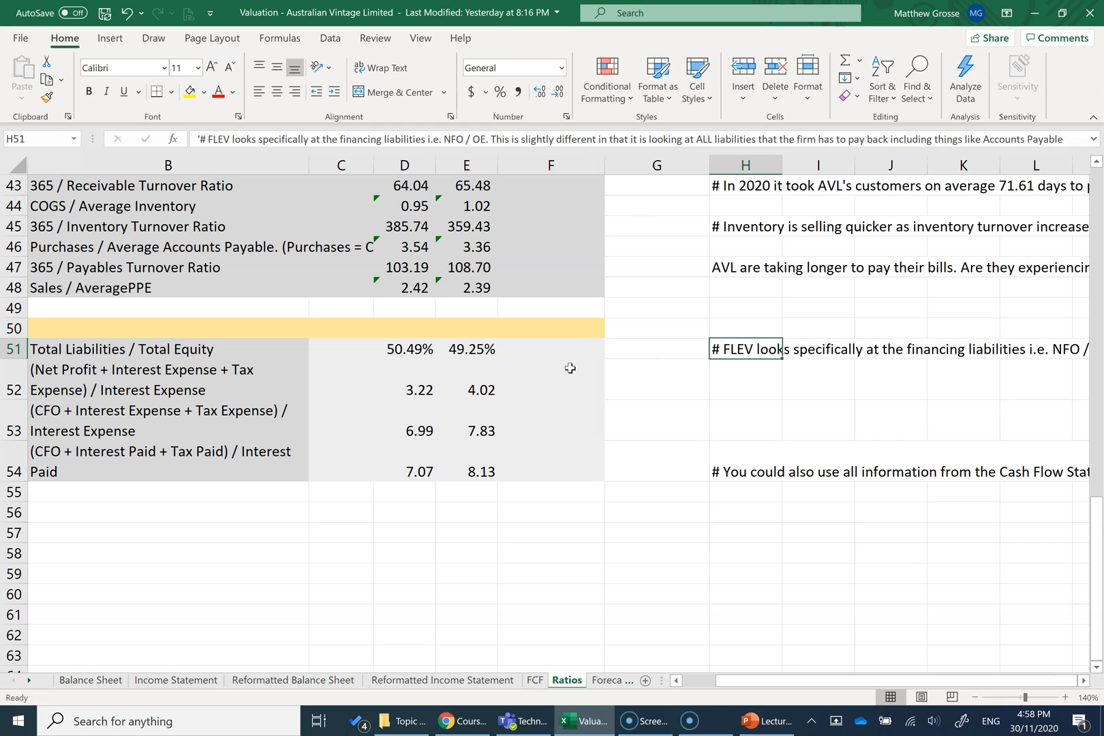
- Review the 2019 Liabilities to Equity formula (49.25%) and select empty F51
left_click(465, 349)
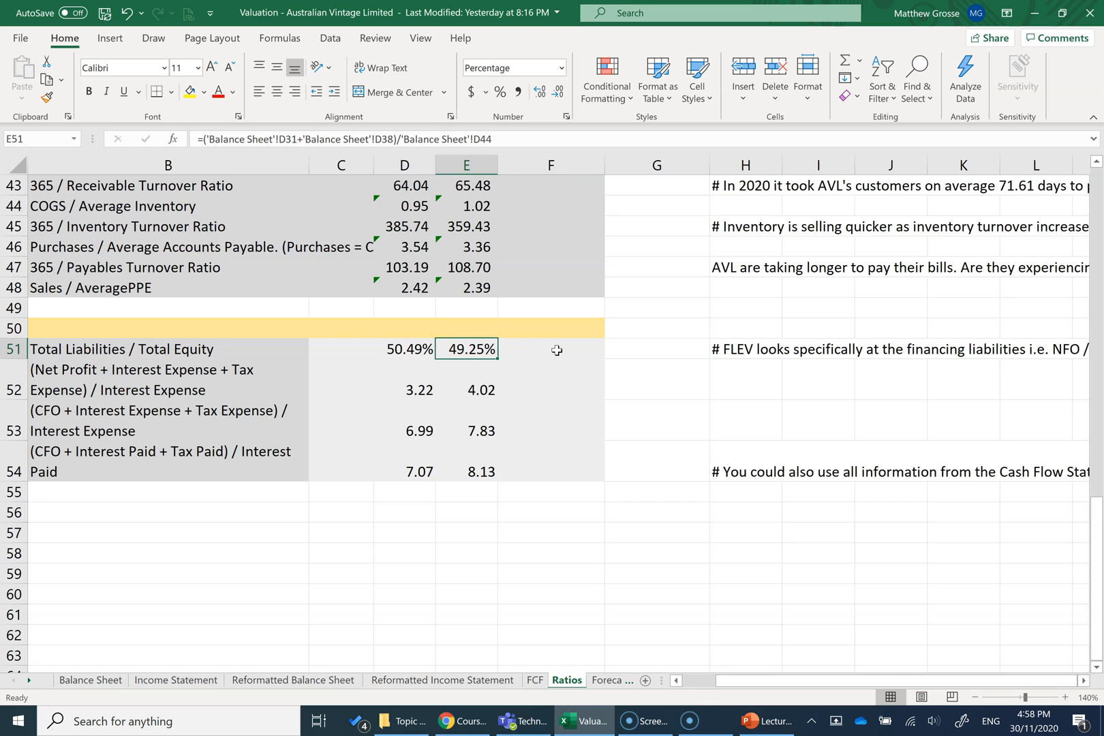
left_click(169, 349)
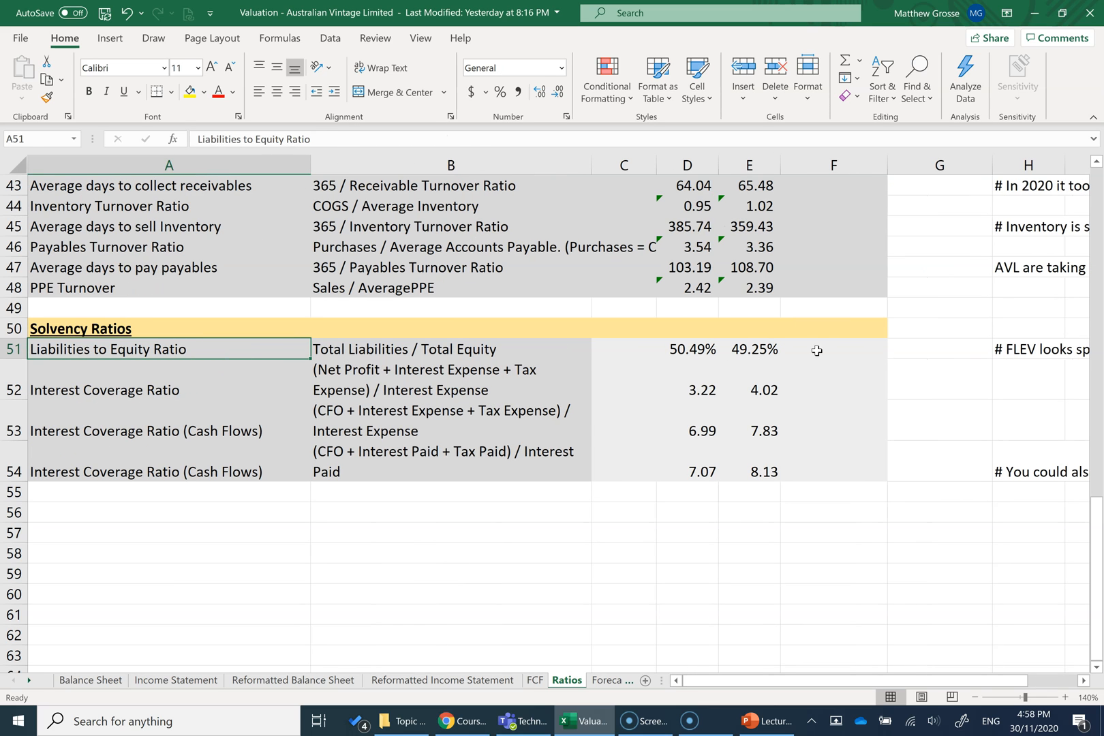
left_click(833, 348)
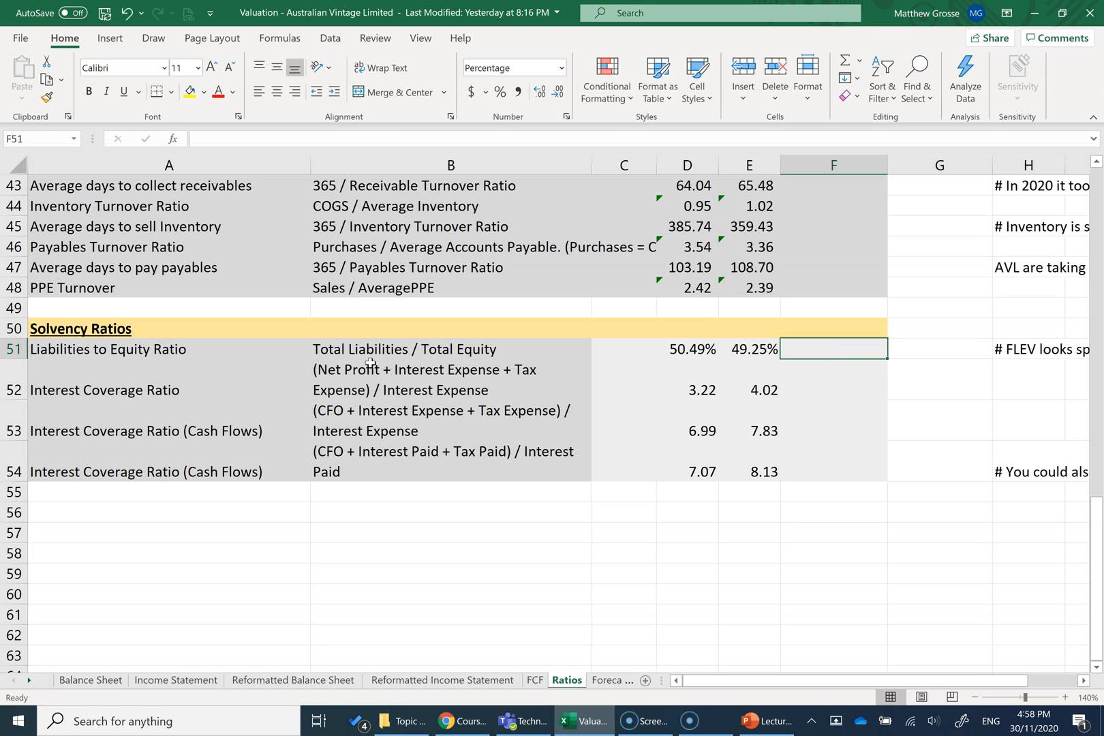
- Build F51 as Balance Sheet total liabilities over total equity, giving 62.94%
type("=")
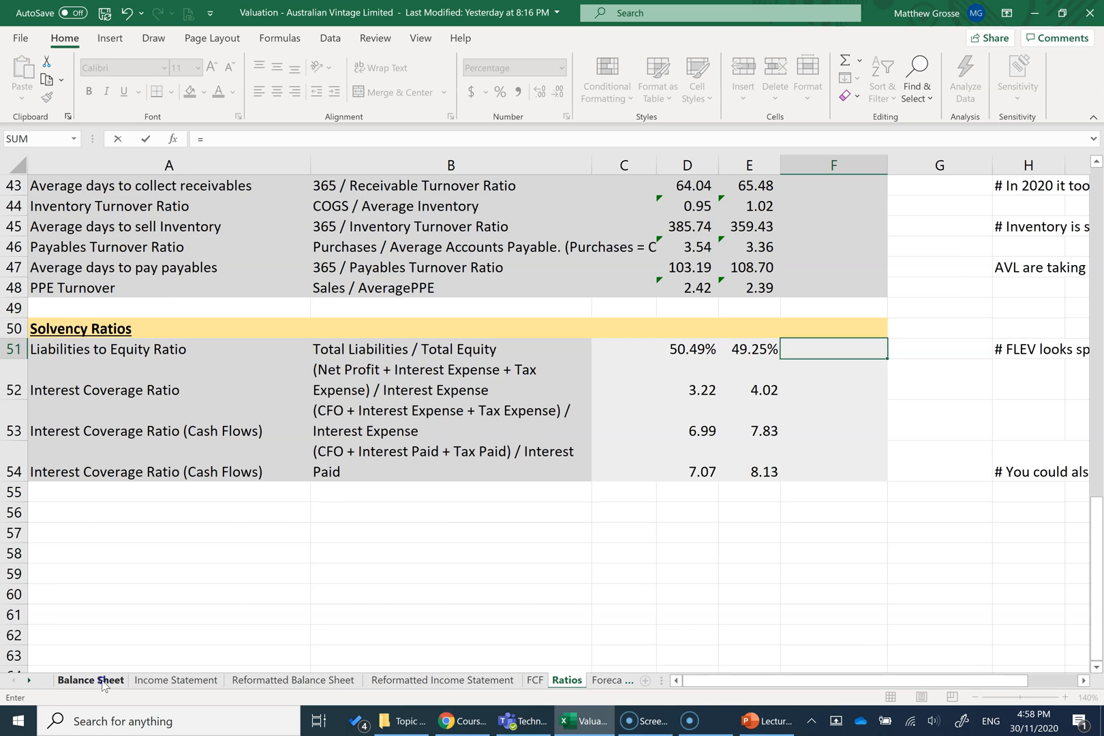
left_click(89, 679)
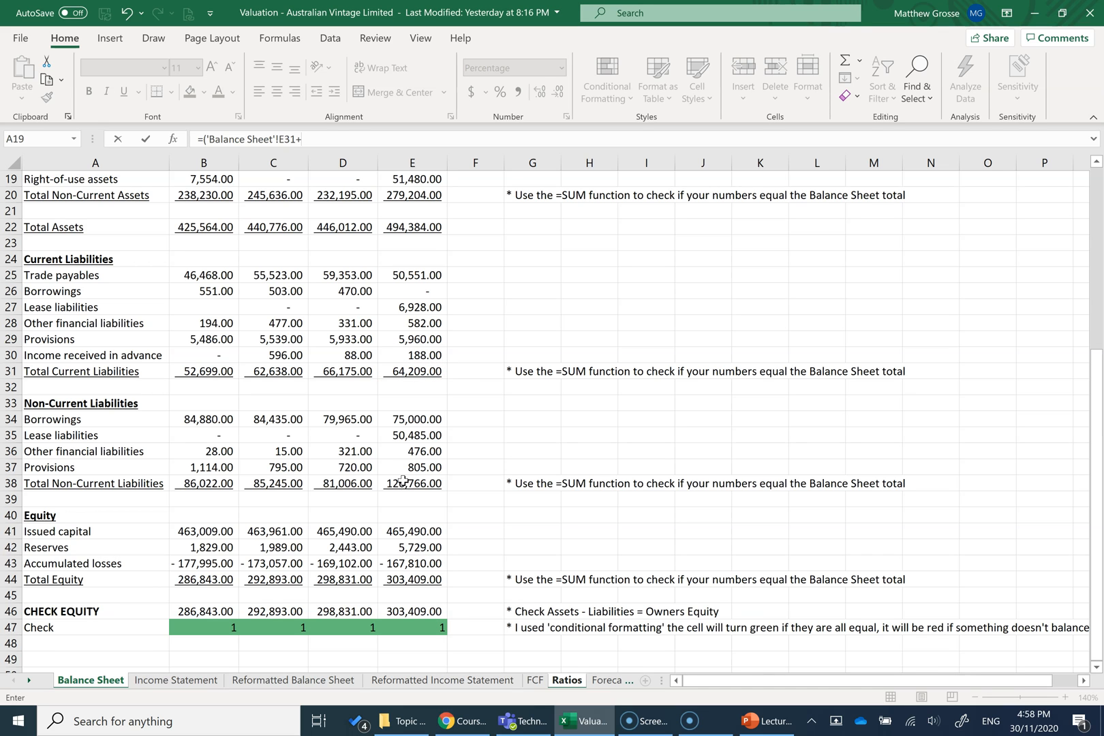
left_click(412, 484)
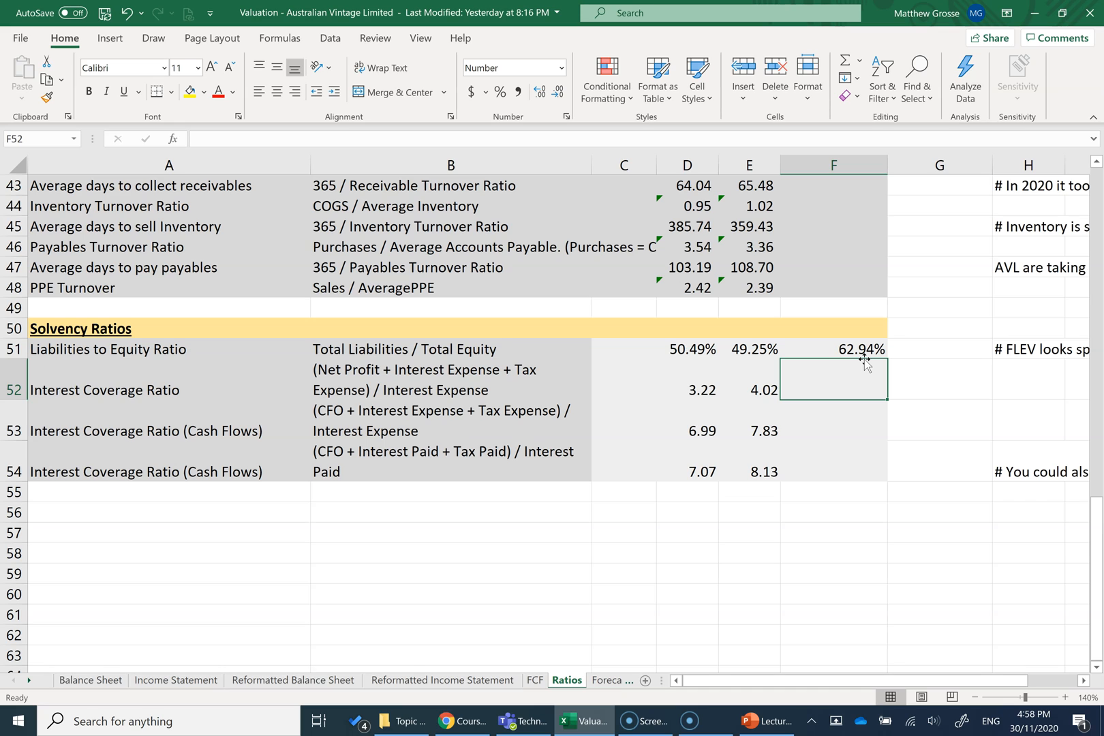
mouse_move(115, 374)
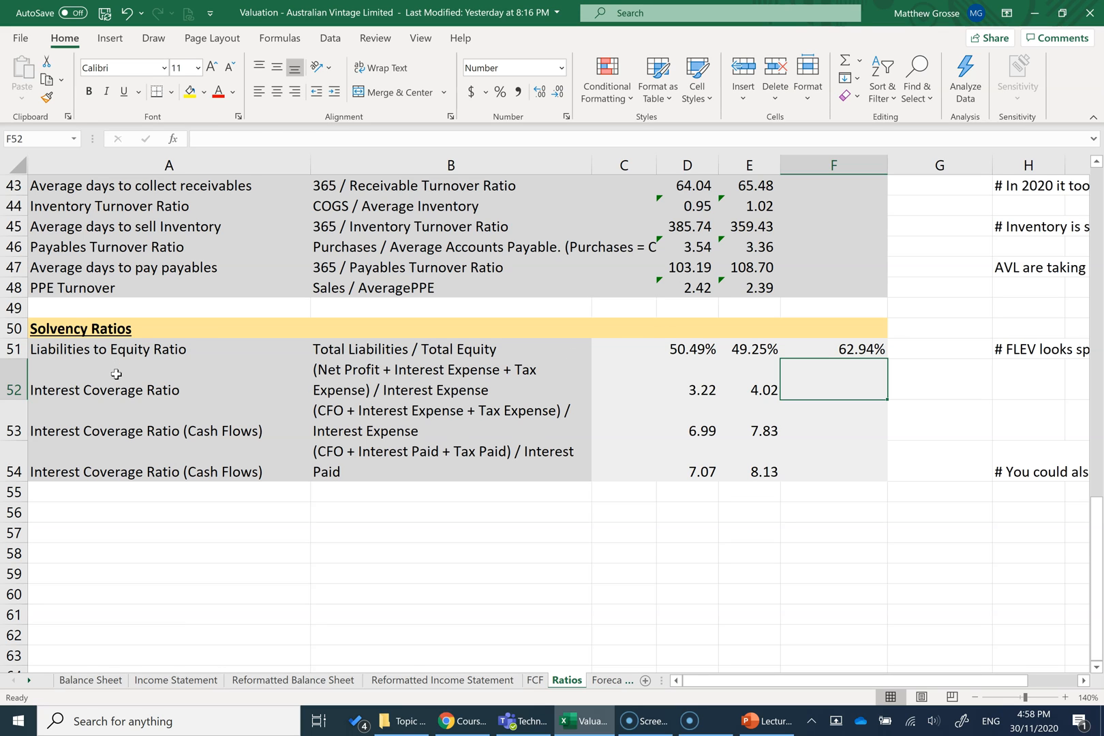
left_click(116, 390)
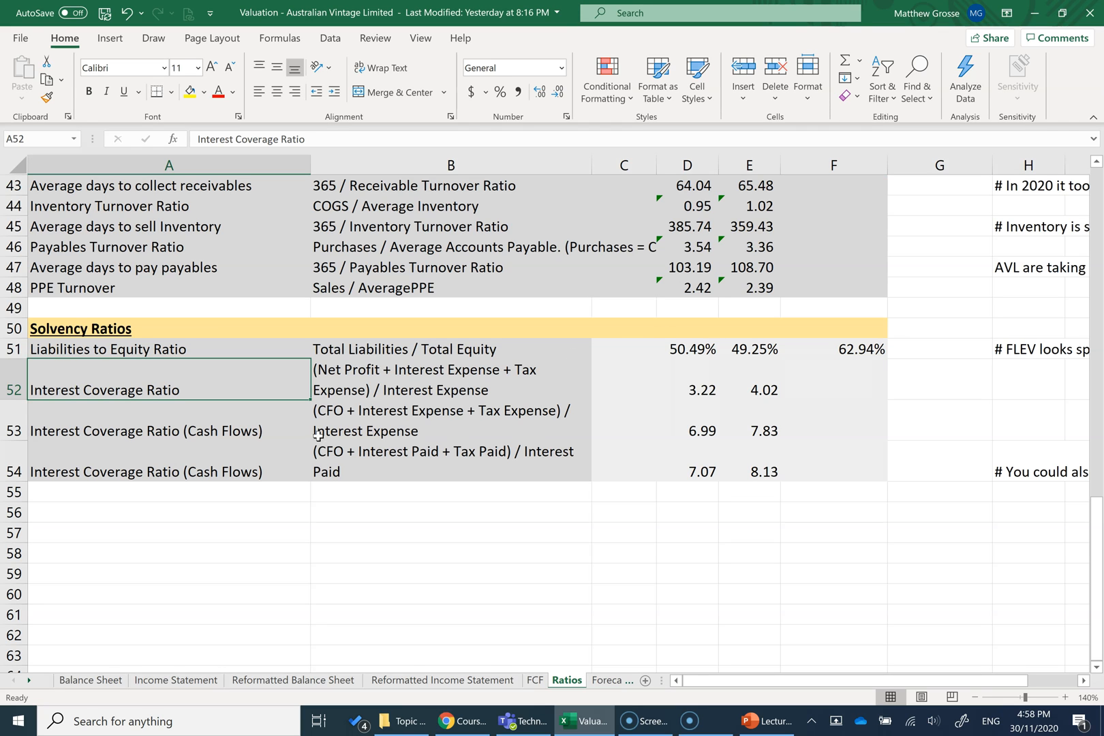
left_click(450, 379)
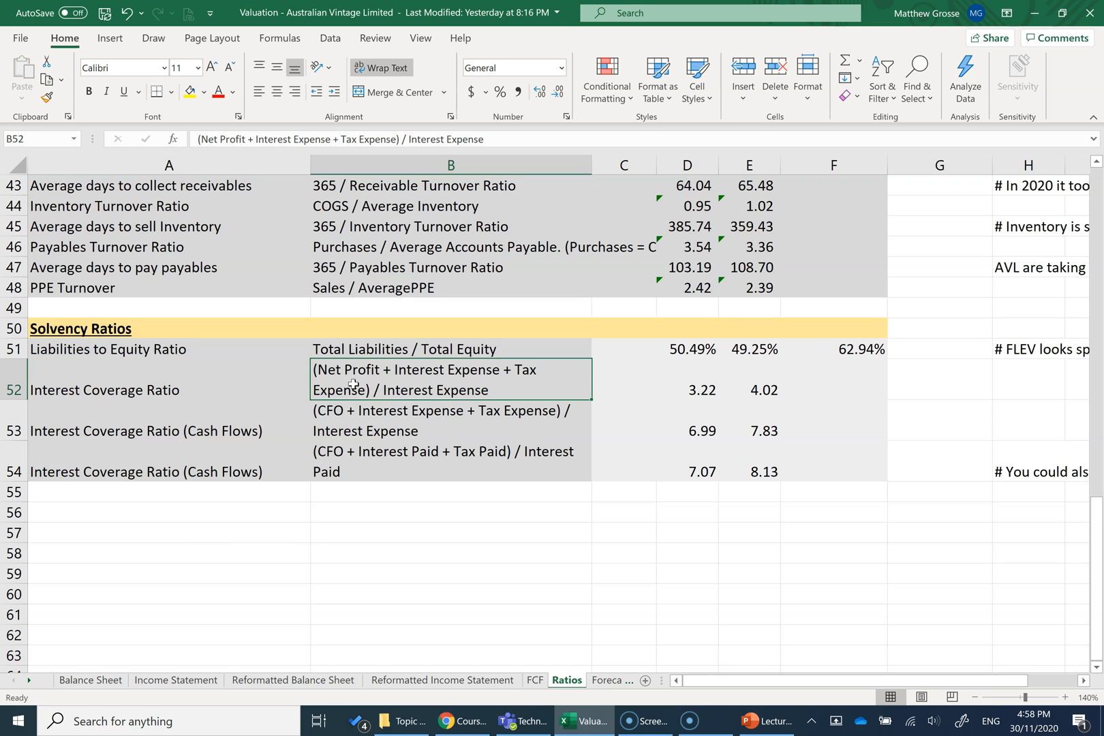
mouse_move(383, 428)
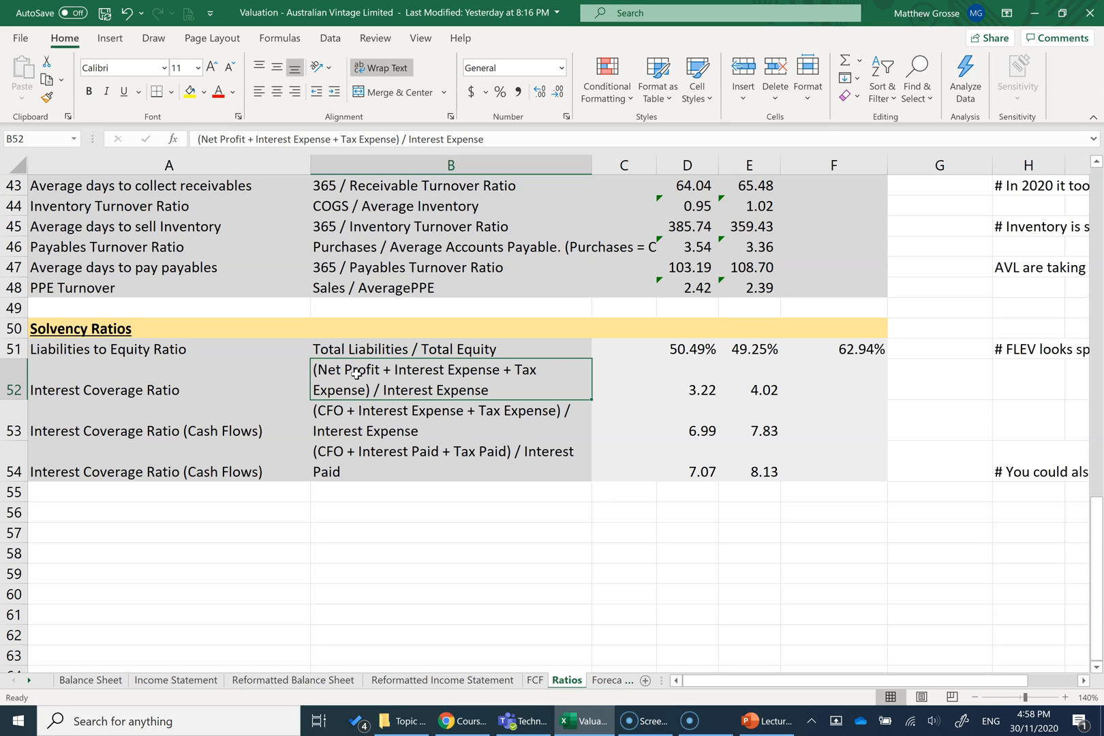
mouse_move(330, 407)
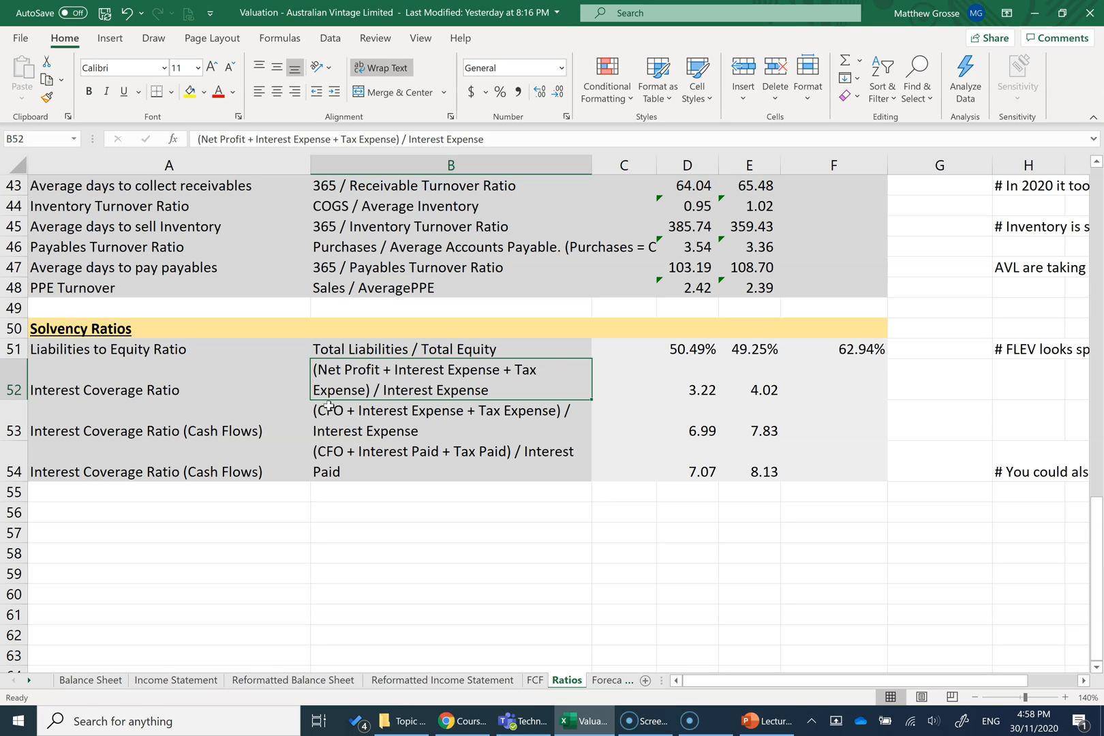
mouse_move(473, 404)
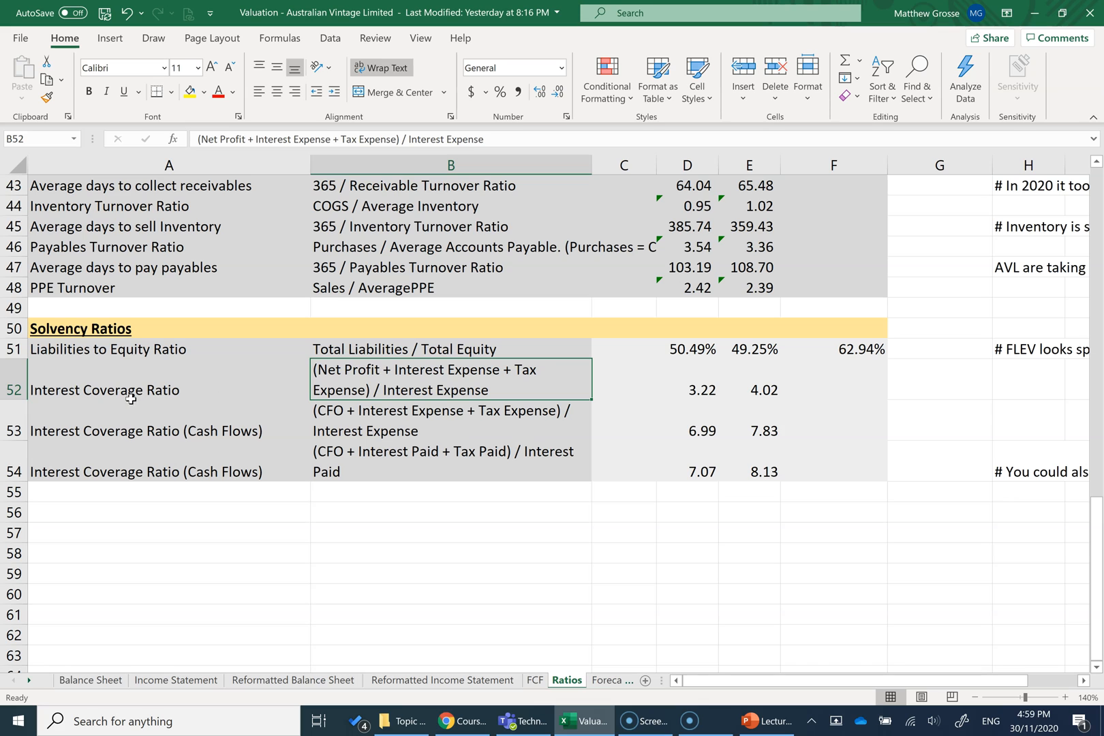
mouse_move(340, 372)
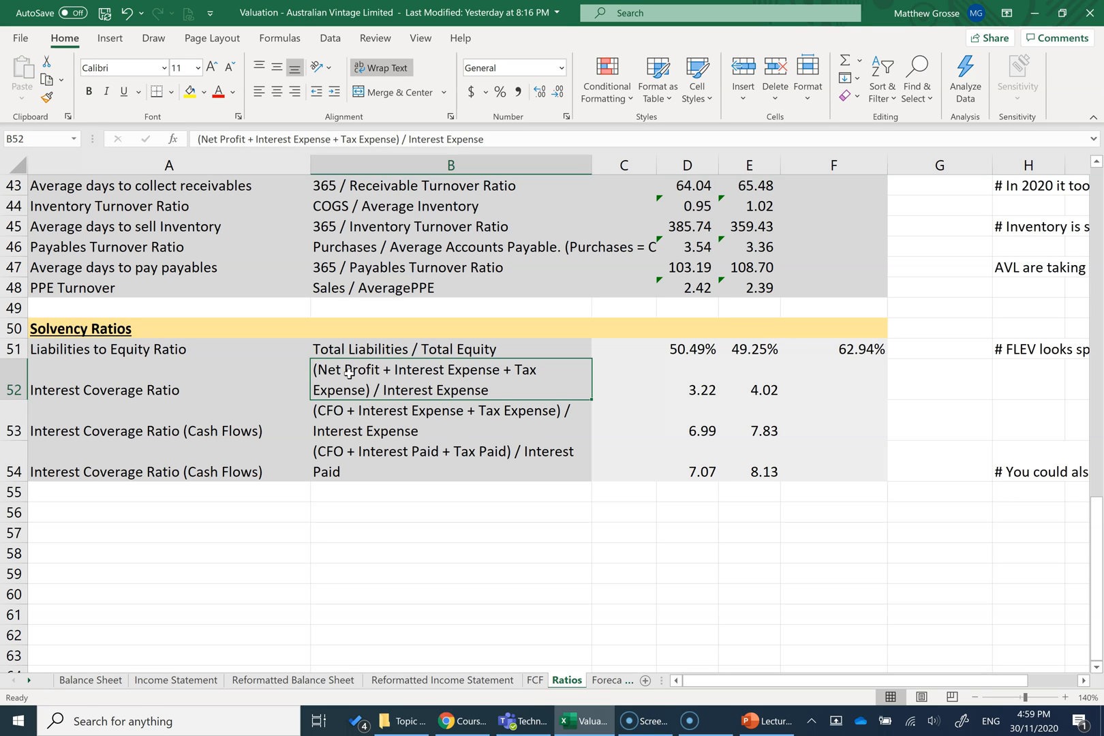
mouse_move(414, 380)
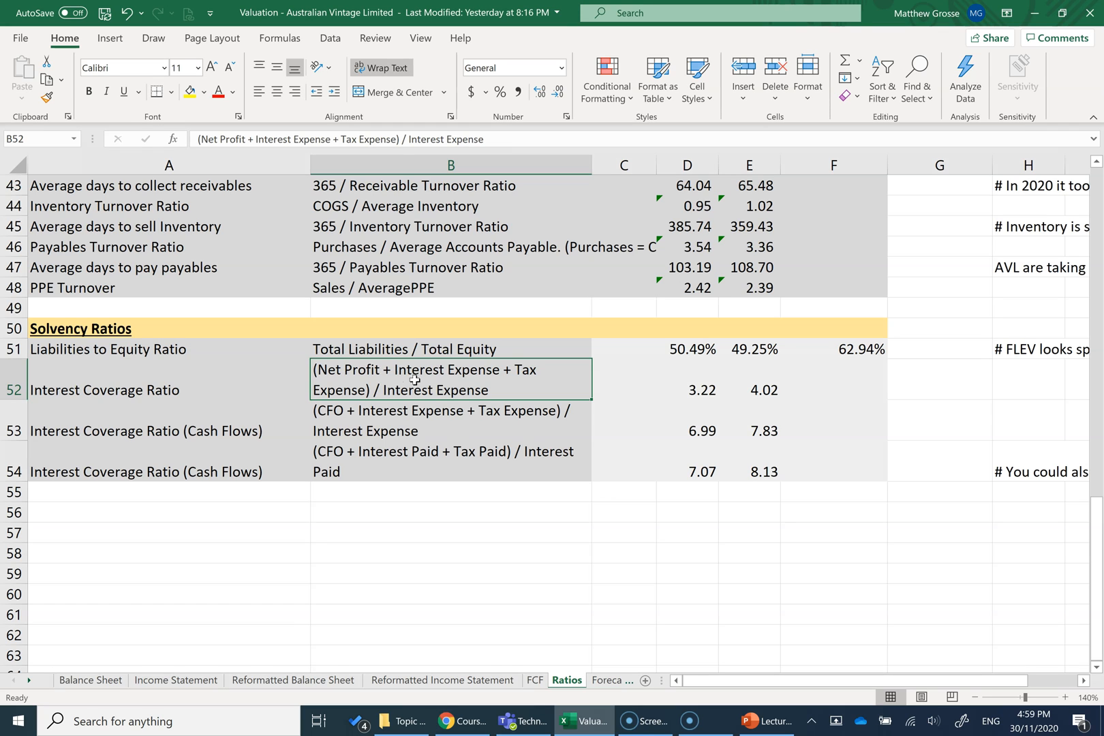
mouse_move(514, 373)
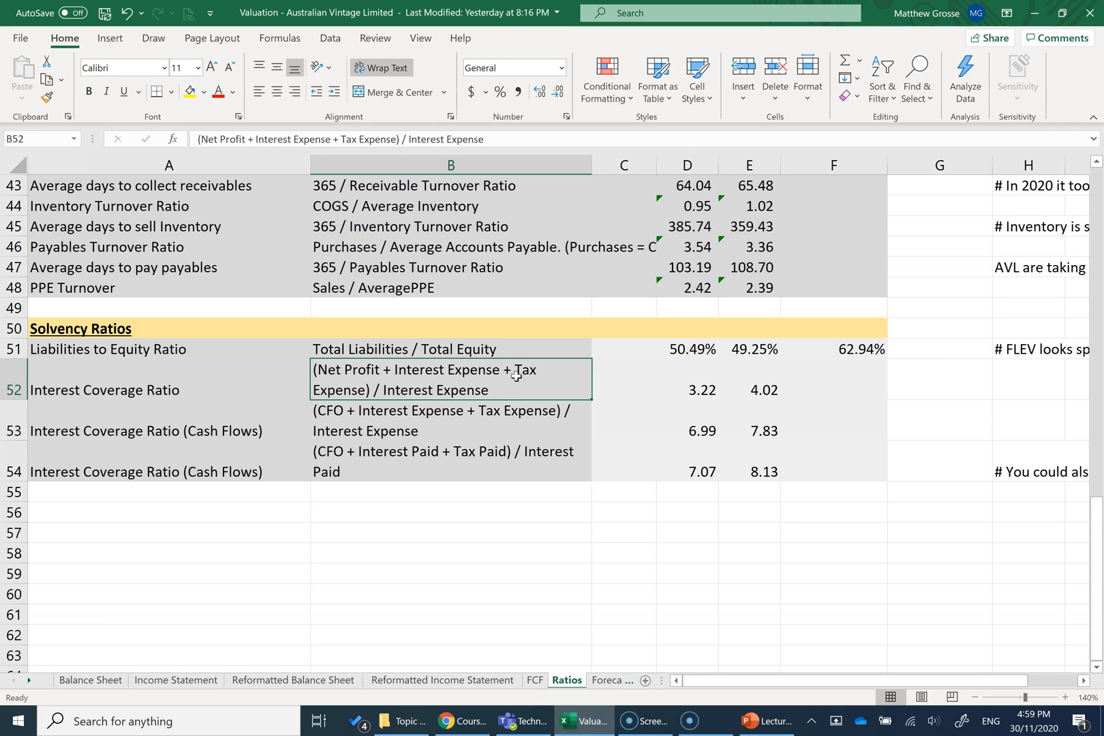
mouse_move(331, 372)
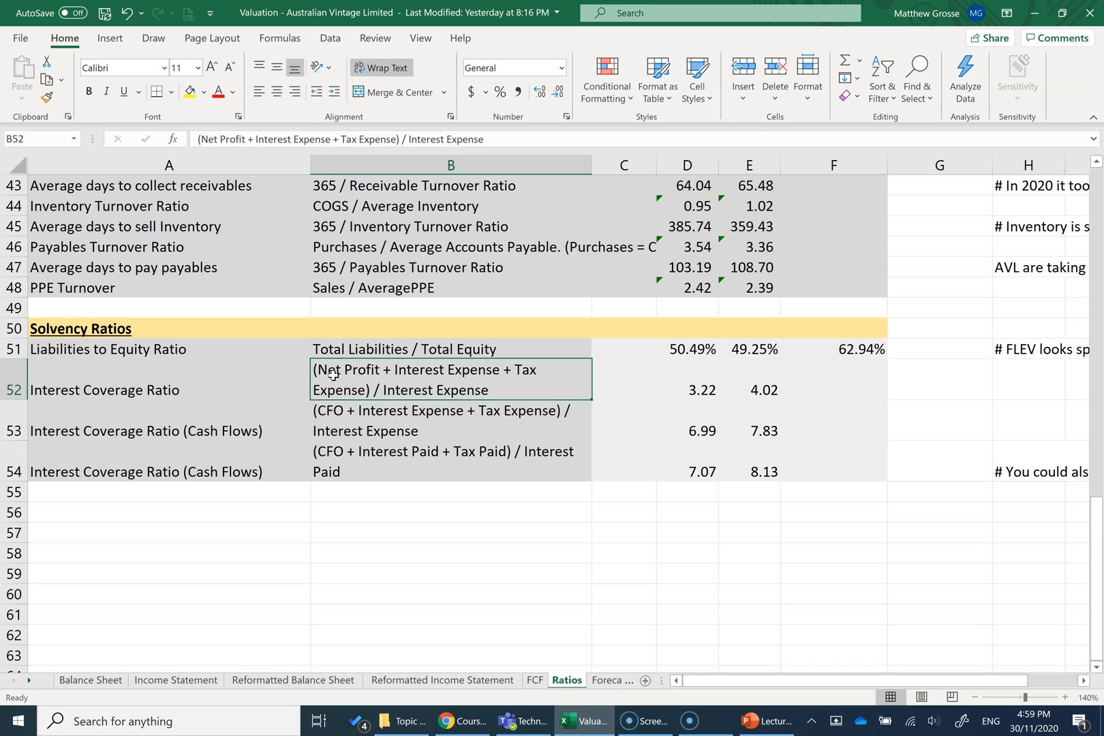
mouse_move(344, 376)
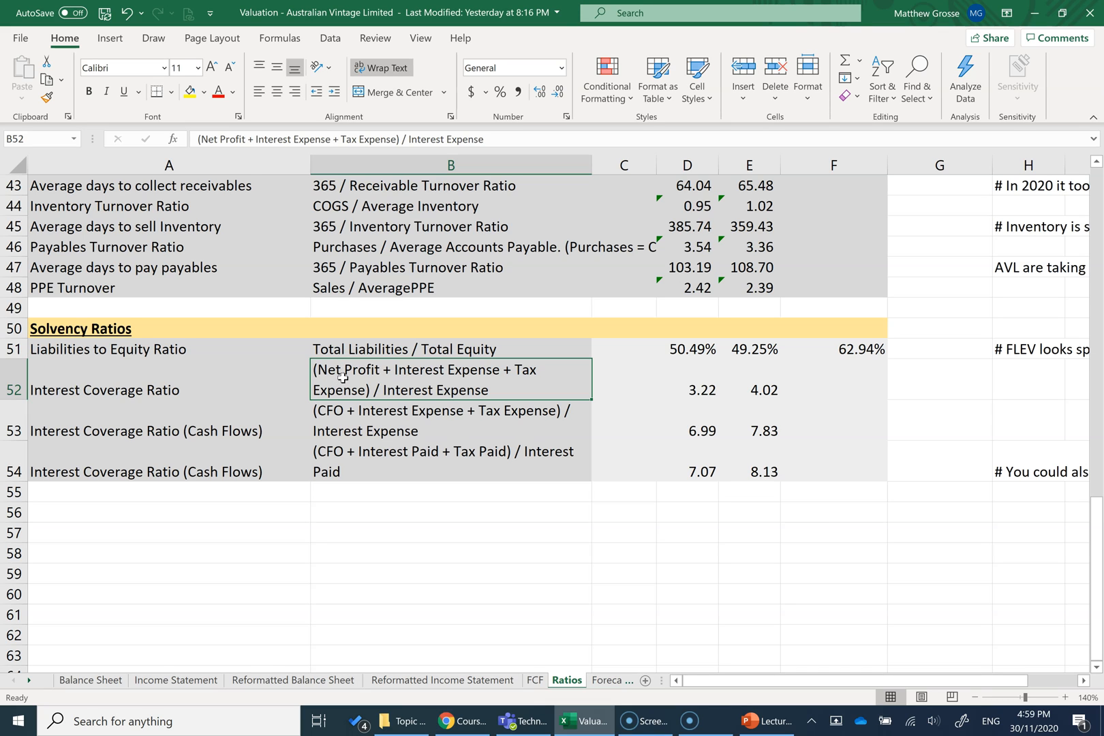
mouse_move(482, 374)
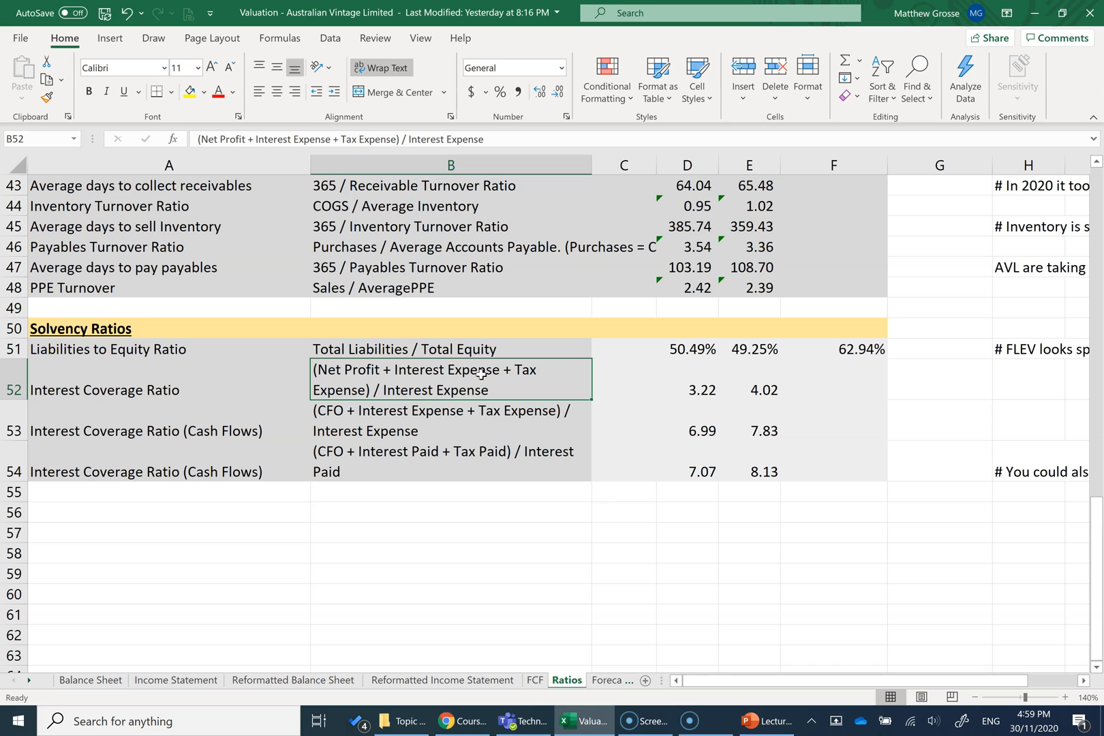
mouse_move(522, 371)
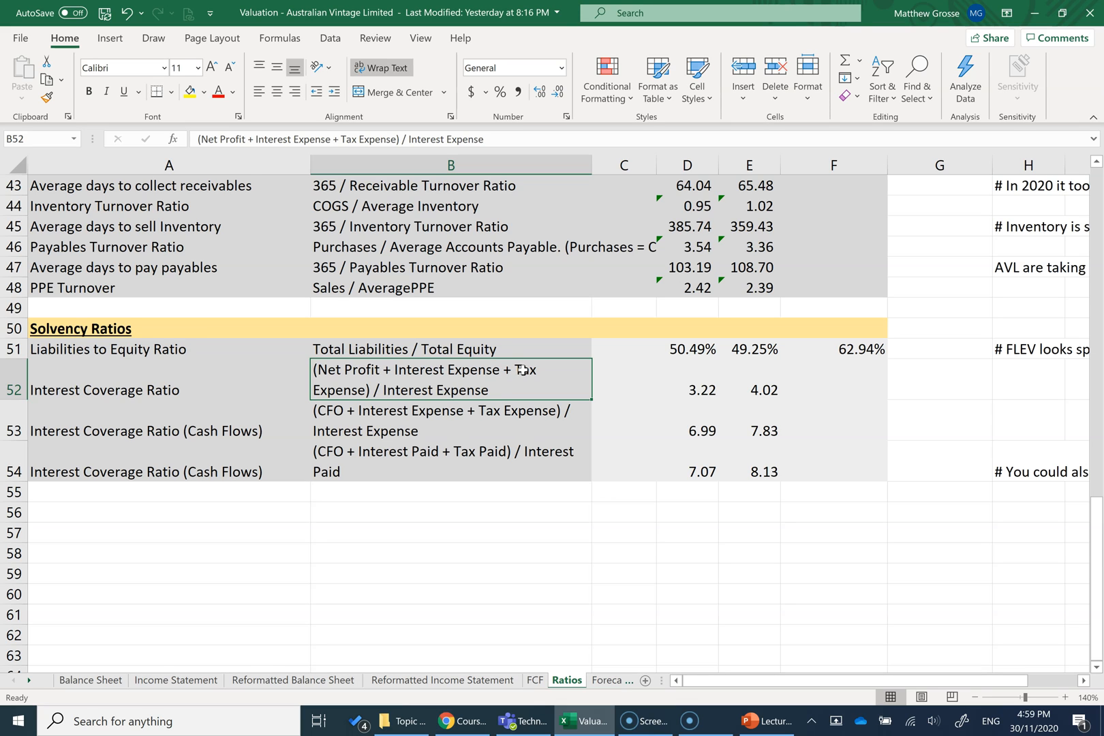
mouse_move(551, 380)
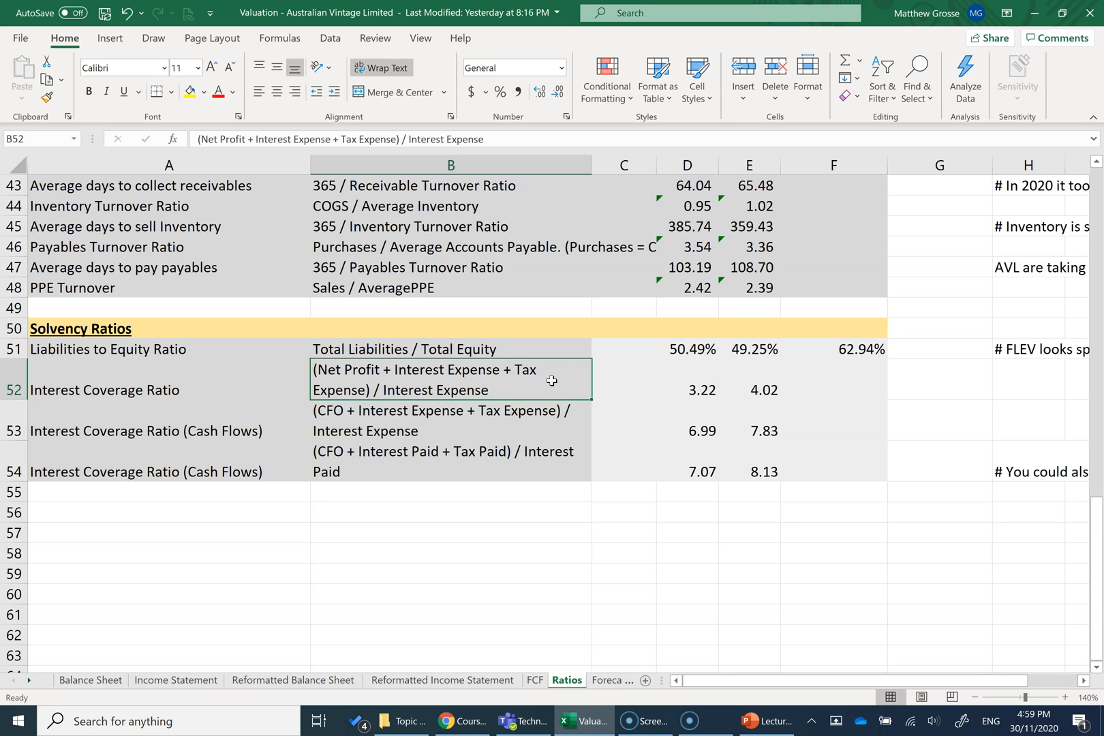
mouse_move(400, 374)
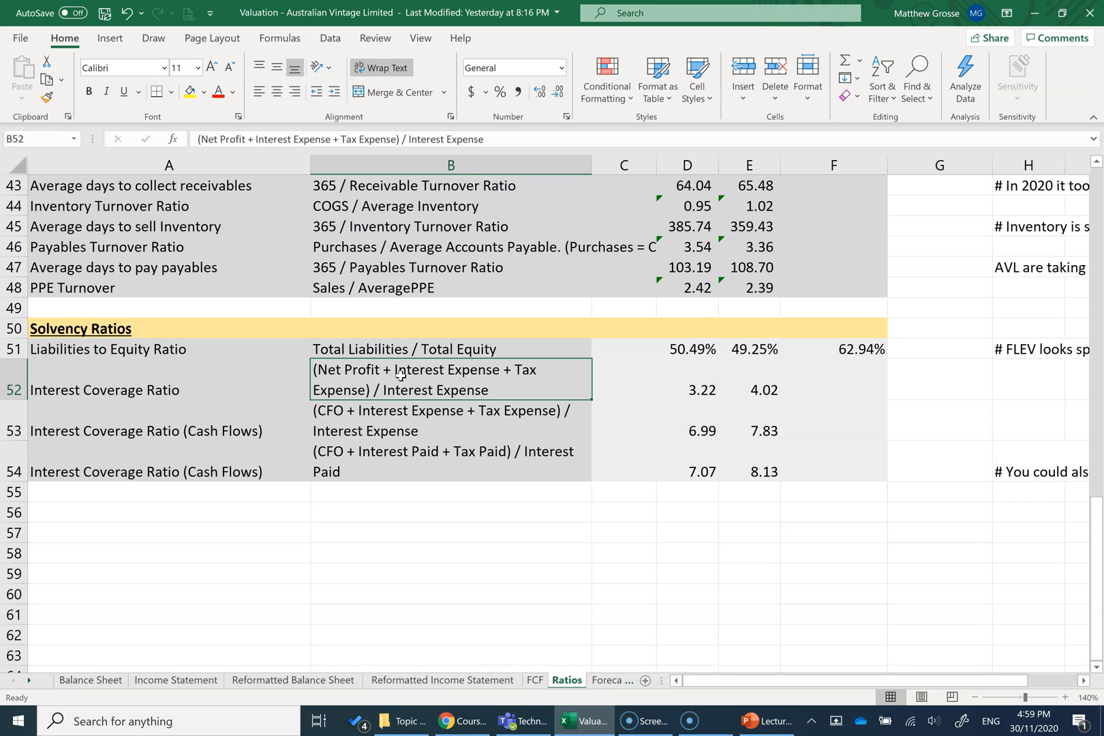
left_click(832, 379)
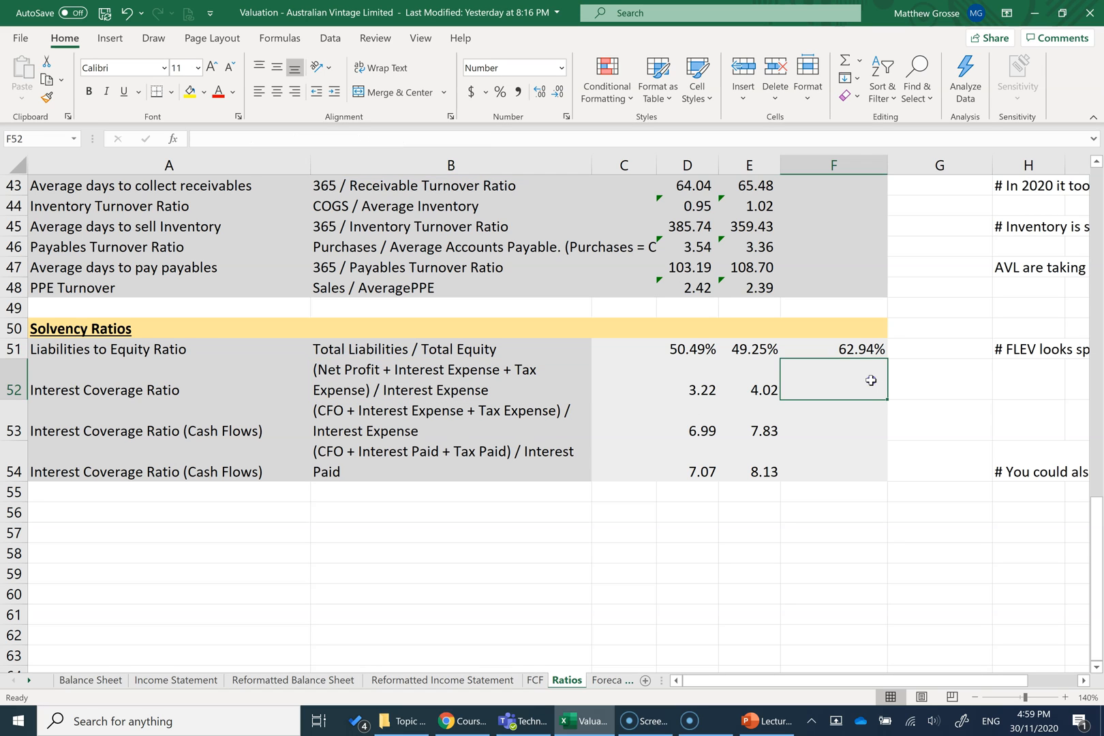
- Build F52 as (net profit + tax + finance costs) over finance costs, giving 5.21
type("=")
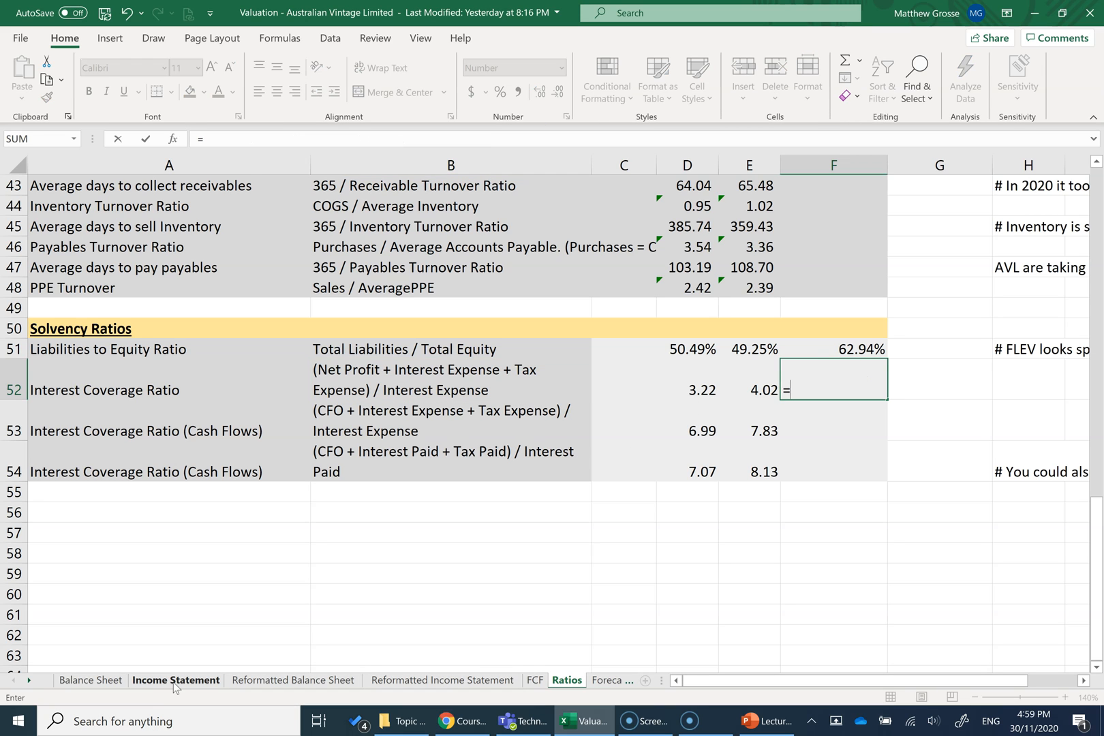
left_click(175, 680)
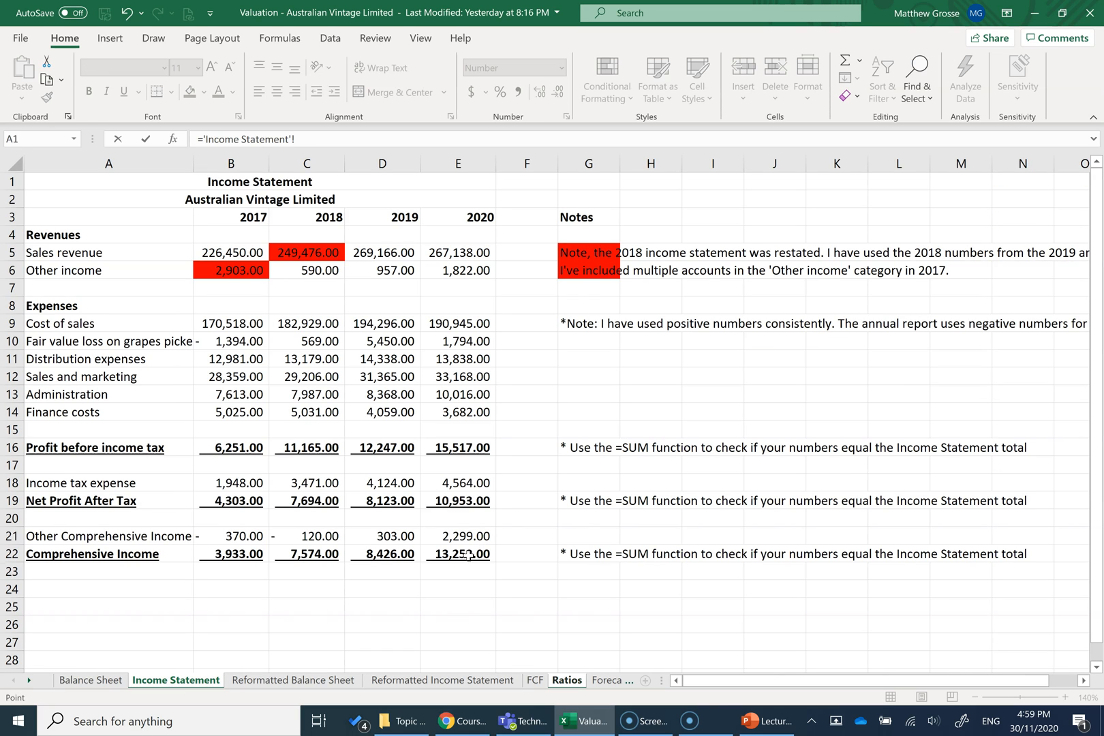
left_click(458, 482)
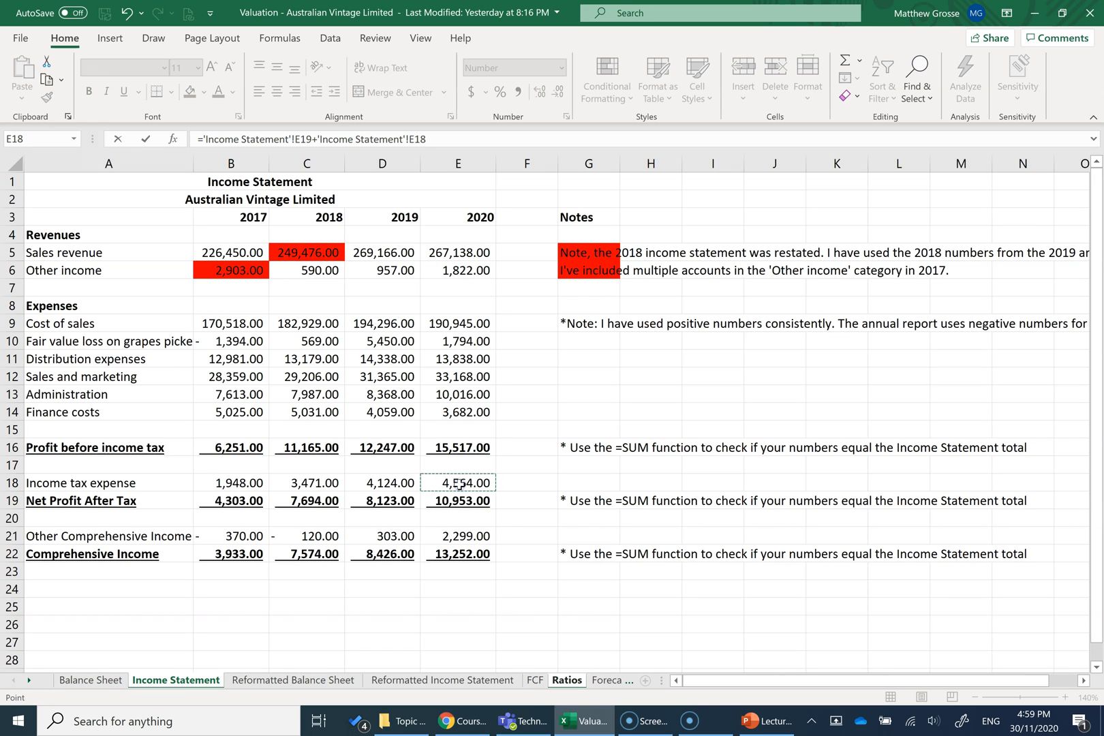
left_click(458, 412)
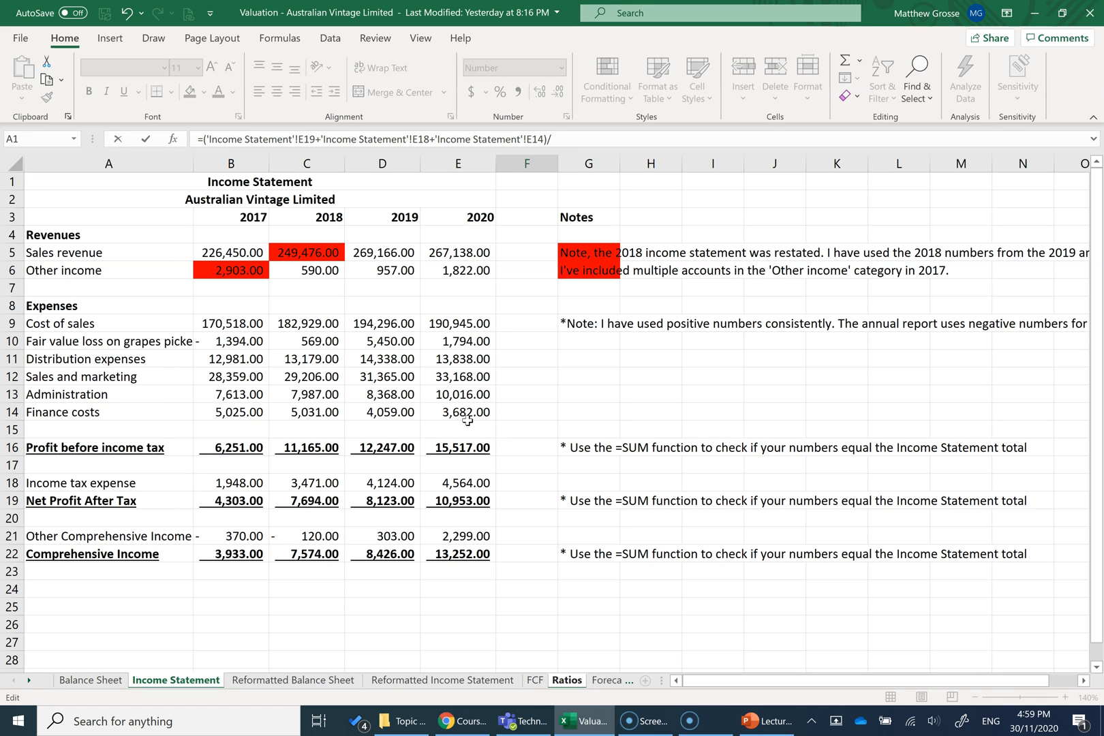
left_click(459, 412)
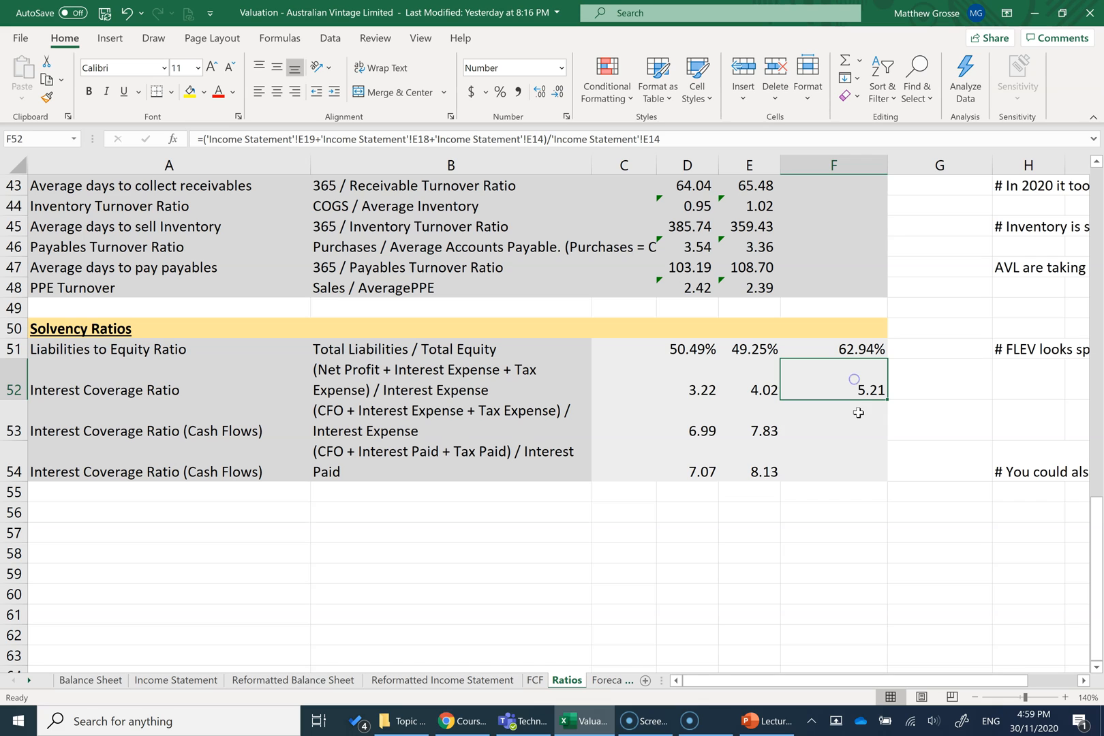
mouse_move(837, 423)
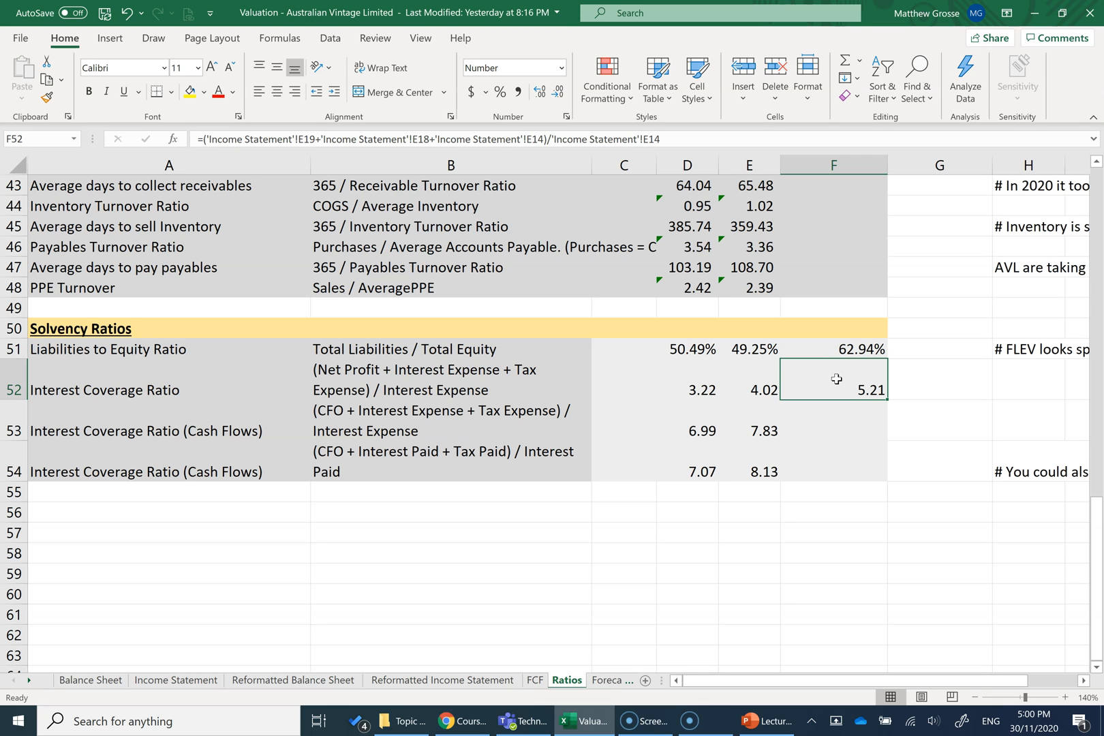
mouse_move(851, 419)
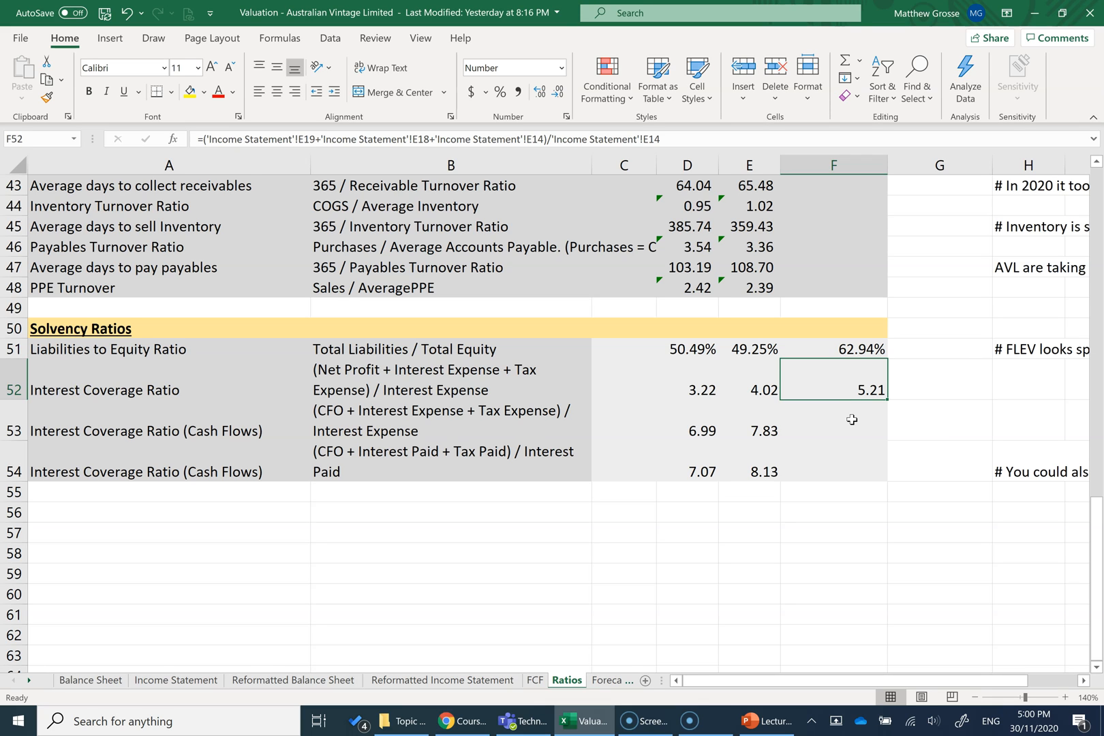
mouse_move(348, 444)
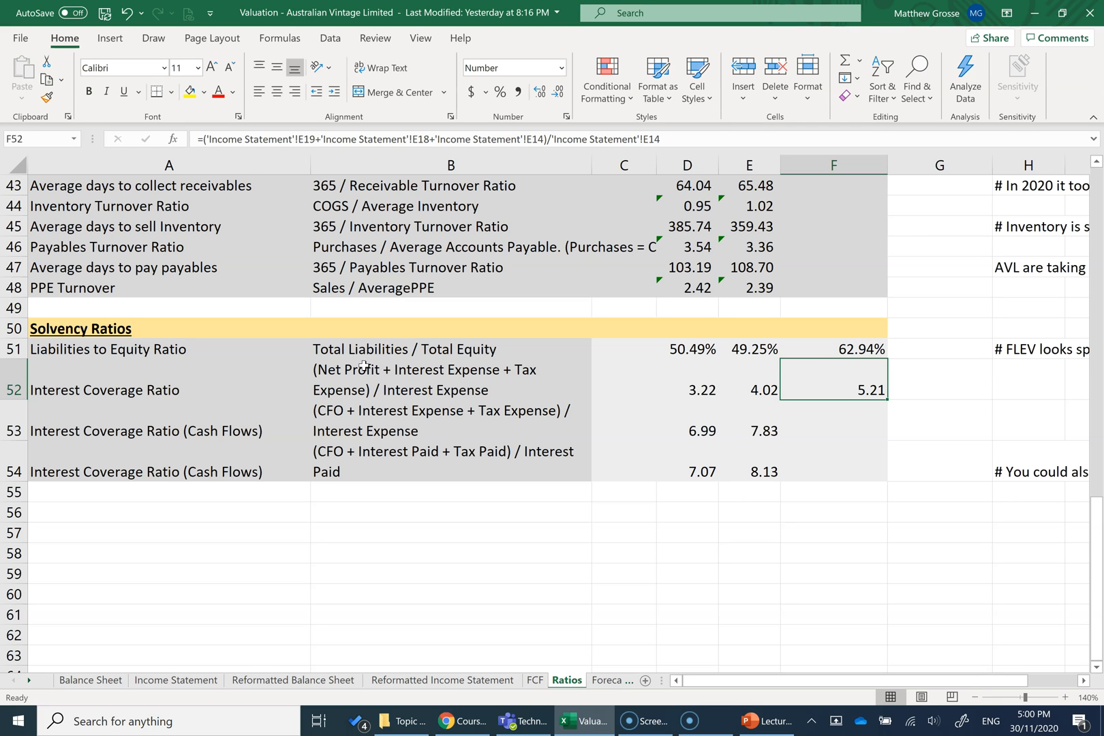
mouse_move(347, 412)
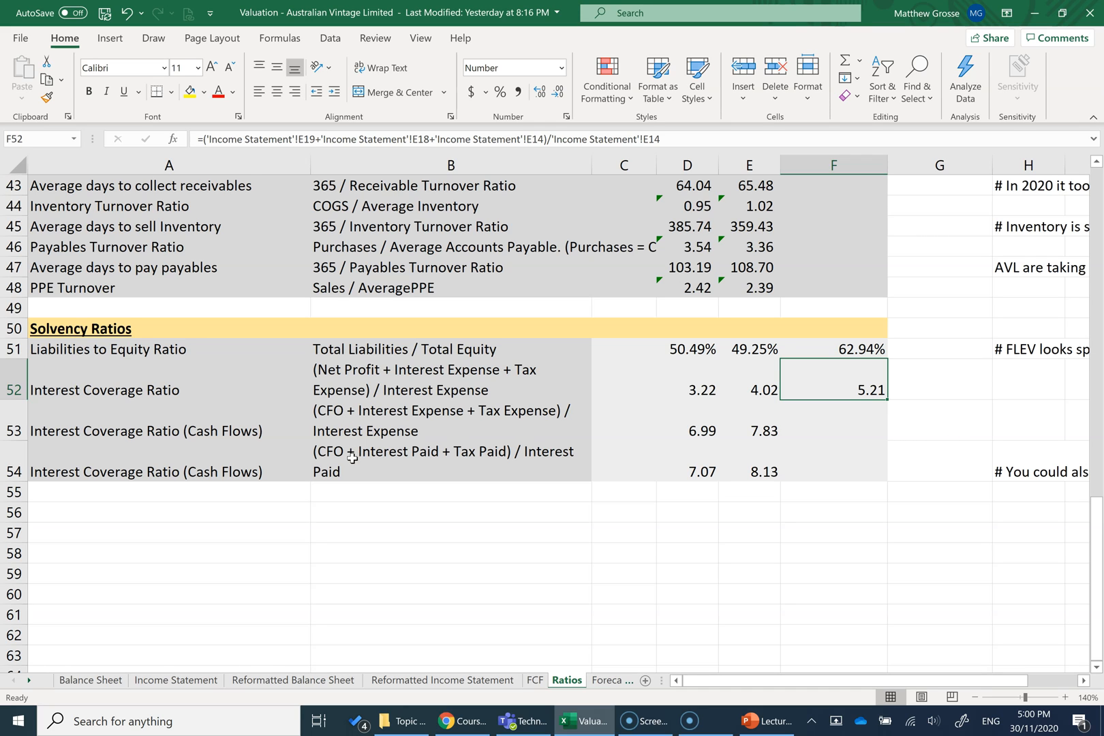
mouse_move(770, 438)
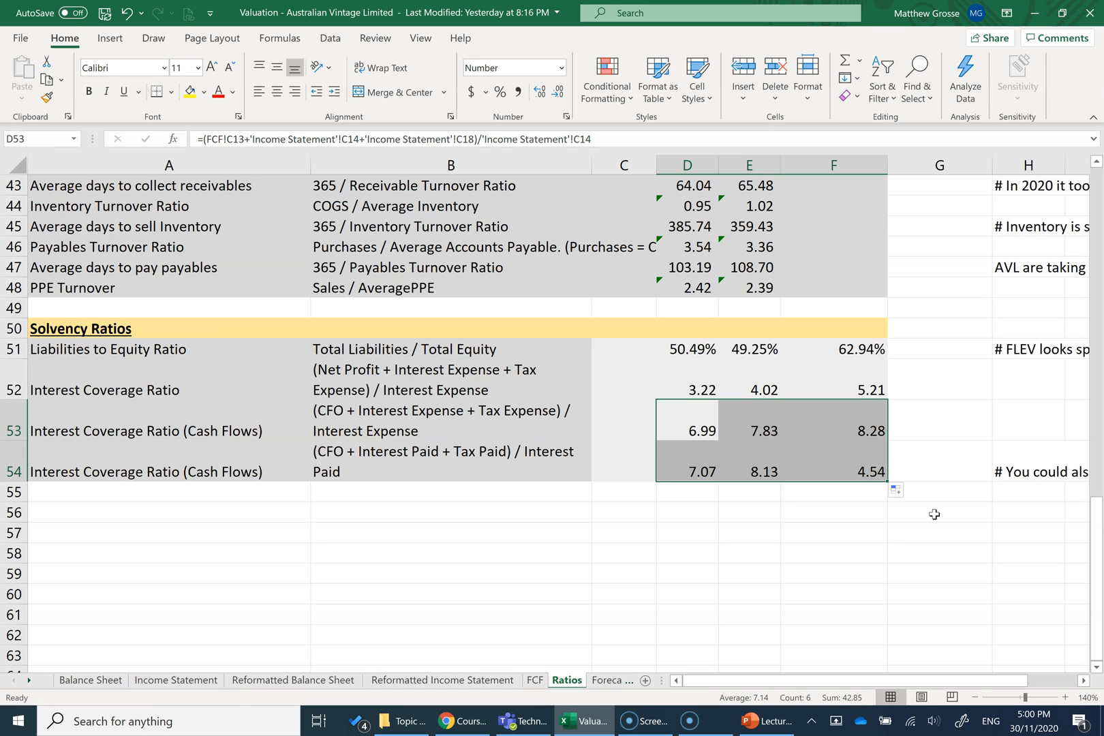
left_click(937, 420)
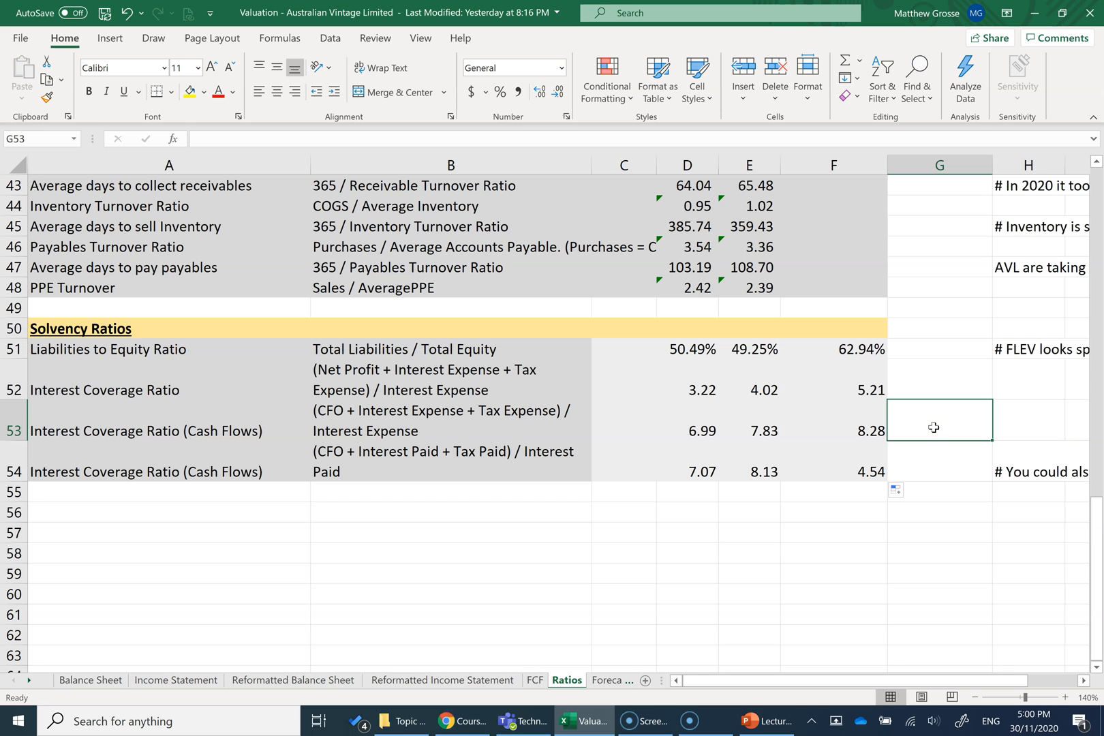
scroll("up", 3)
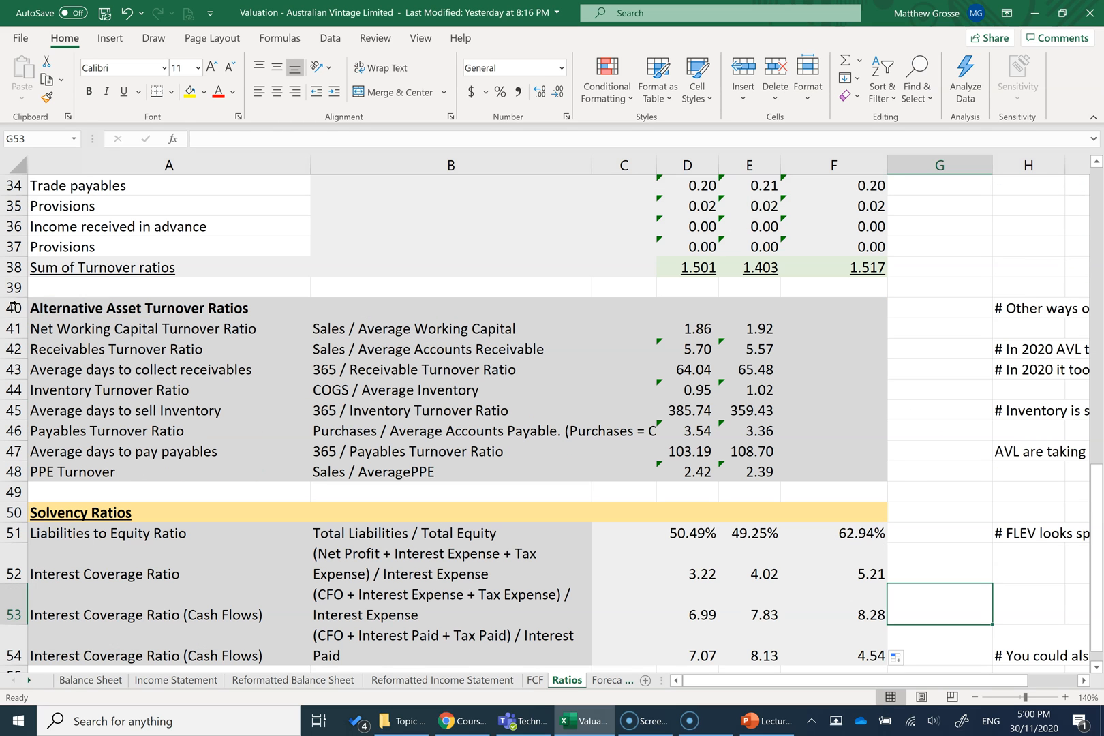
left_click(169, 308)
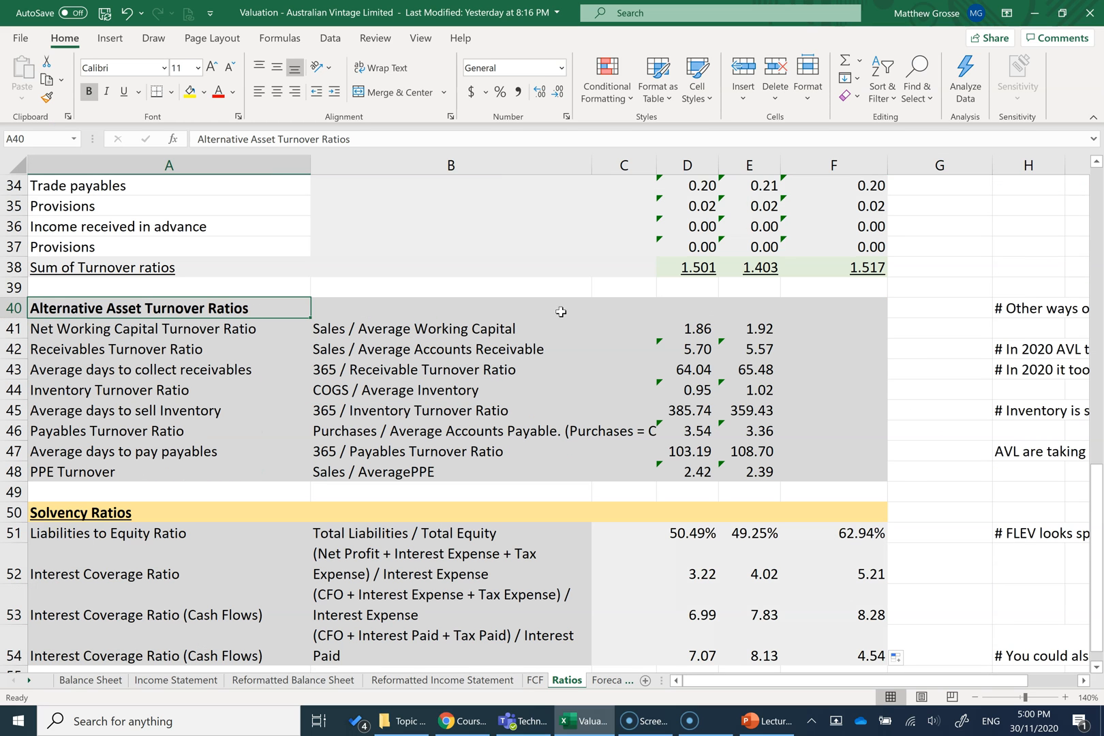
mouse_move(461, 371)
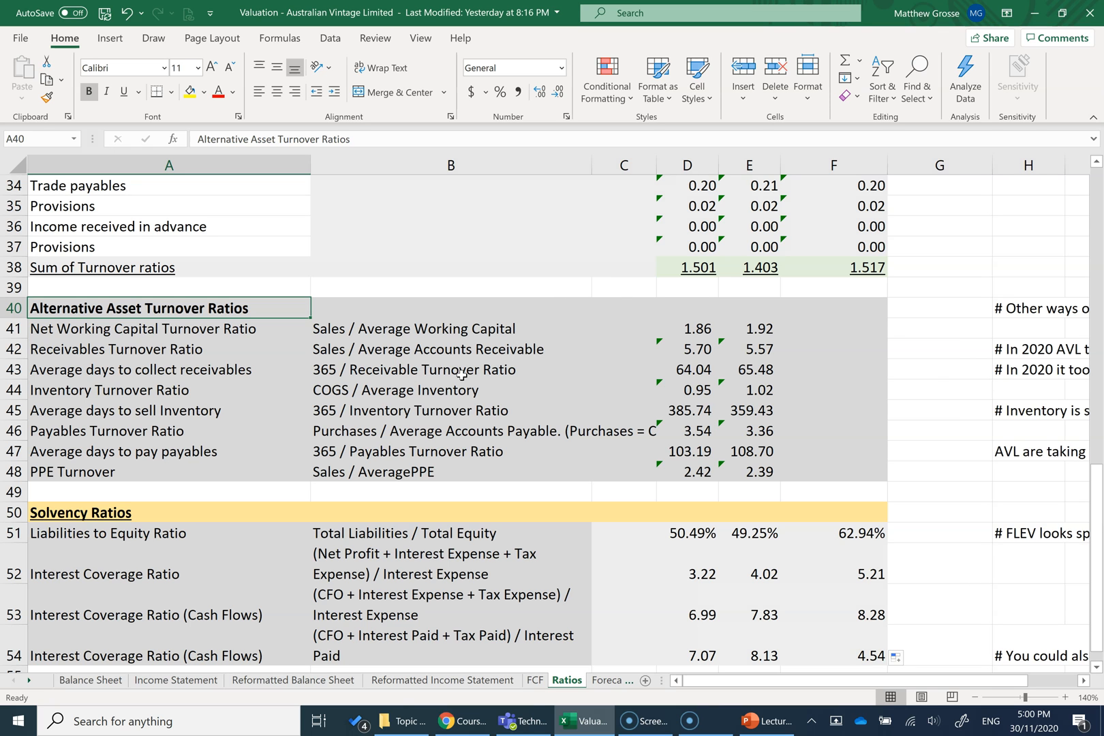
scroll("up", 3)
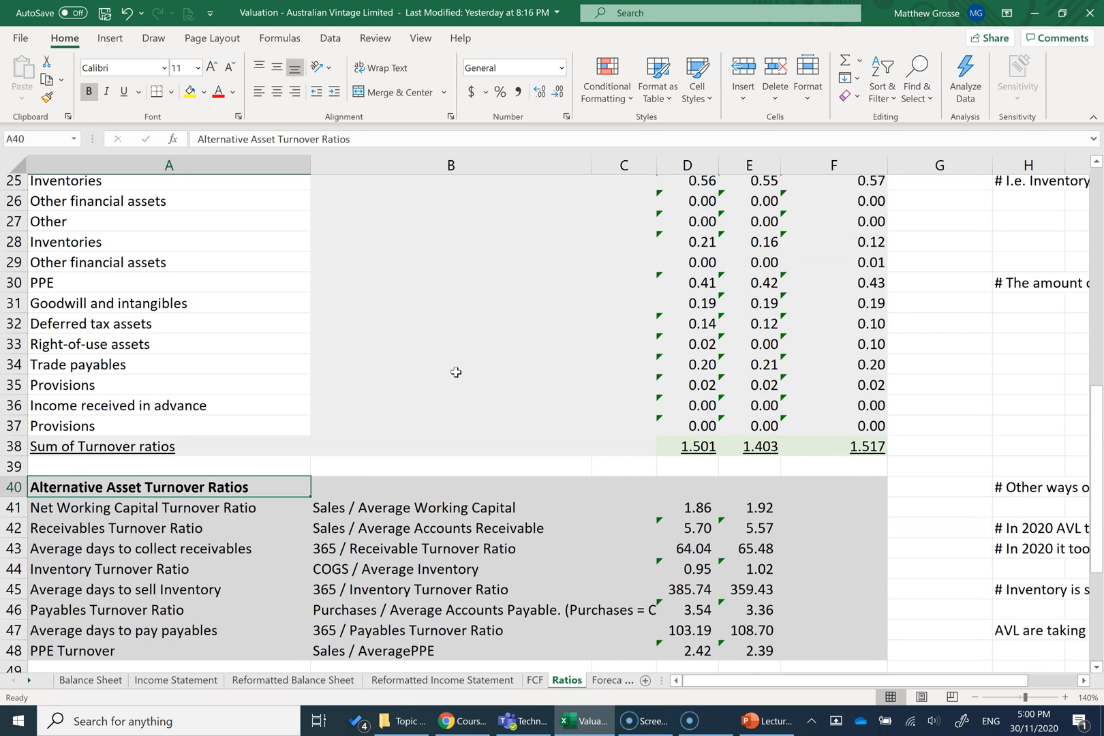
scroll("up", 3)
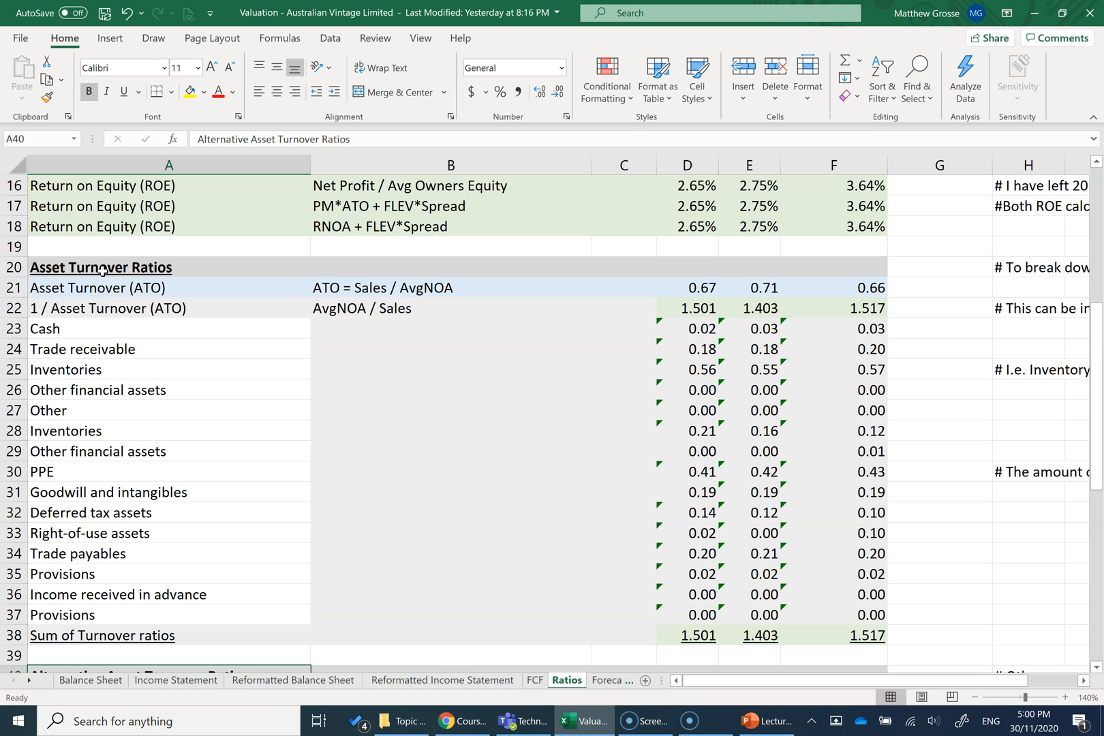
scroll("down", 3)
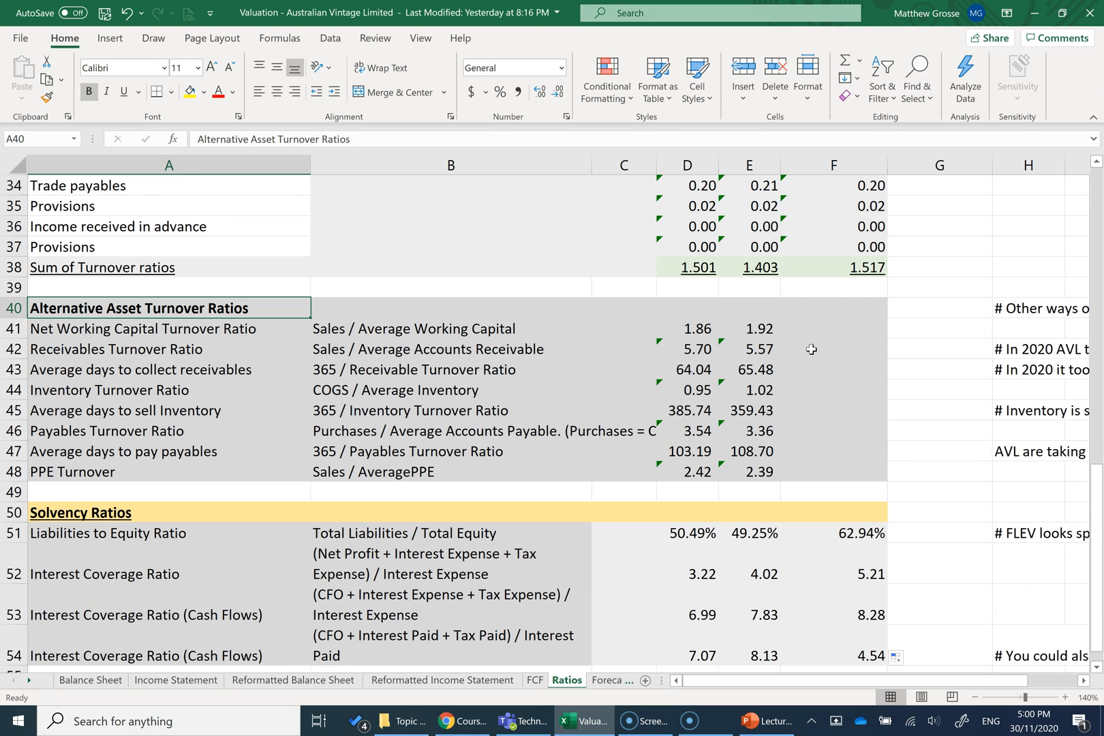
mouse_move(753, 328)
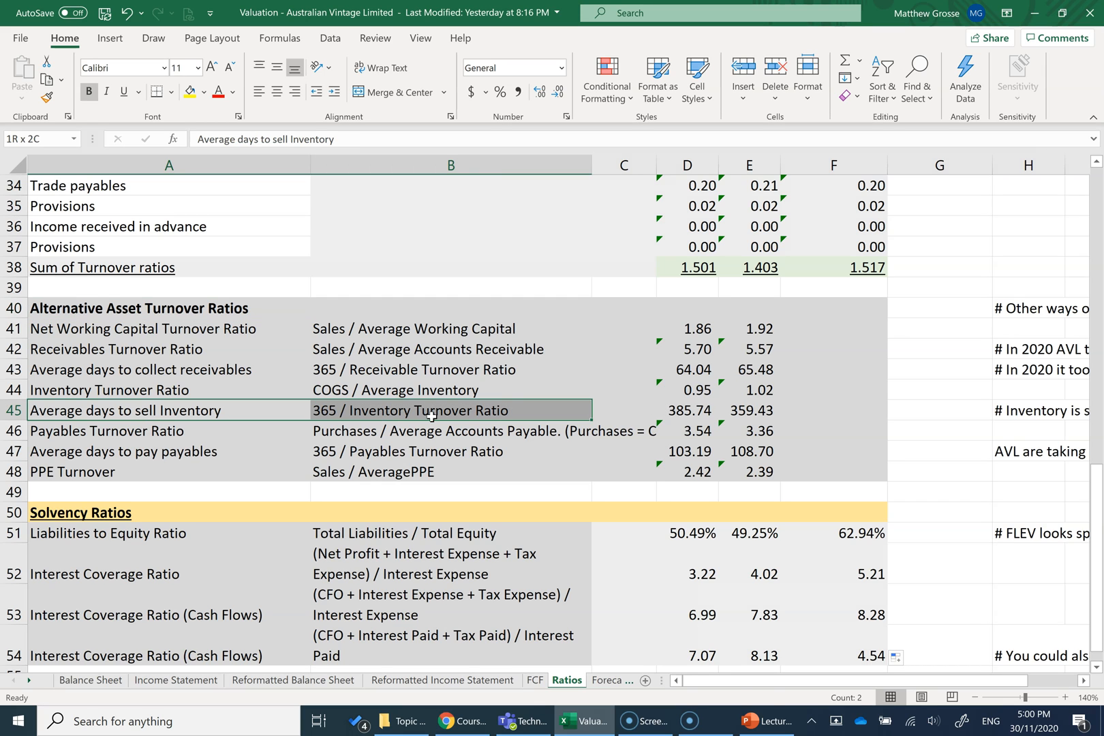
- Review the Inventory Turnover and days-to-sell-inventory formulas, then select the D41 formula
left_click(833, 389)
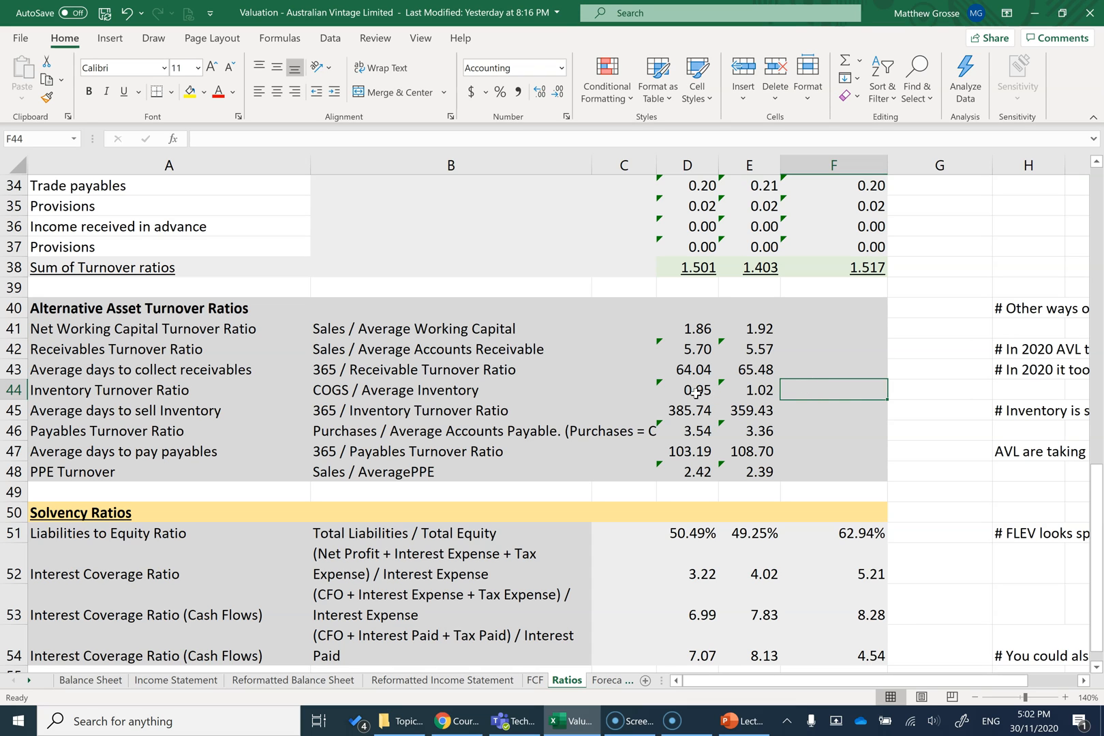
left_click(141, 409)
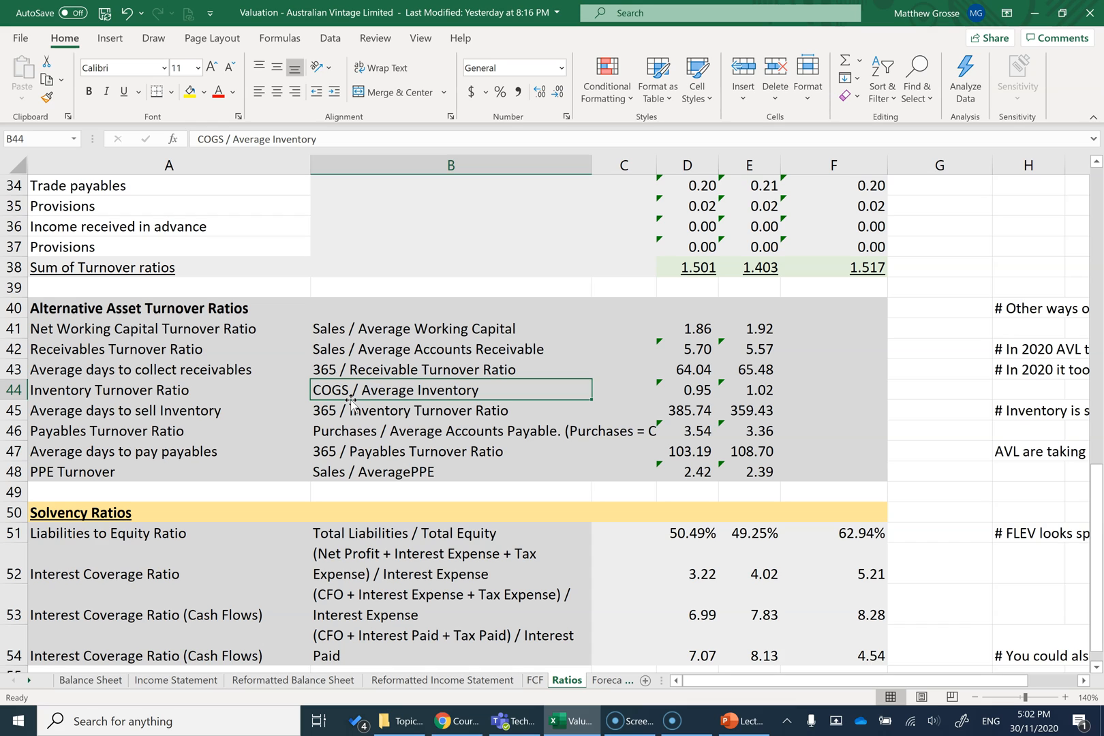
mouse_move(378, 204)
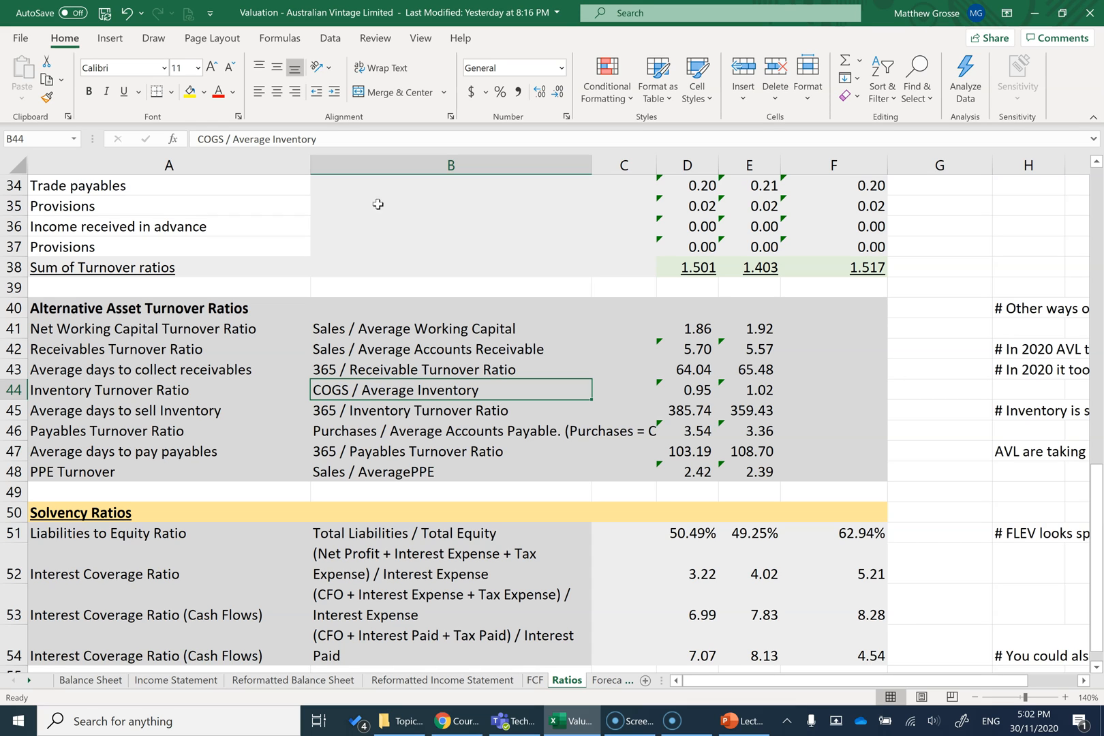
mouse_move(327, 391)
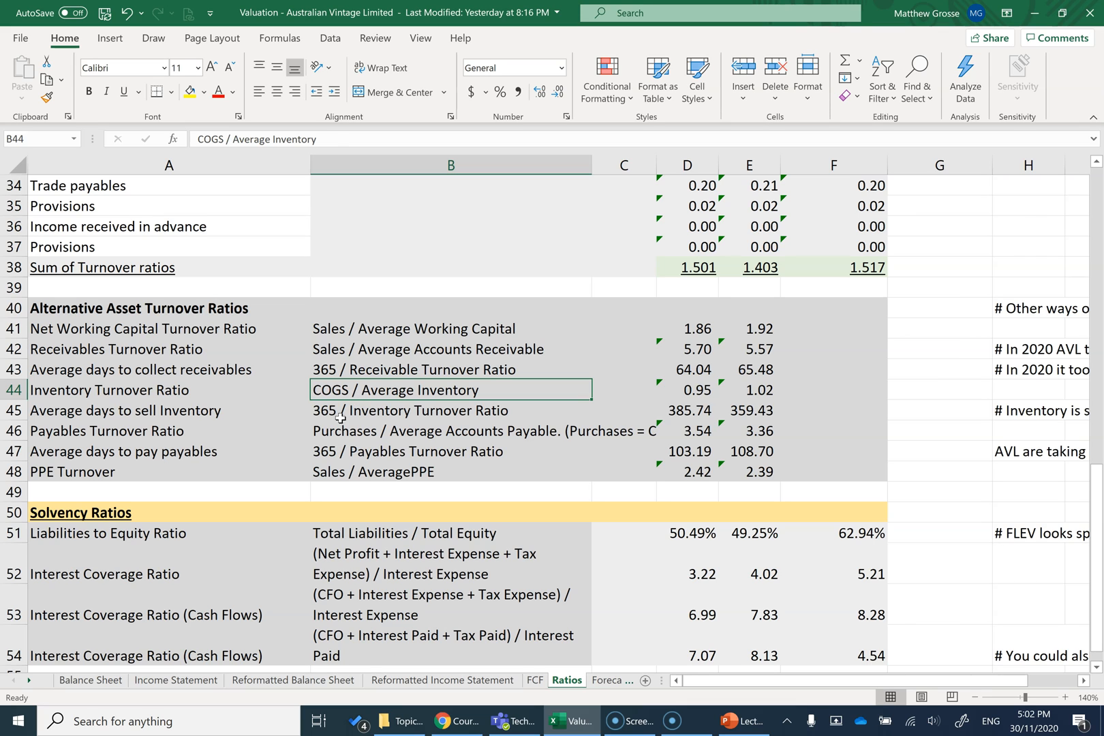
left_click(451, 409)
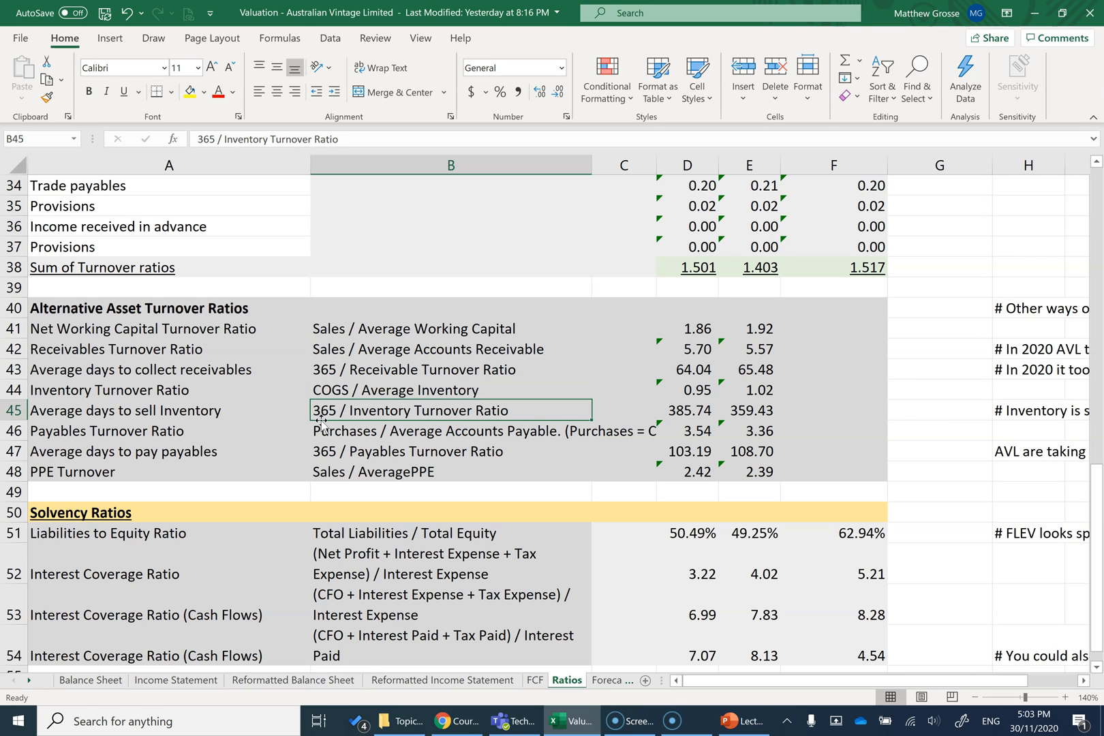
mouse_move(448, 421)
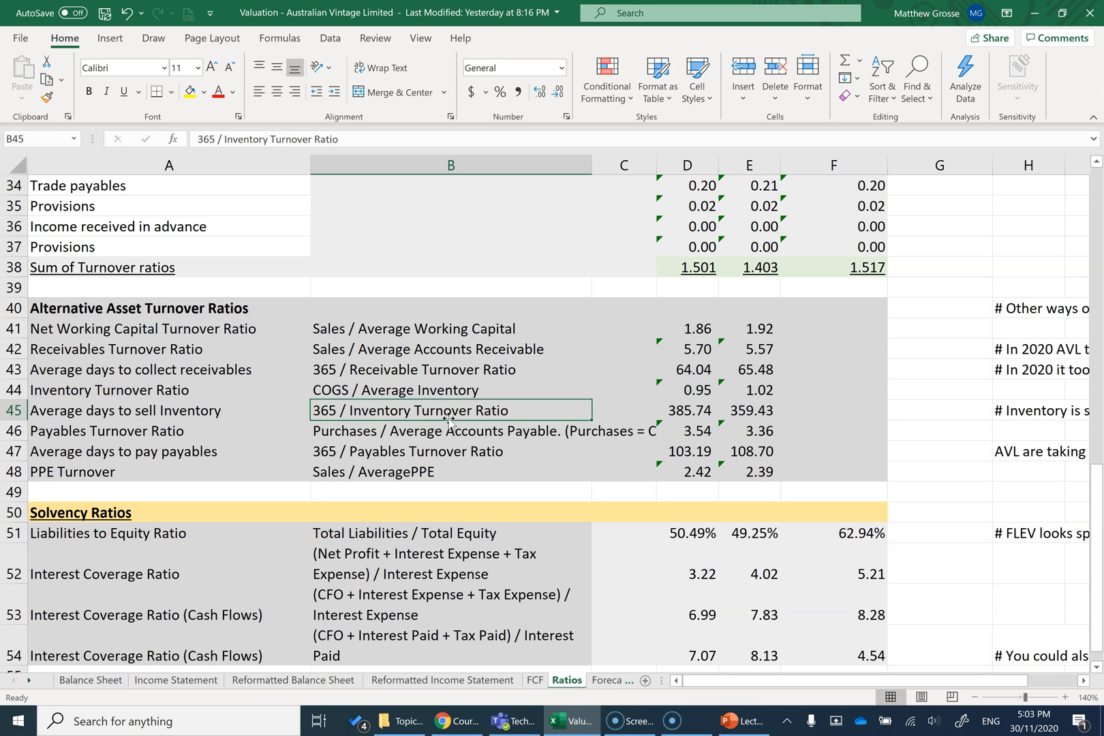
left_click(686, 329)
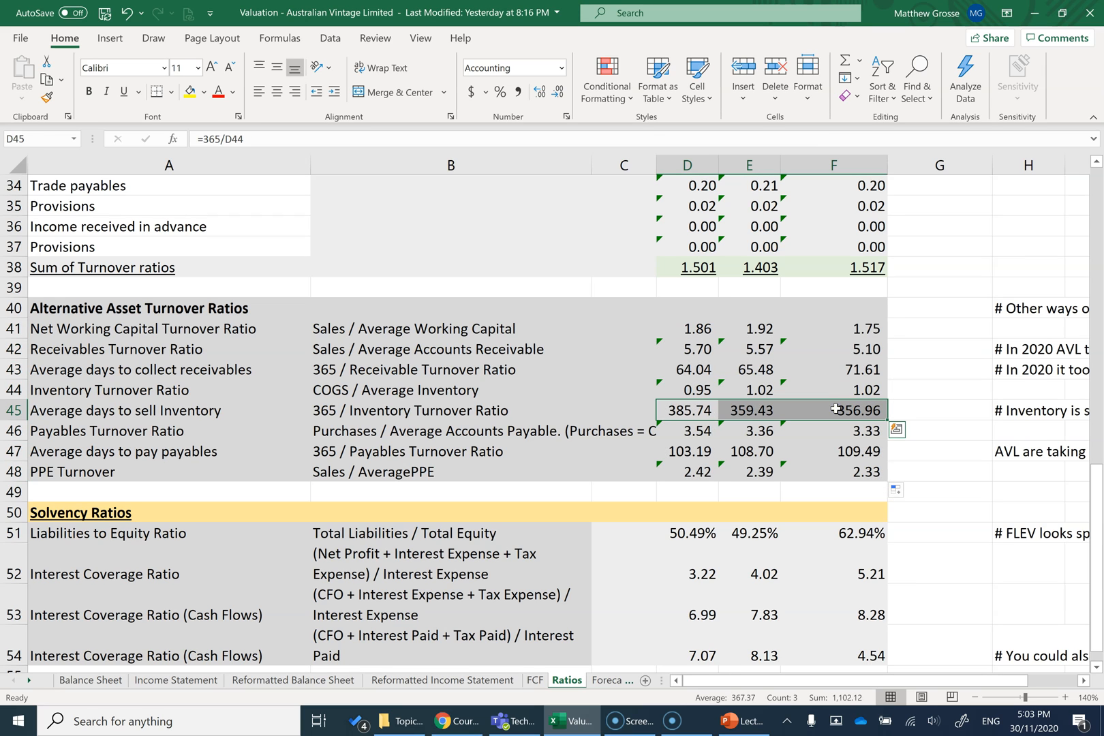
left_click(686, 450)
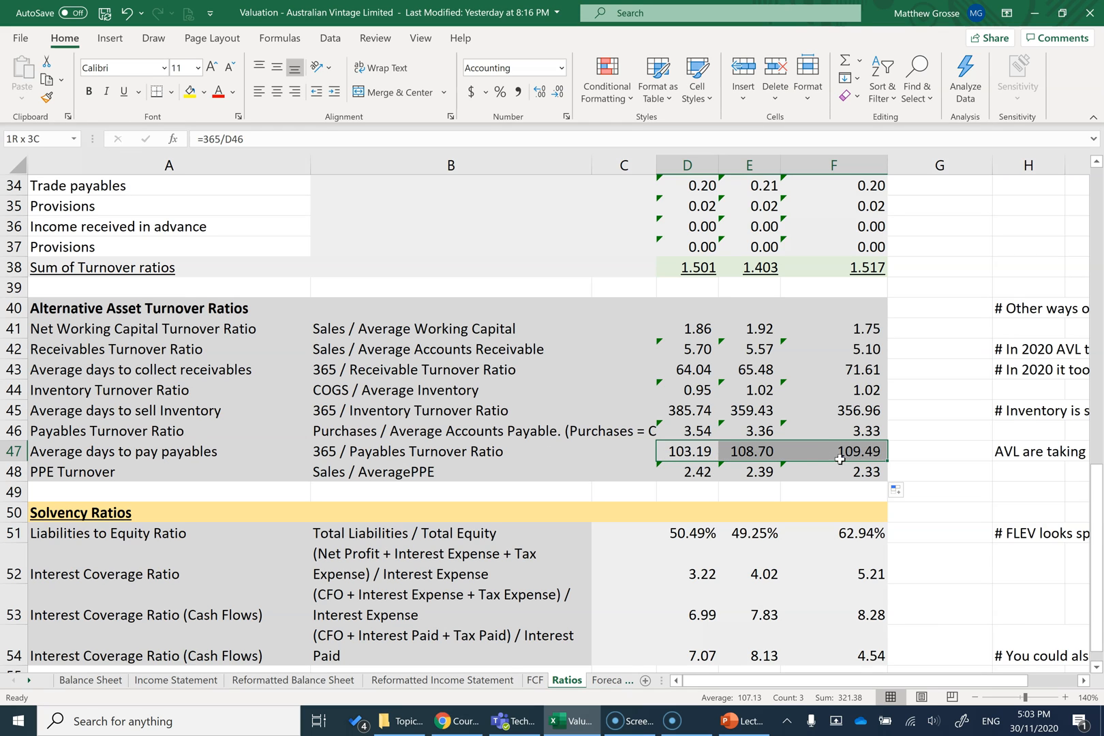
left_click(676, 454)
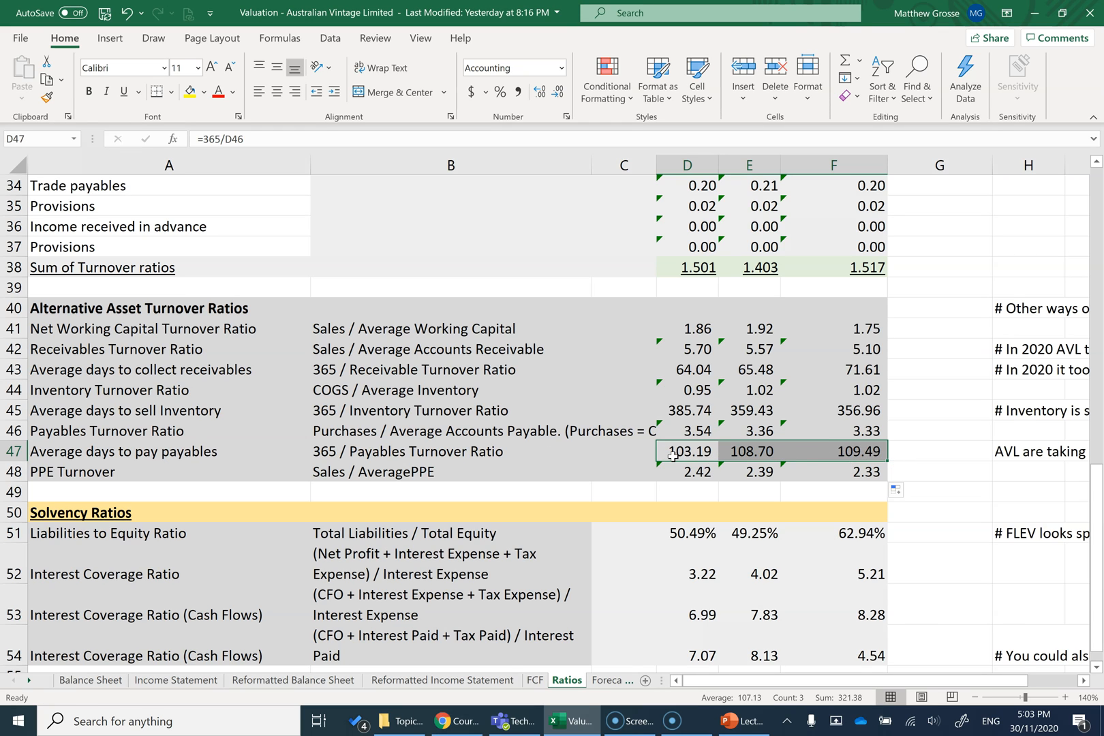
mouse_move(689, 463)
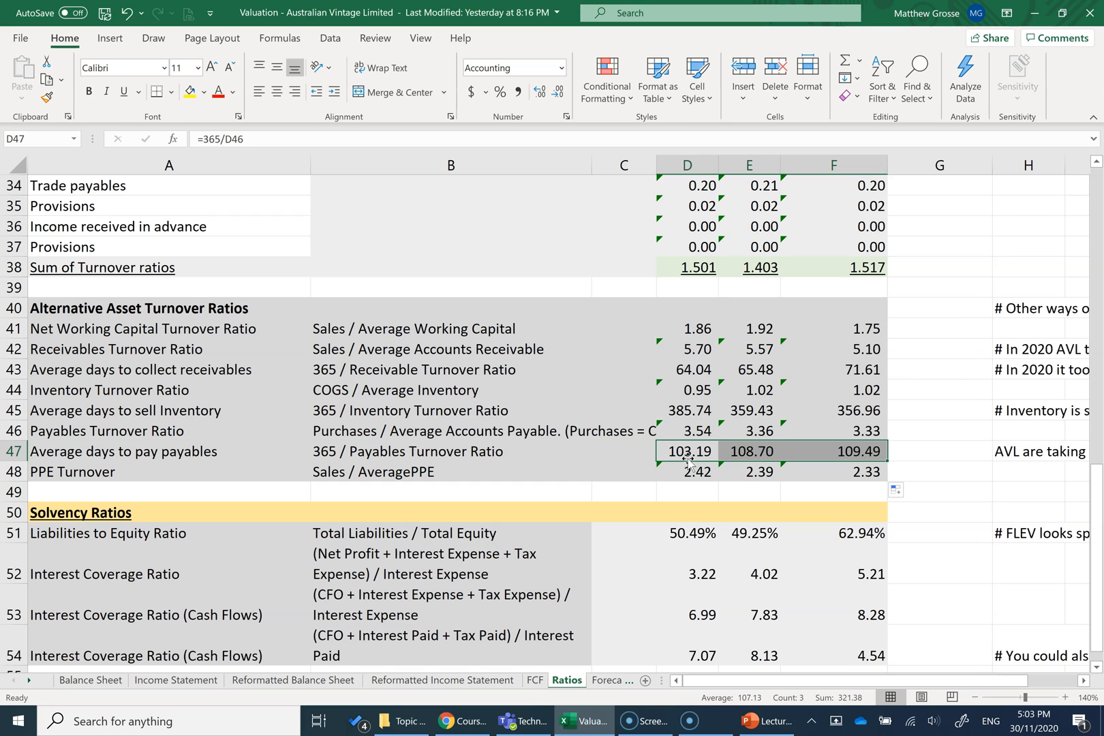
mouse_move(814, 454)
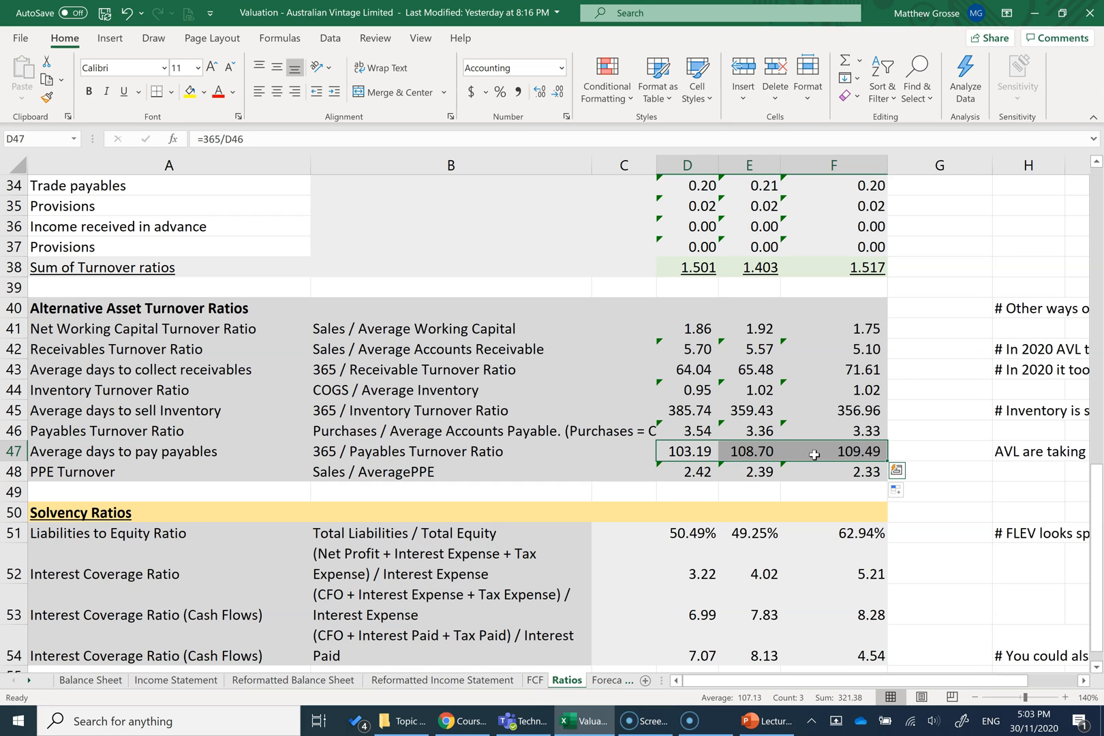
left_click(833, 450)
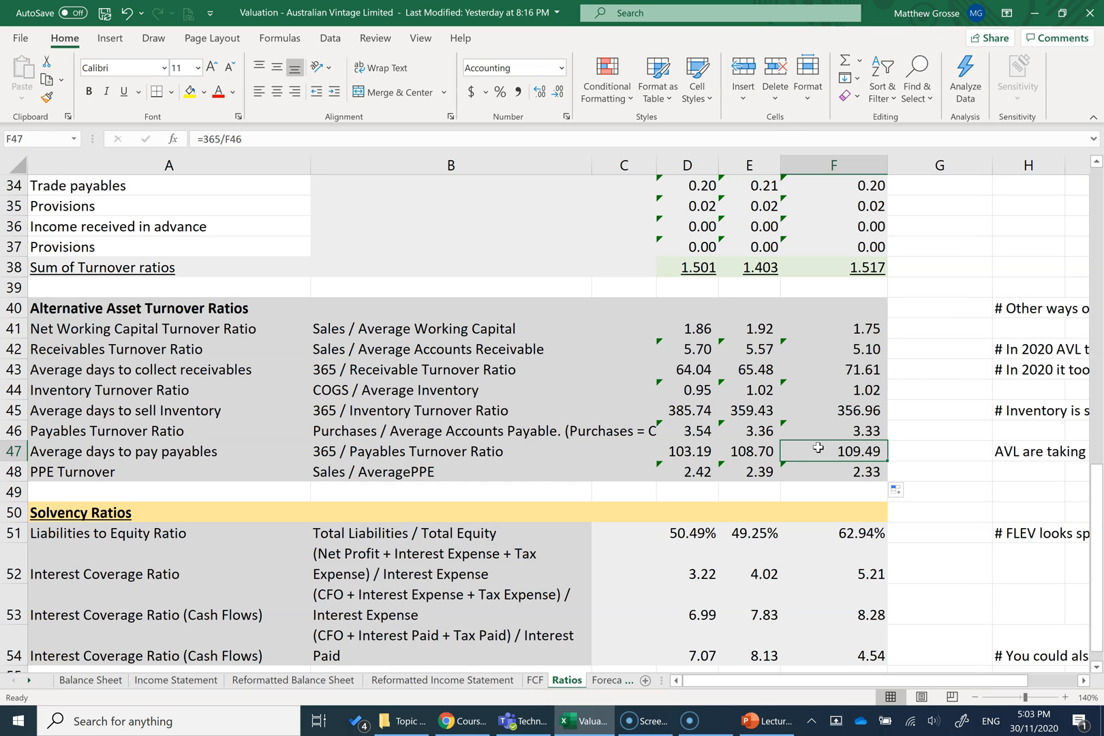
mouse_move(827, 443)
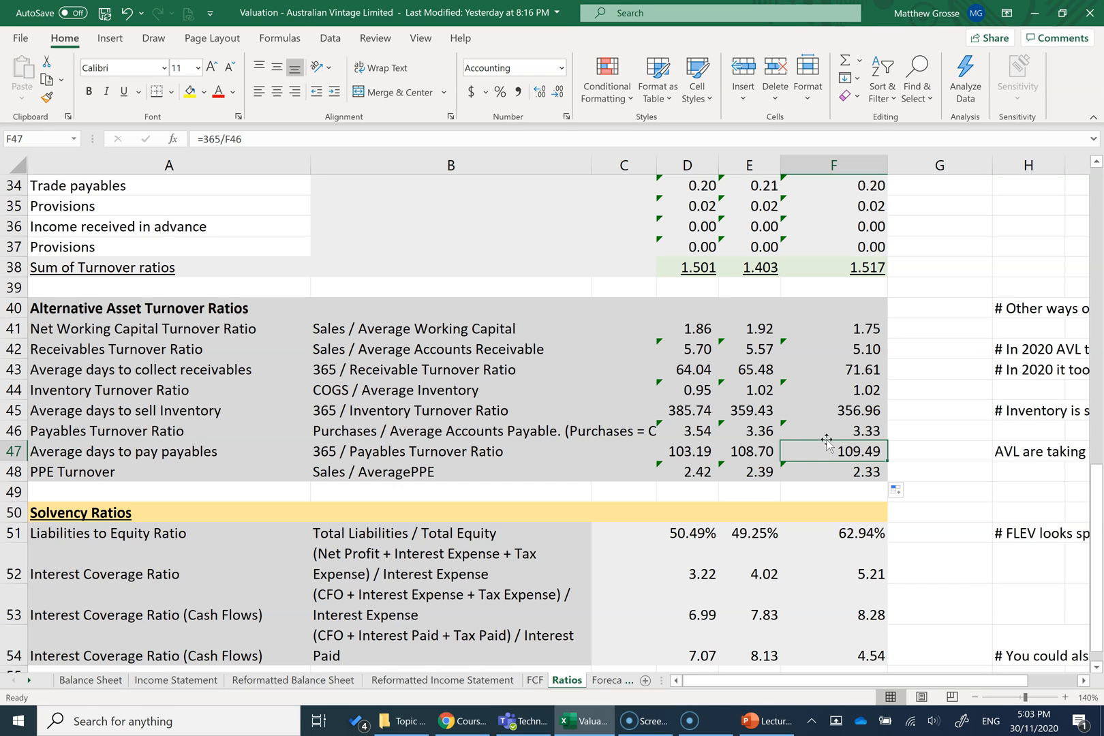
mouse_move(787, 437)
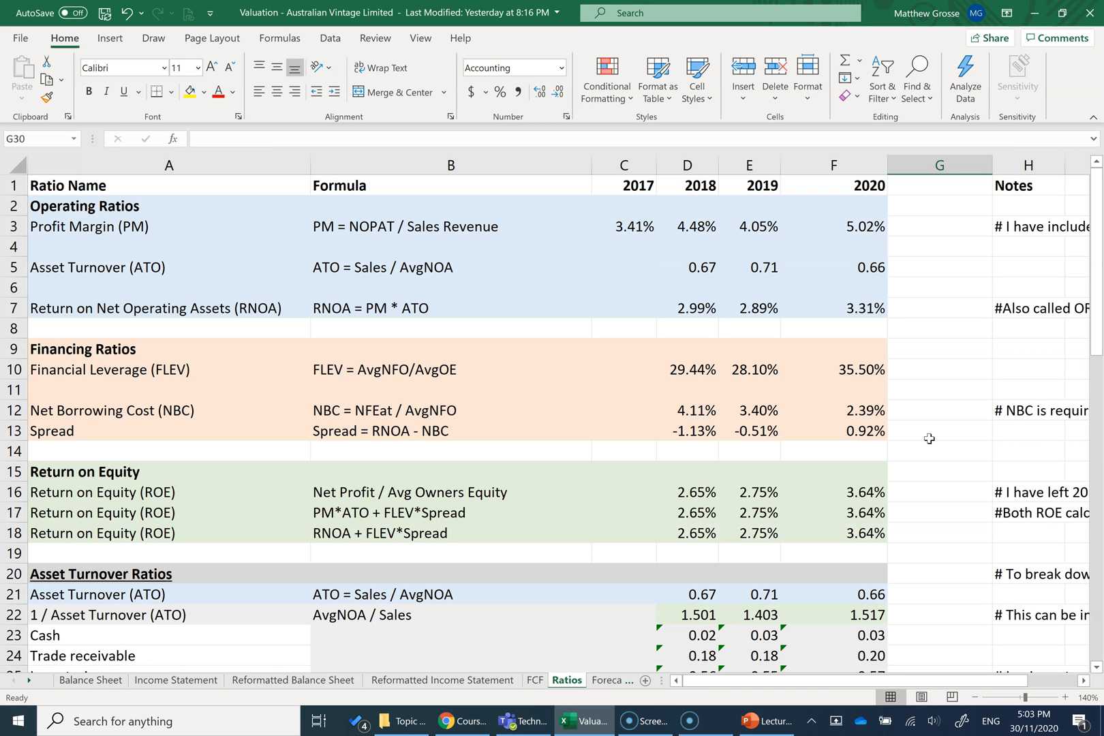
mouse_move(686, 420)
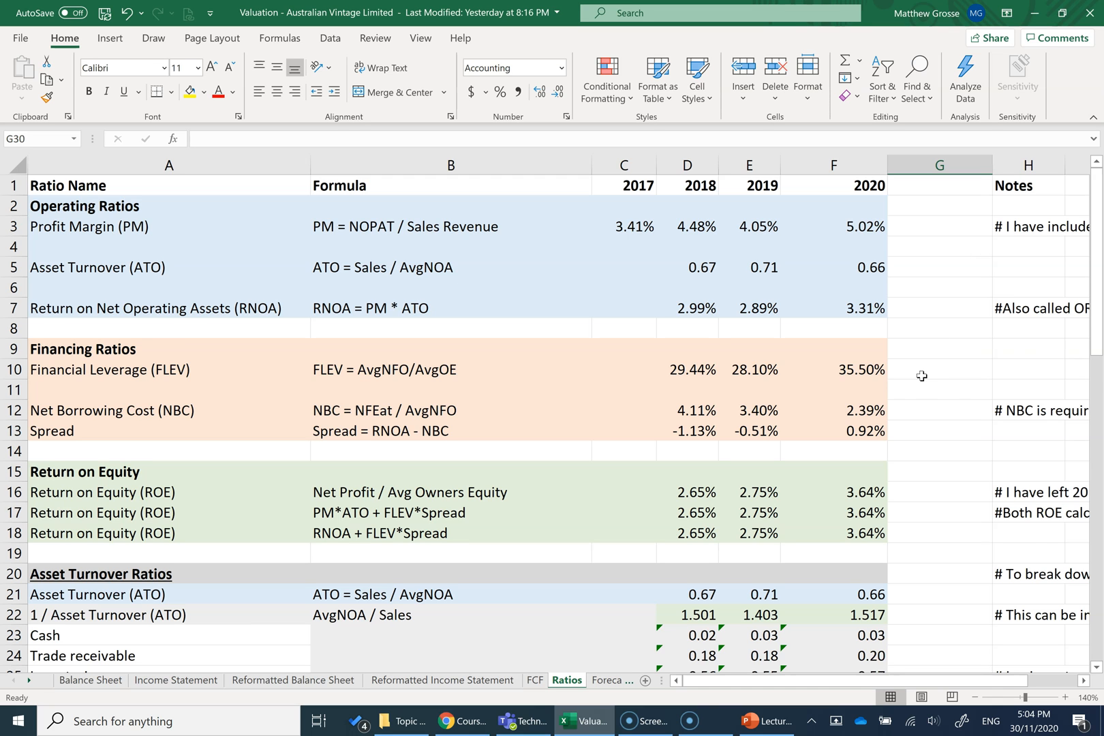
scroll("down", 3)
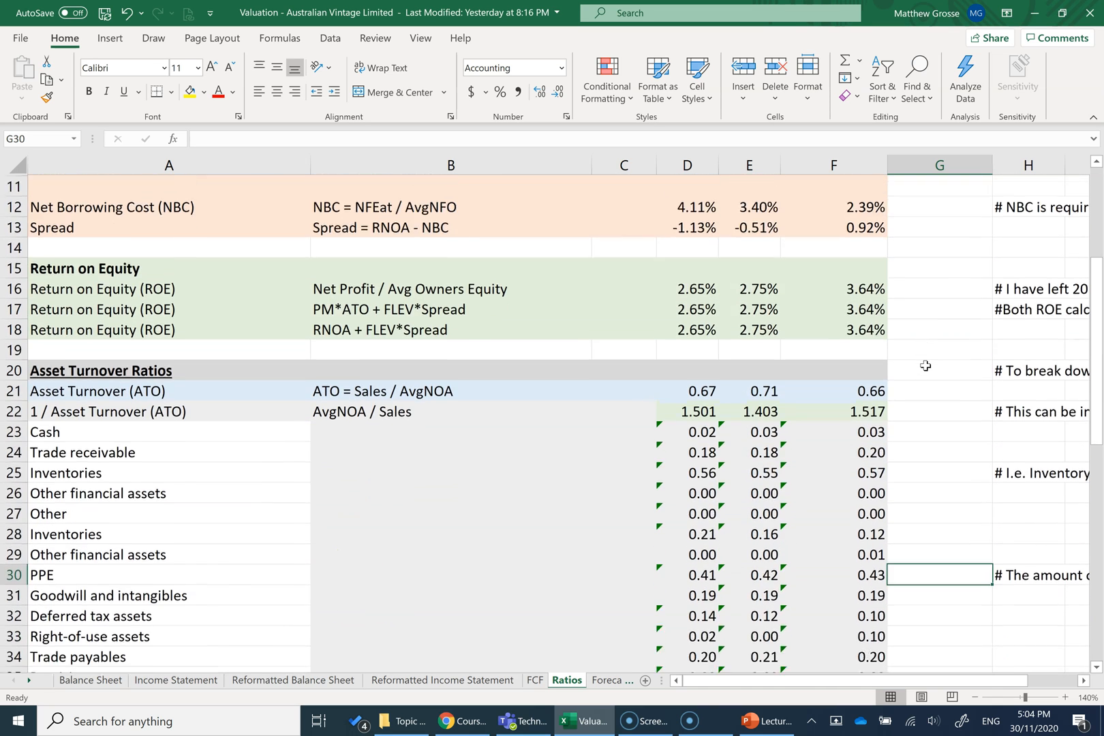
scroll("down", 3)
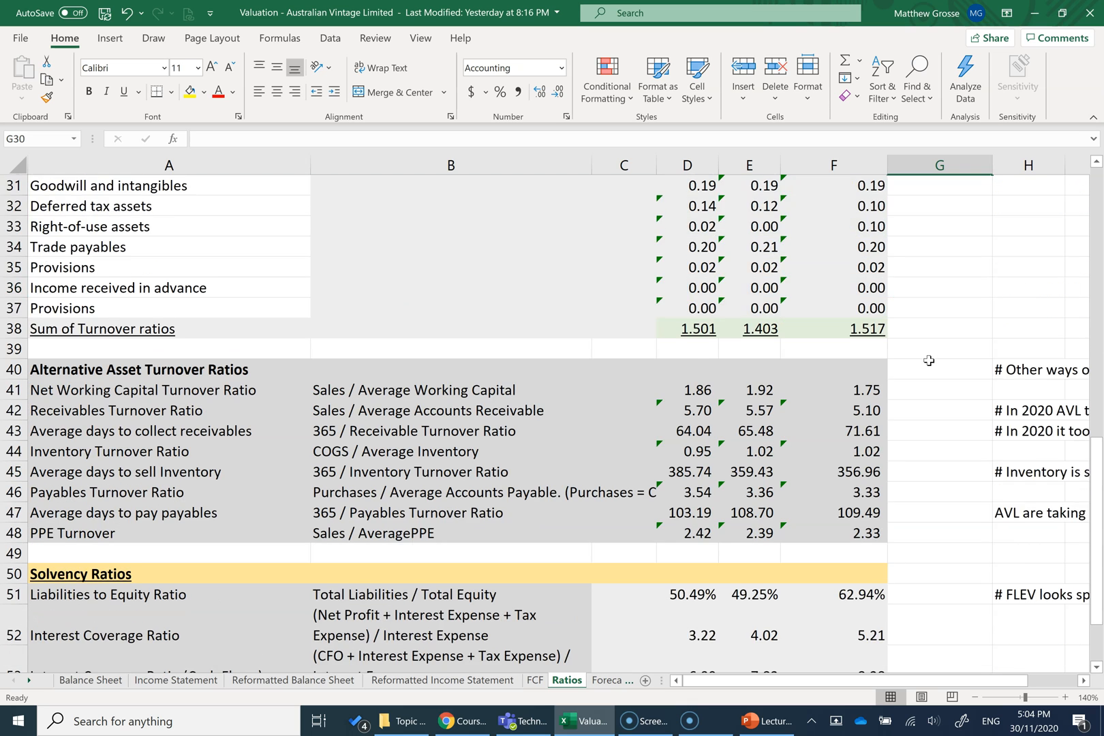
scroll("down", 3)
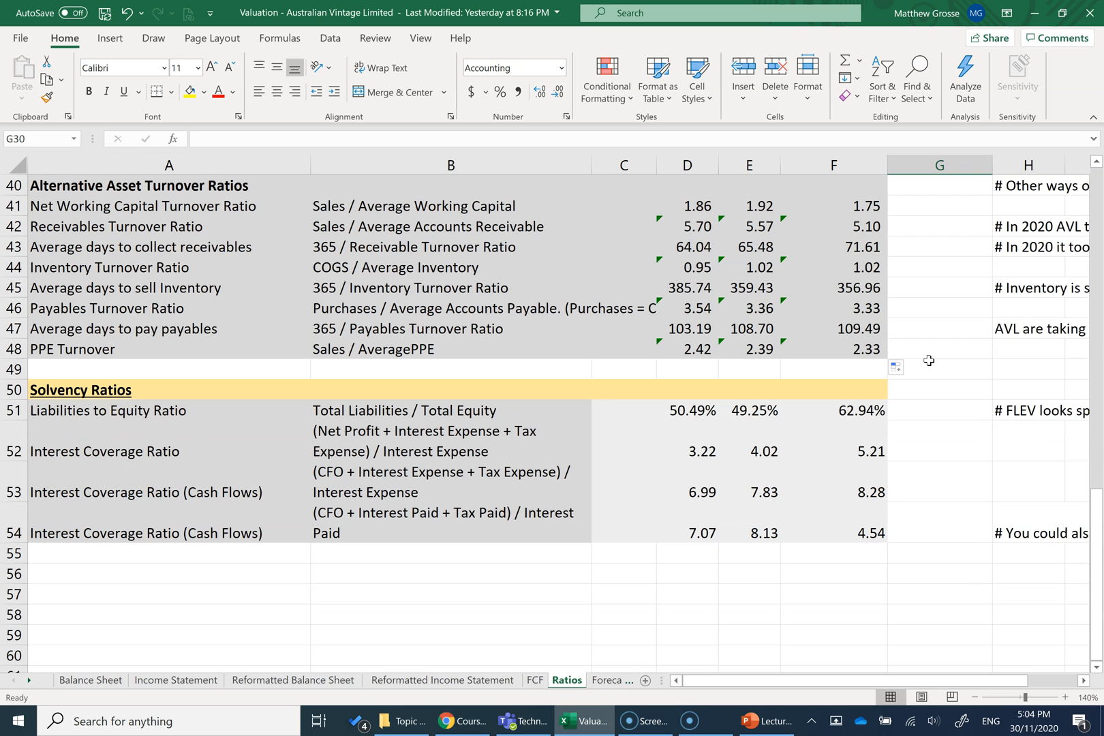
mouse_move(926, 314)
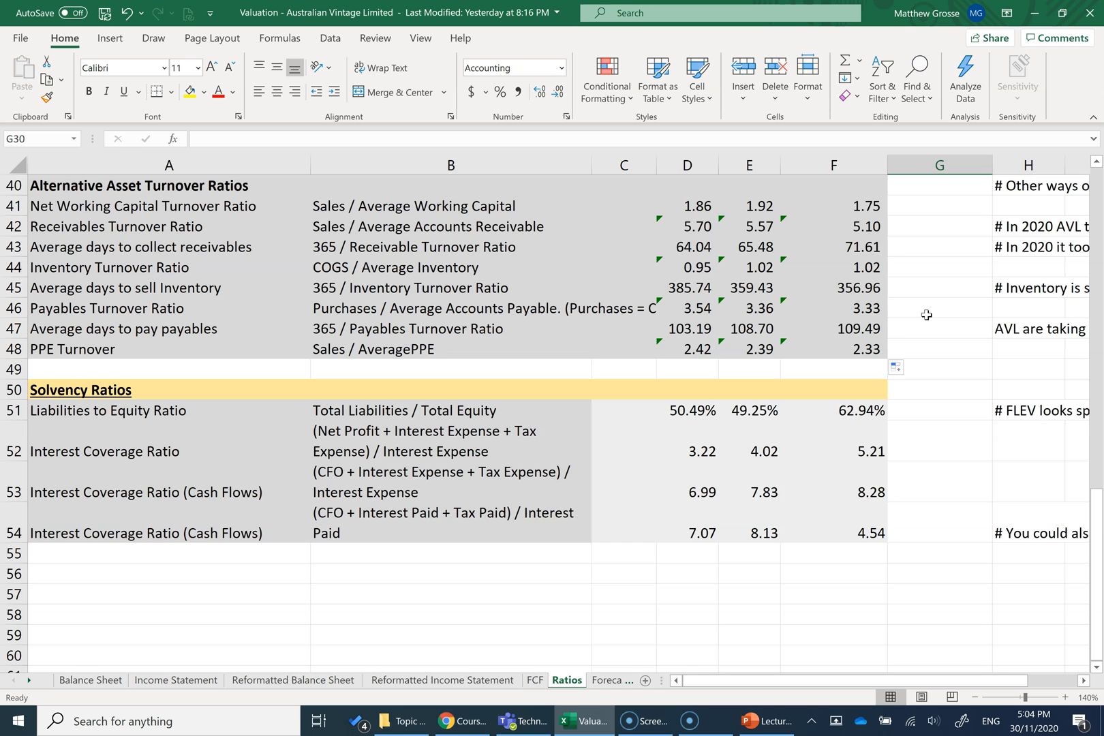
scroll("up", 3)
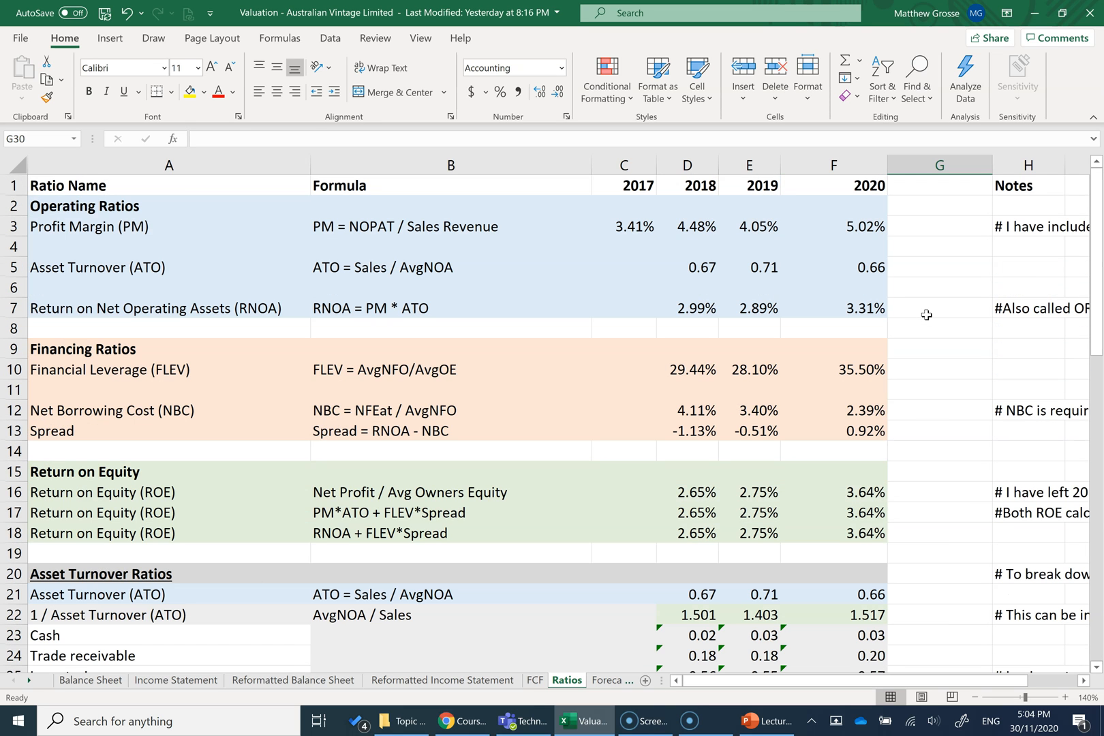
mouse_move(943, 456)
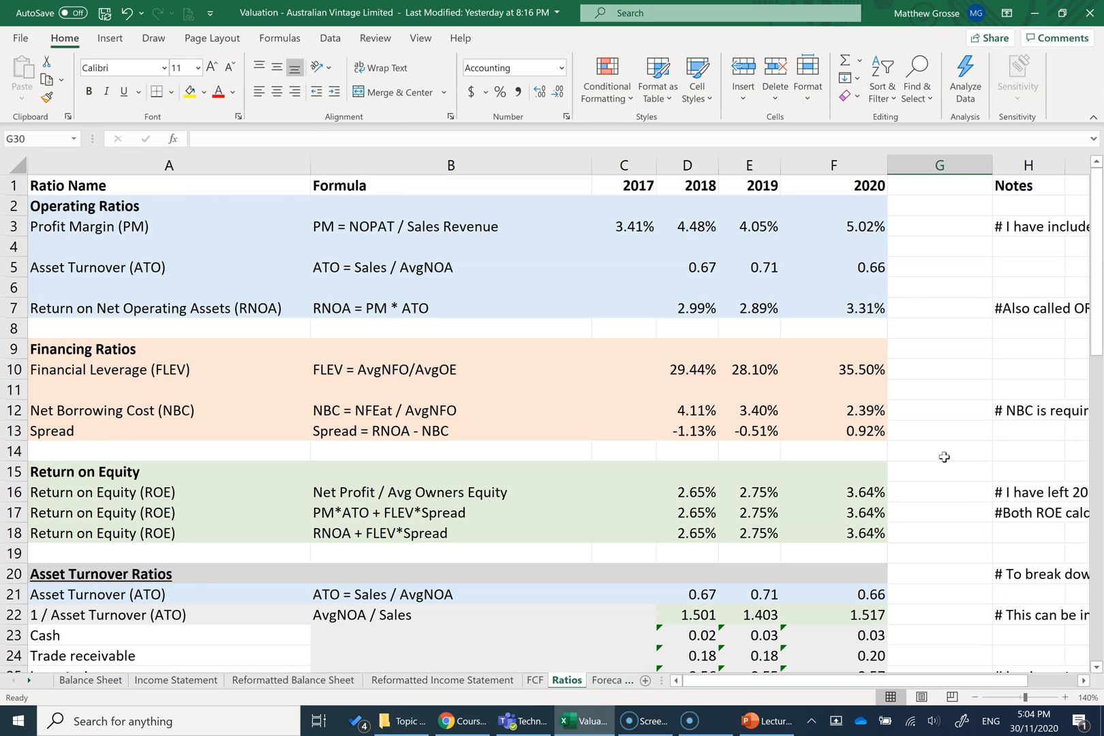
mouse_move(942, 440)
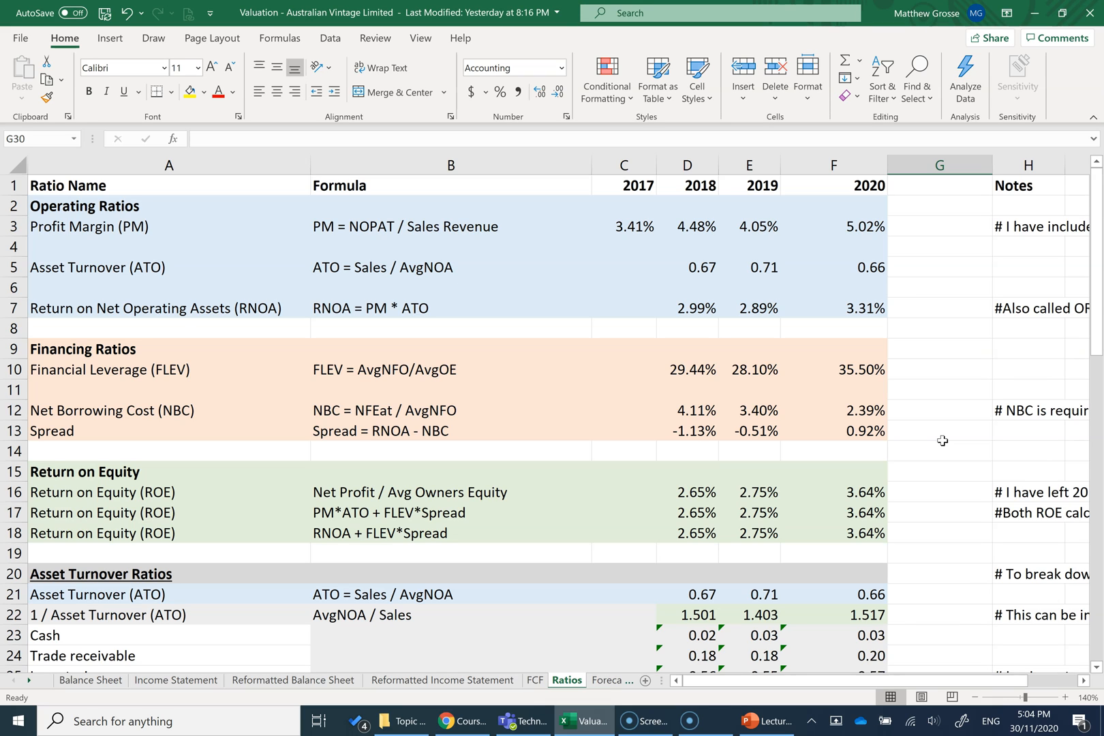